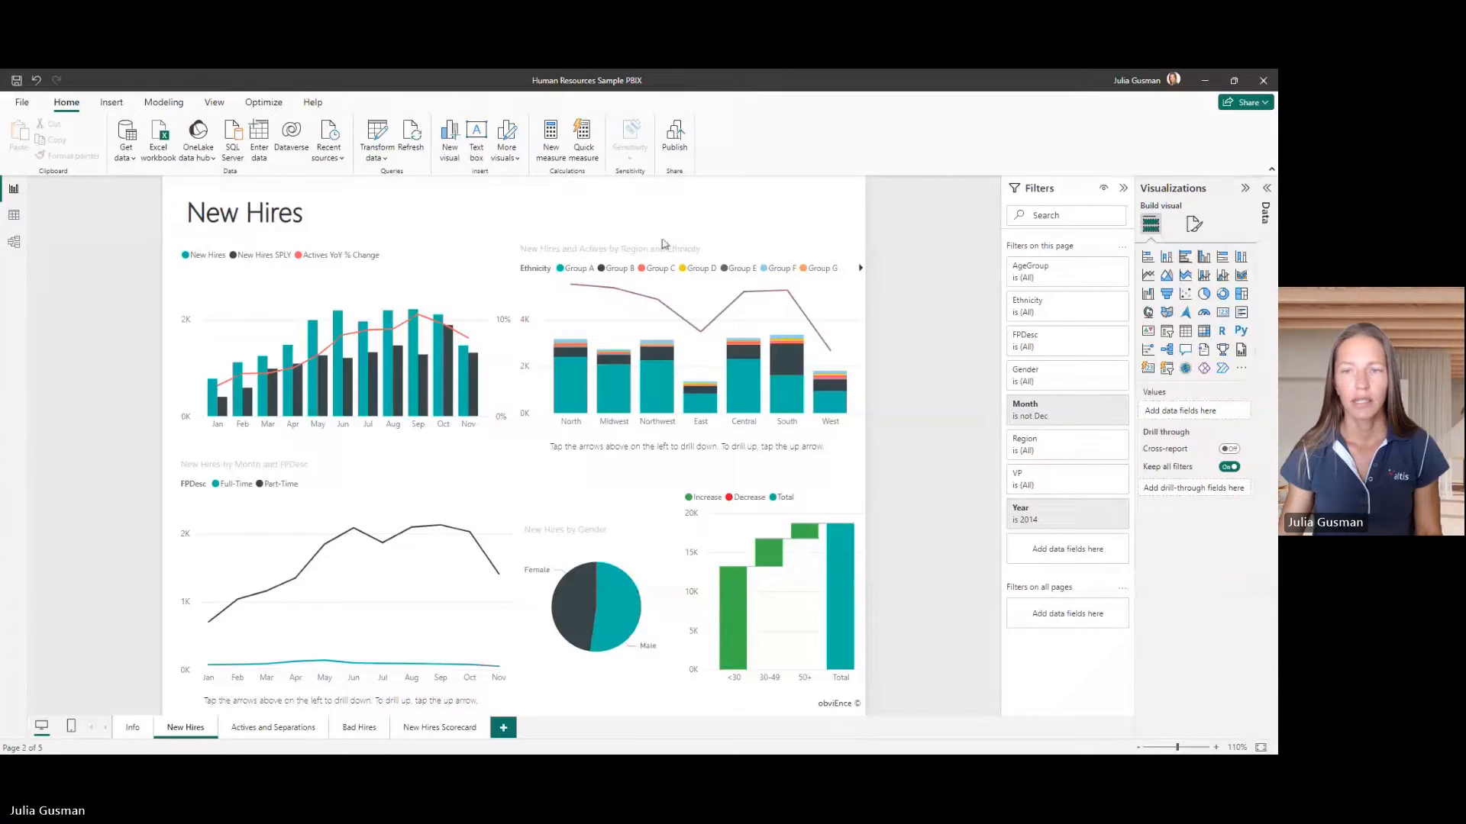
pyautogui.moveTo(979, 495)
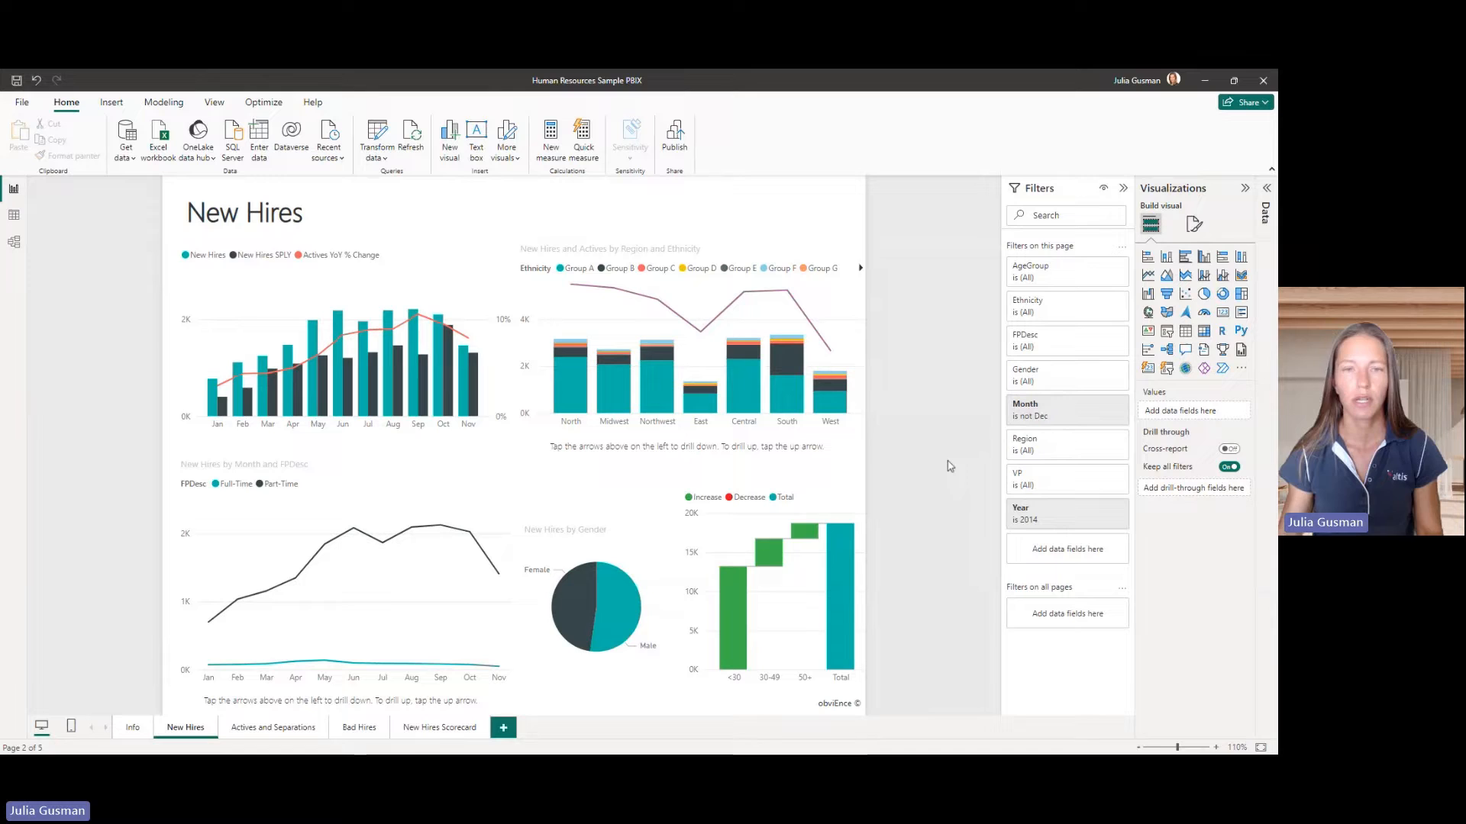
pyautogui.moveTo(955, 508)
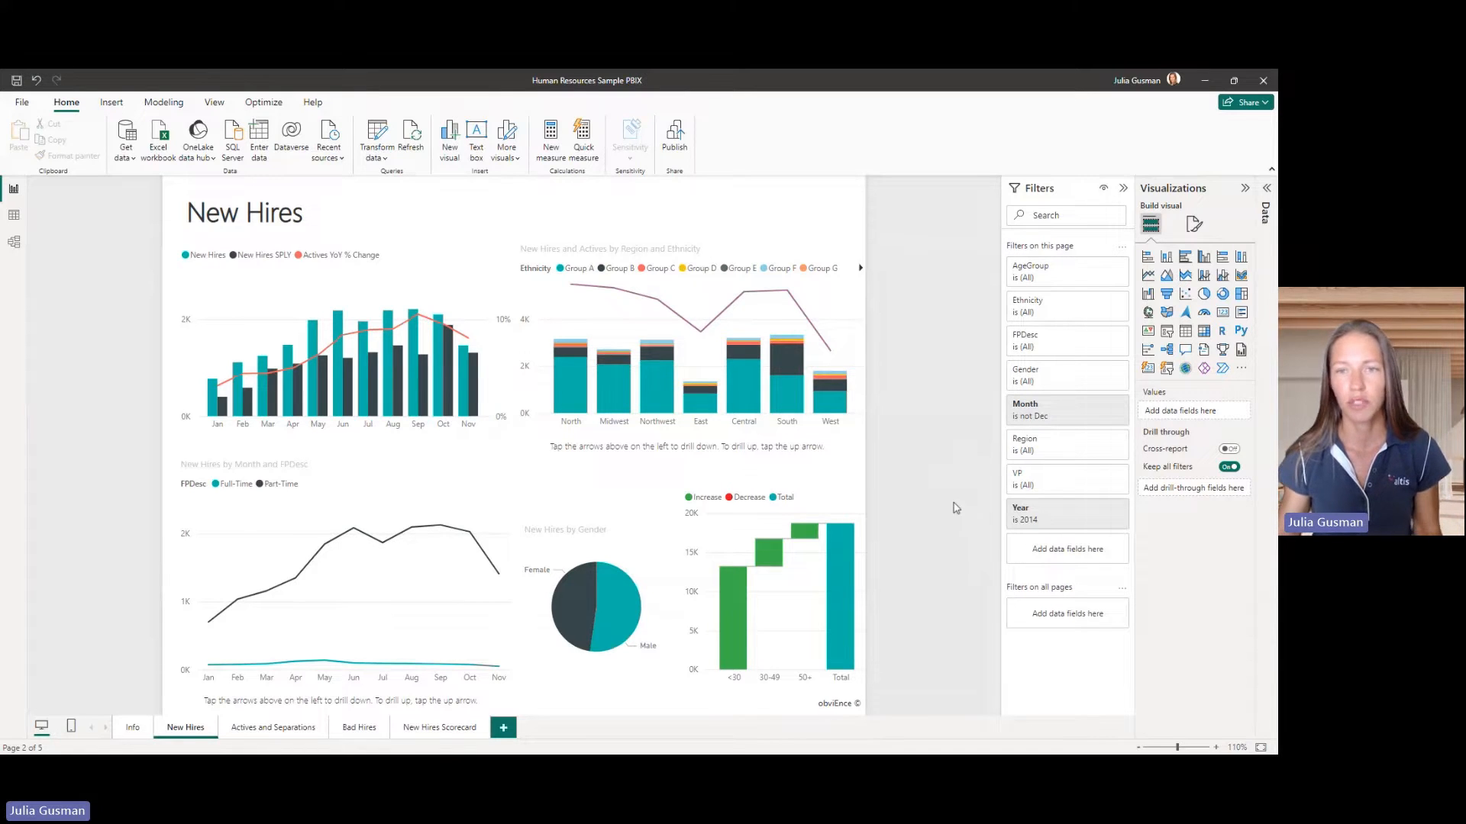
pyautogui.moveTo(942, 521)
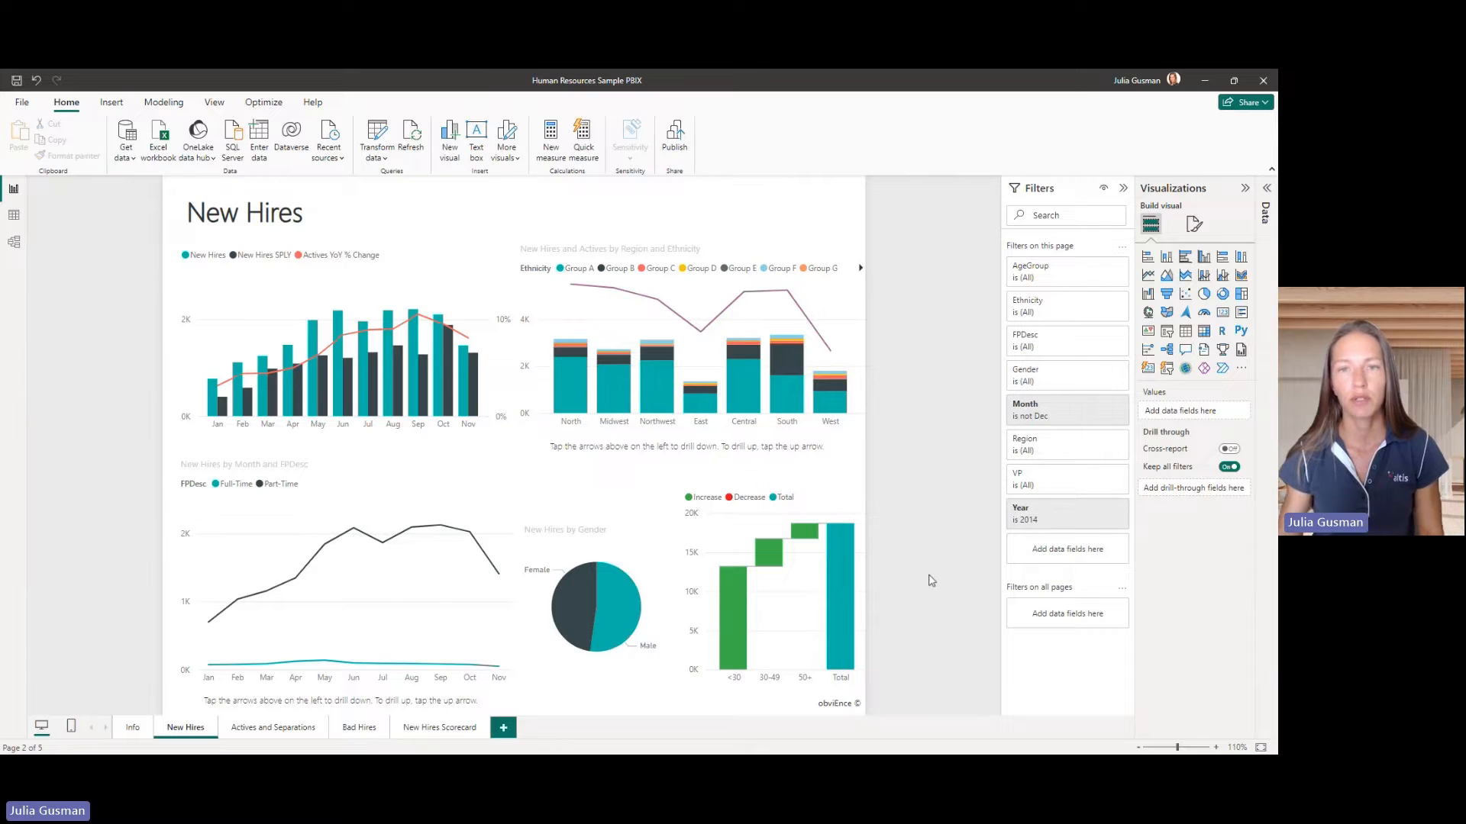
pyautogui.moveTo(923, 566)
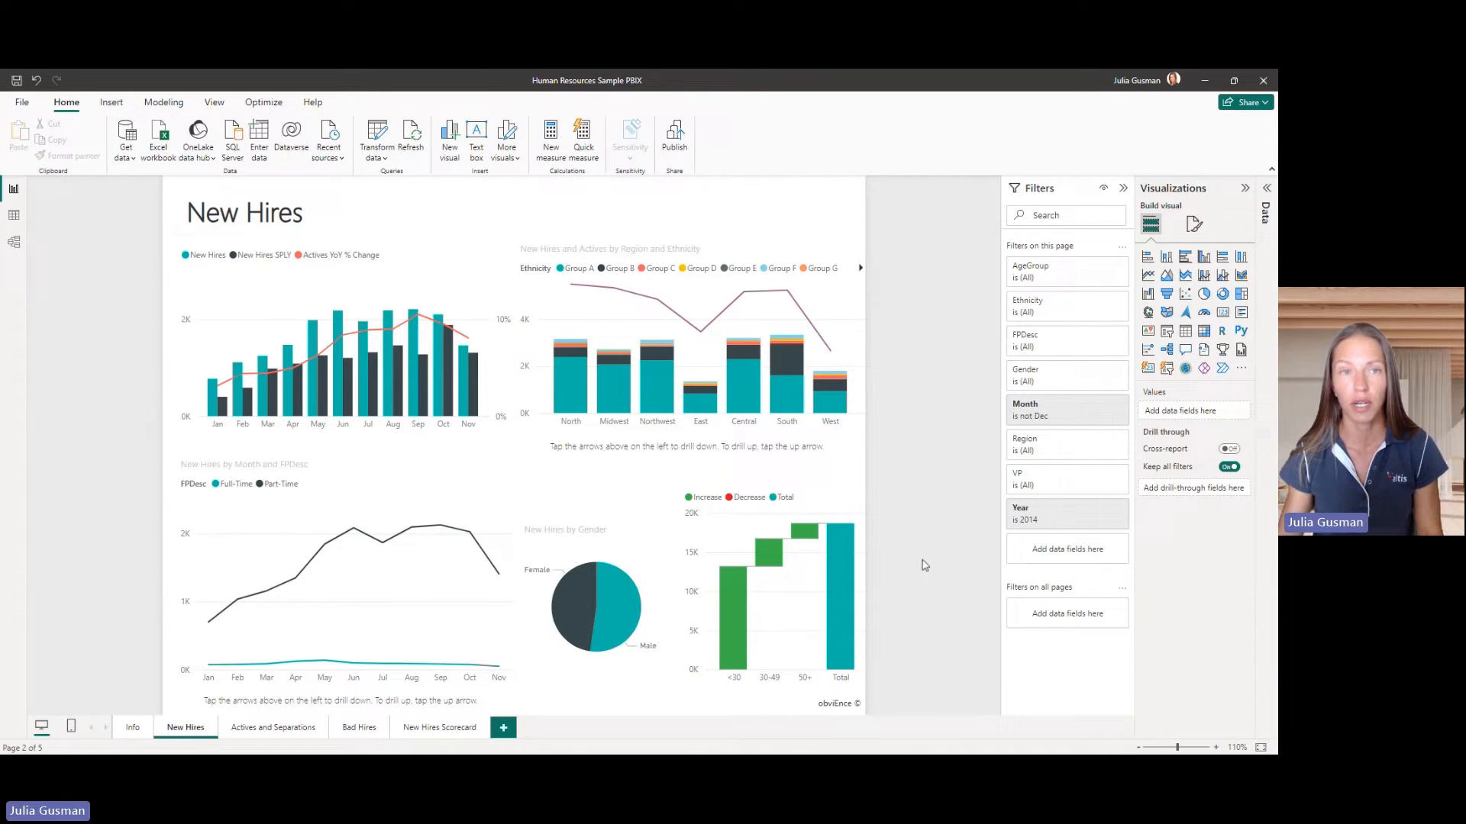
pyautogui.moveTo(896, 564)
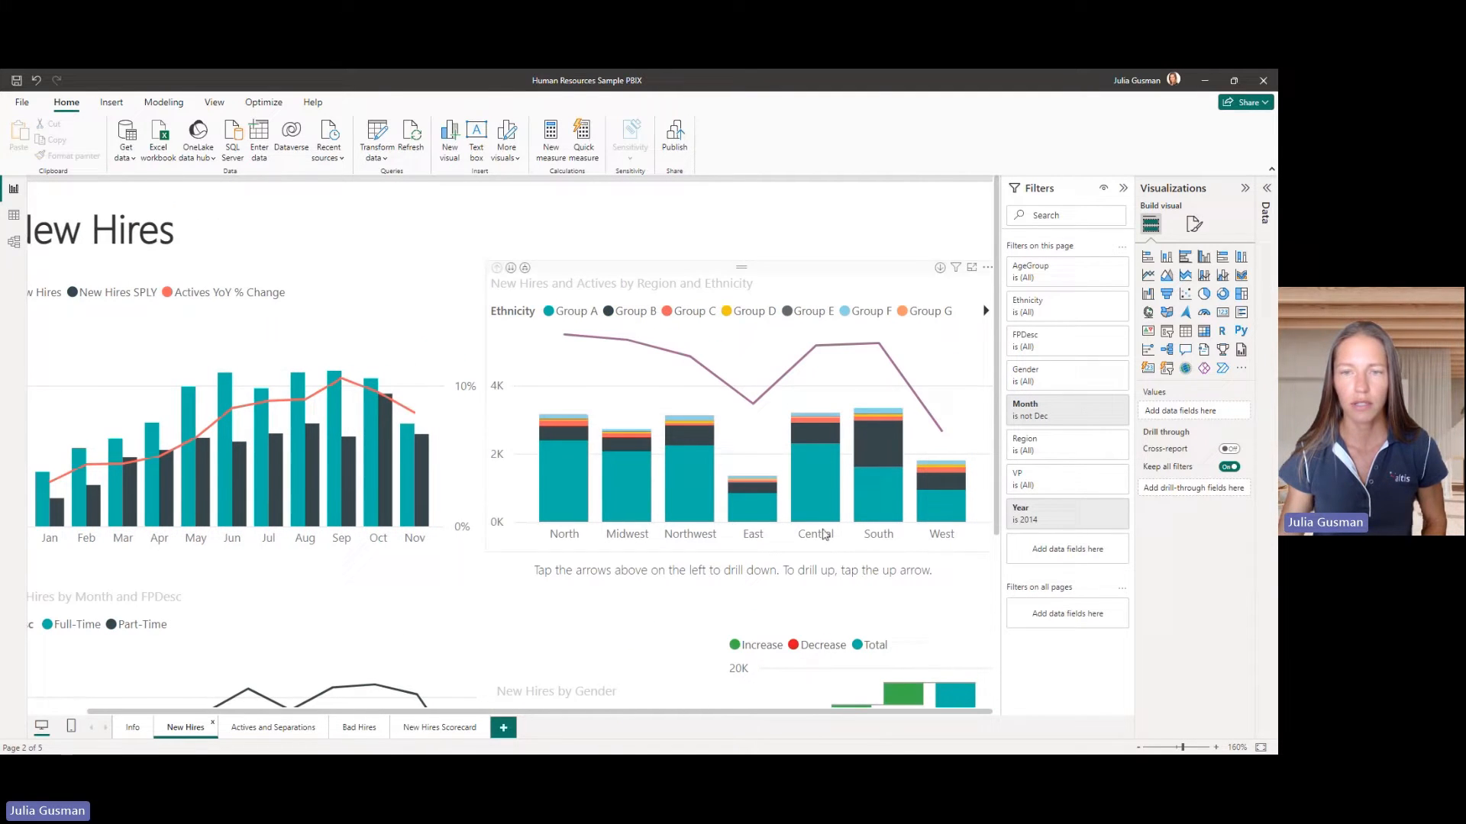
pyautogui.moveTo(890, 287)
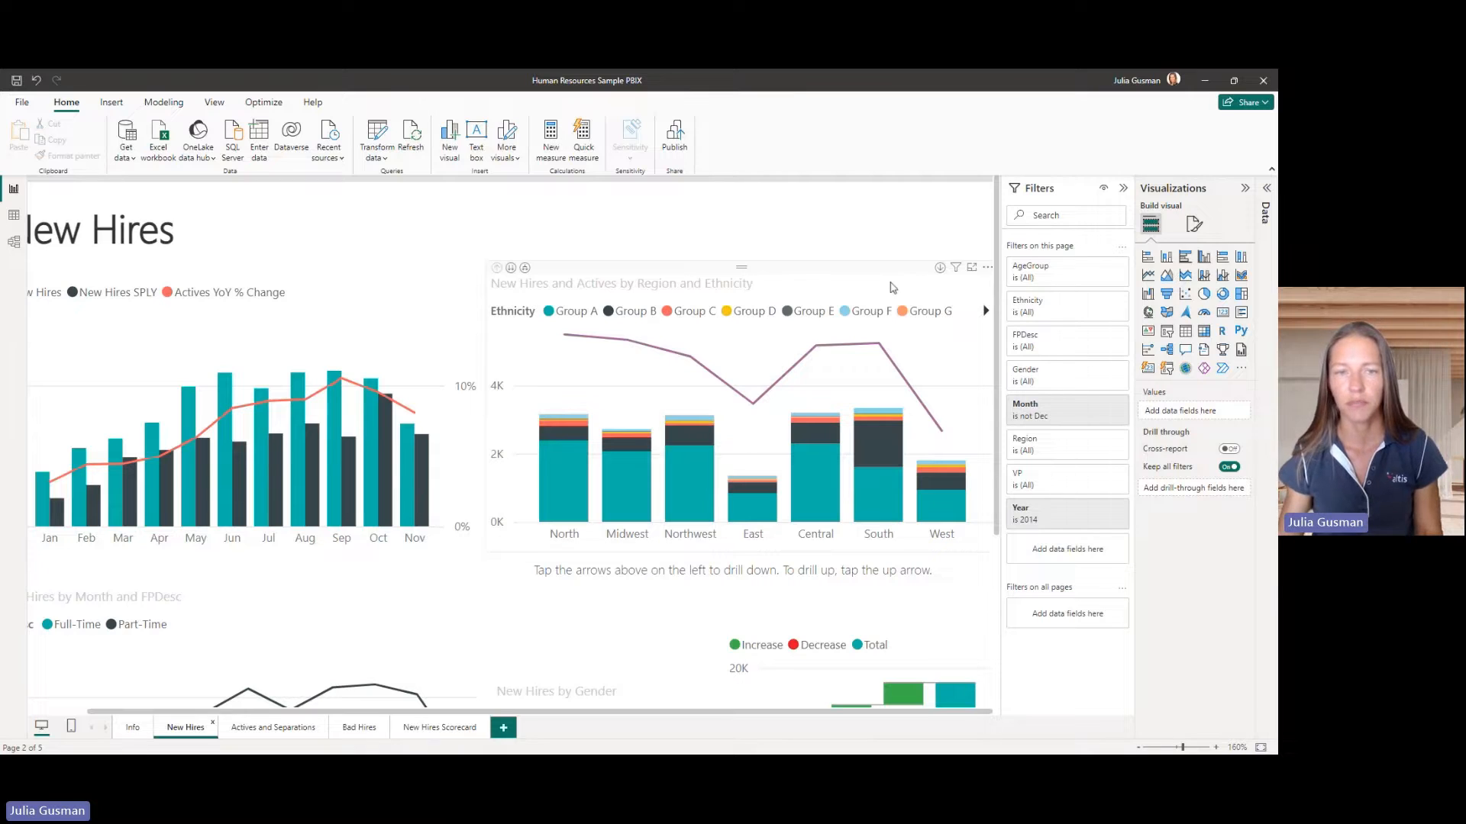
pyautogui.moveTo(605, 296)
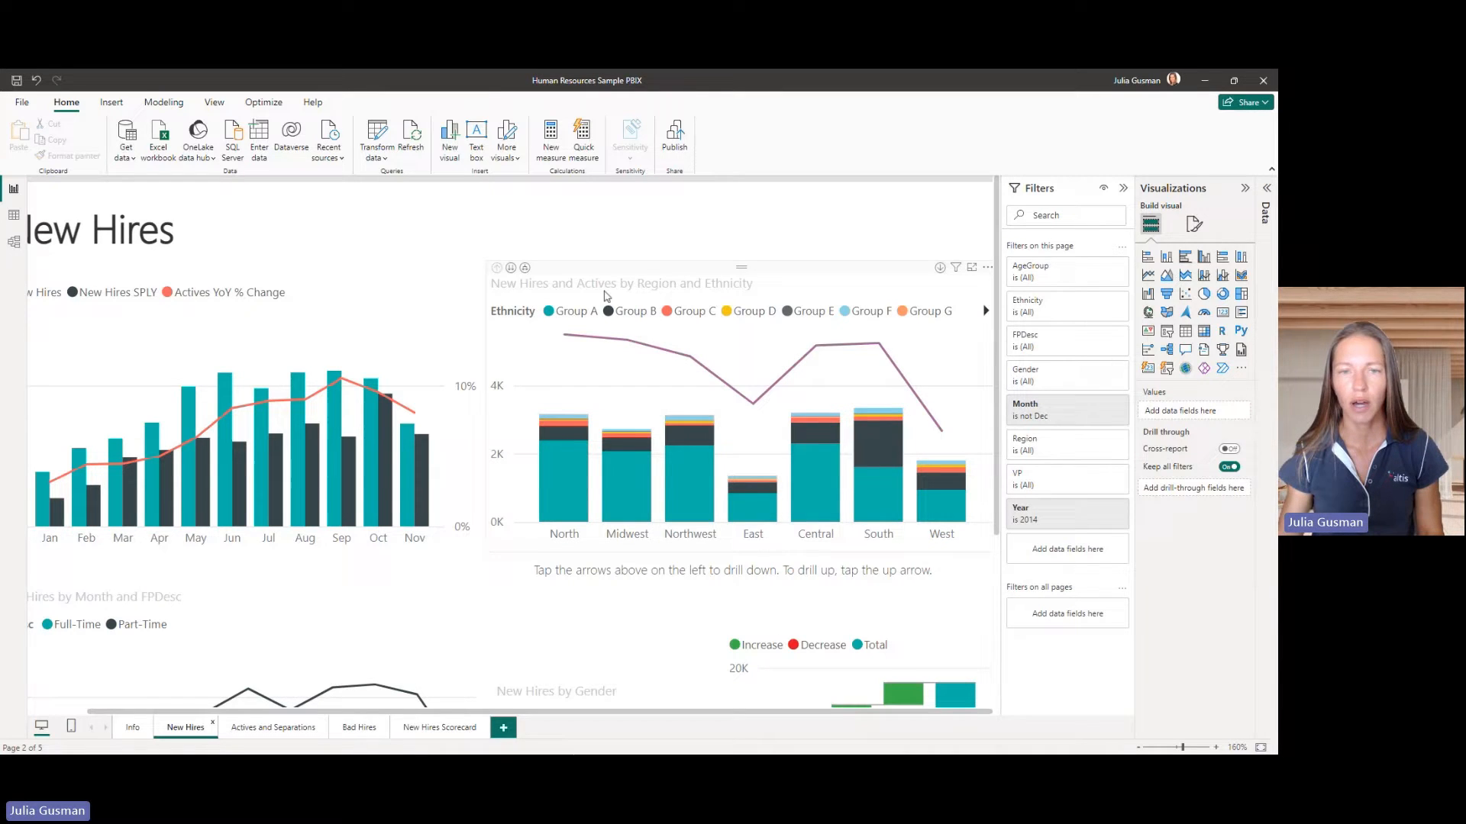
pyautogui.moveTo(728, 304)
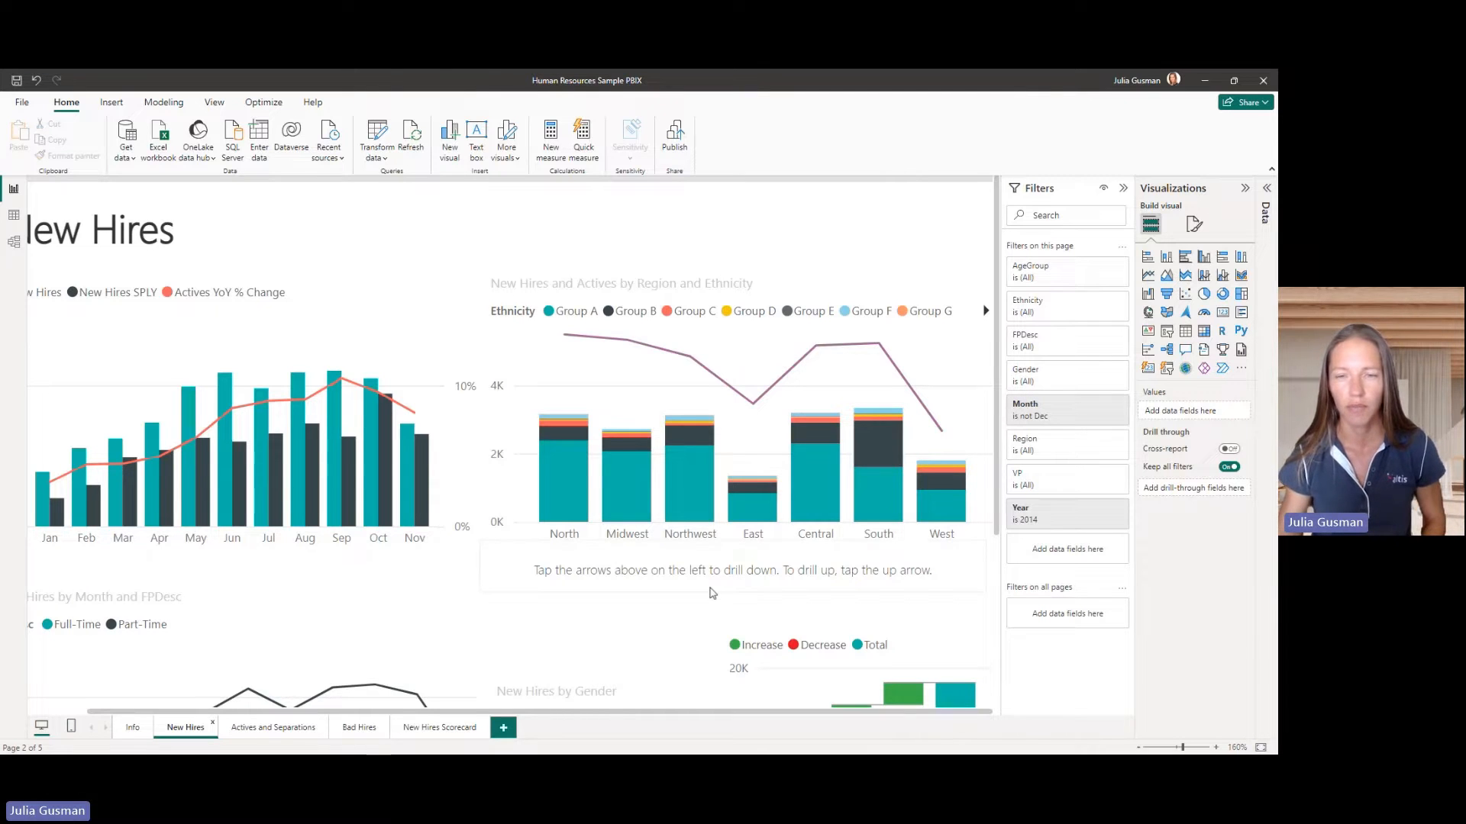
# Copy the region-and-ethnicity chart onto a new blank Page 1, then return to New Hires.
pyautogui.click(1216, 746)
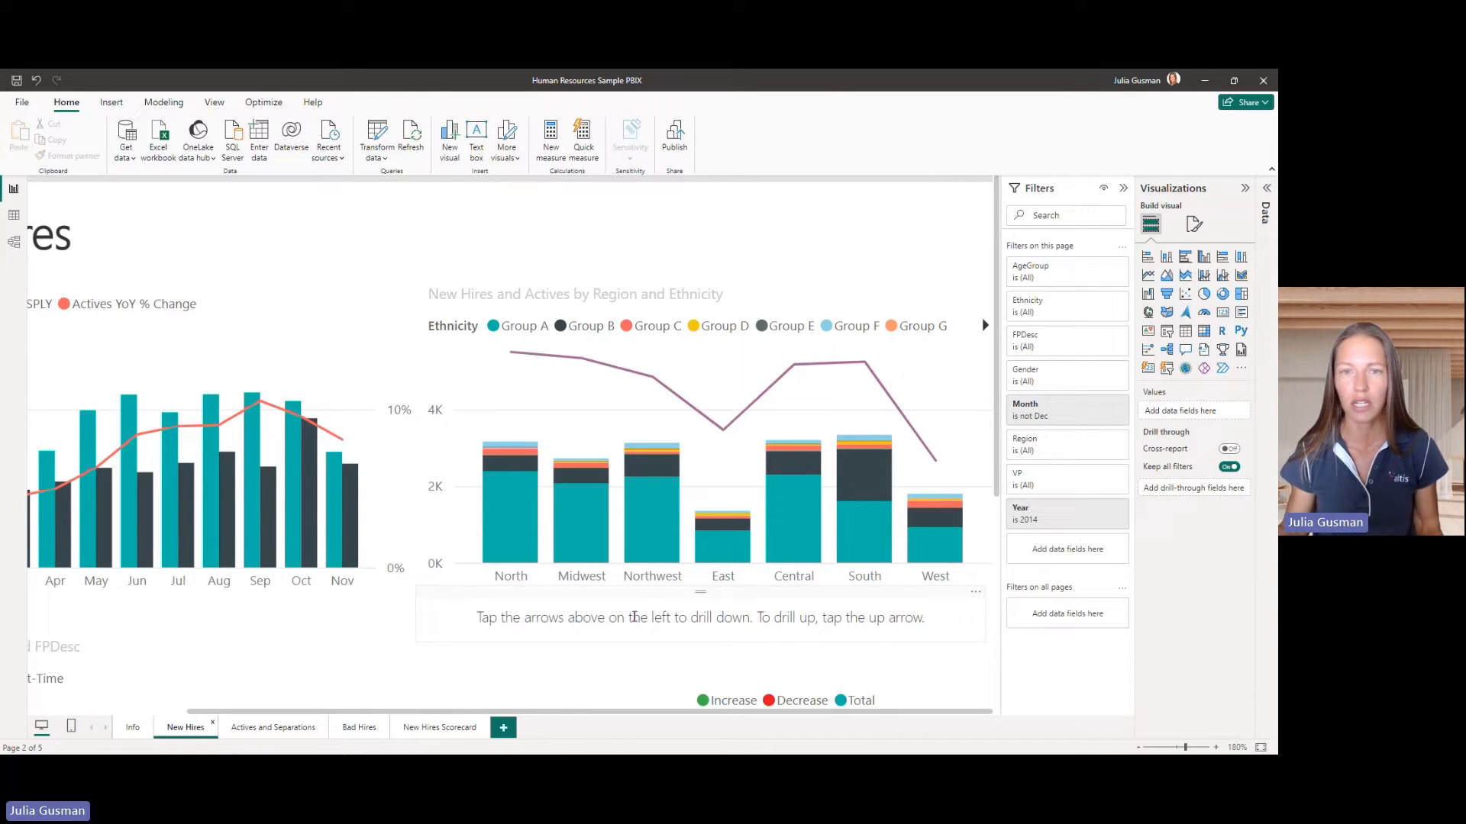
pyautogui.moveTo(641, 608)
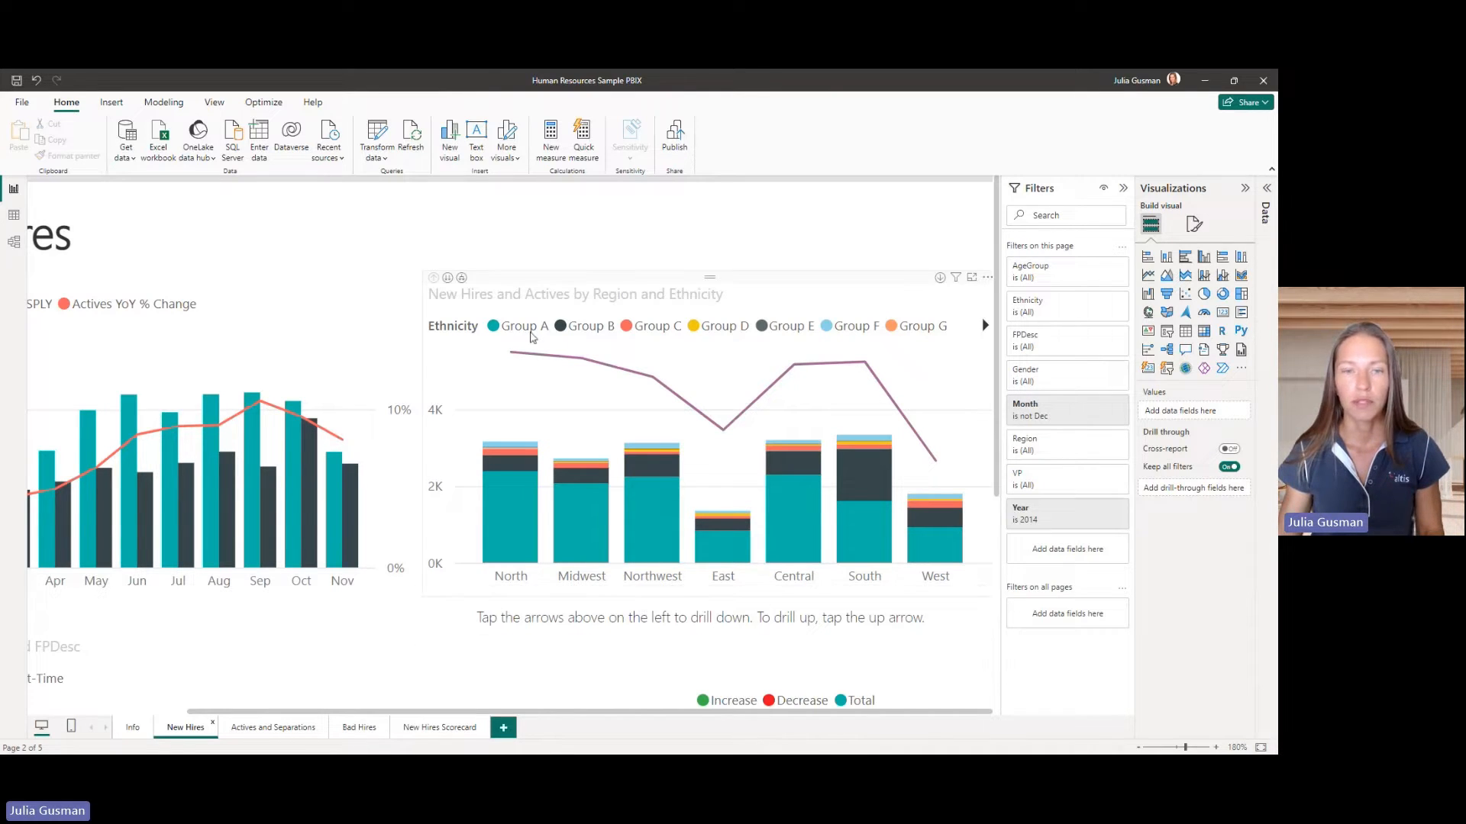
pyautogui.moveTo(504, 365)
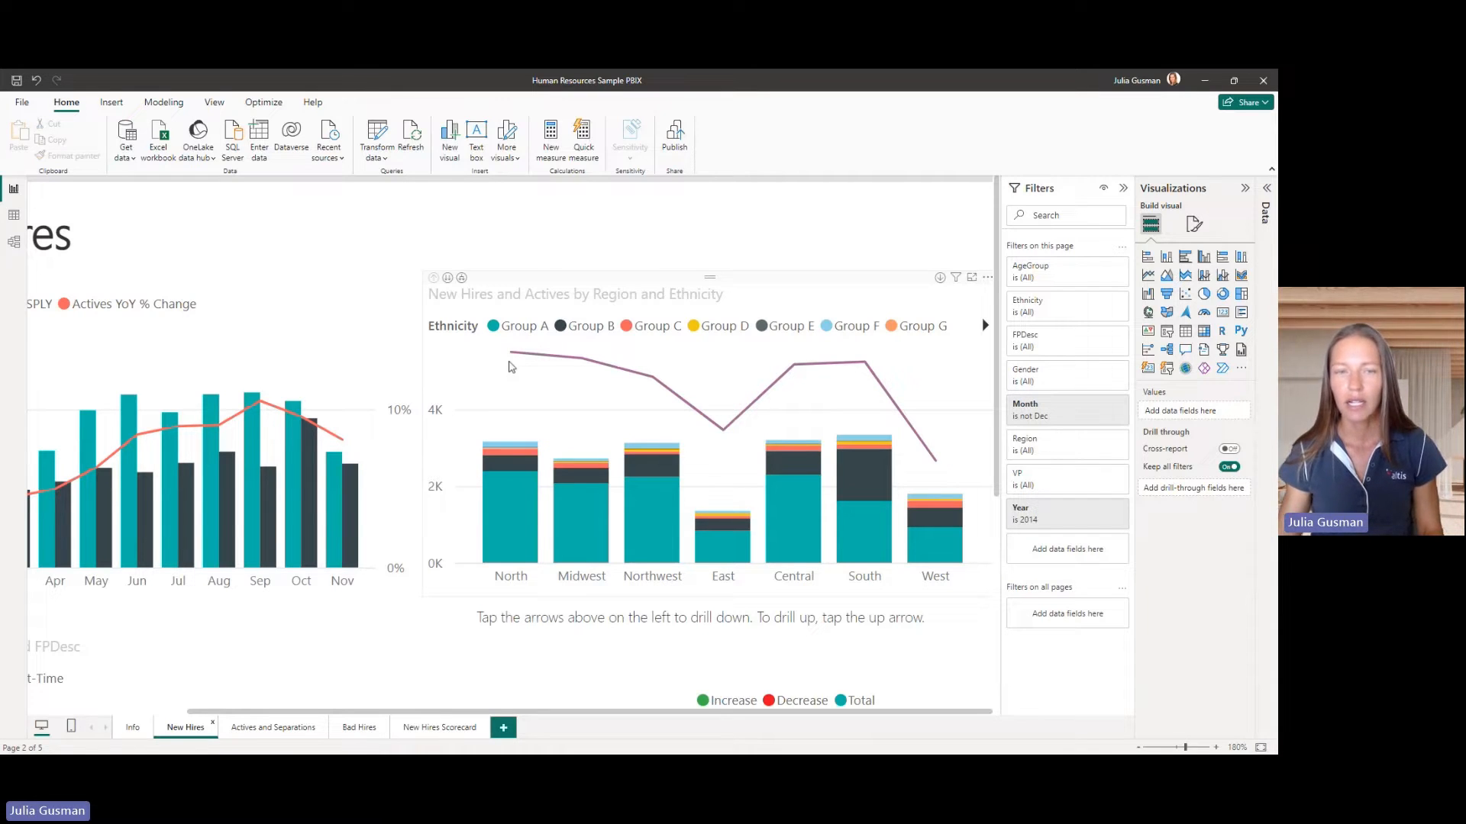
pyautogui.moveTo(514, 591)
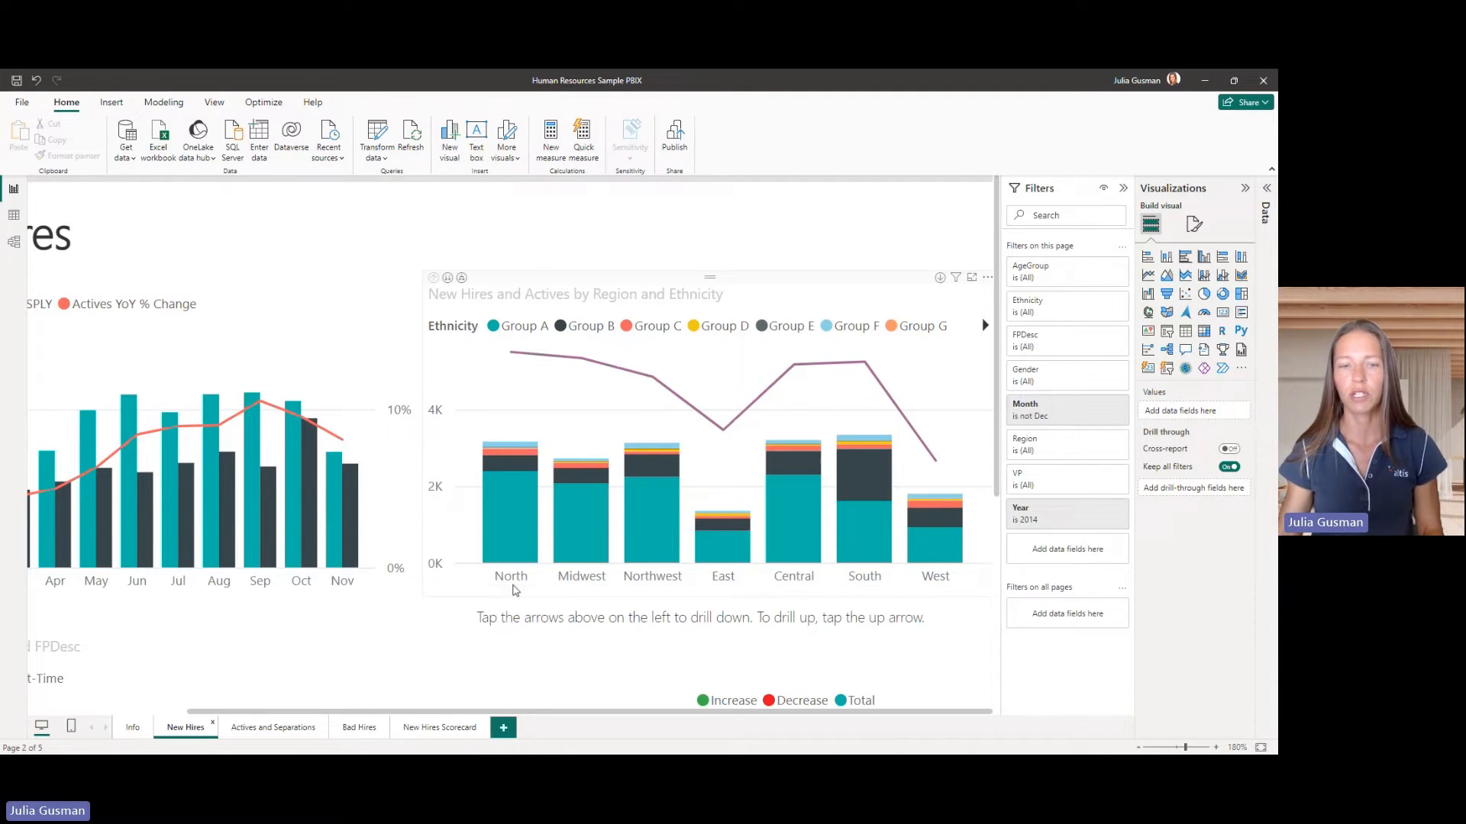
pyautogui.moveTo(664, 577)
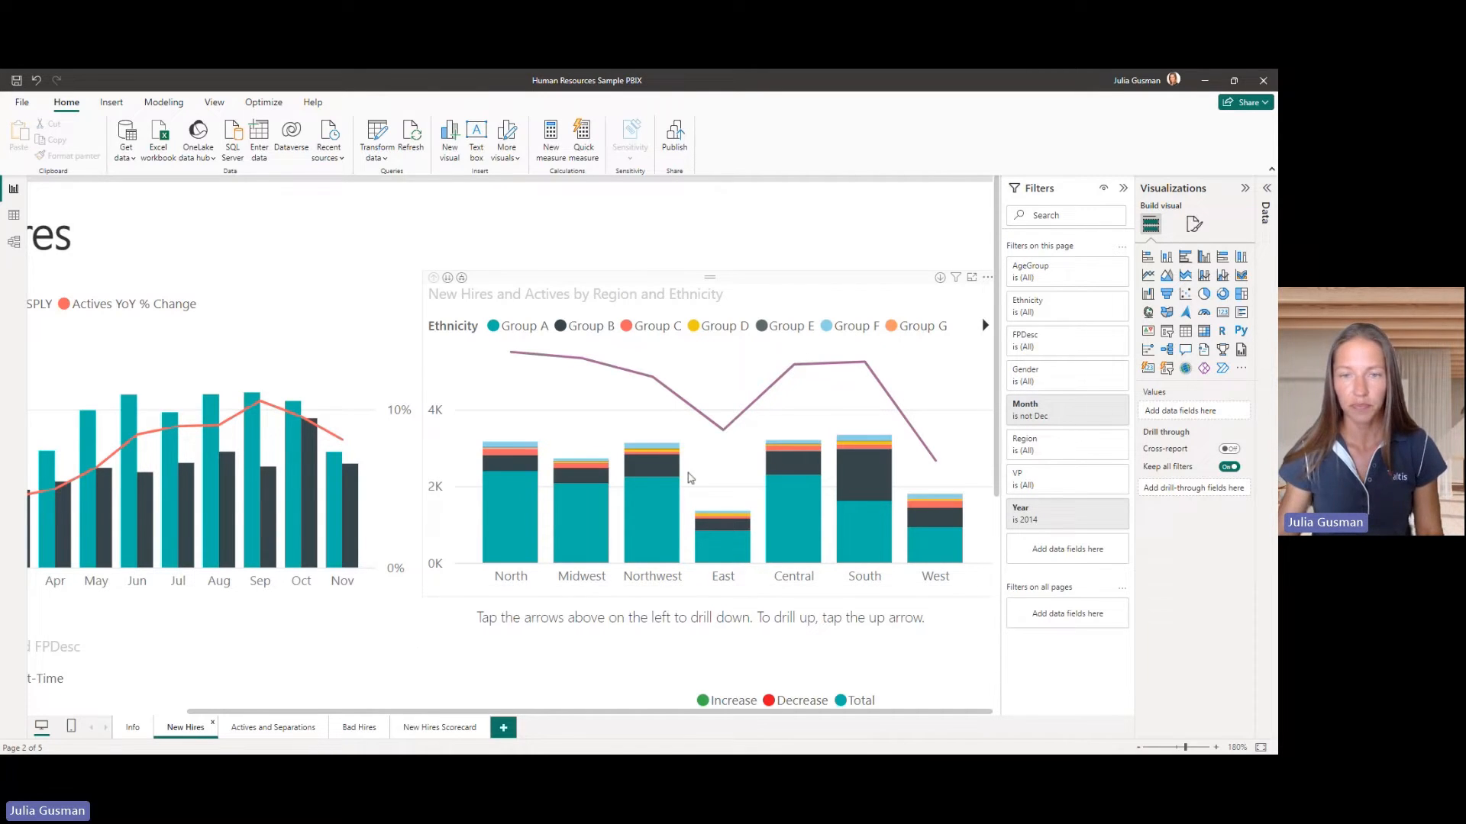
pyautogui.moveTo(508, 363)
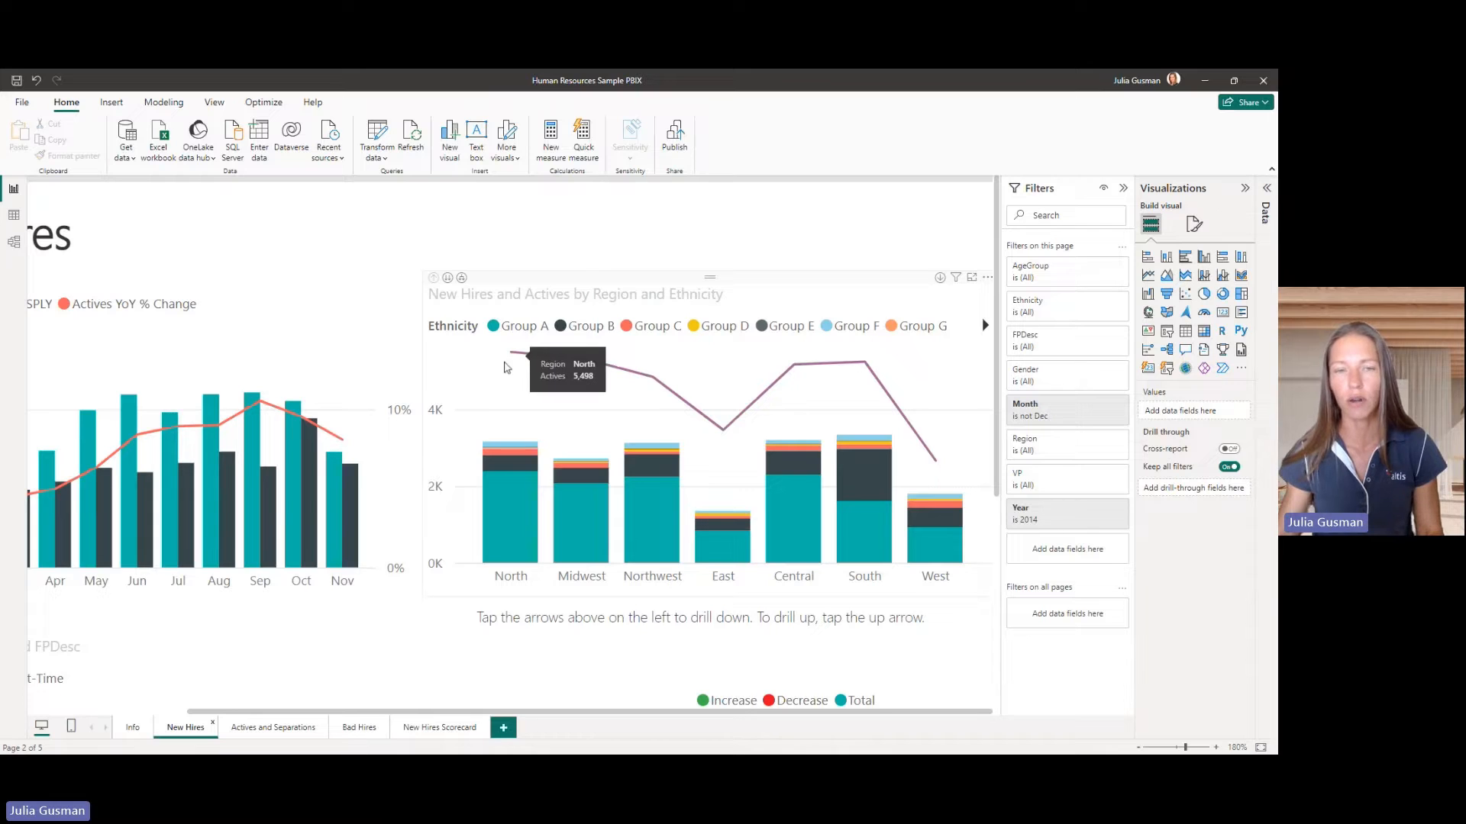
pyautogui.moveTo(582, 361)
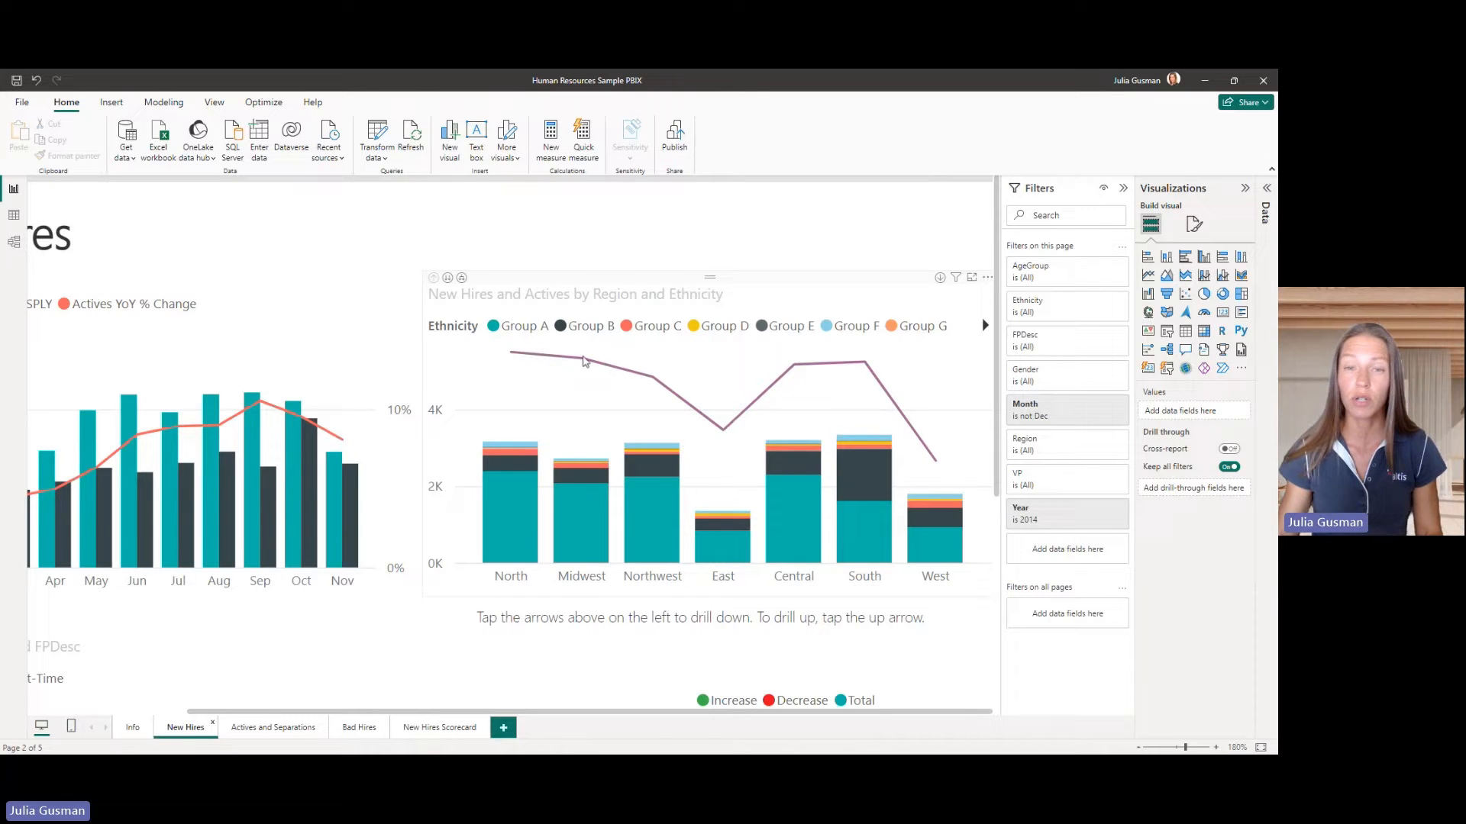
pyautogui.moveTo(794, 374)
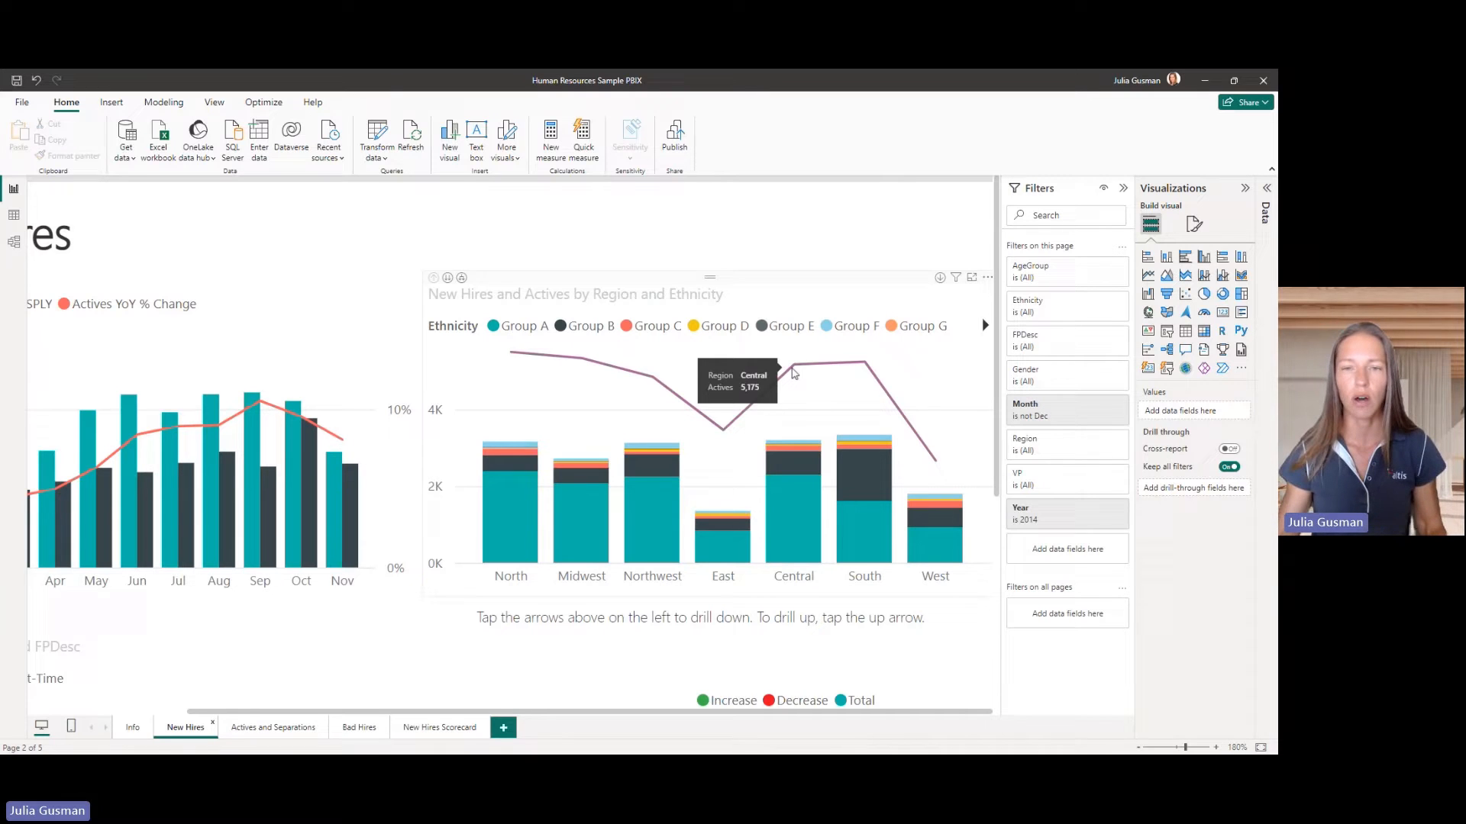
pyautogui.moveTo(757, 578)
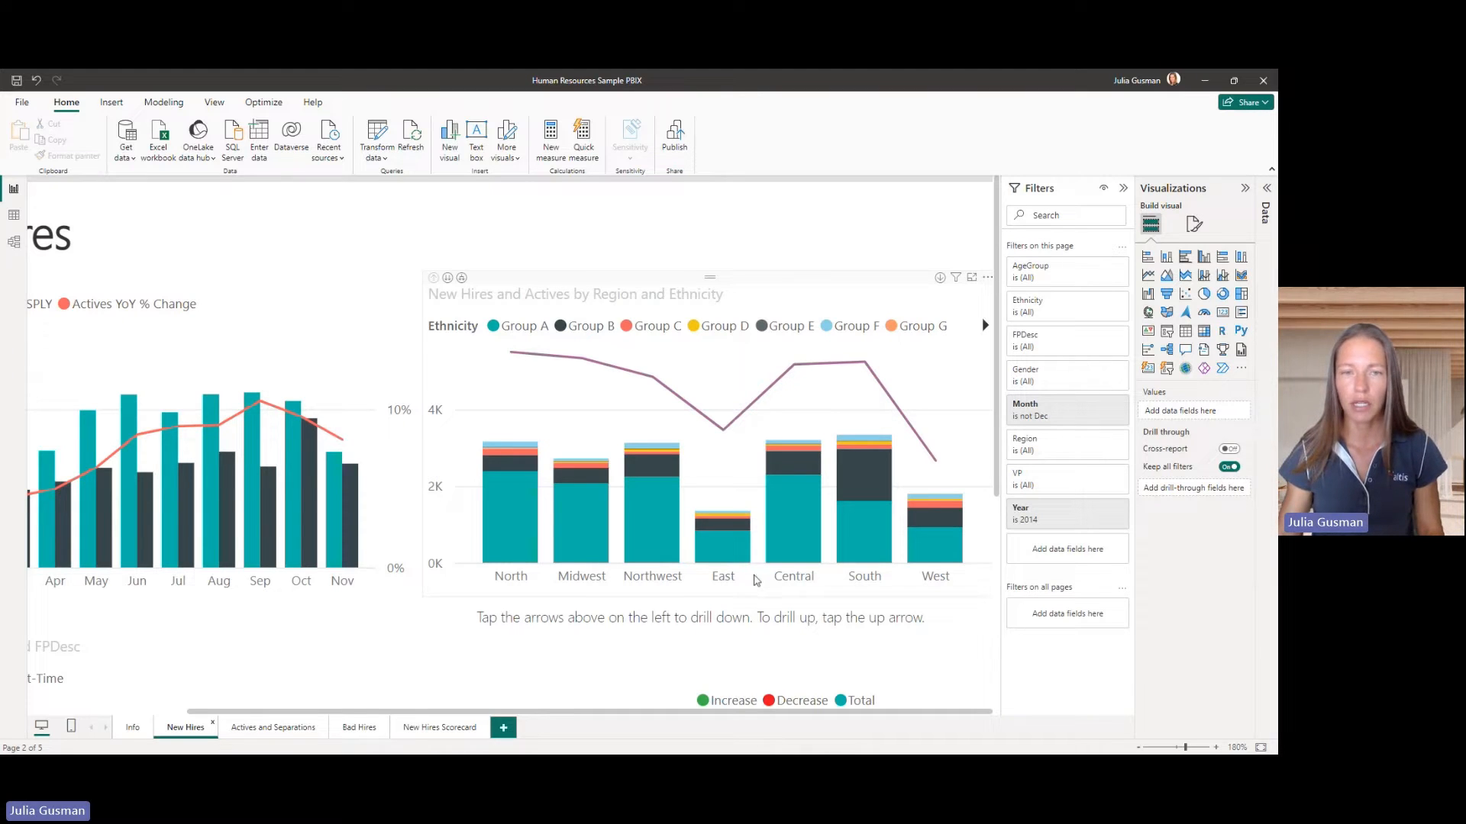
pyautogui.moveTo(511, 518)
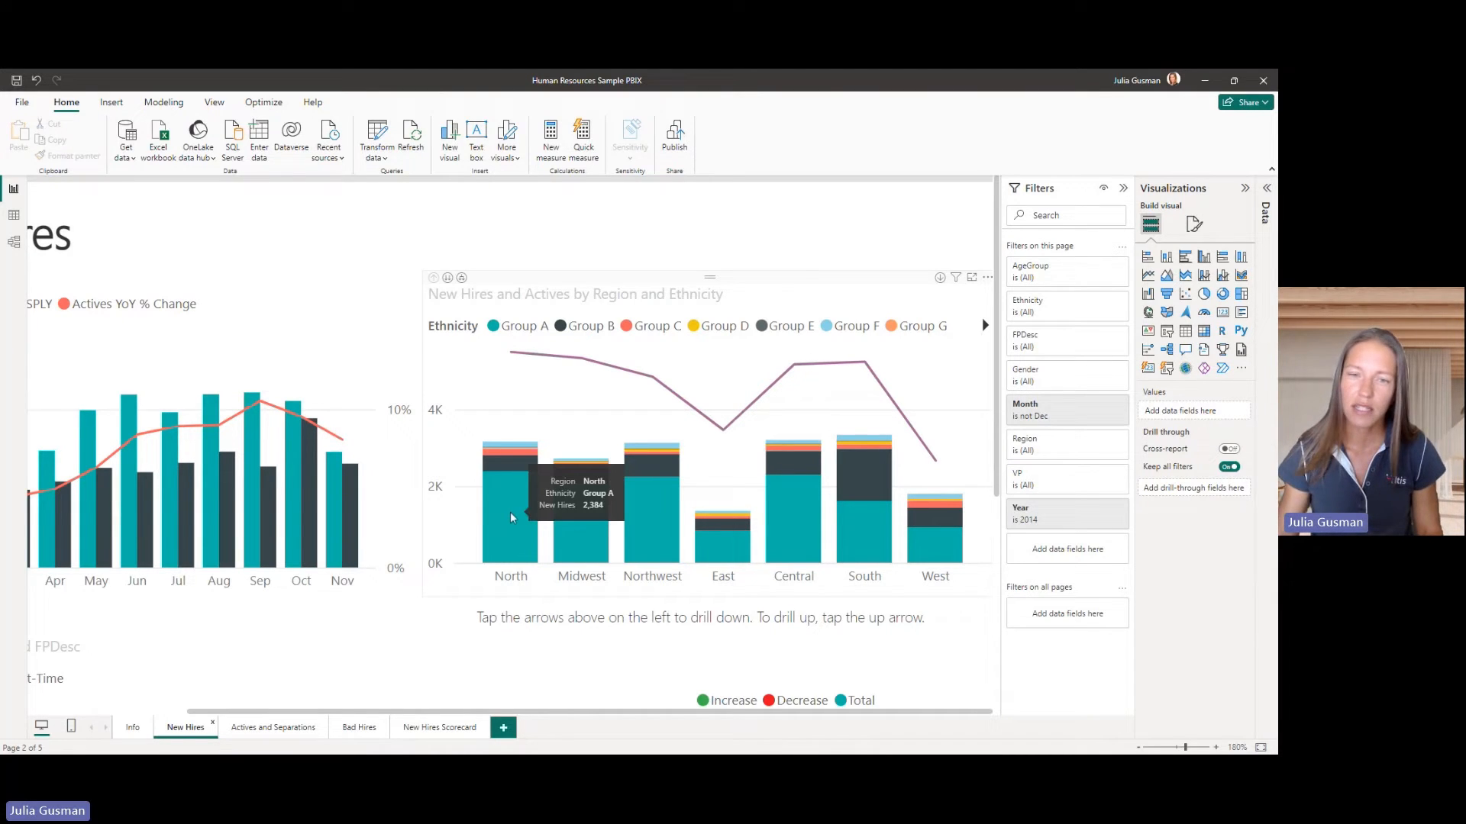
pyautogui.moveTo(520, 578)
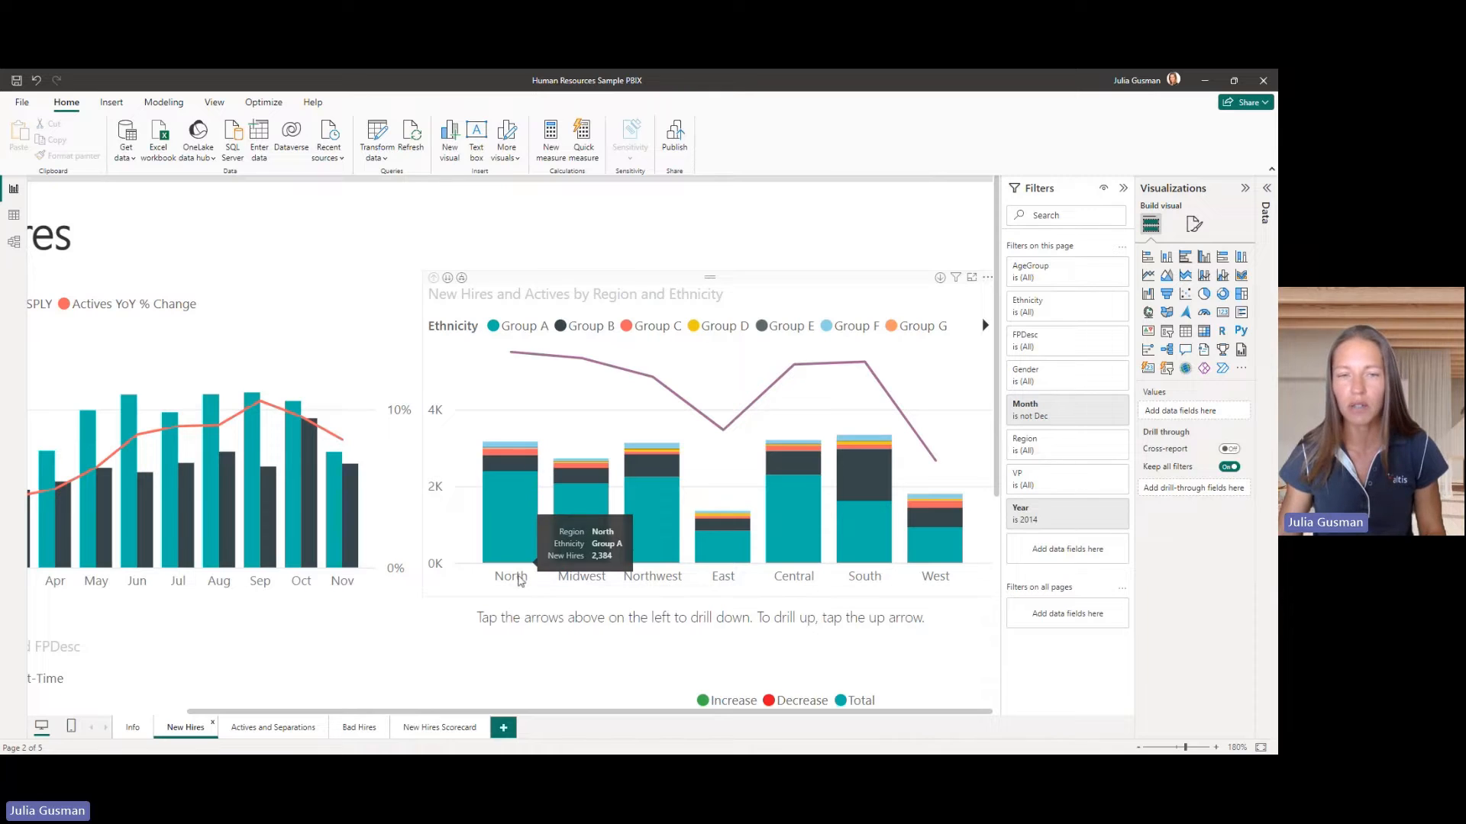
pyautogui.moveTo(509, 458)
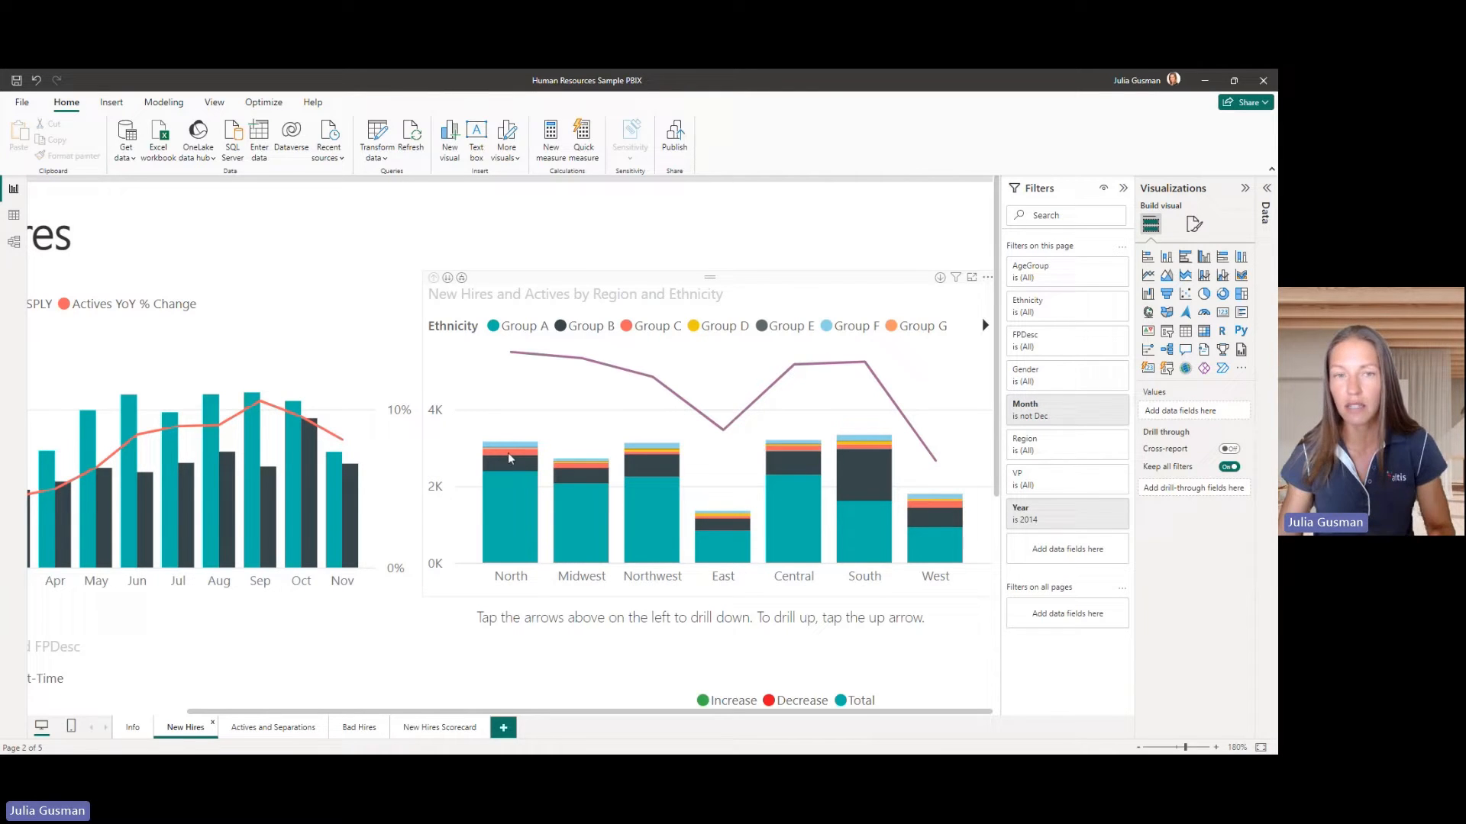
pyautogui.moveTo(511, 457)
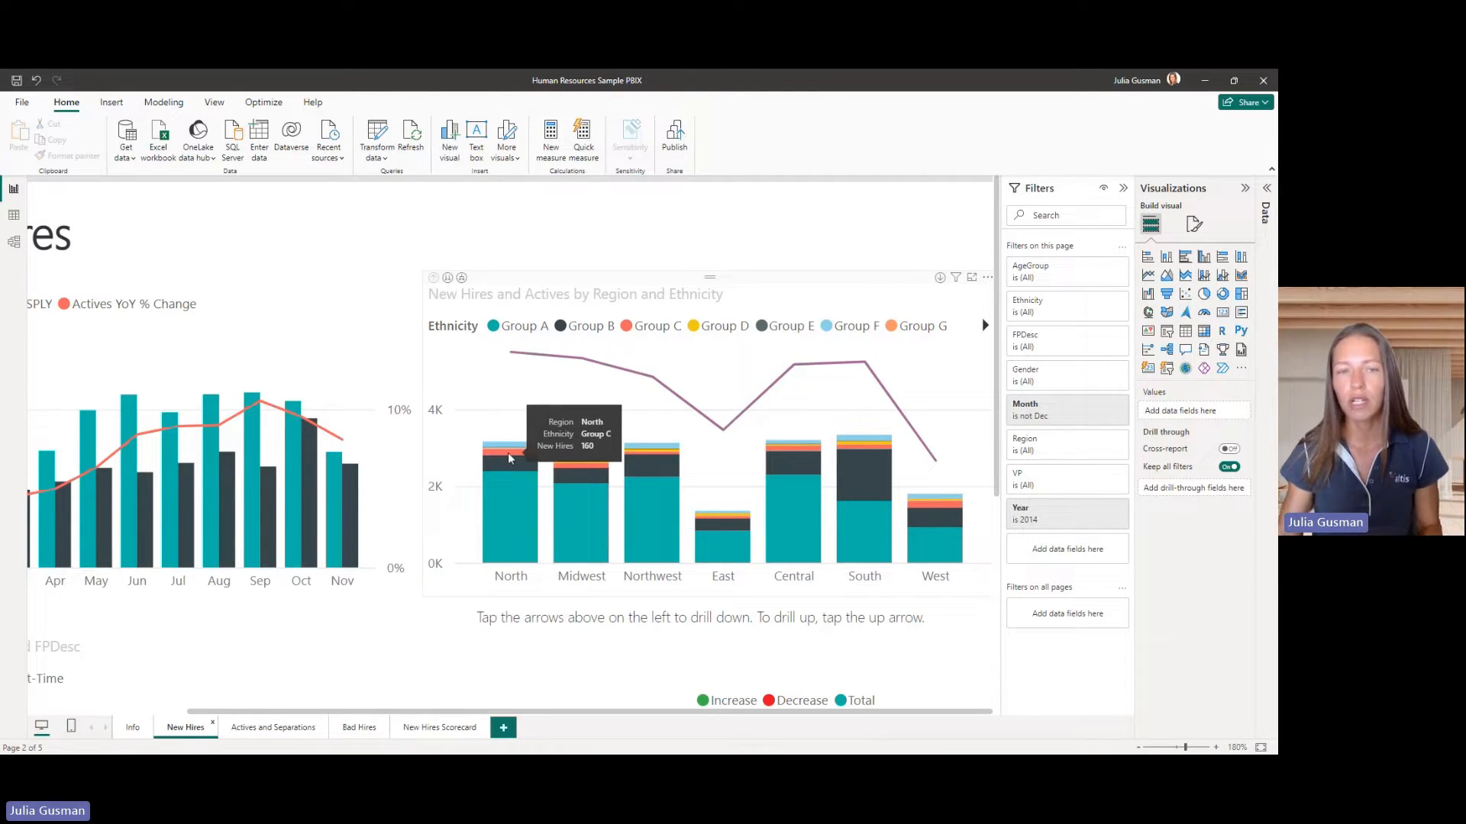
pyautogui.moveTo(607, 594)
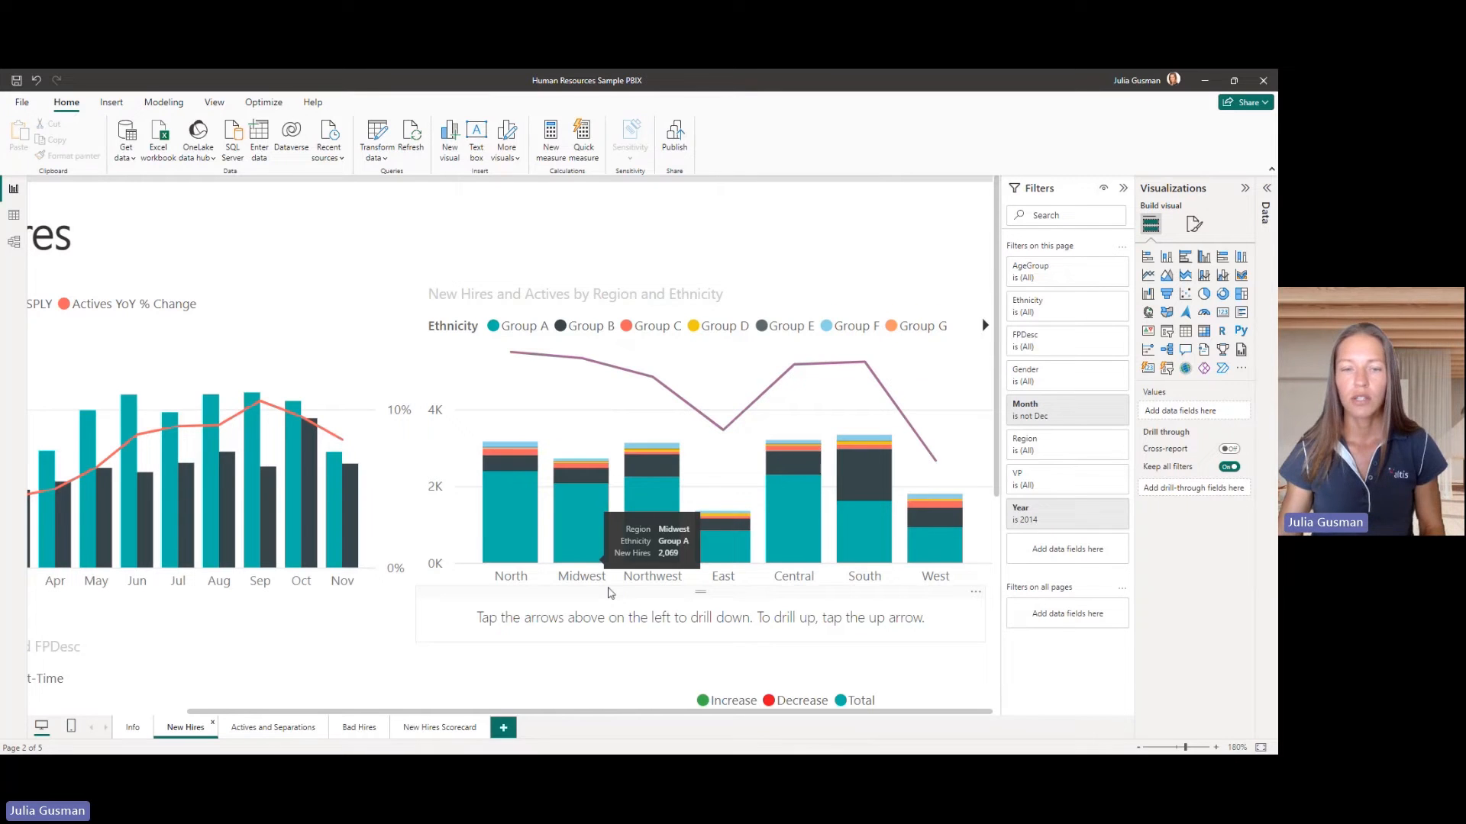
pyautogui.moveTo(607, 592)
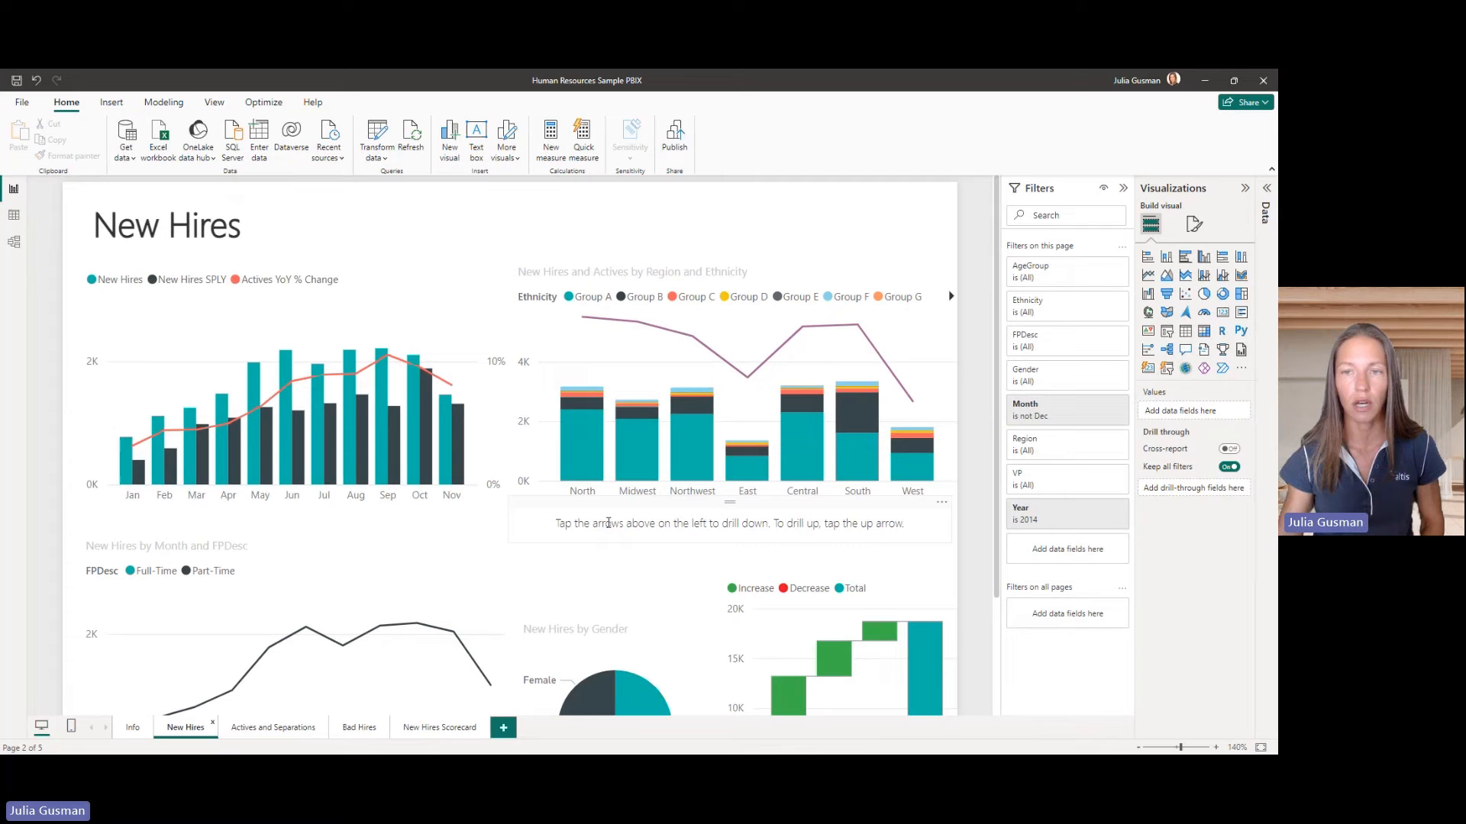
pyautogui.click(738, 392)
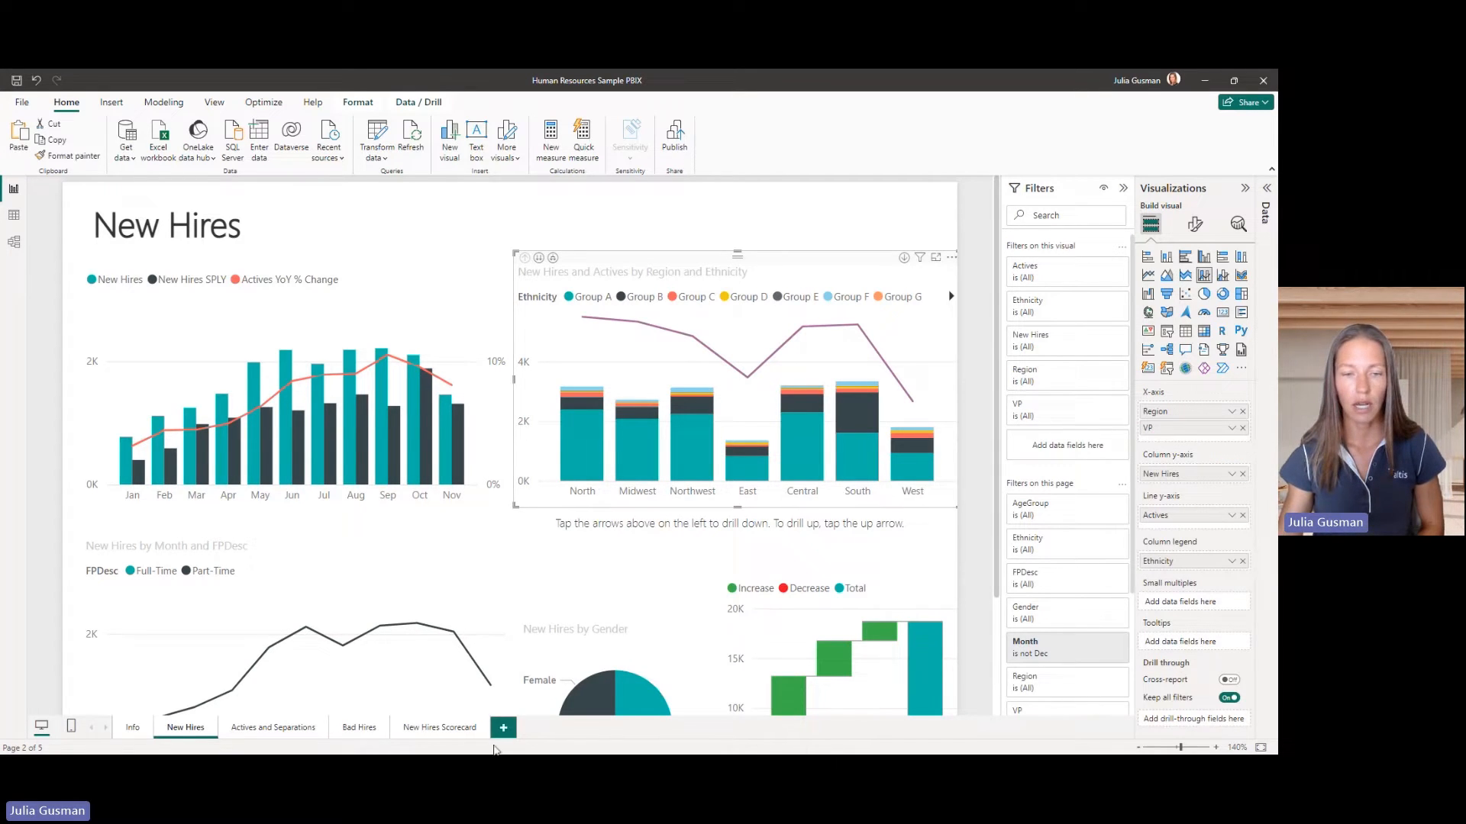
pyautogui.click(503, 727)
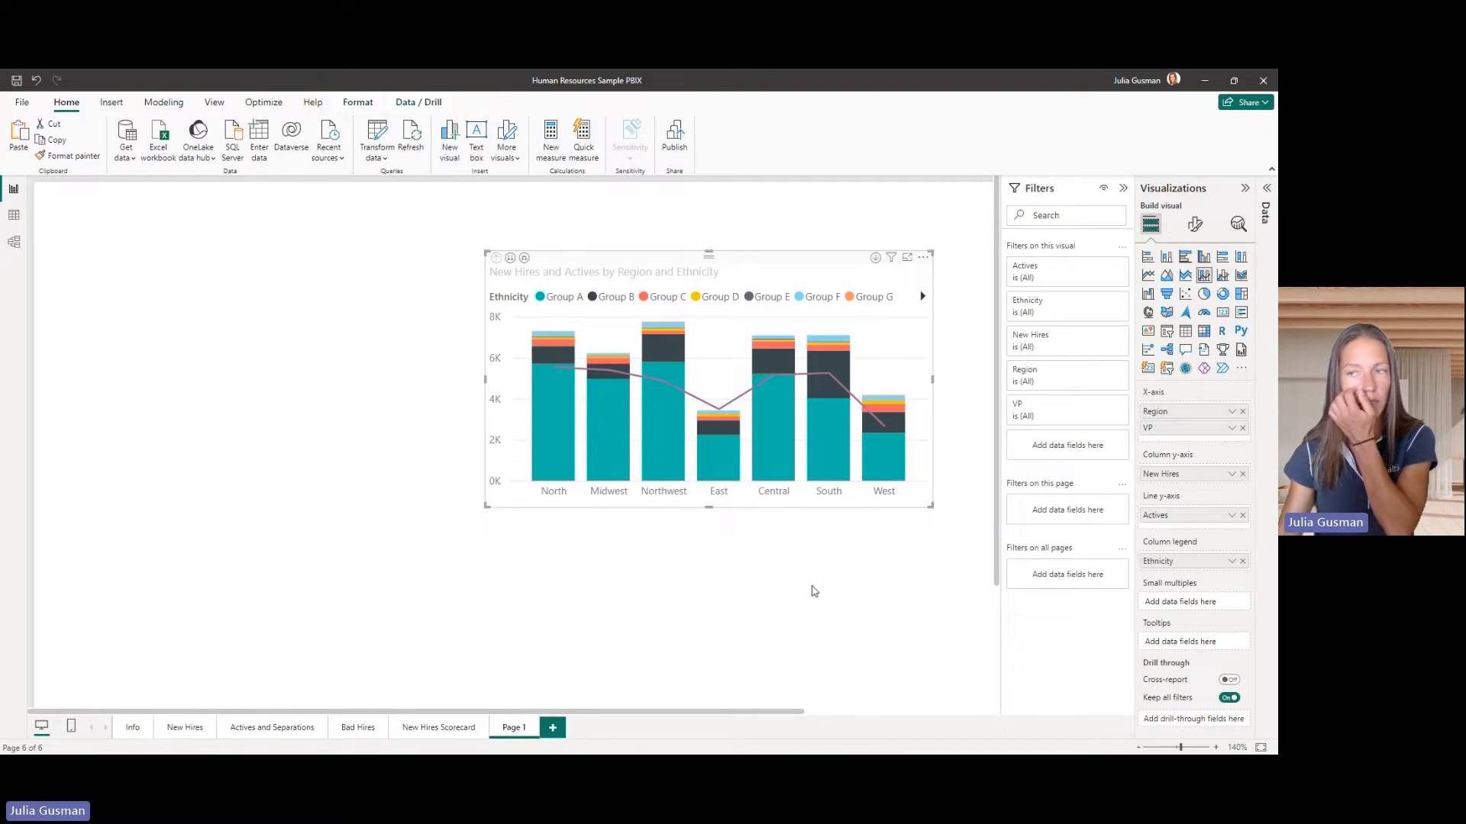
pyautogui.moveTo(760, 608)
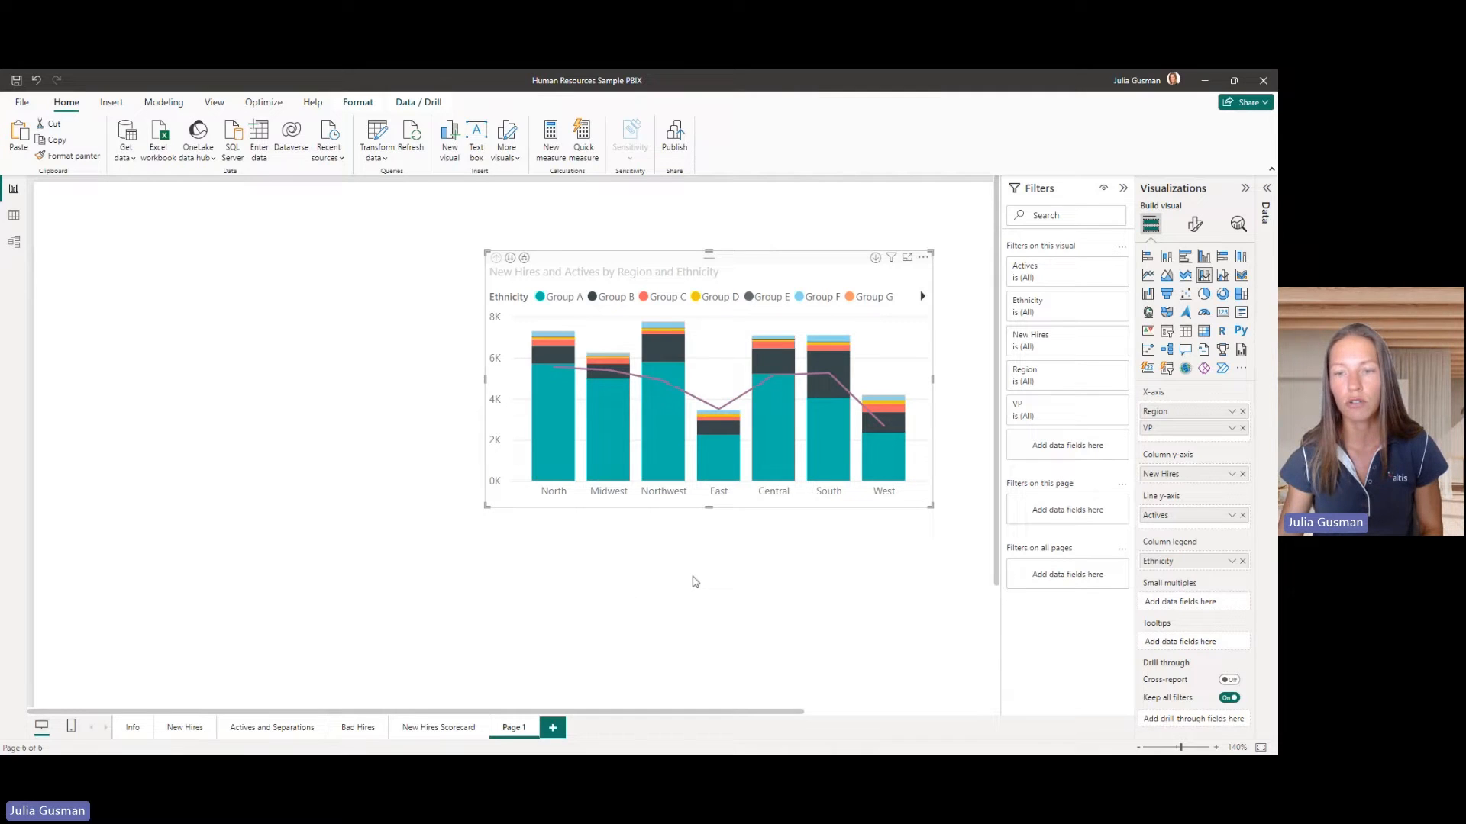
pyautogui.moveTo(657, 400)
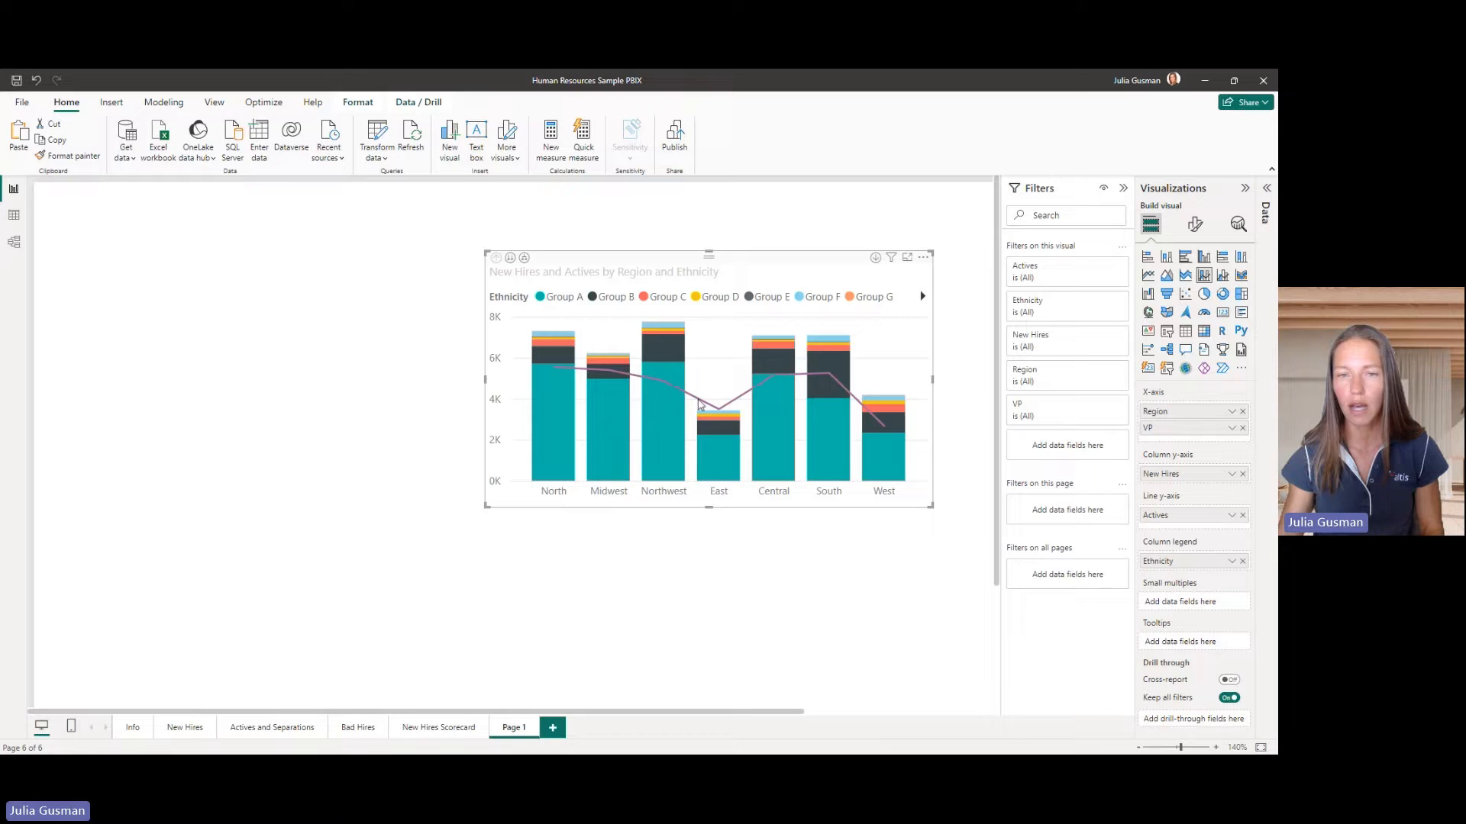
pyautogui.moveTo(773, 374)
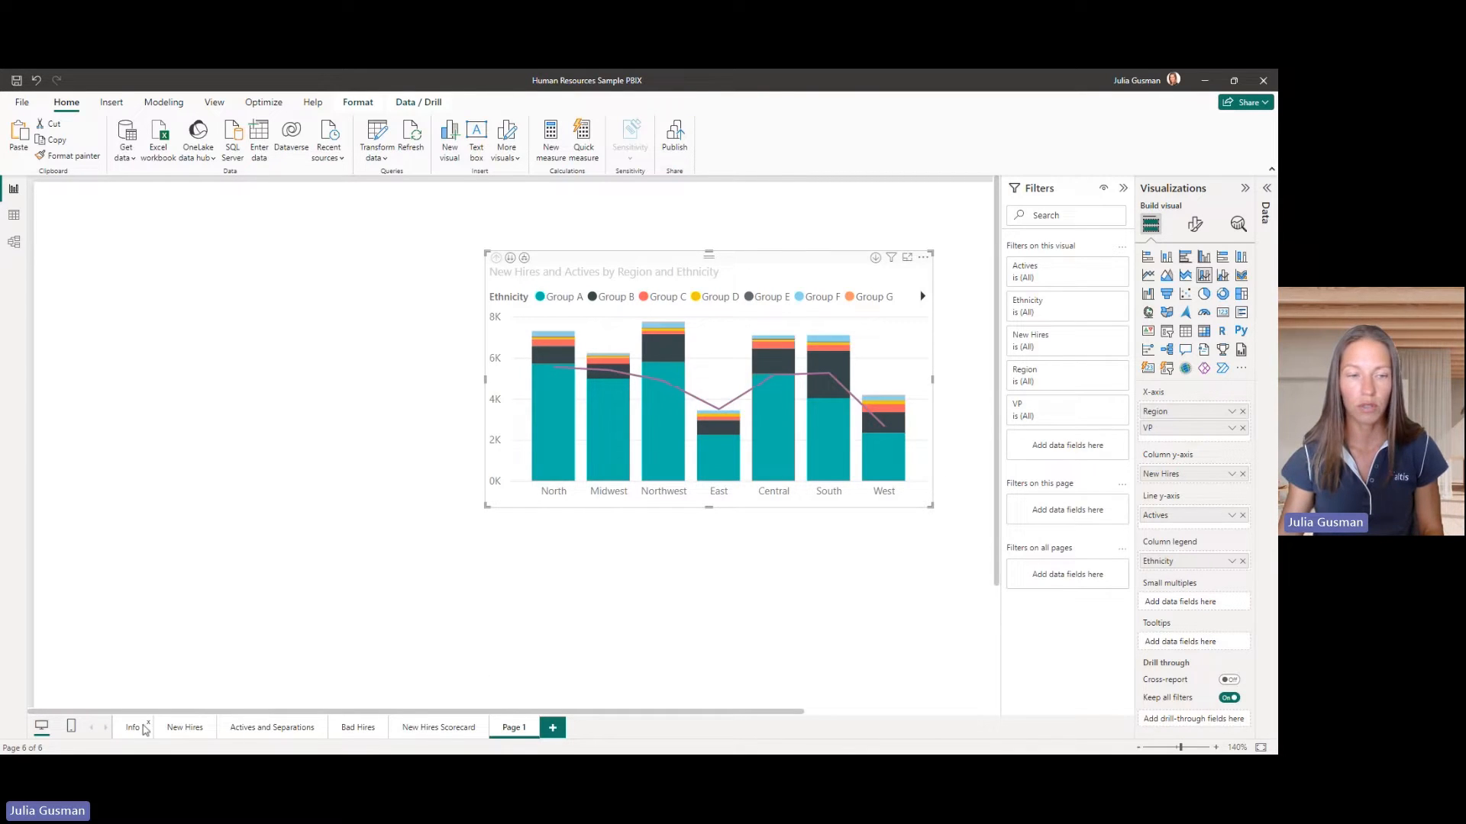
pyautogui.click(184, 727)
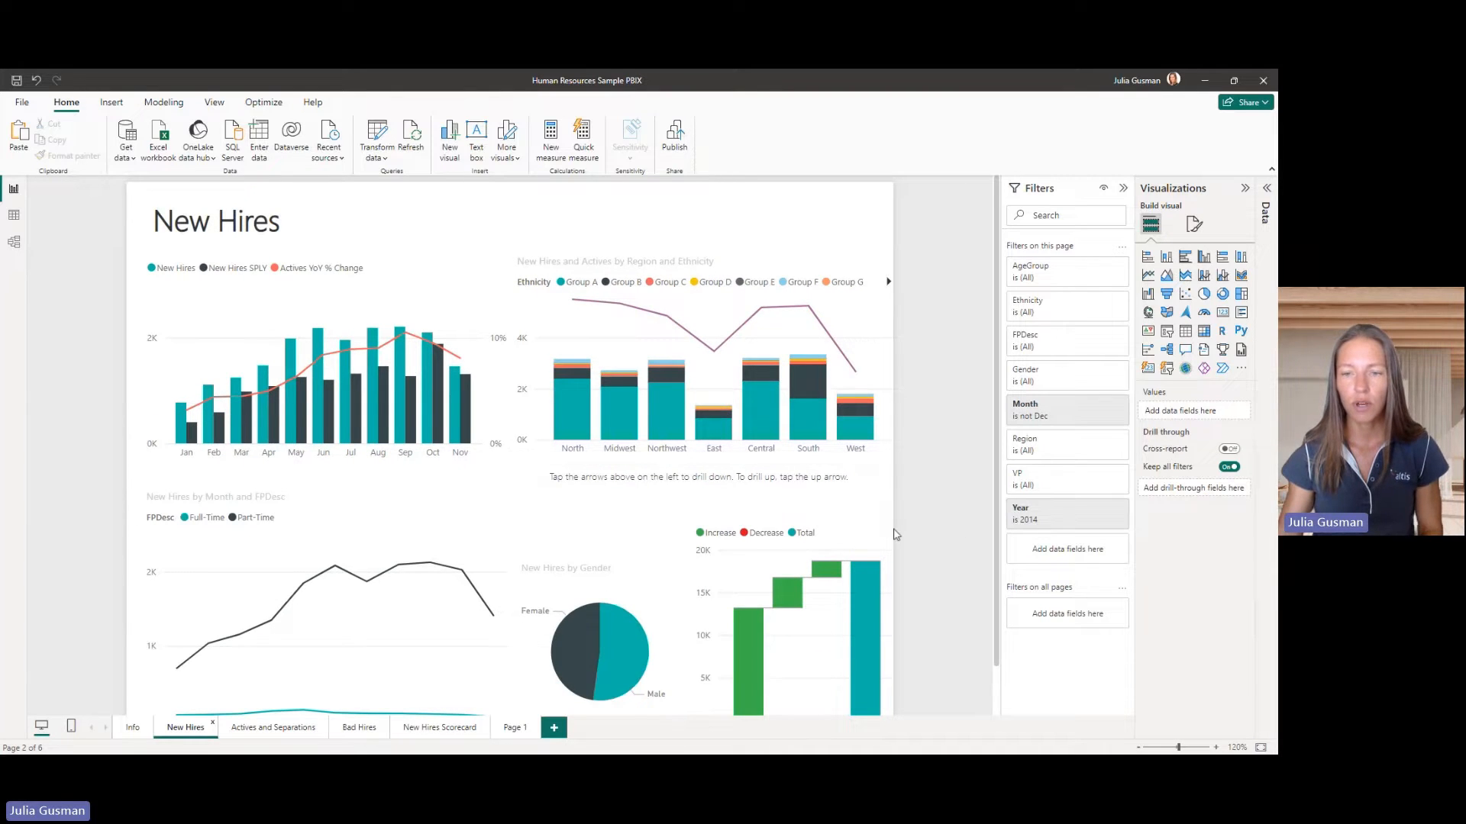
pyautogui.moveTo(940, 549)
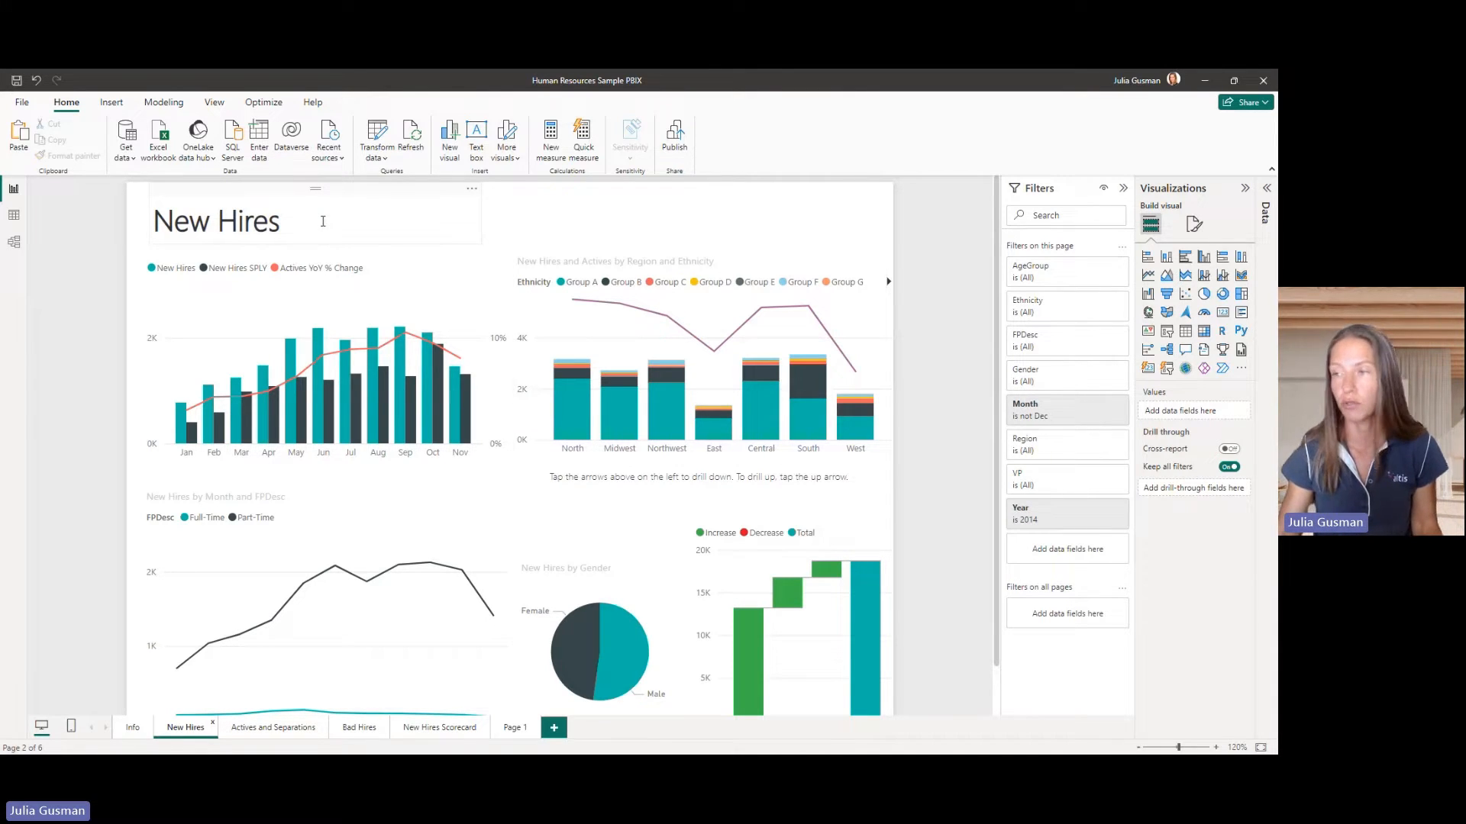
# Delete the unused Page 1 that holds the copied chart.
pyautogui.click(924, 353)
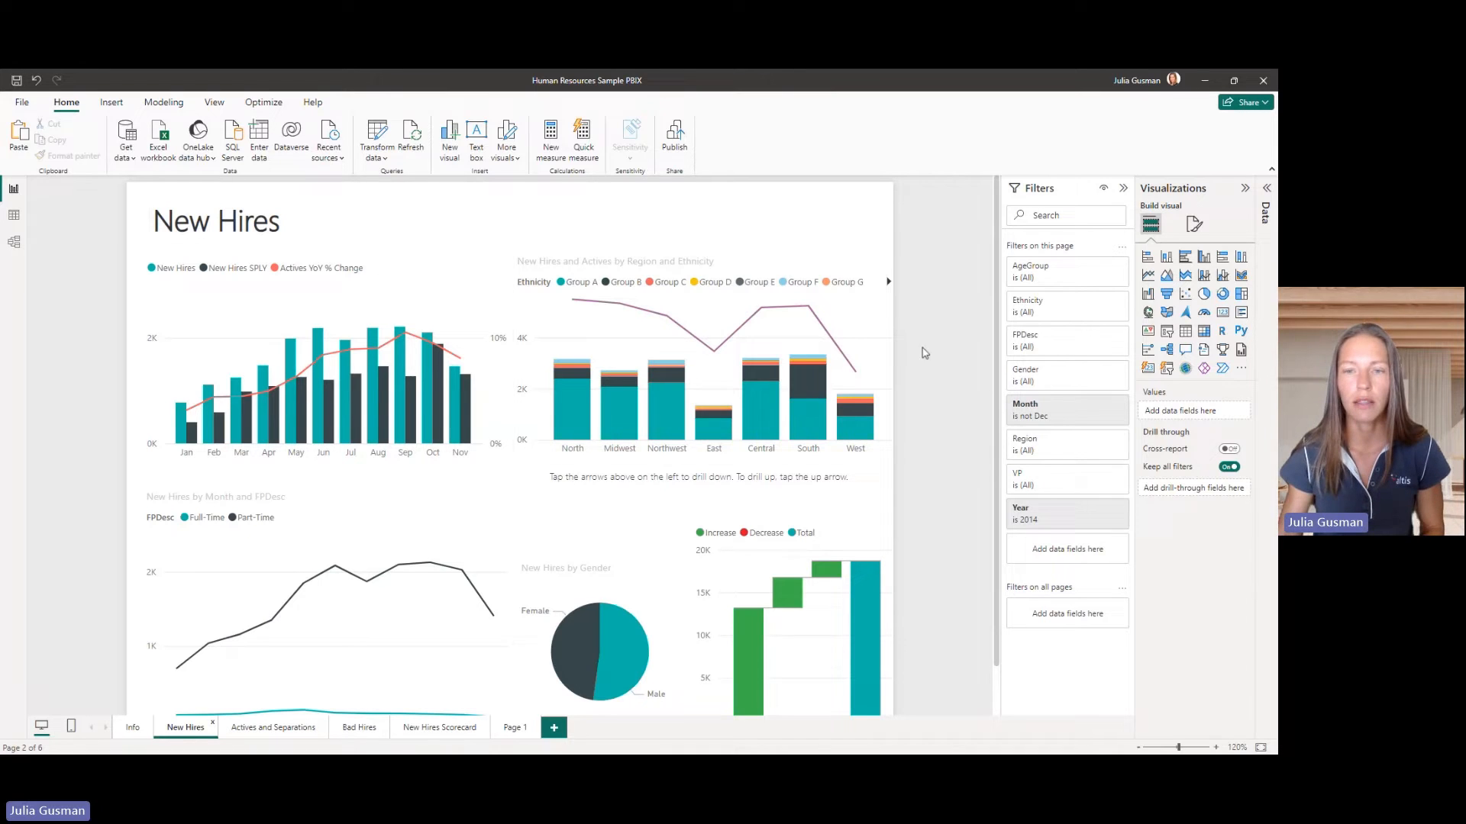
pyautogui.moveTo(918, 359)
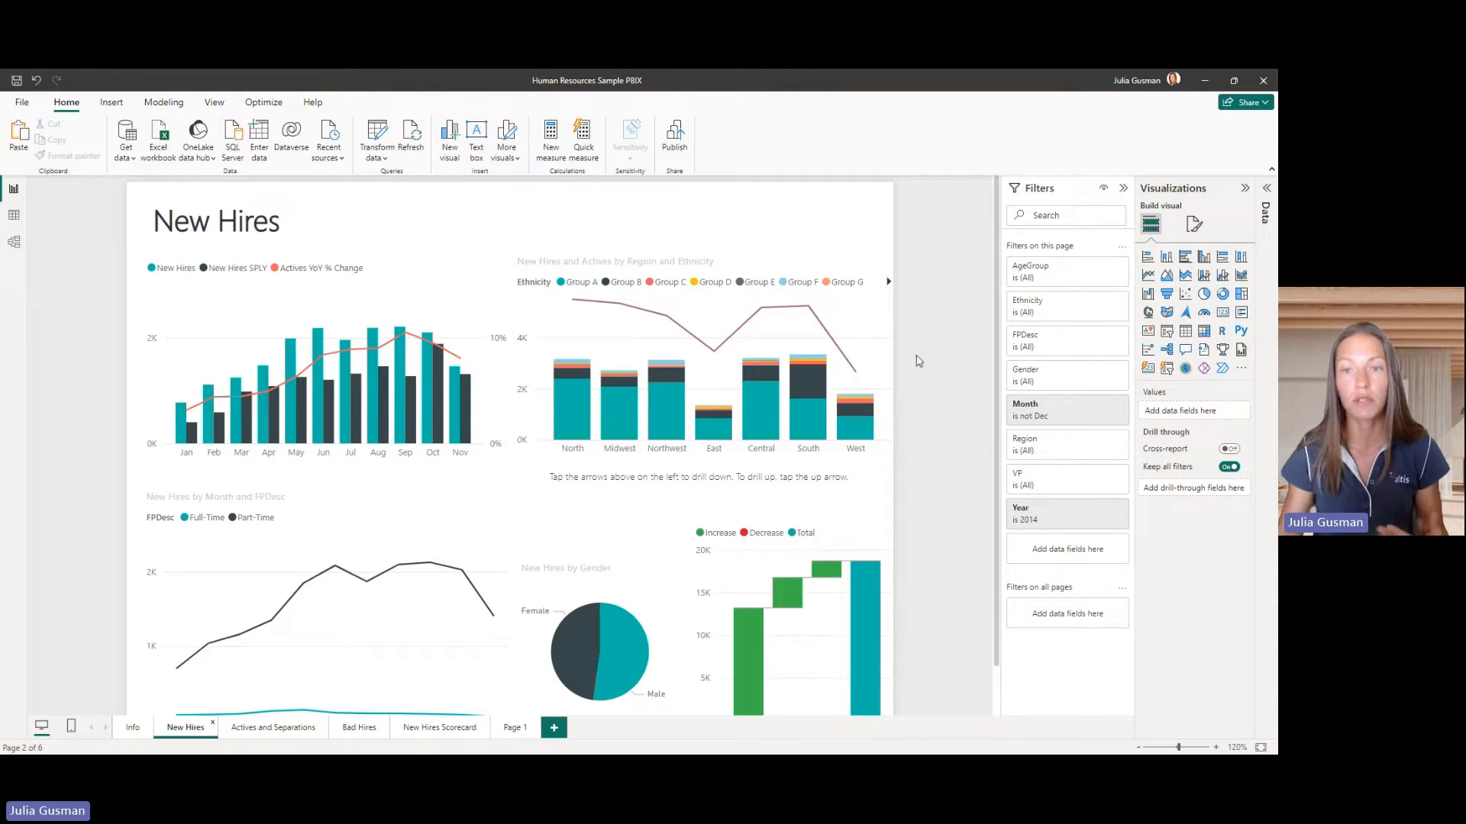
pyautogui.moveTo(902, 372)
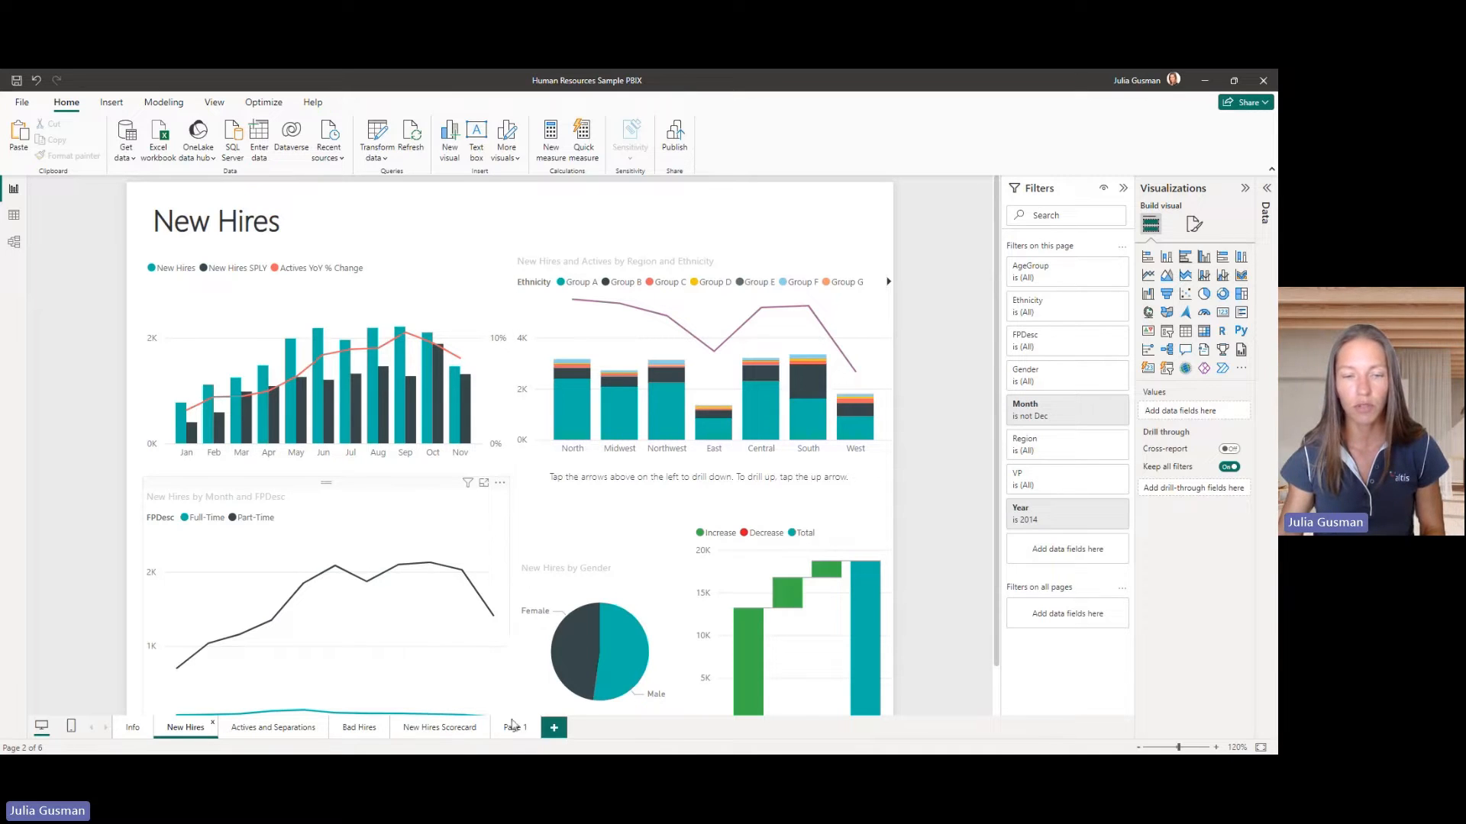
pyautogui.moveTo(538, 728)
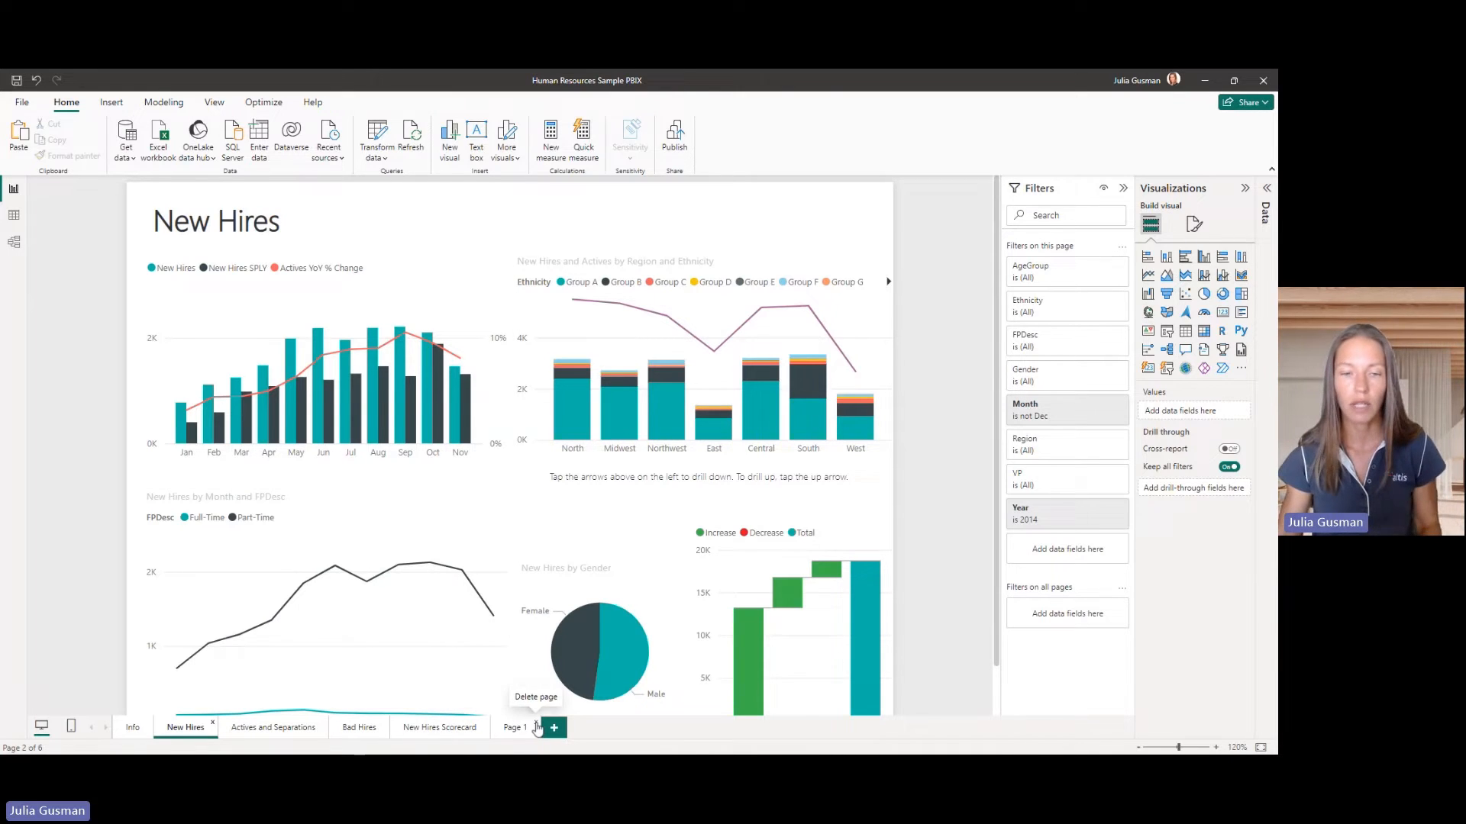
pyautogui.click(534, 696)
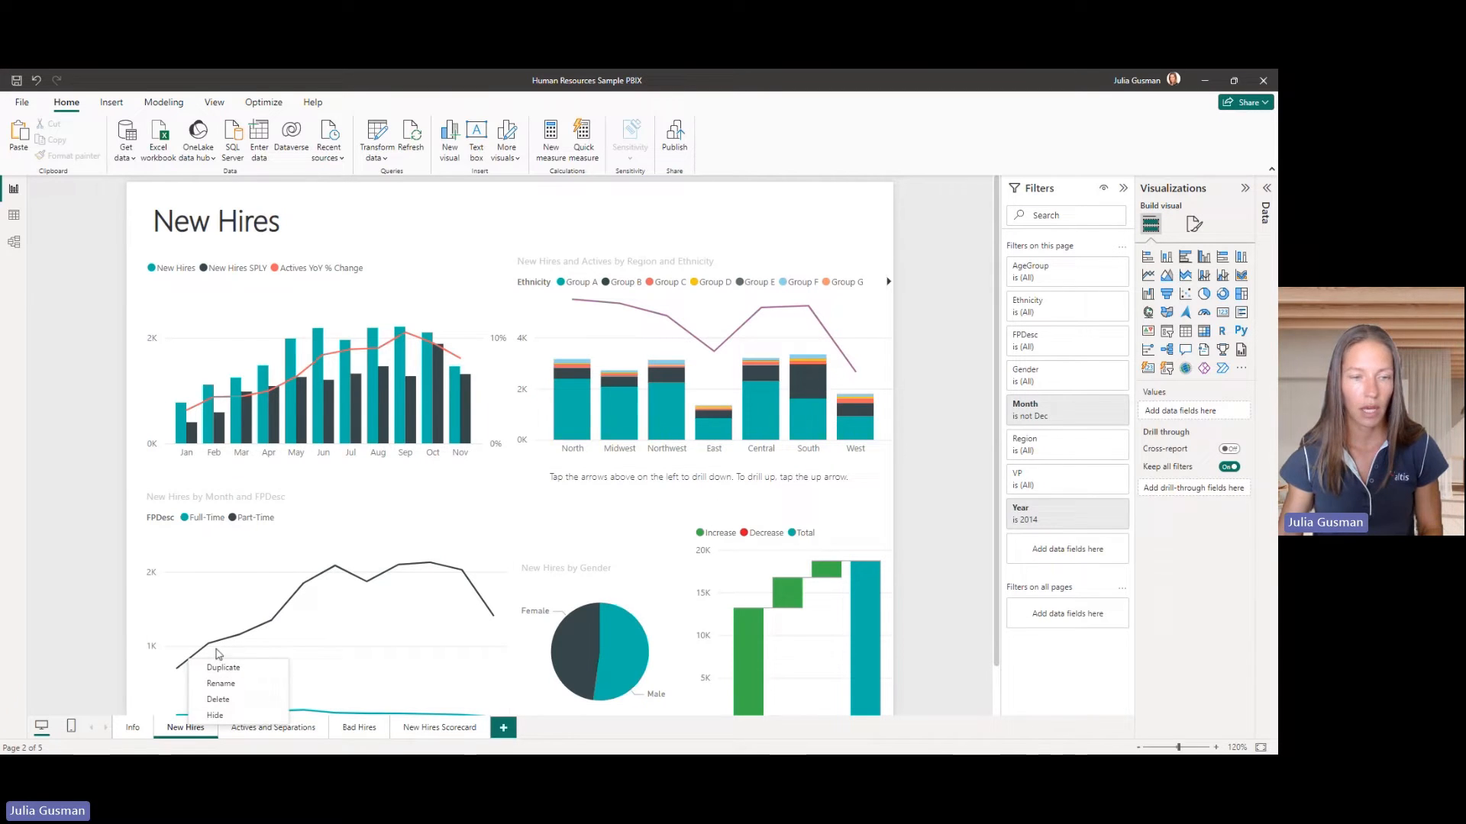
# Duplicate New Hires, remove the waterfall chart, and drop Ethnicity from the region chart's legend.
pyautogui.click(222, 667)
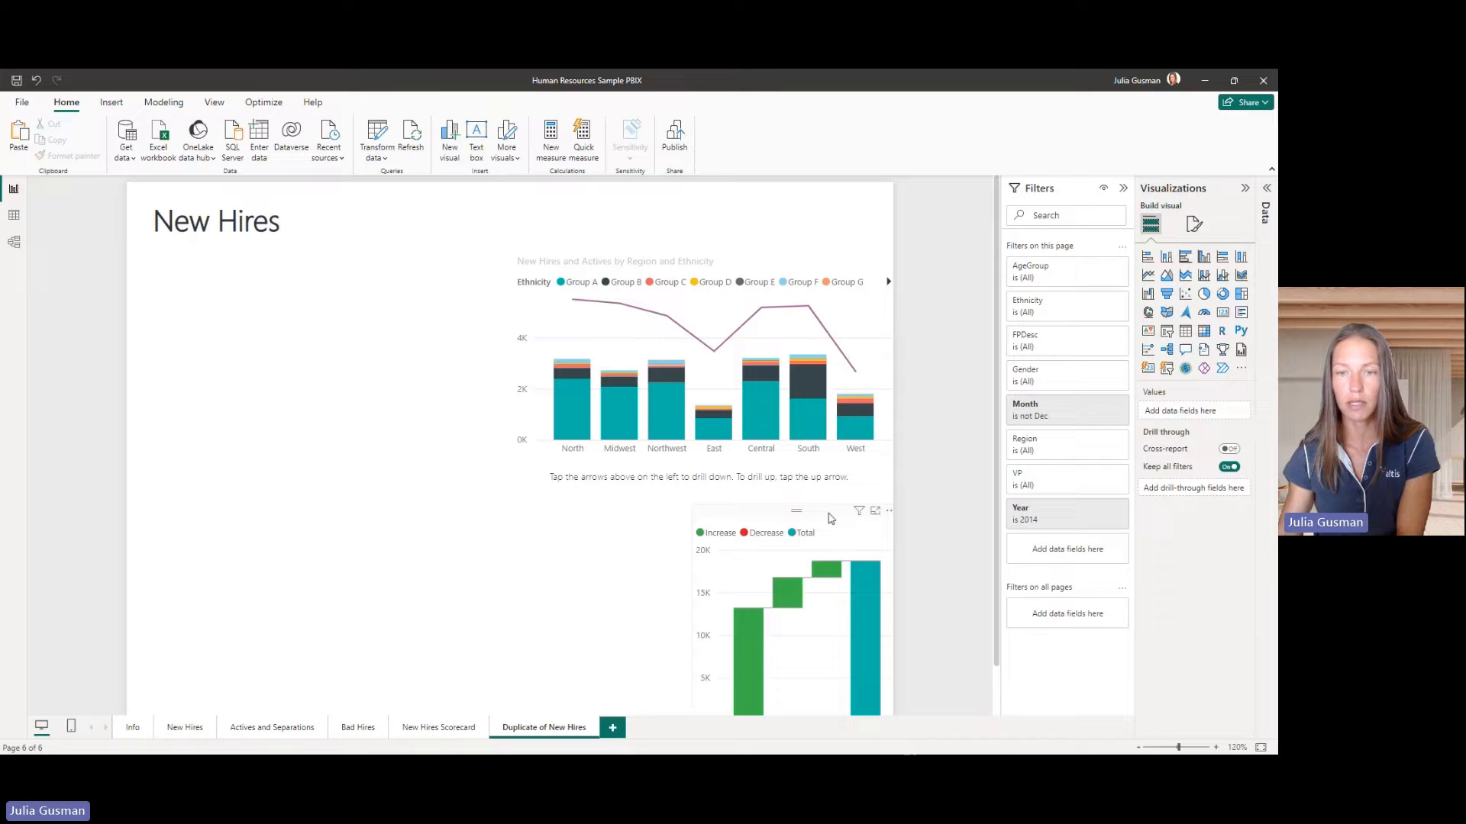
pyautogui.click(701, 355)
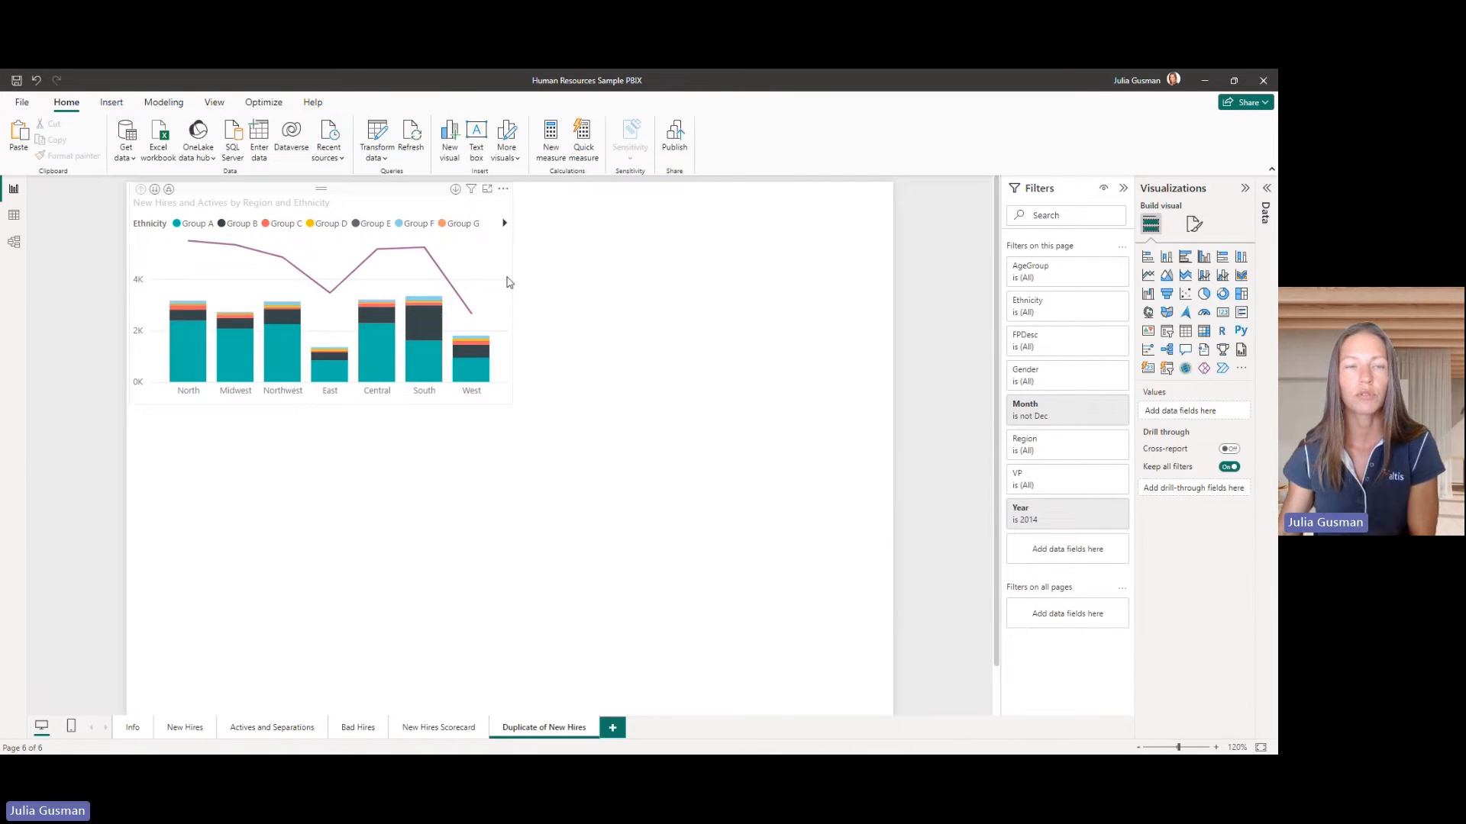
pyautogui.moveTo(505, 400)
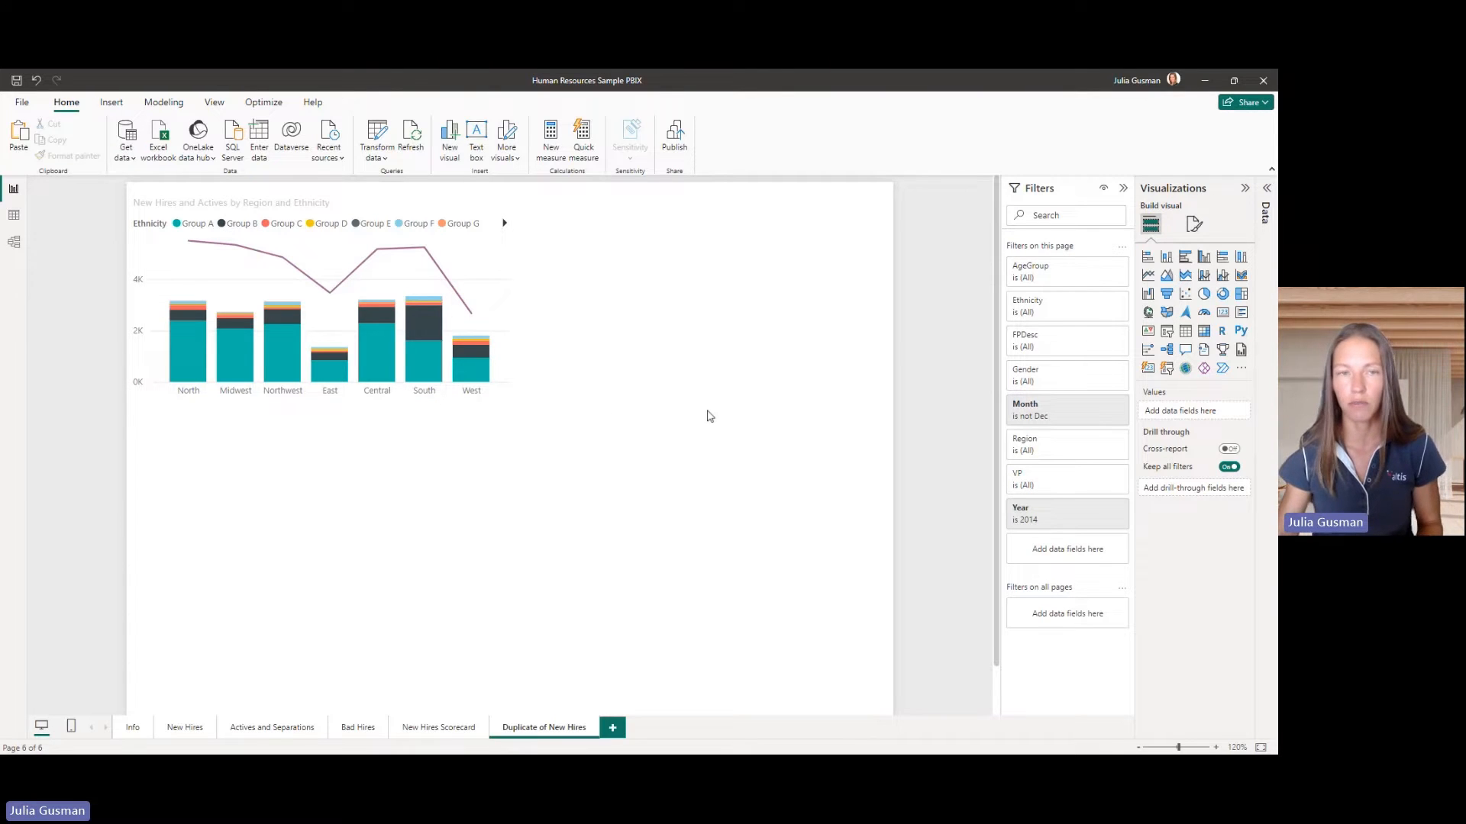
pyautogui.click(328, 337)
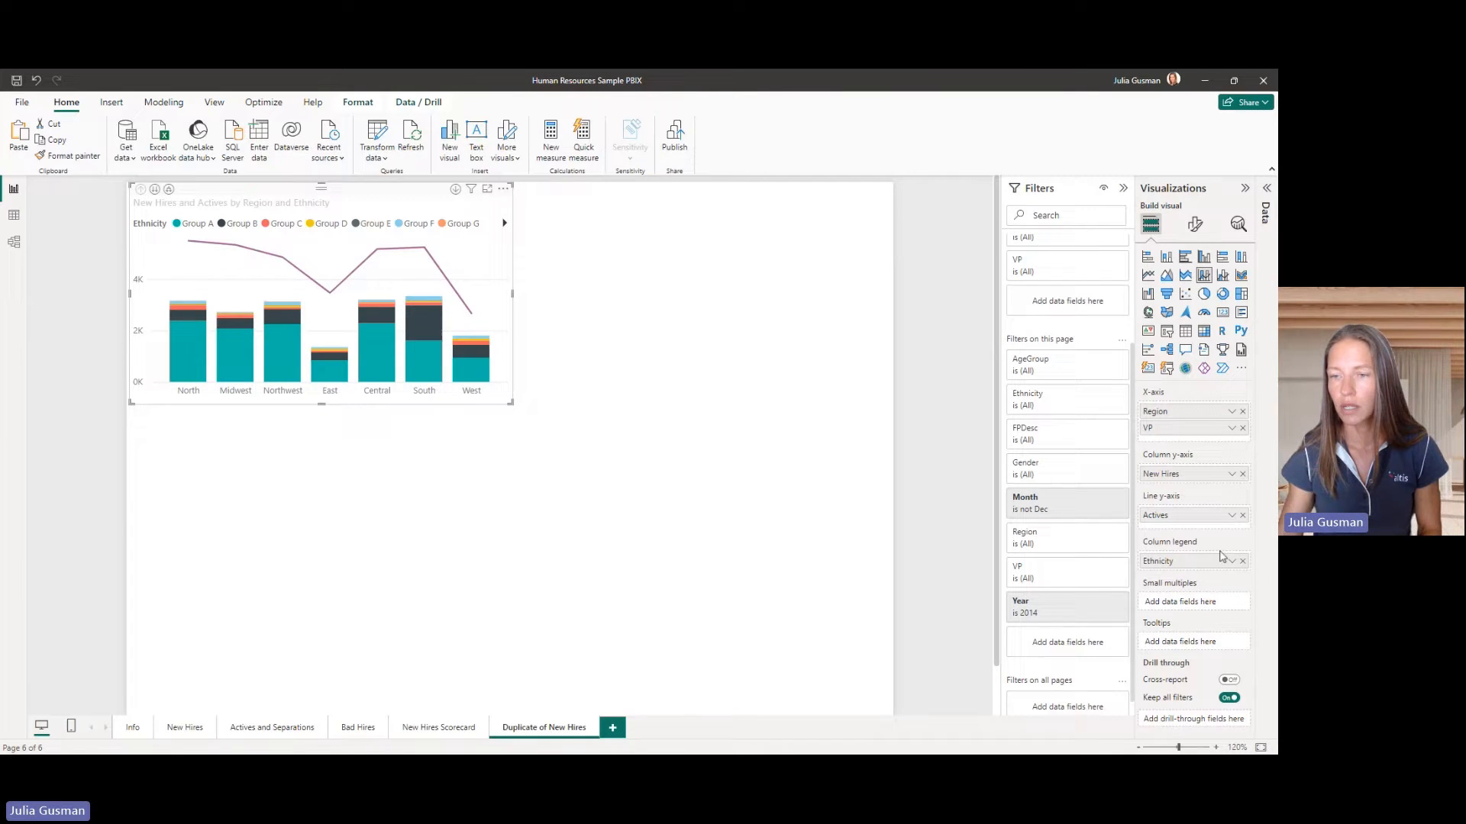
pyautogui.click(1242, 561)
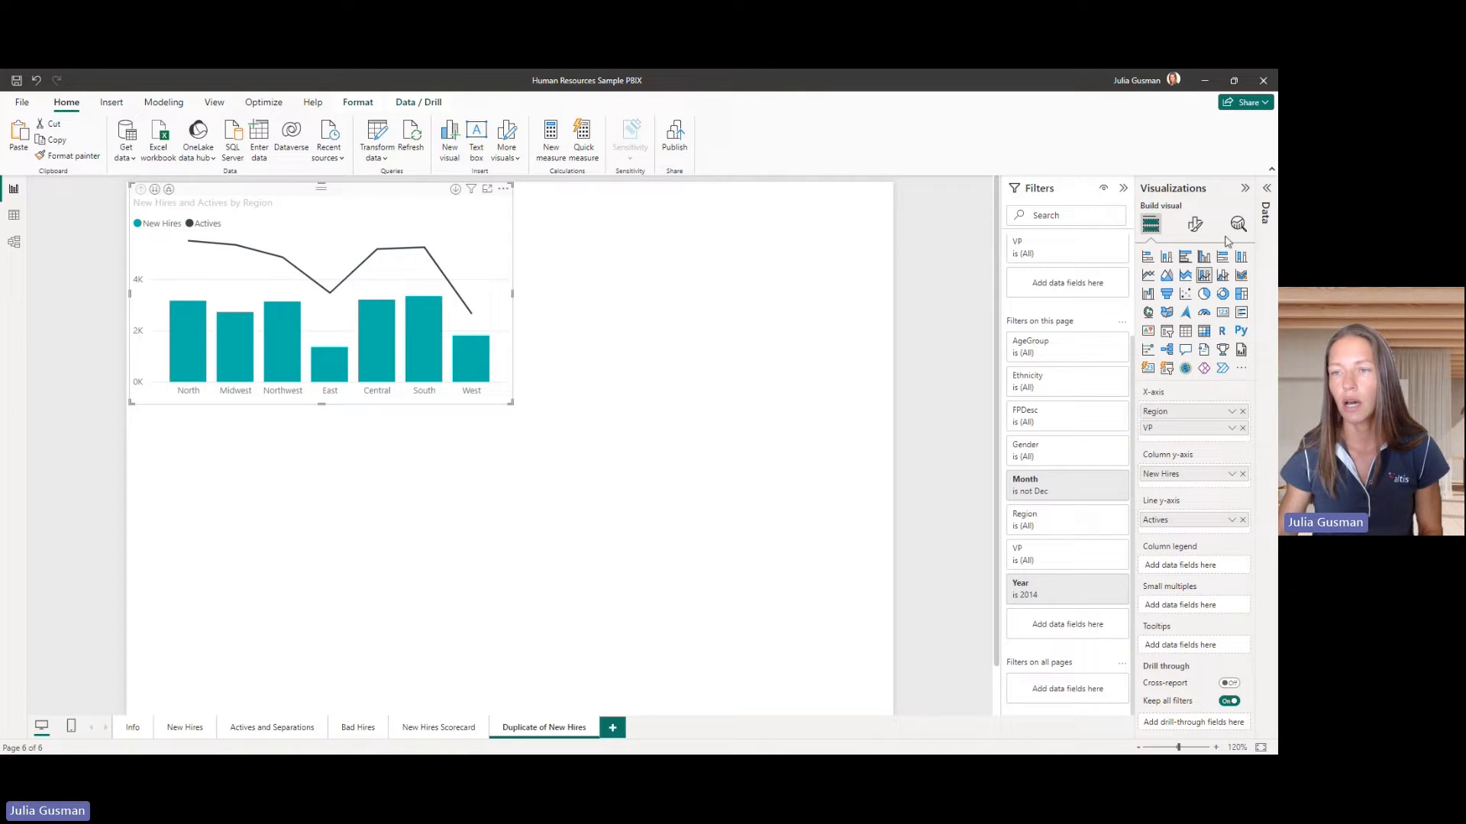
pyautogui.moveTo(1203, 274)
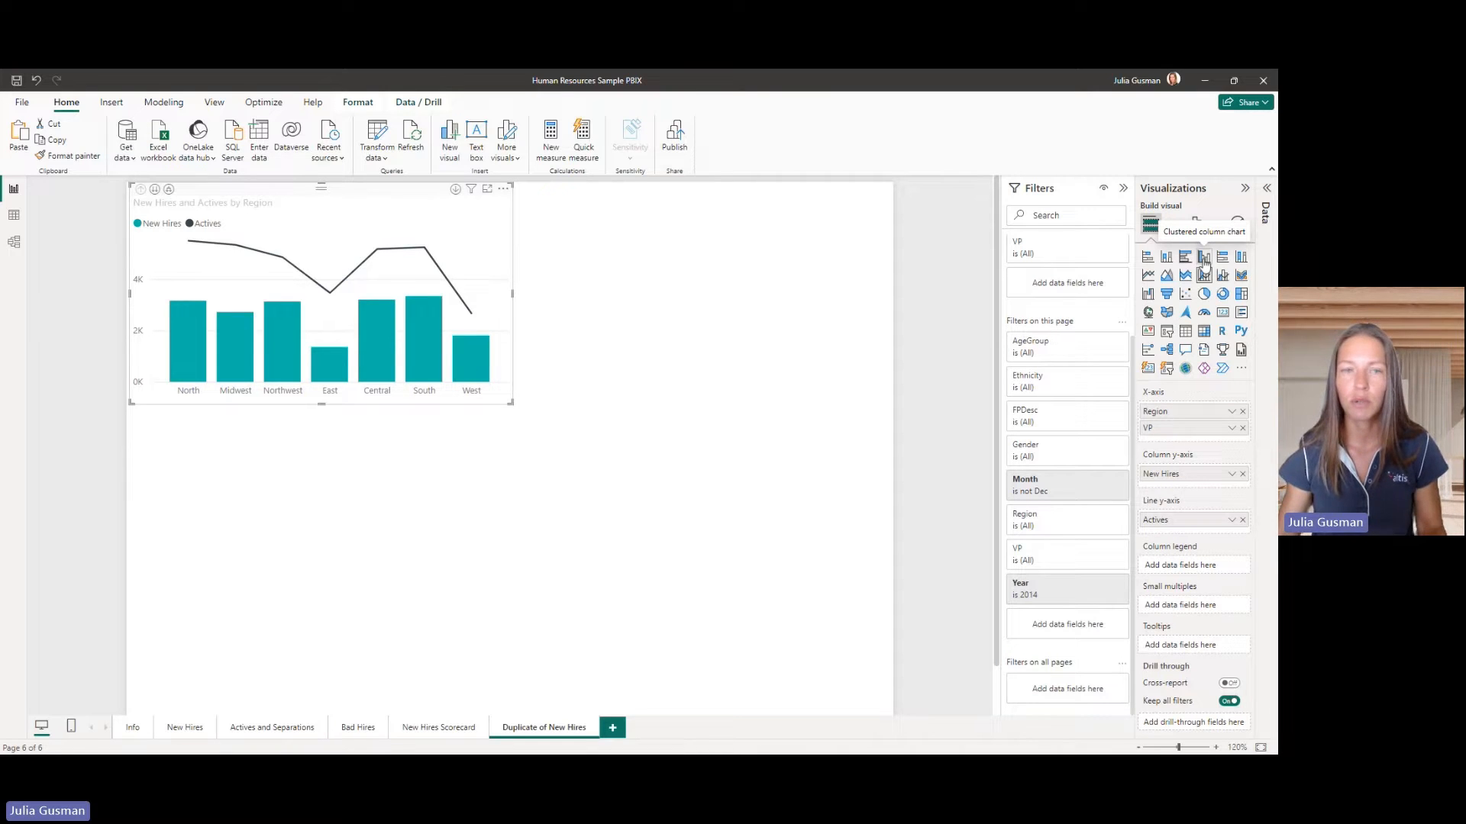
# Switch the region chart to a clustered column chart of New Hires and Actives.
pyautogui.click(1204, 257)
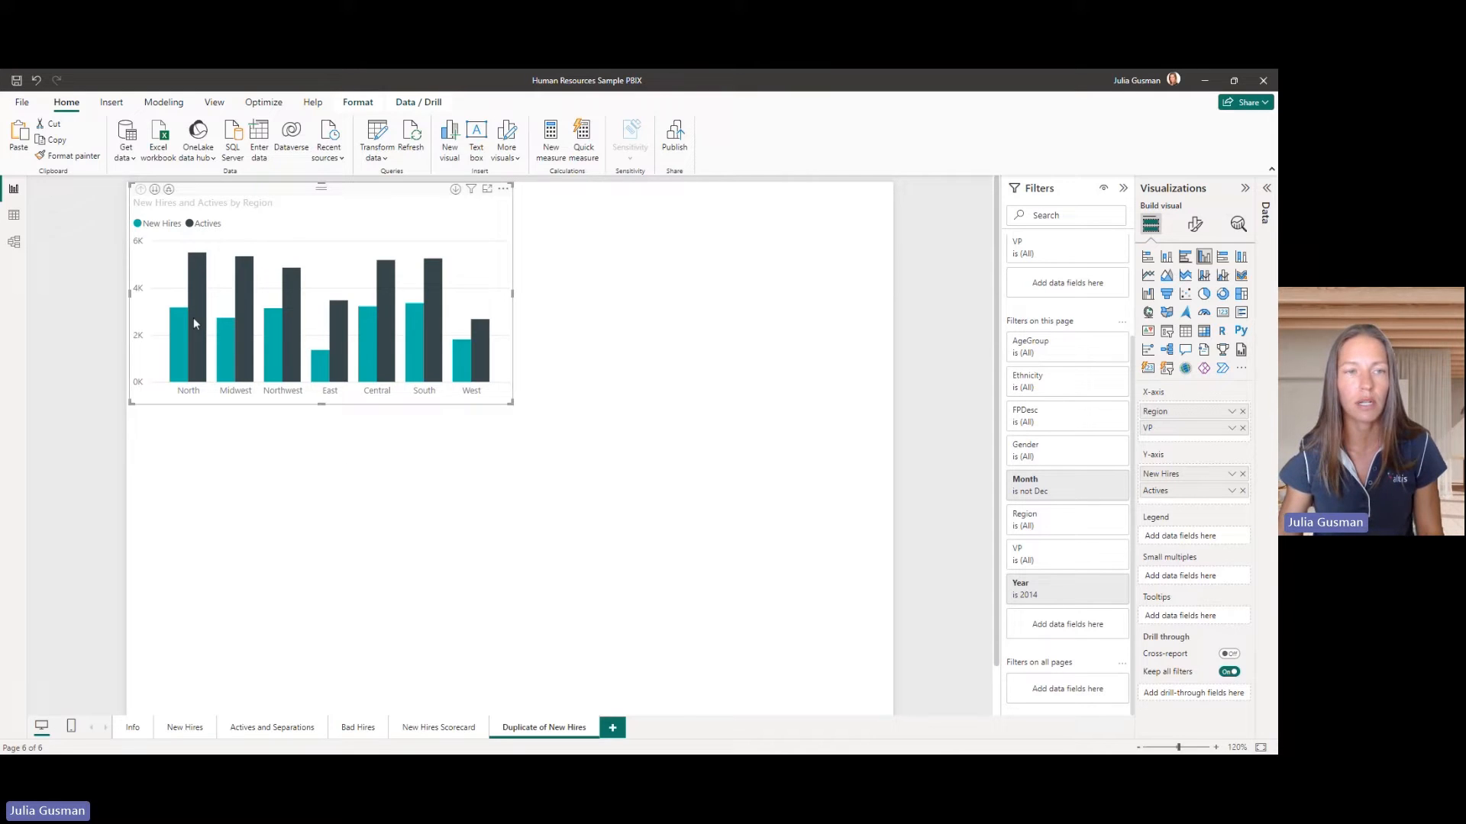
pyautogui.moveTo(176, 313)
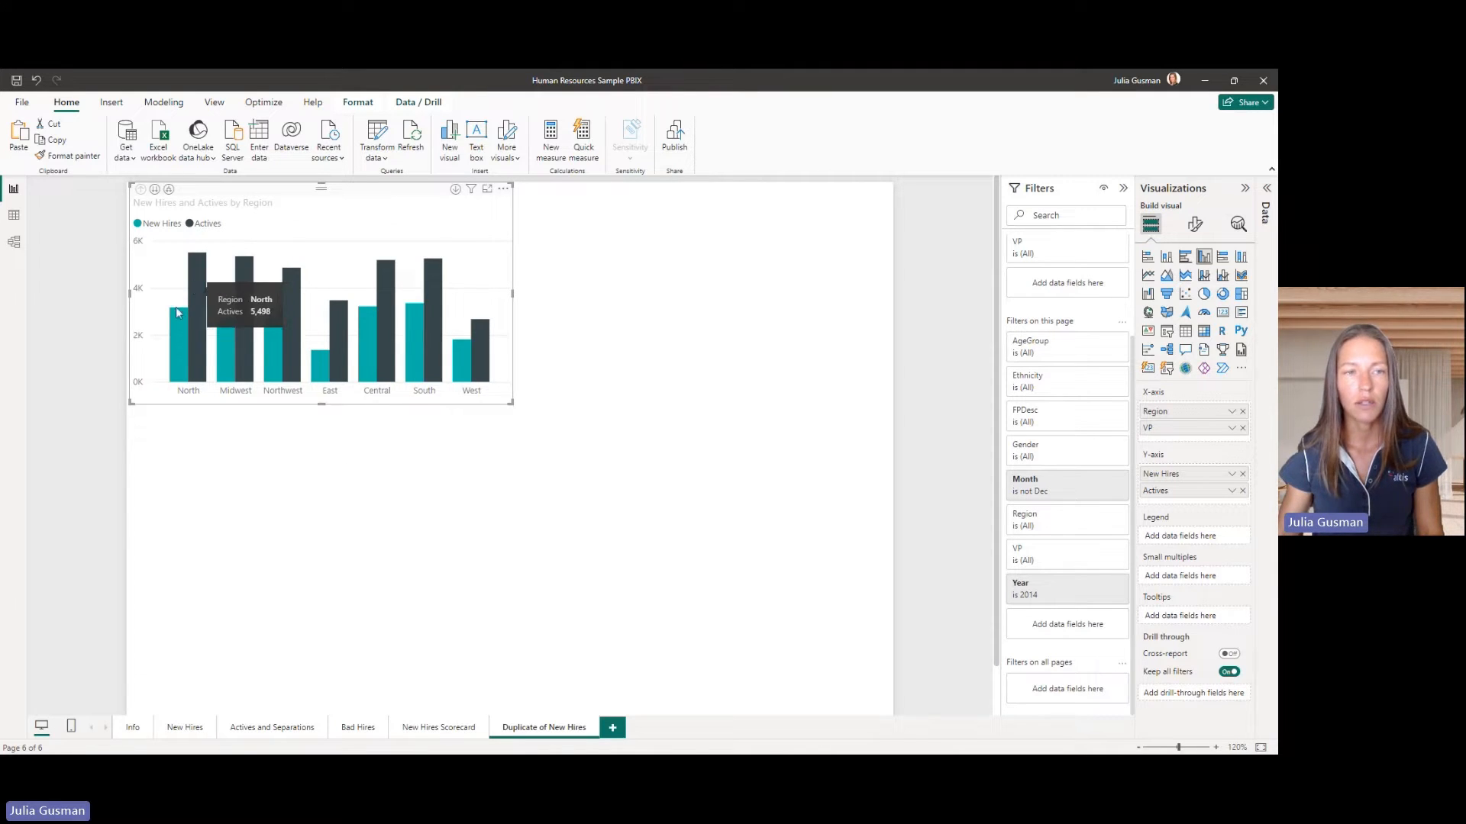
pyautogui.moveTo(175, 332)
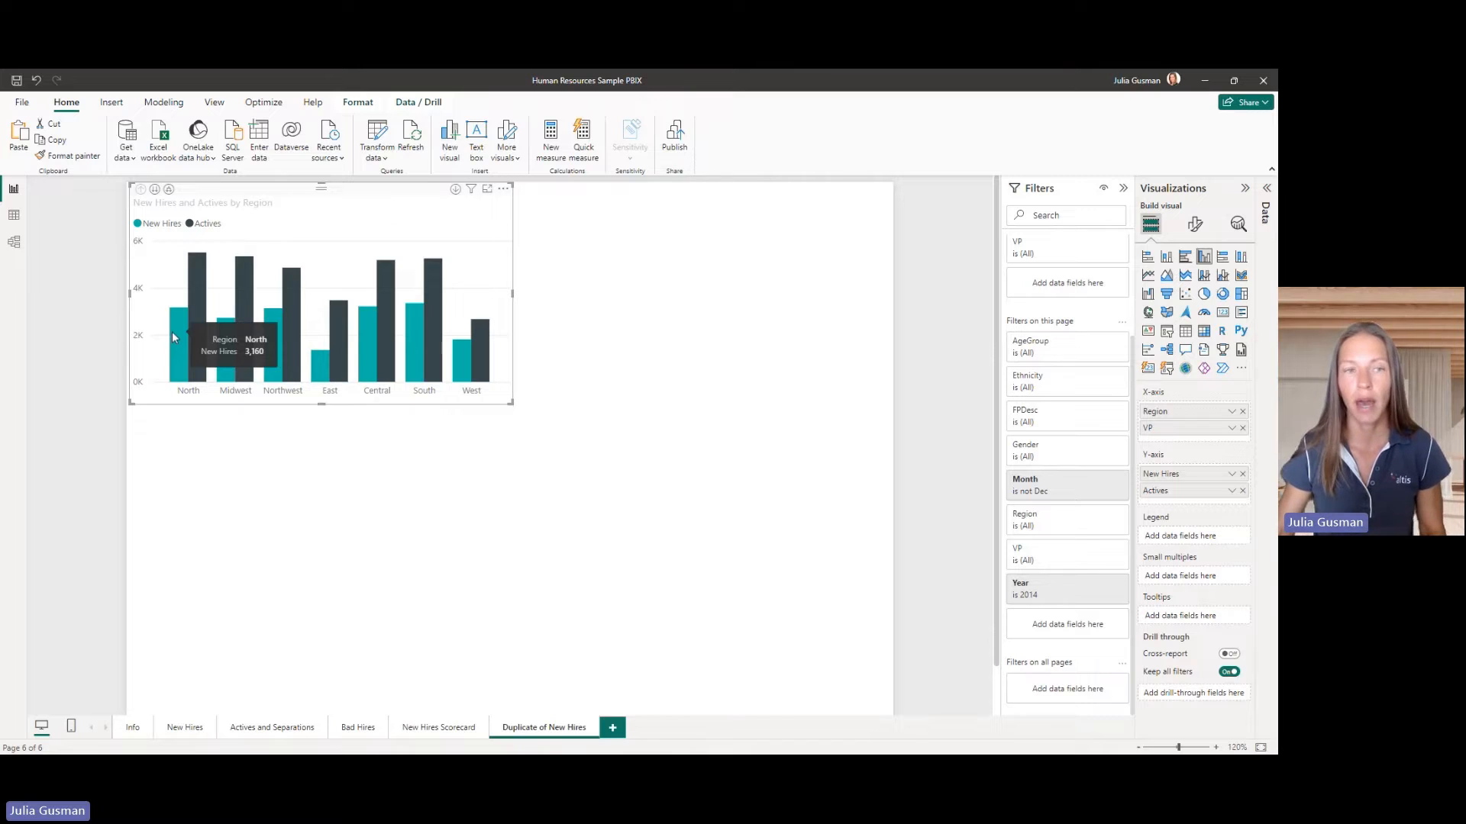
pyautogui.moveTo(722, 314)
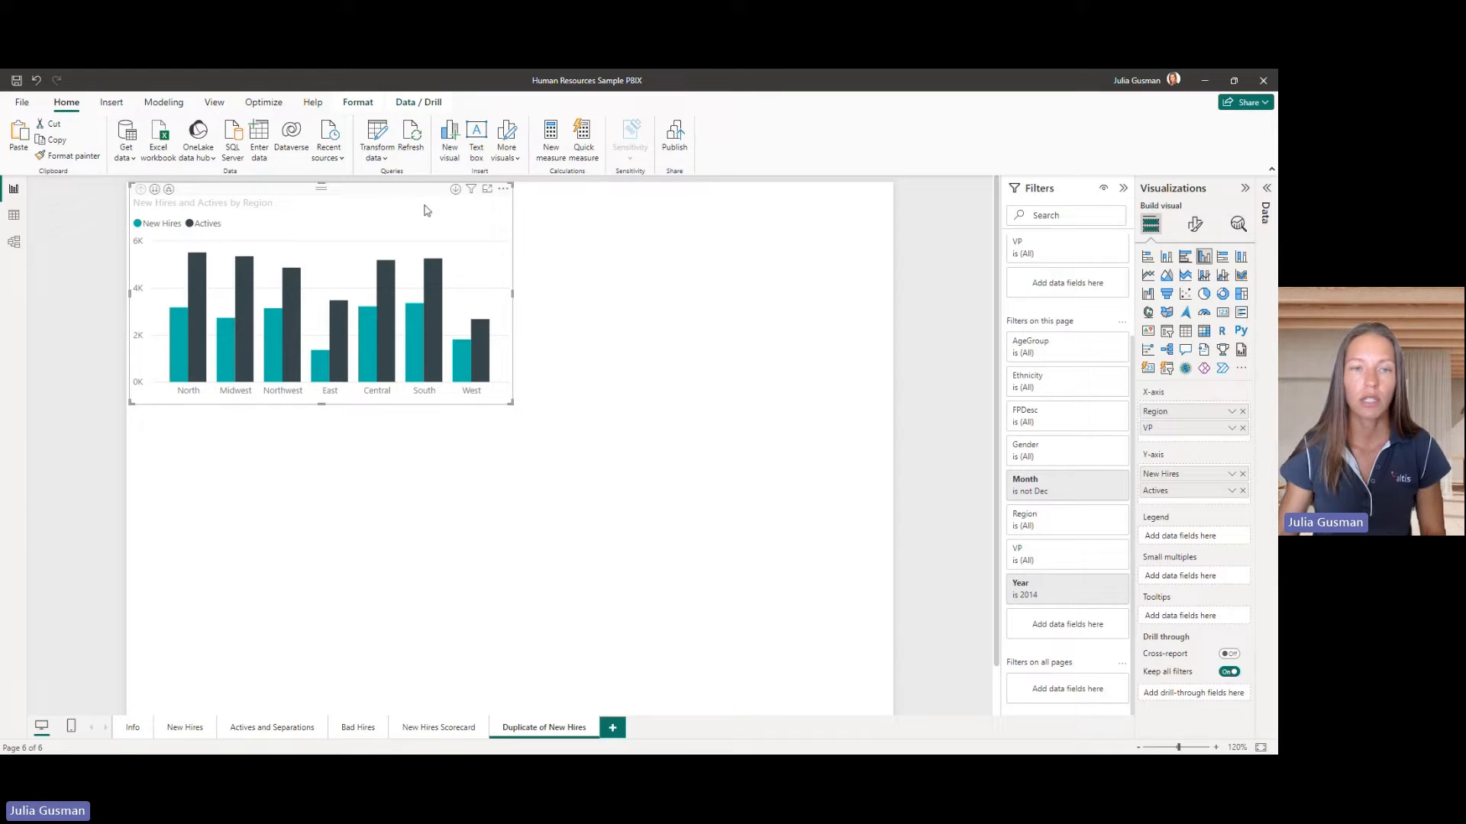
pyautogui.moveTo(337, 499)
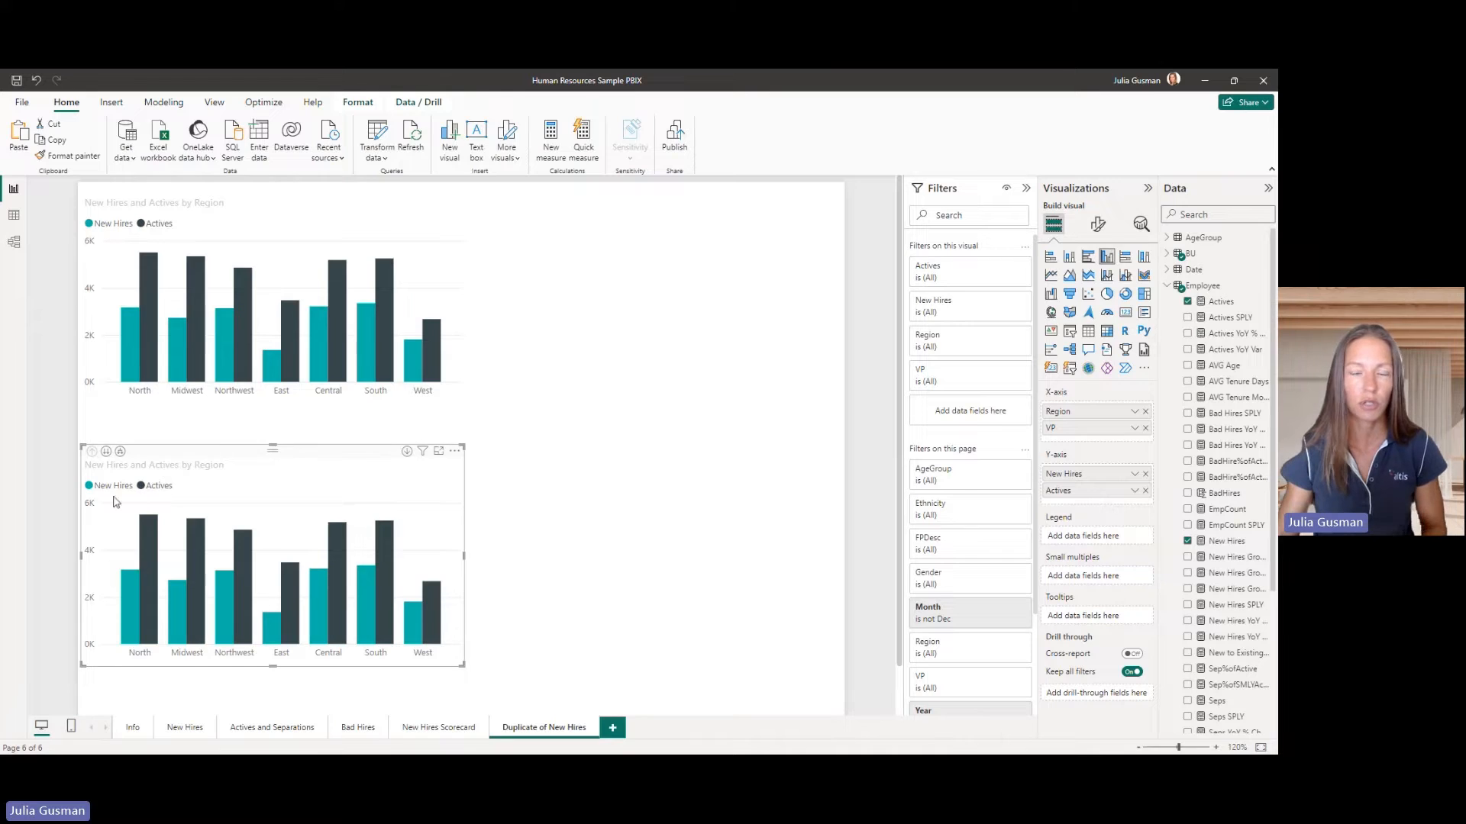
# Add the measure New Hires Rate = [New Hires]/[Actives] to the Employee table.
pyautogui.rightClick(1202, 285)
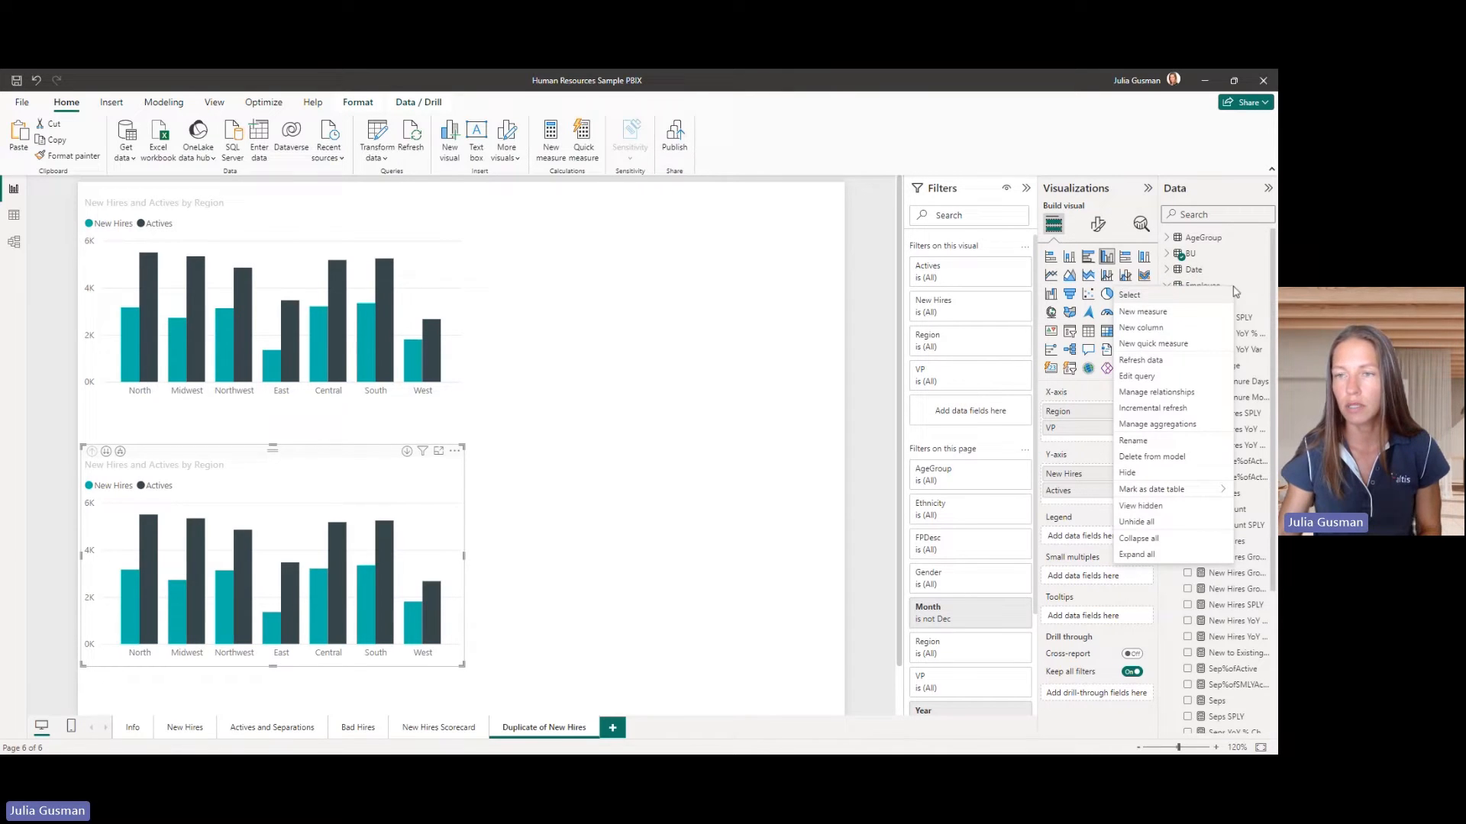
pyautogui.click(1136, 554)
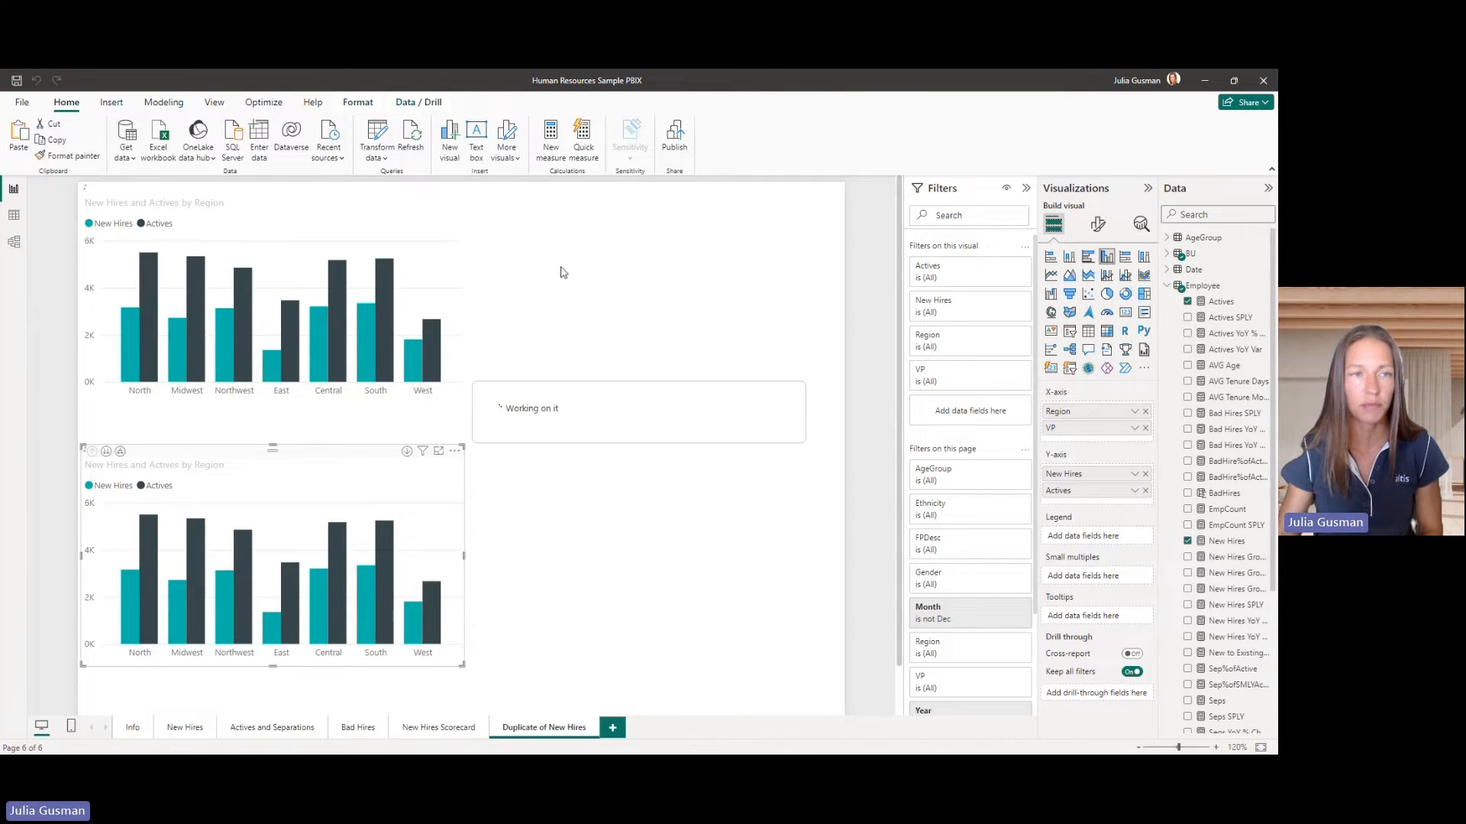
pyautogui.click(550, 140)
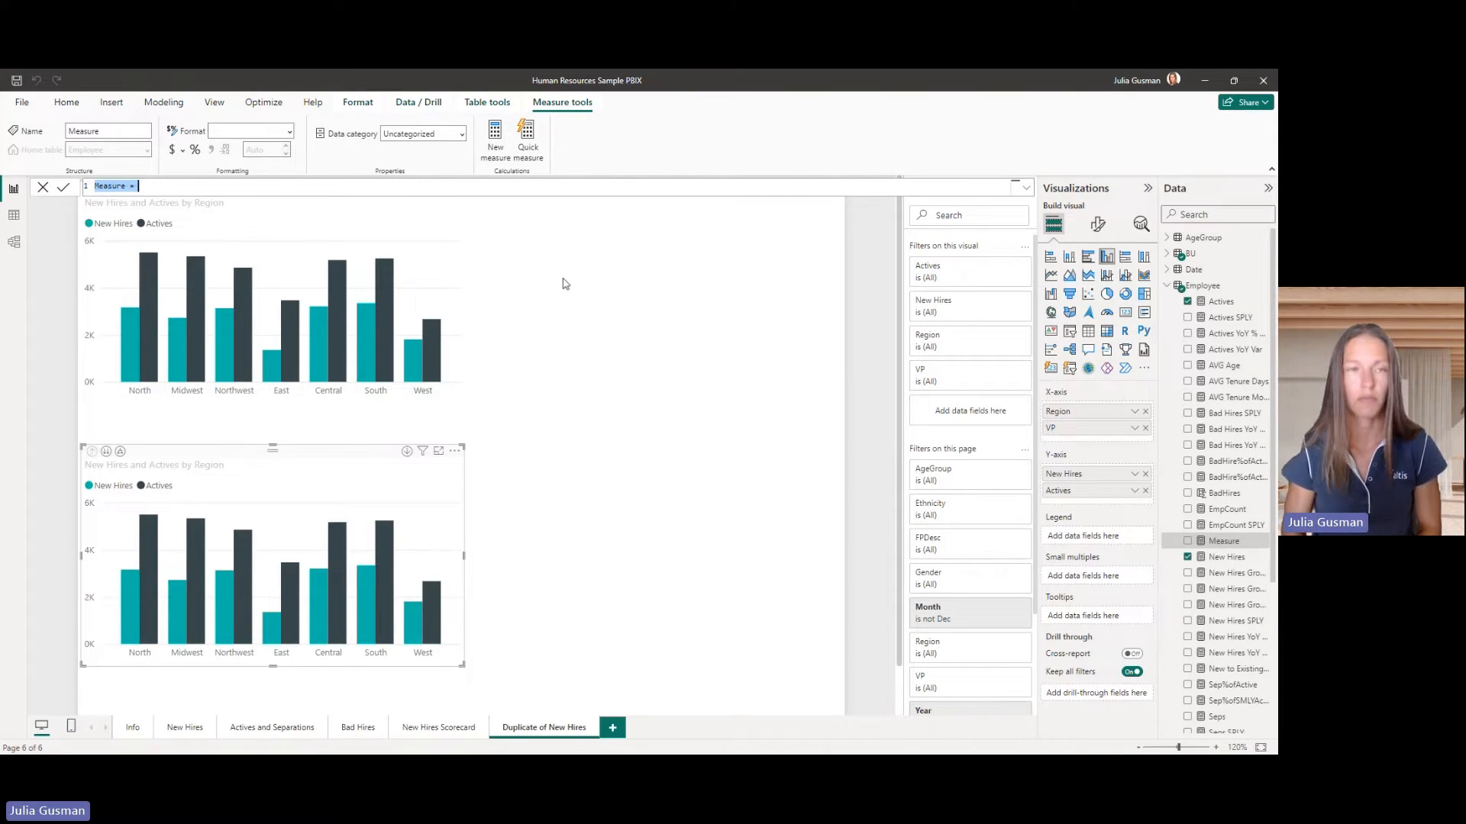
pyautogui.write('Hie')
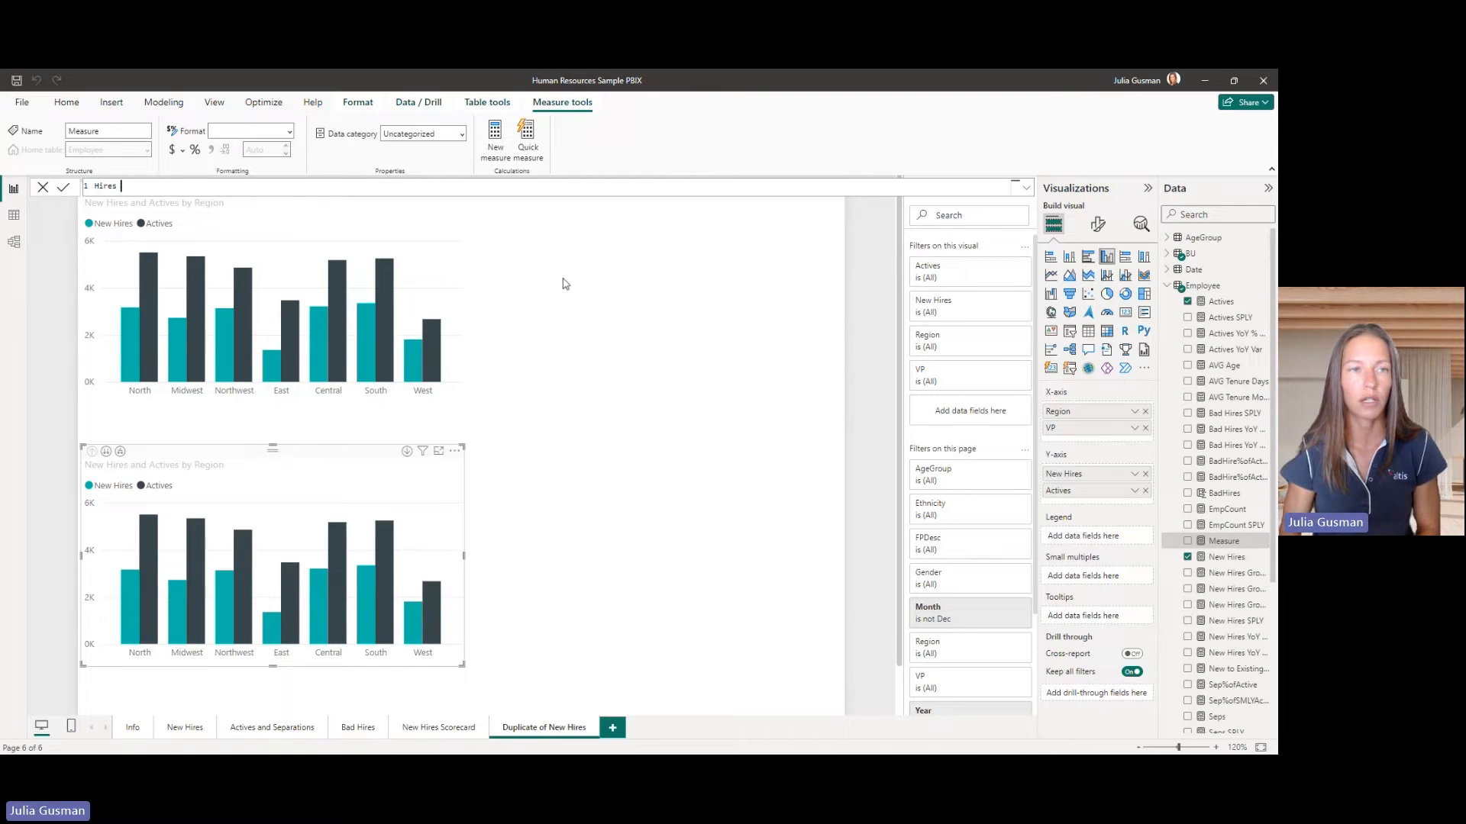
pyautogui.write('Rate')
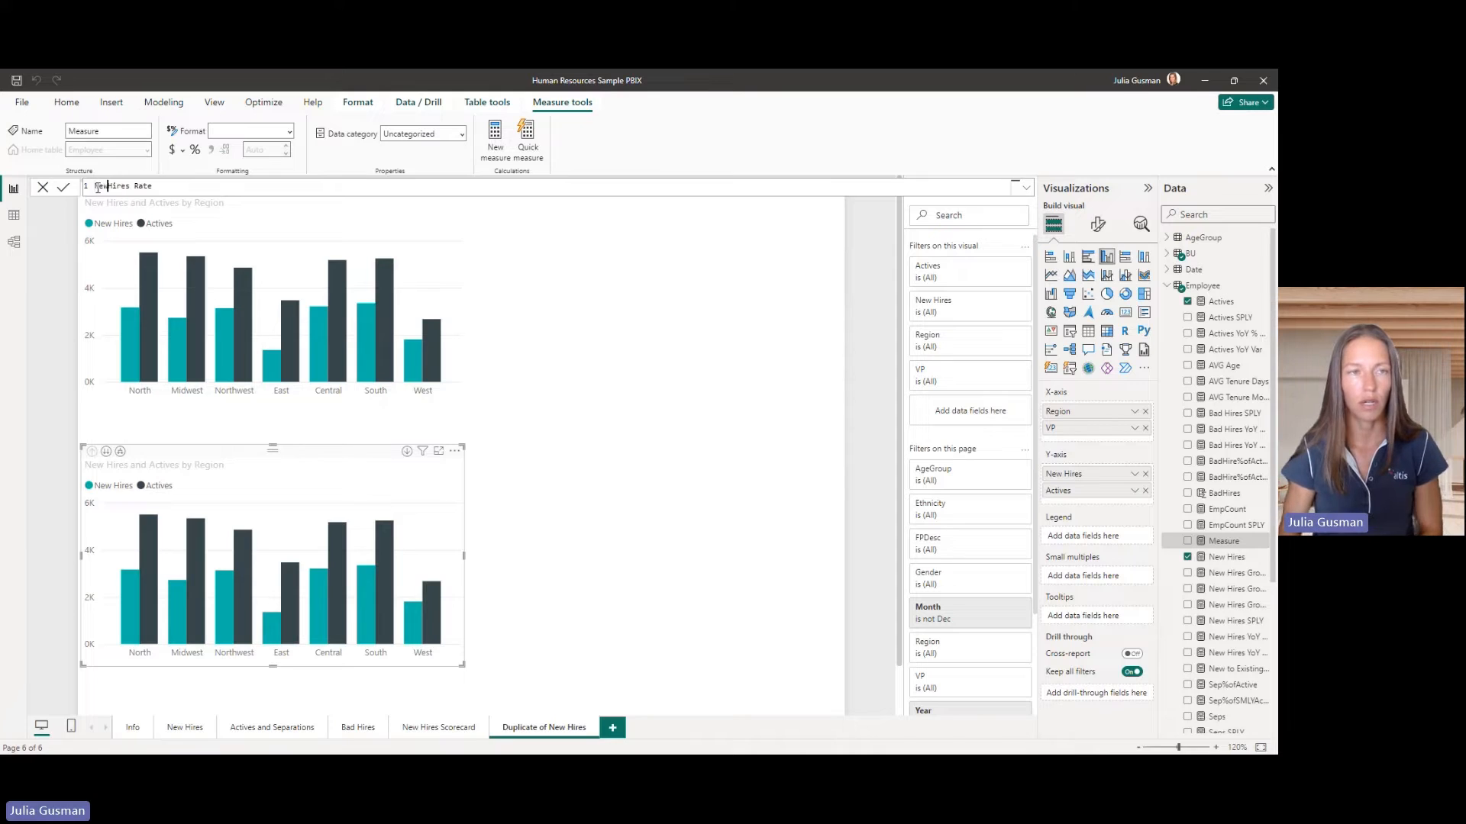
pyautogui.write('New Hires Rate')
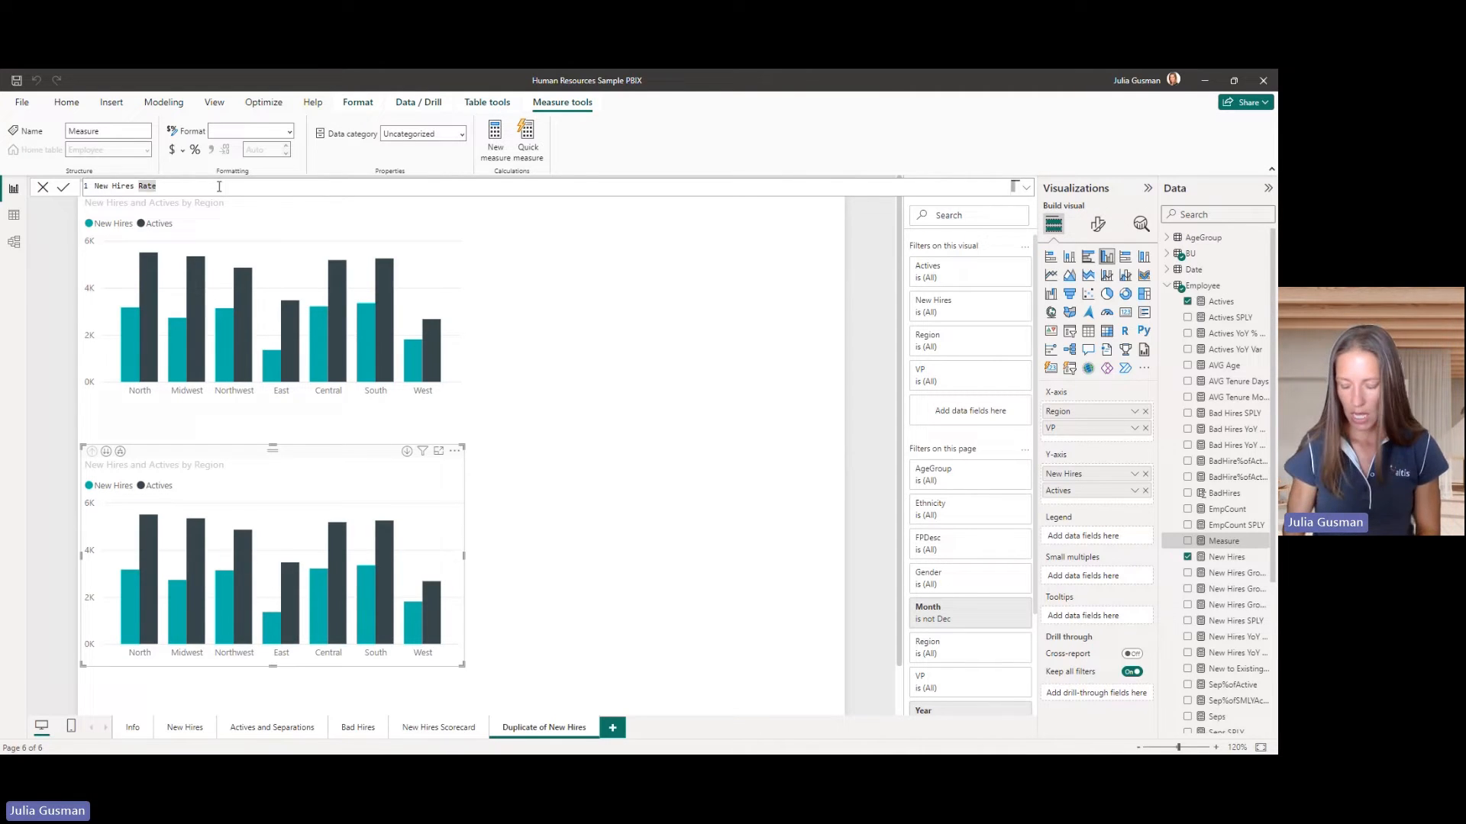
pyautogui.write('= [New Hires]/')
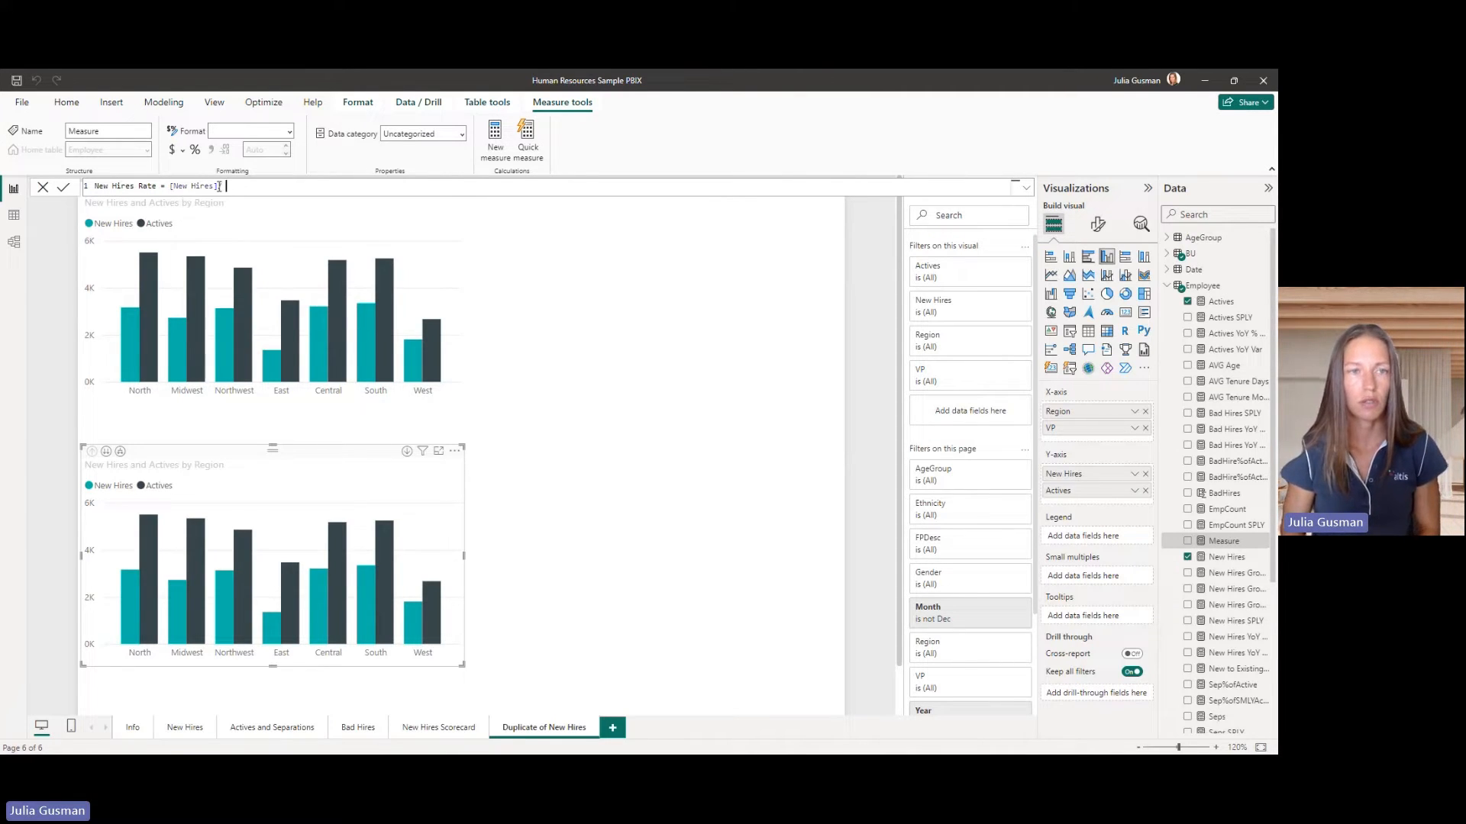
pyautogui.write('acti')
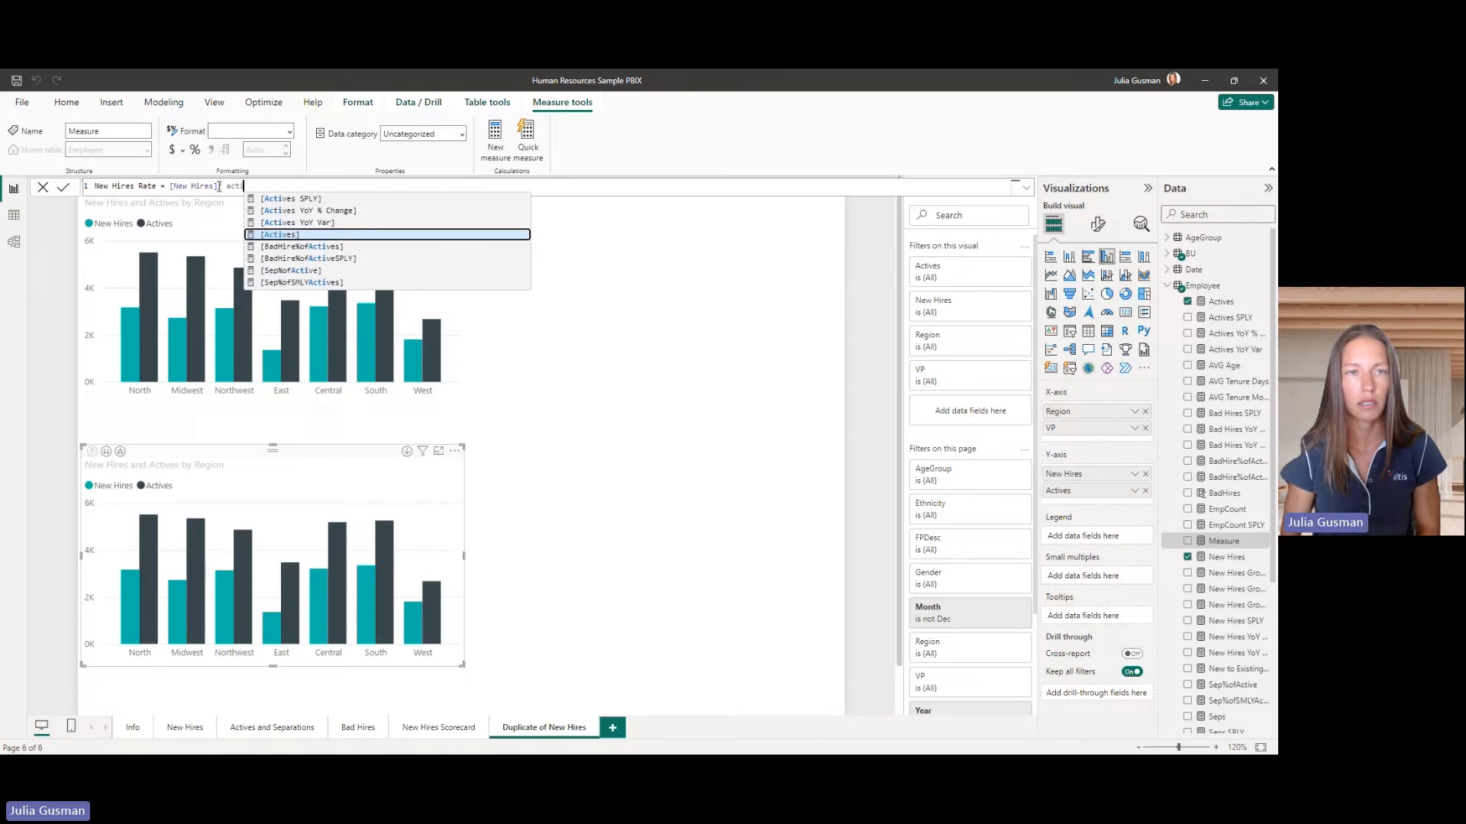
pyautogui.click(290, 234)
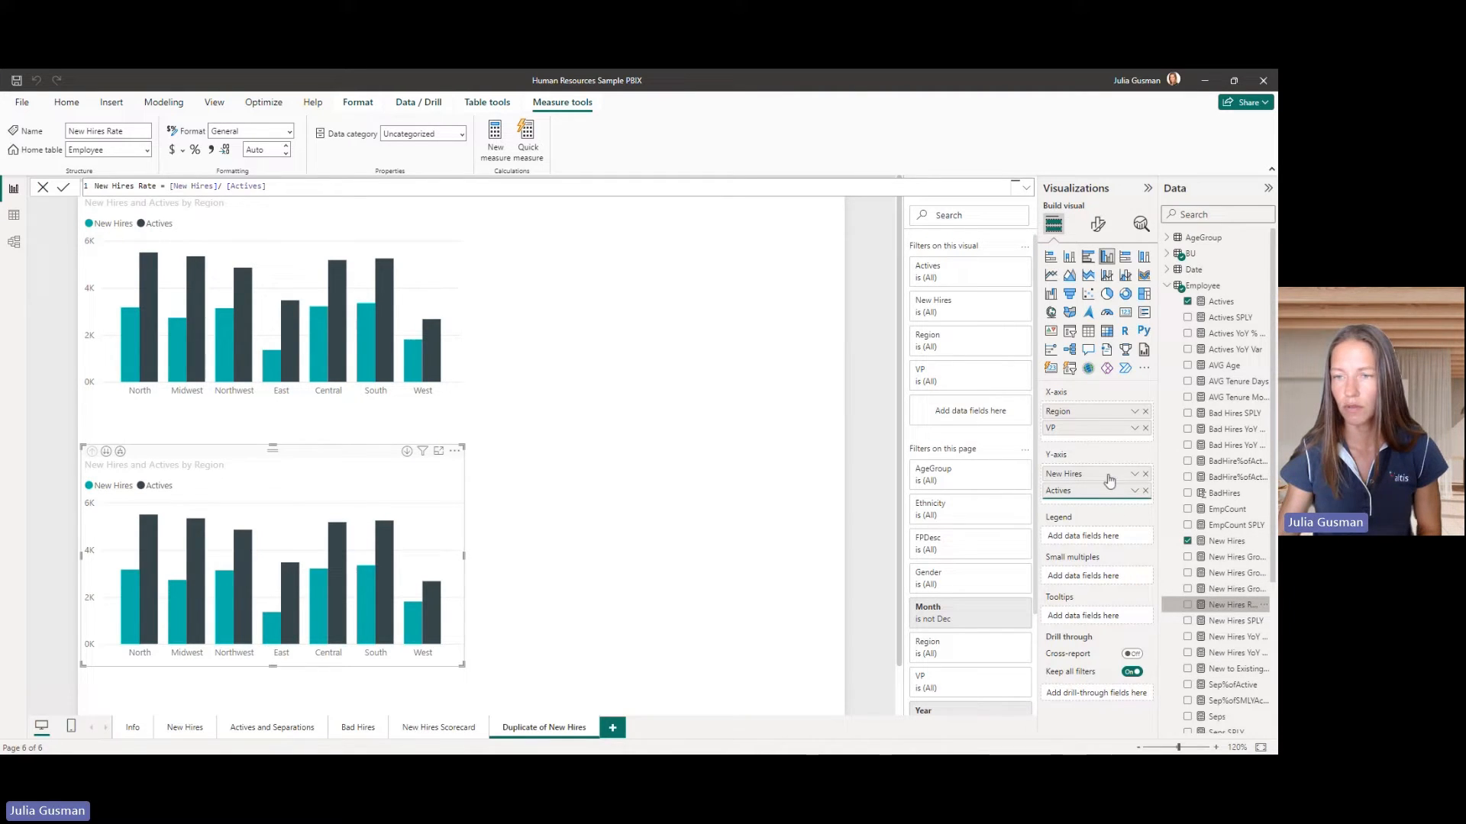
# Remove Actives from the lower chart and format New Hires Rate as Percentage.
pyautogui.click(1229, 604)
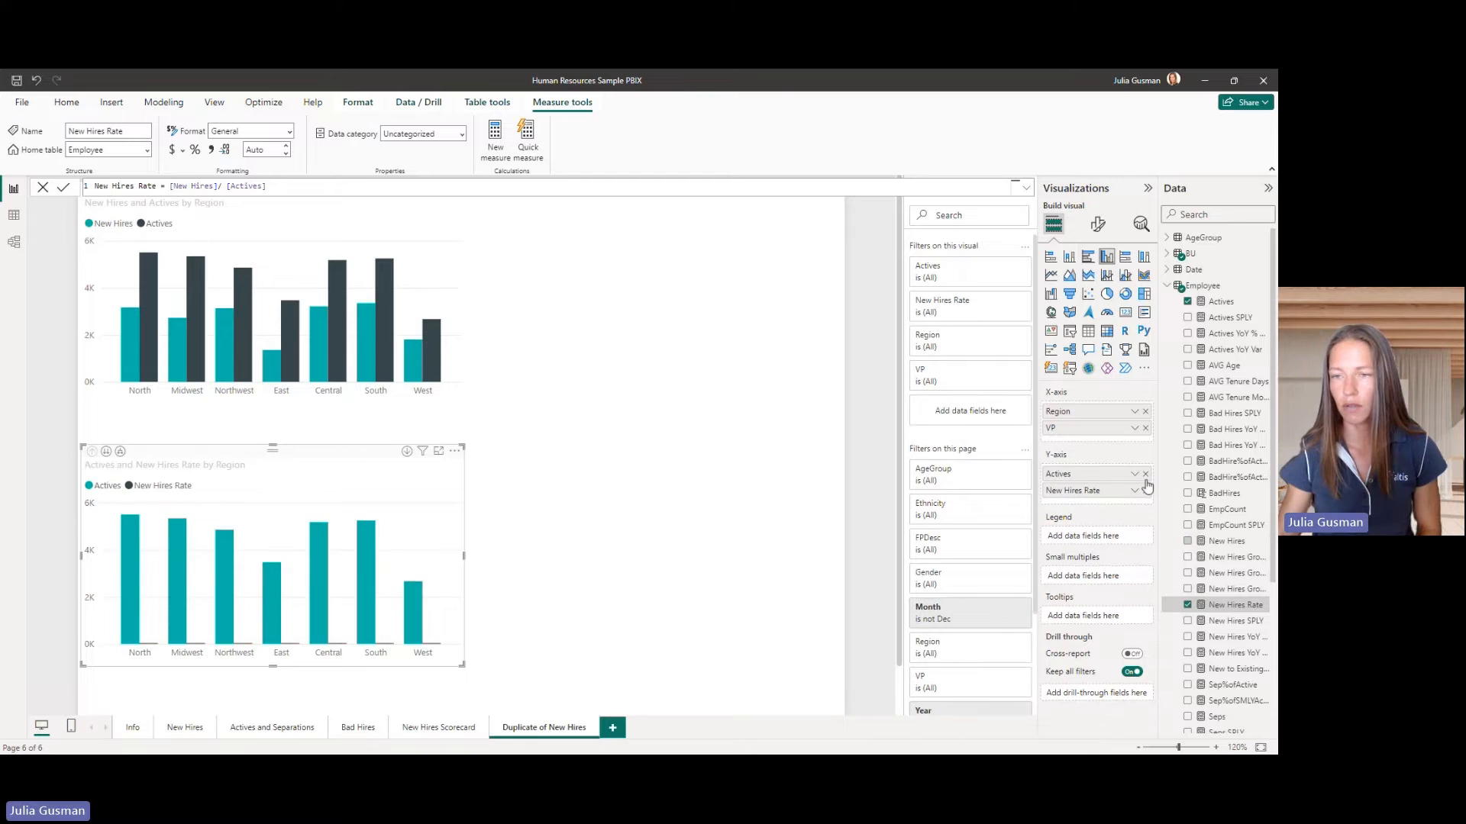
pyautogui.click(1144, 474)
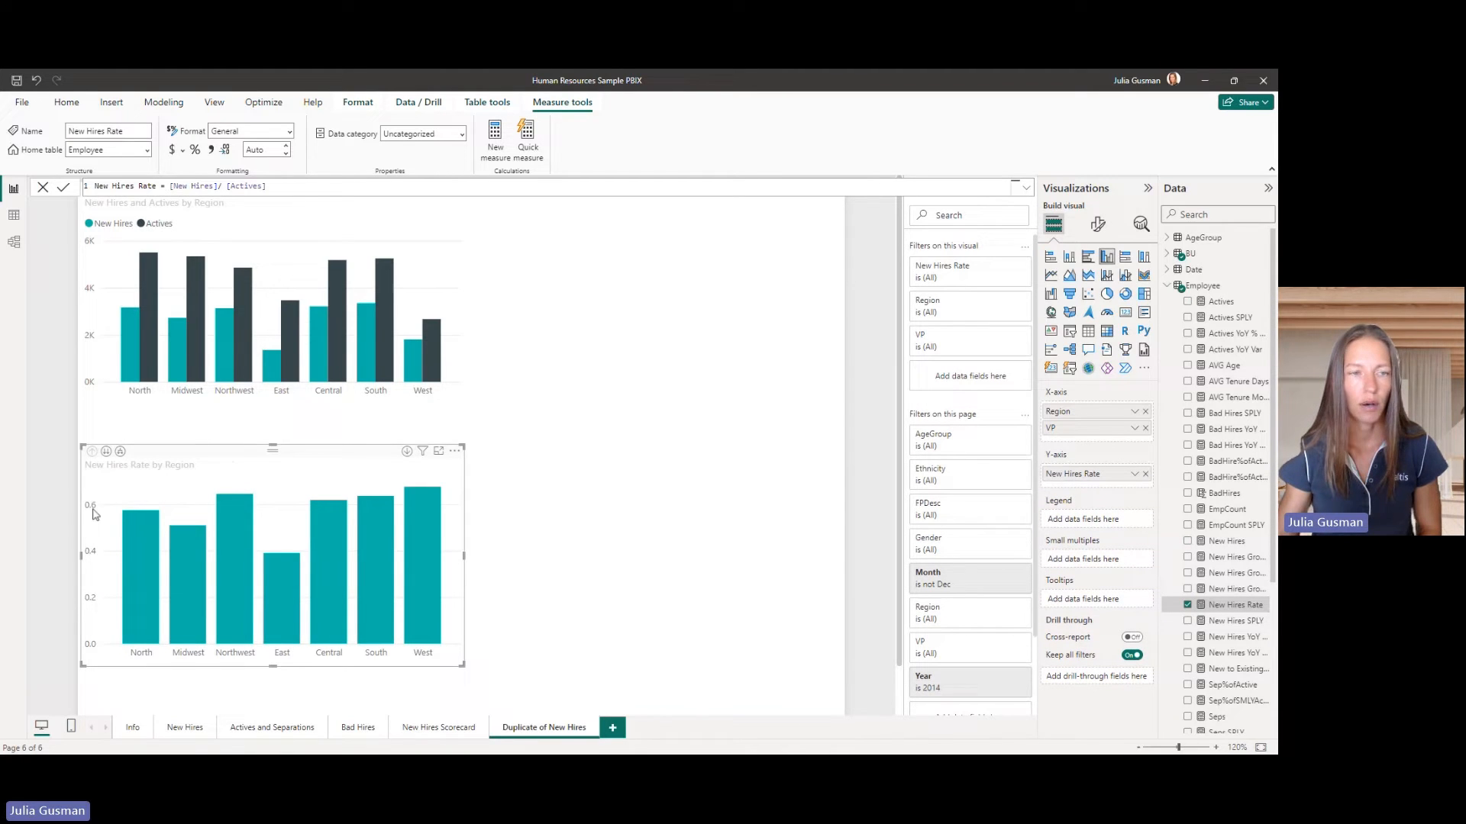
pyautogui.click(290, 130)
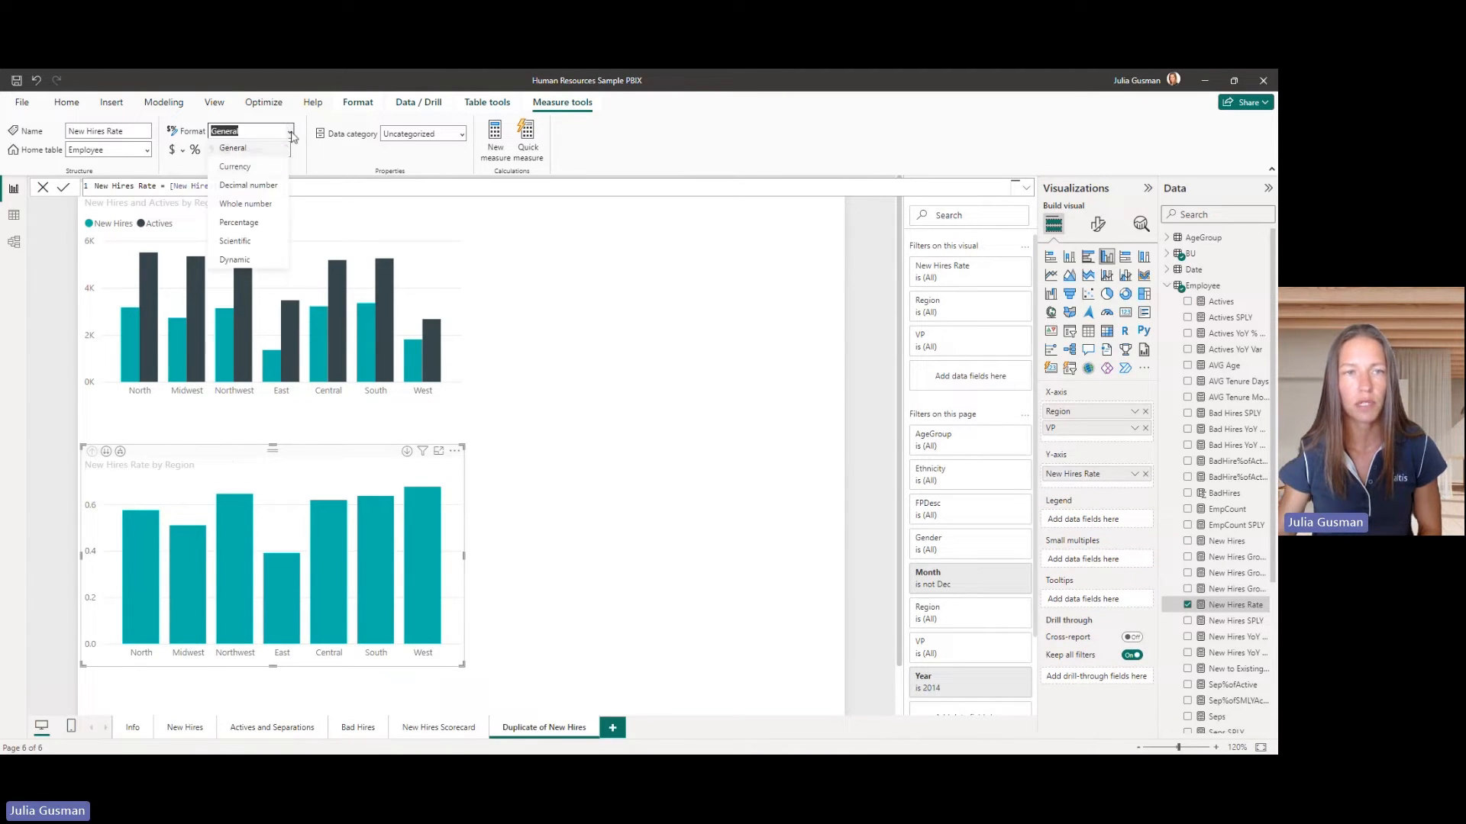
pyautogui.moveTo(238, 222)
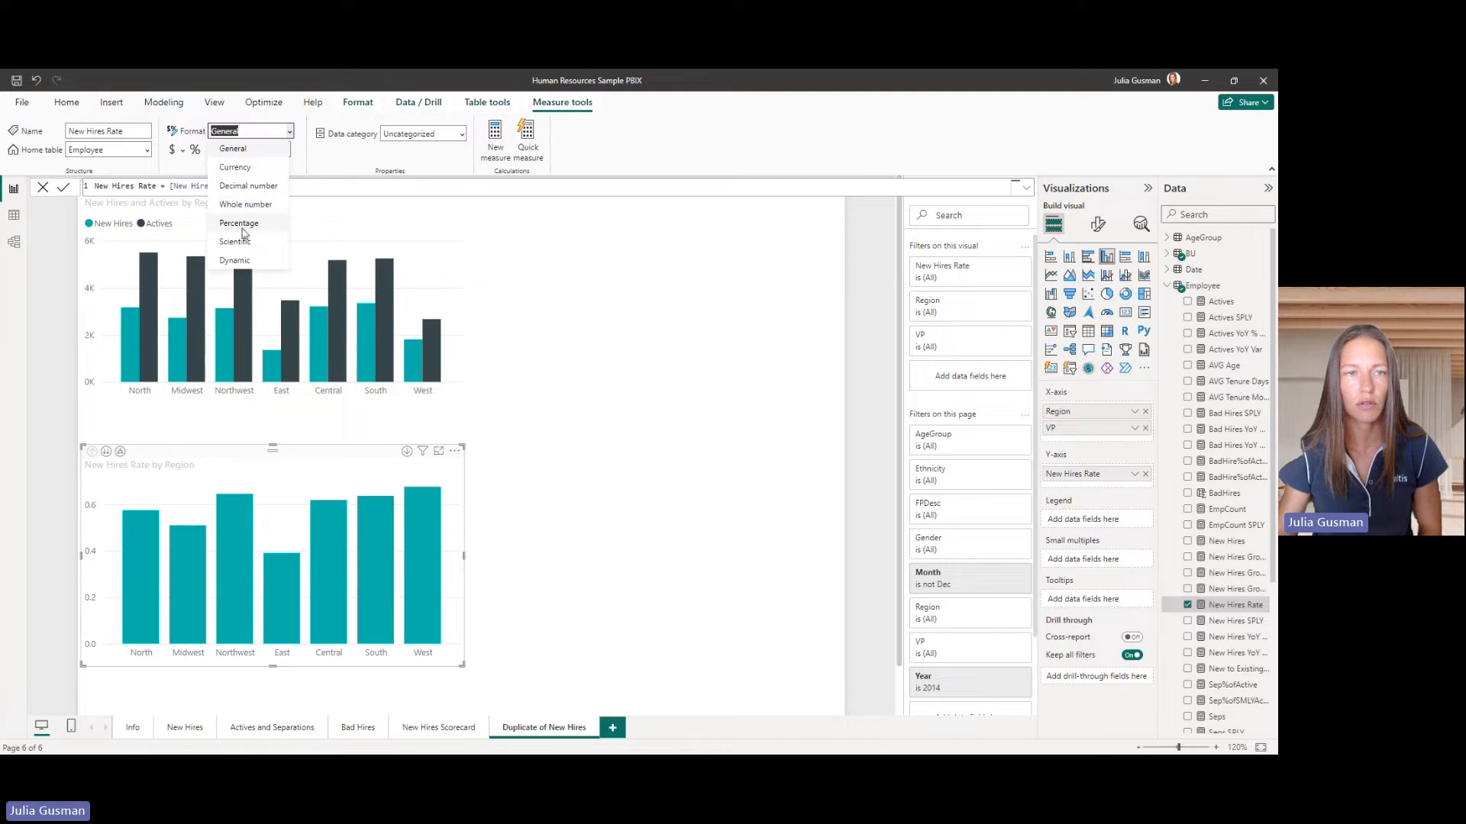
pyautogui.click(238, 222)
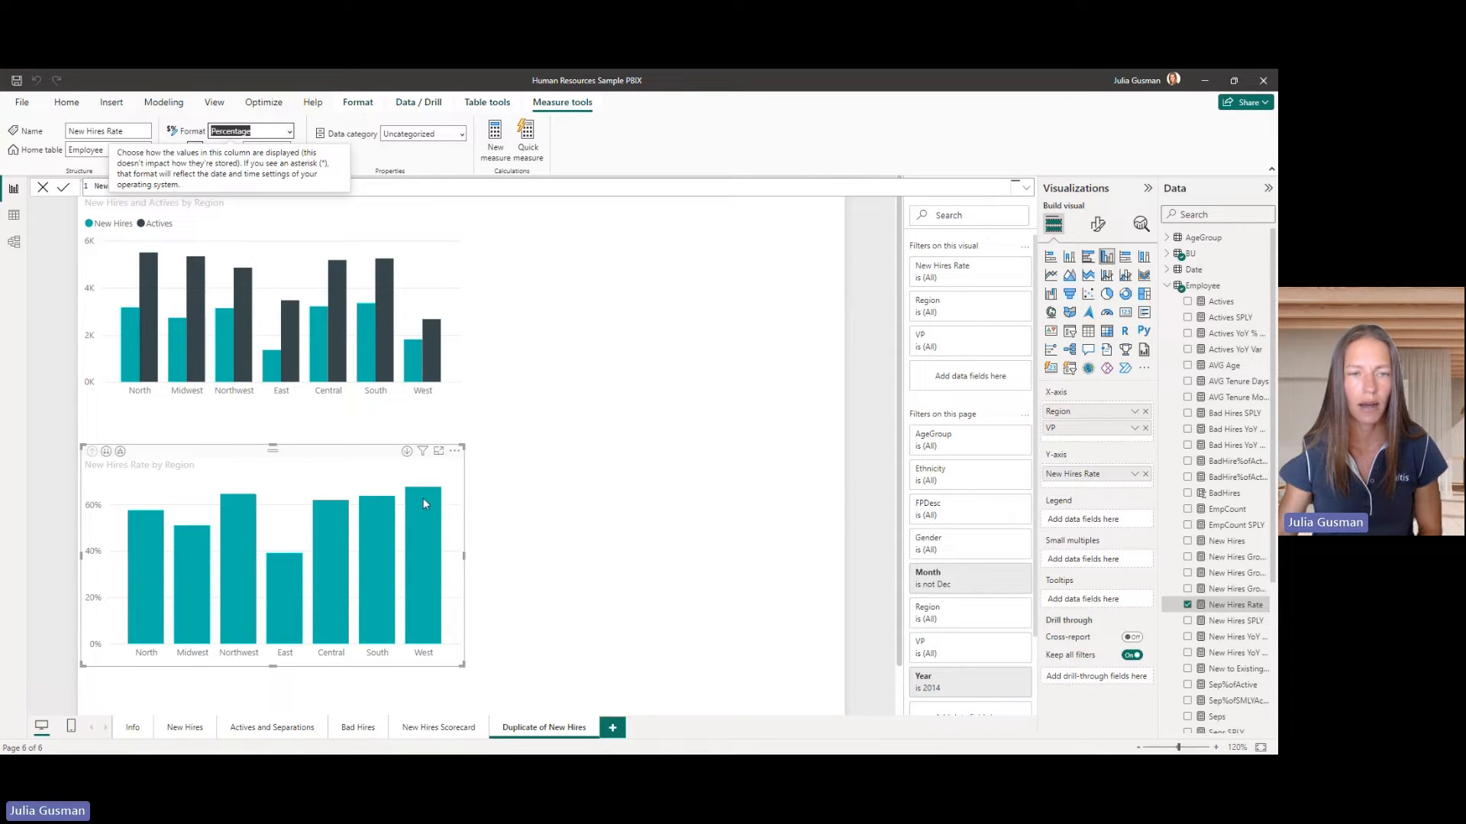
pyautogui.moveTo(379, 519)
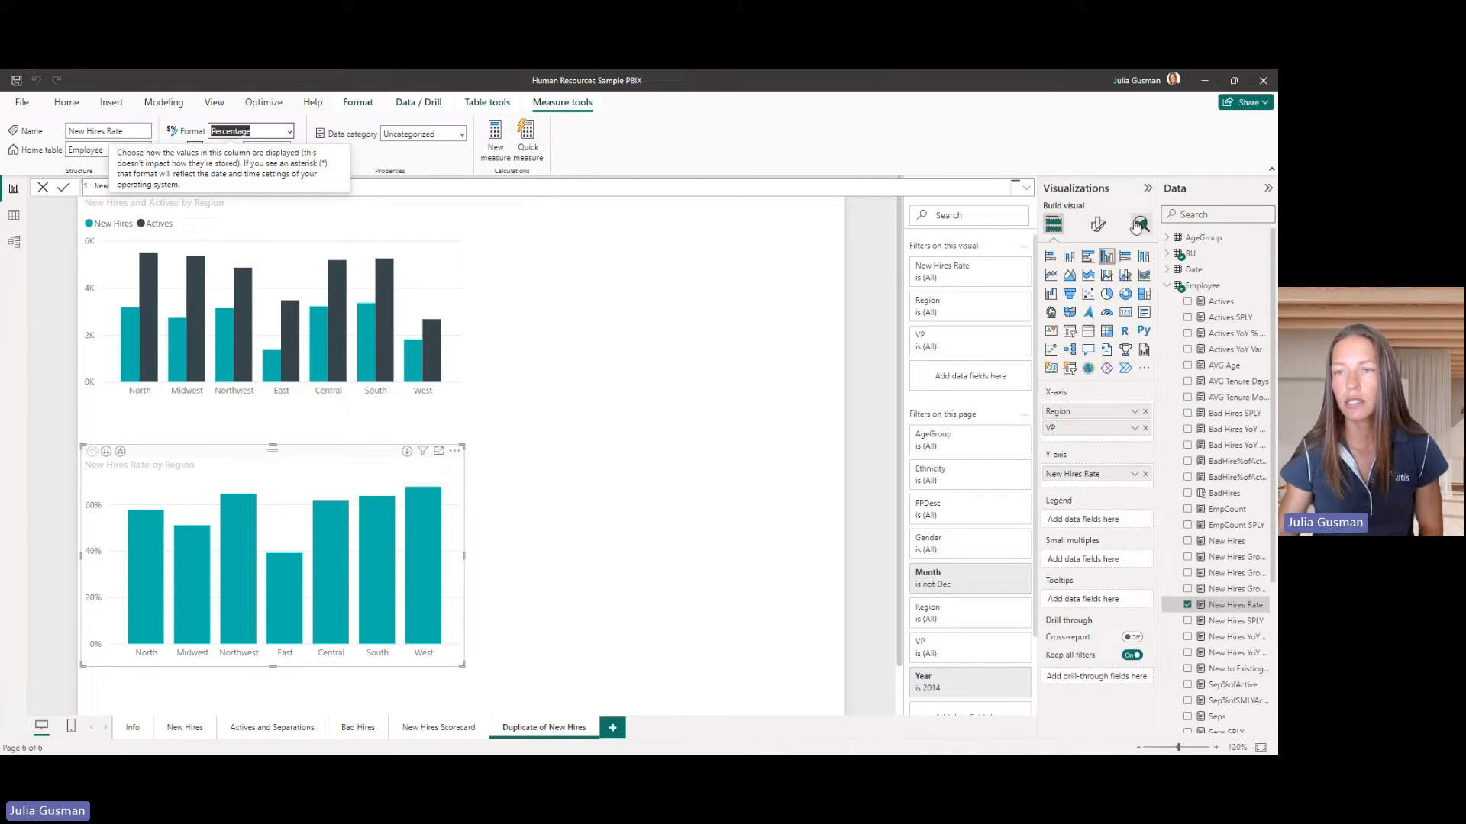
# Add a constant line named Max recommended with value 0.5 to the rate chart.
pyautogui.click(1138, 225)
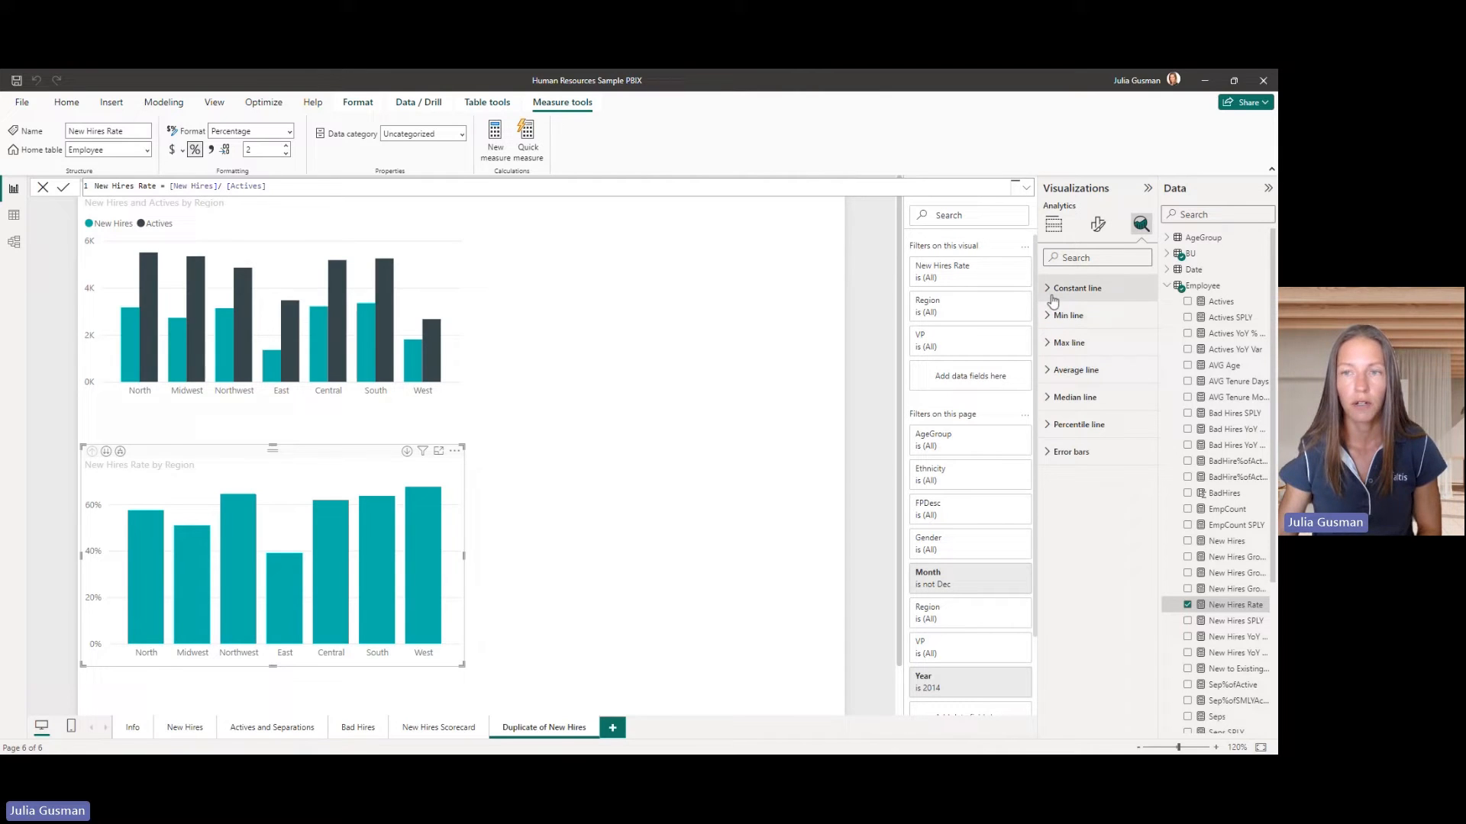
pyautogui.click(1077, 288)
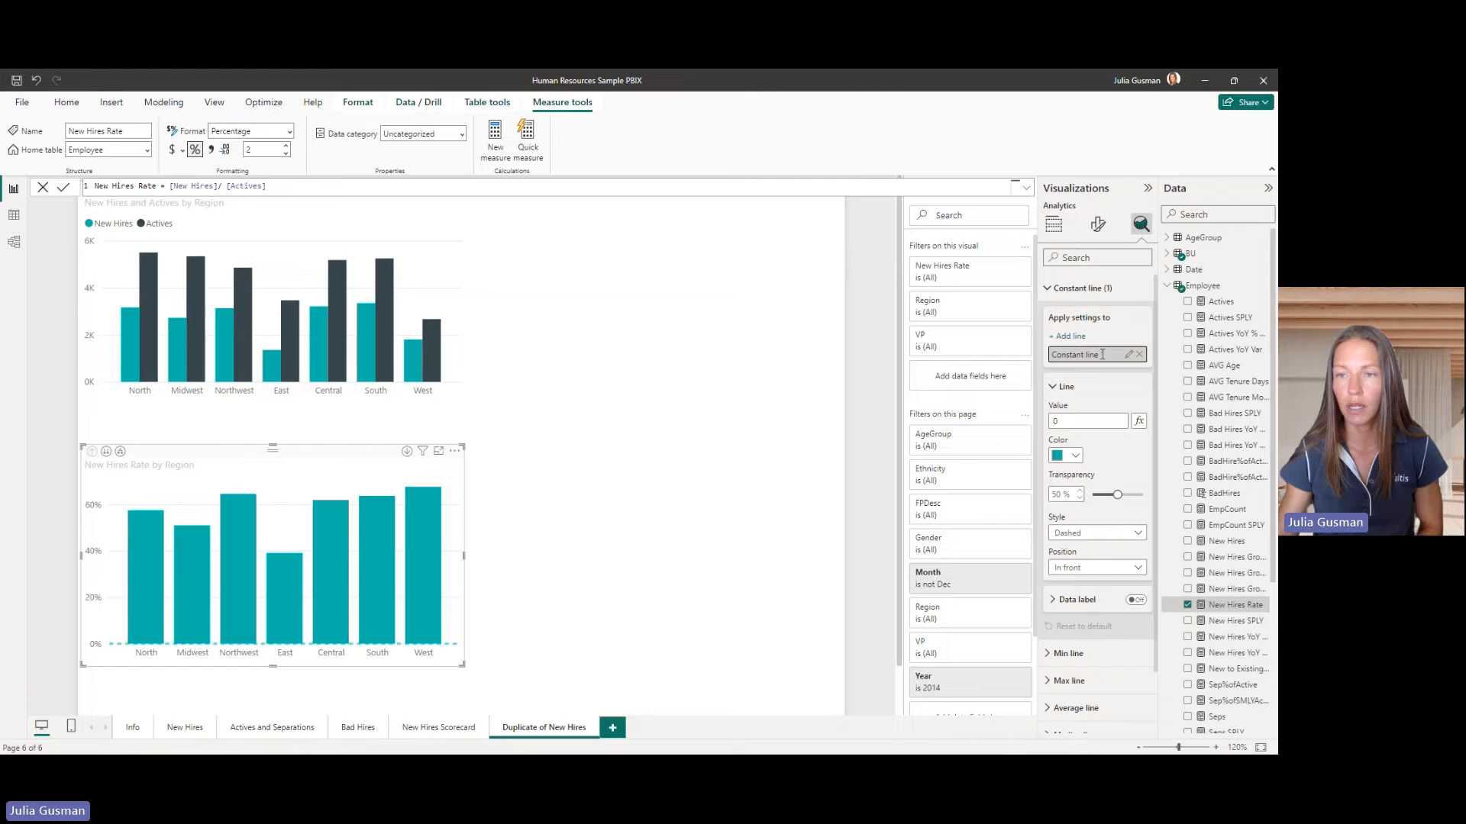
pyautogui.write('Max recommended')
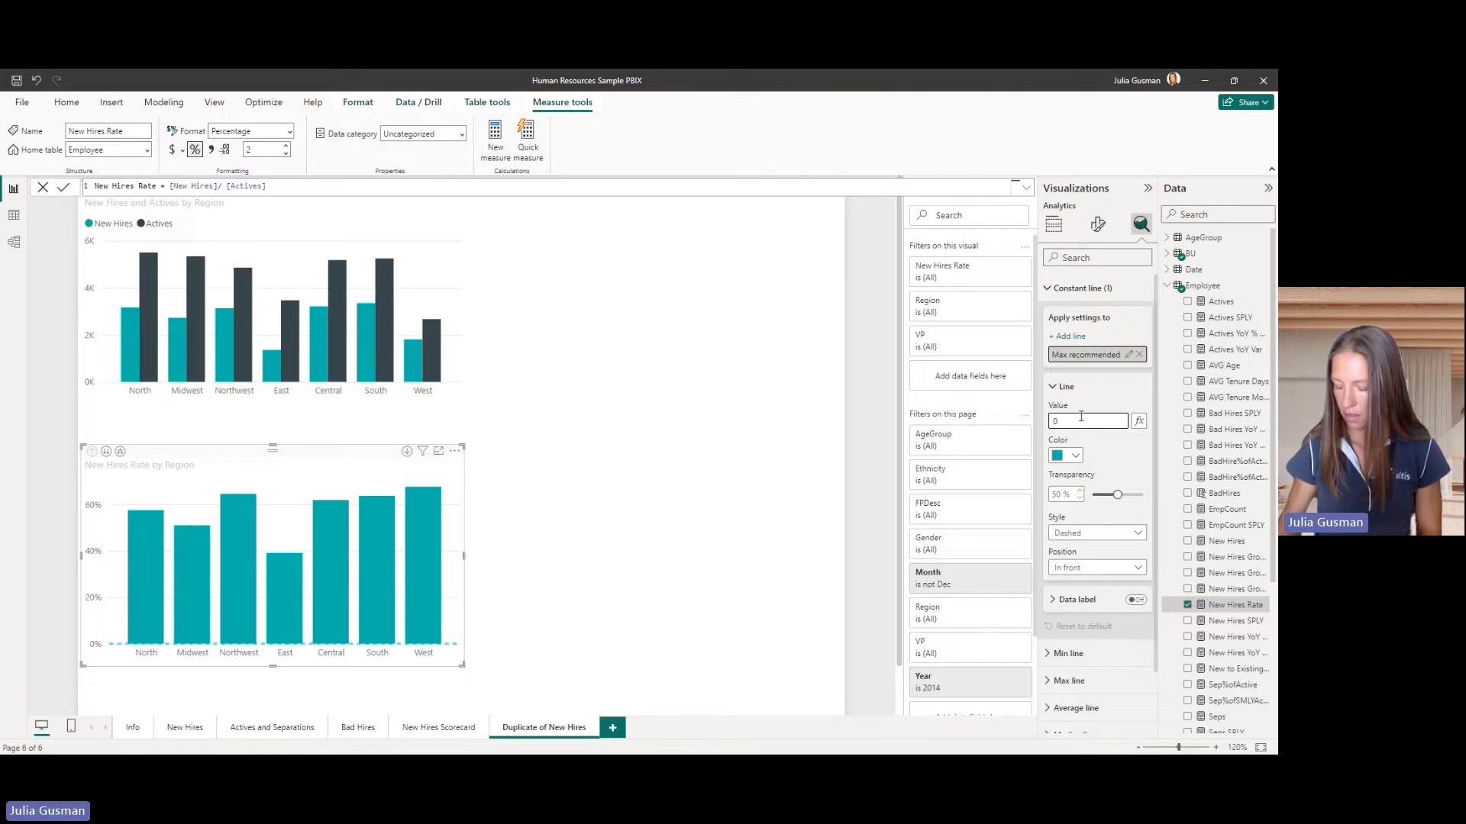
pyautogui.write('0.5')
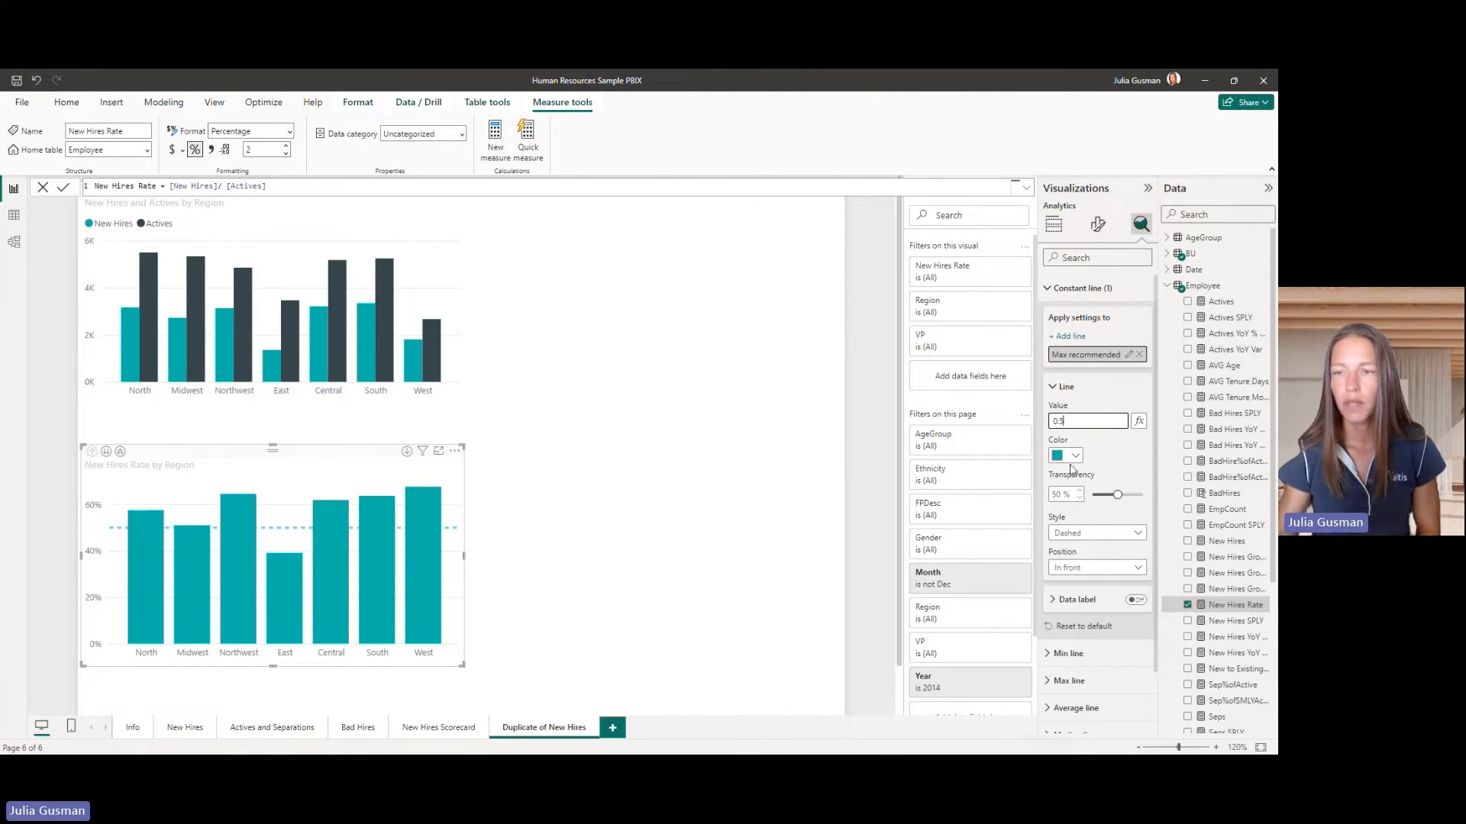
# Make the Max recommended reference line black with a solid style.
pyautogui.click(1075, 455)
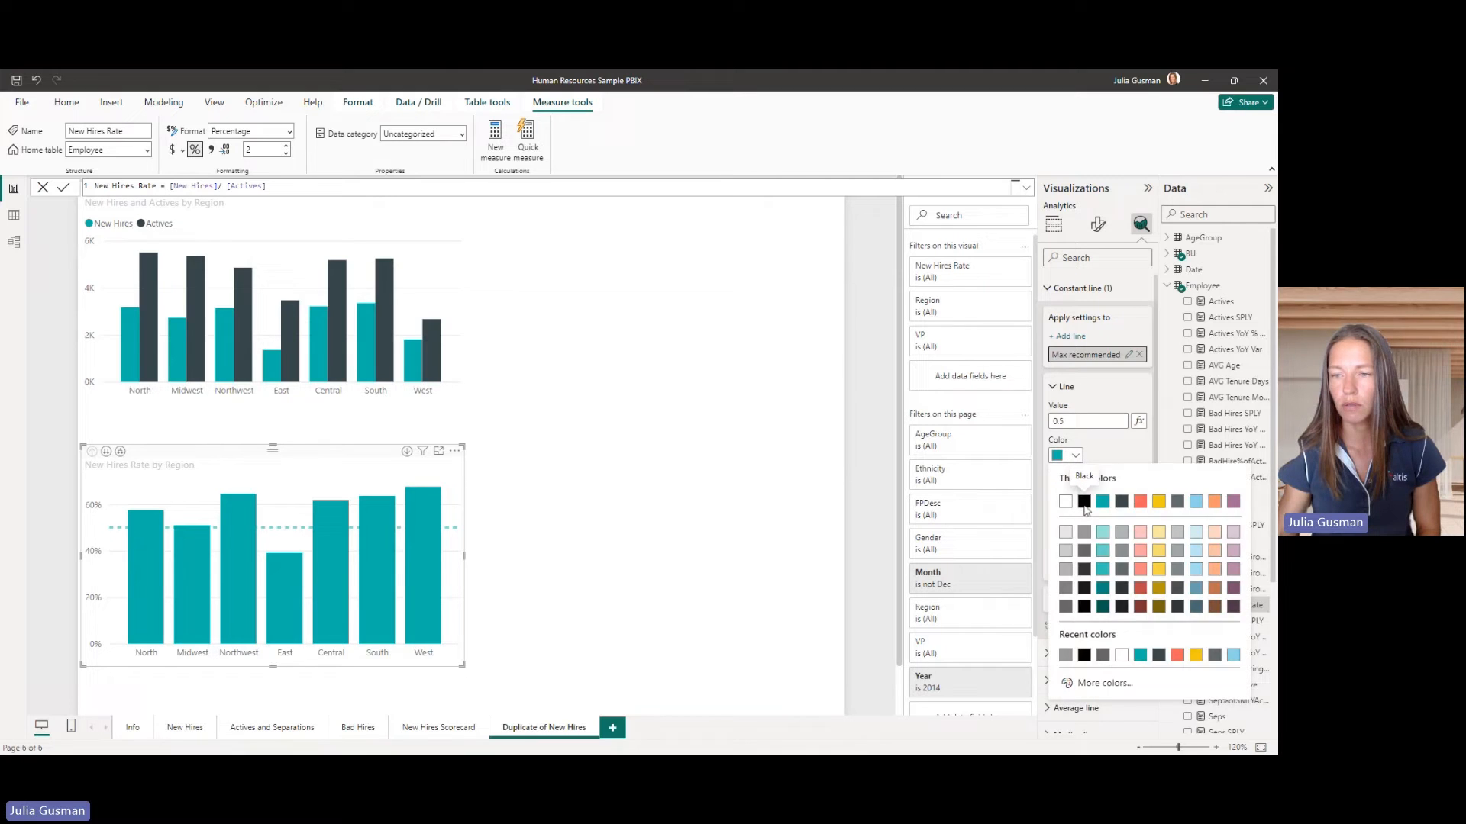
pyautogui.click(1083, 502)
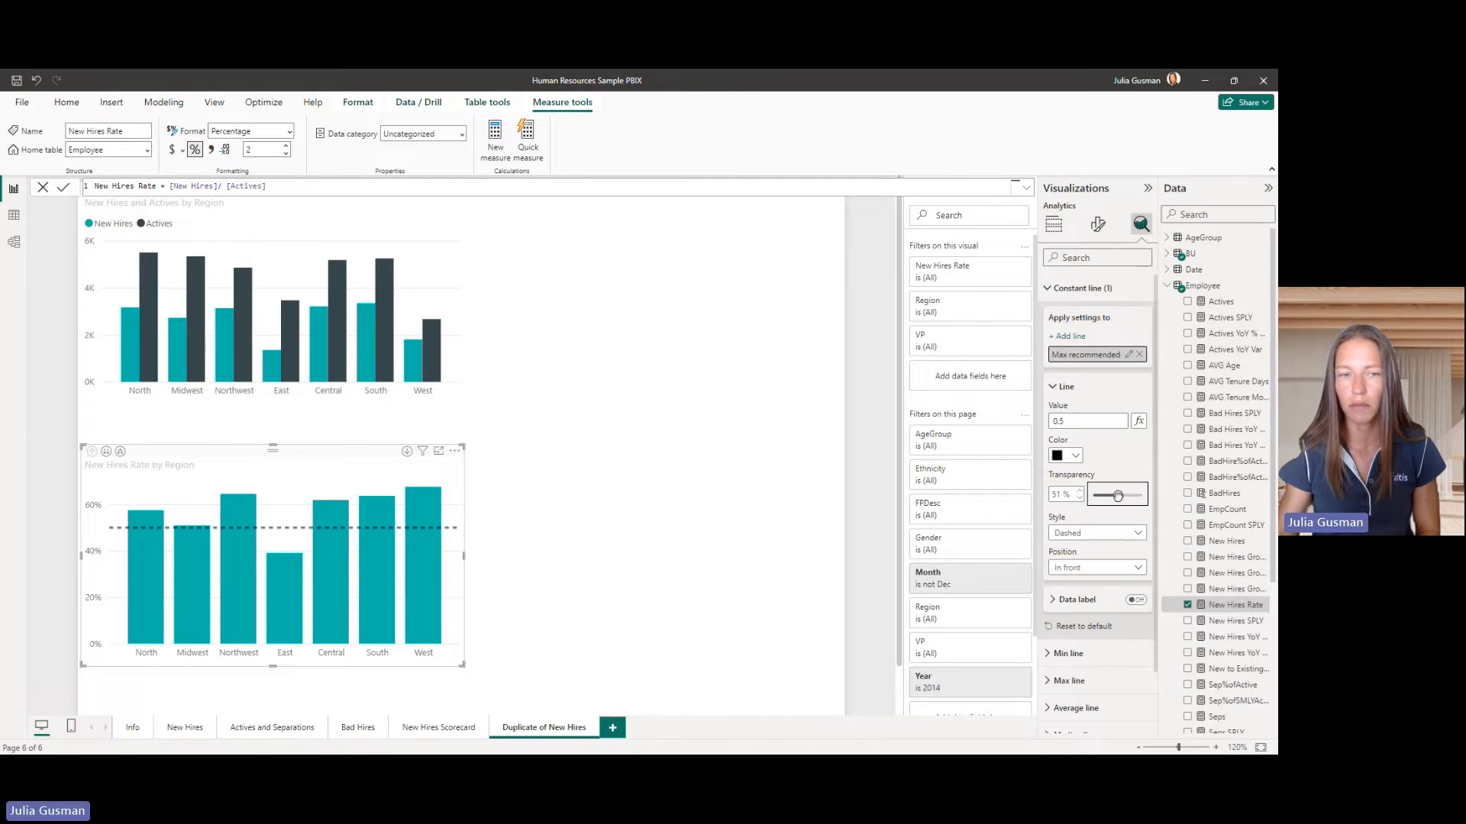
pyautogui.click(1096, 533)
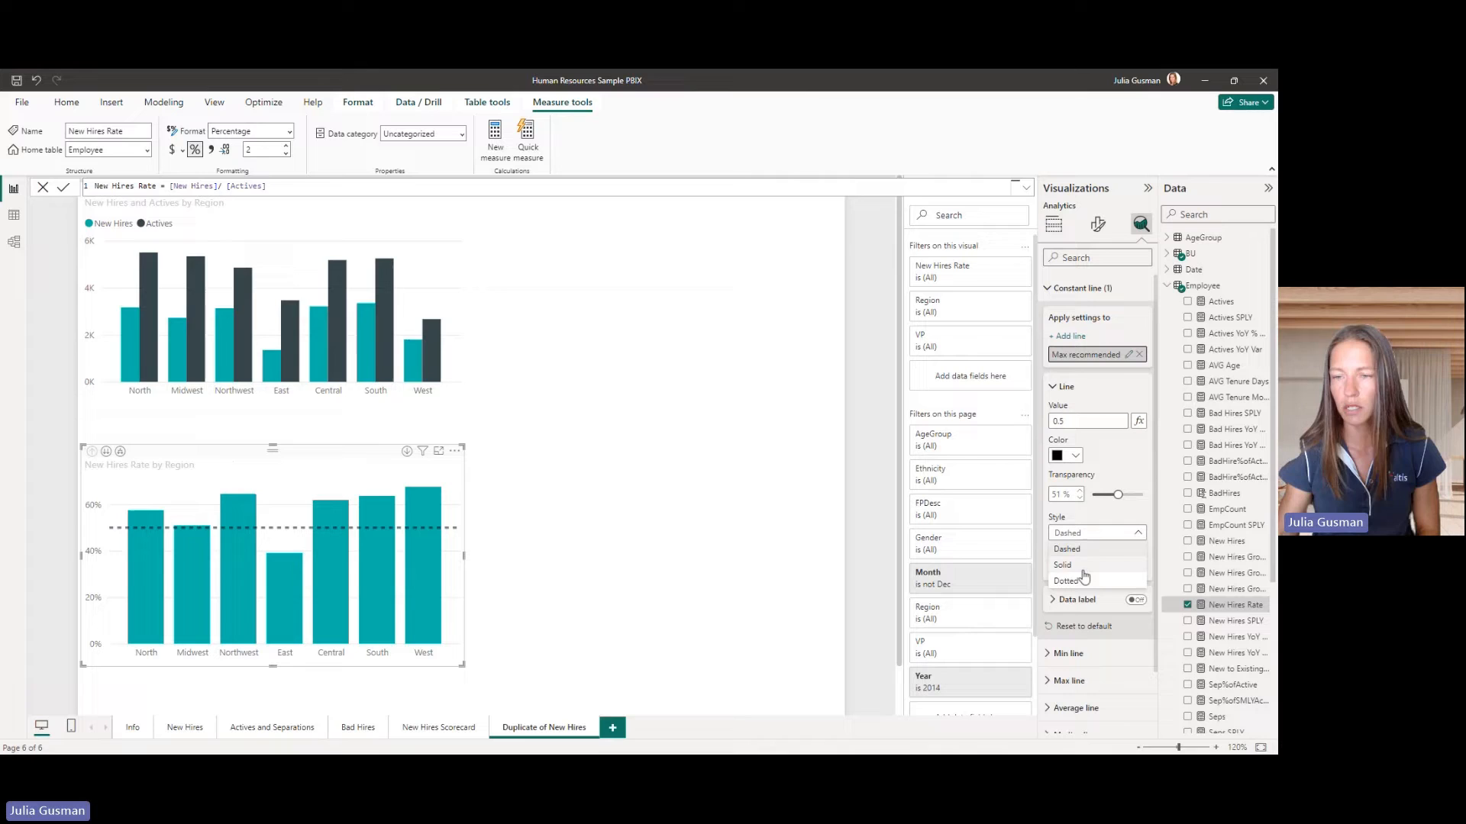
pyautogui.click(1062, 564)
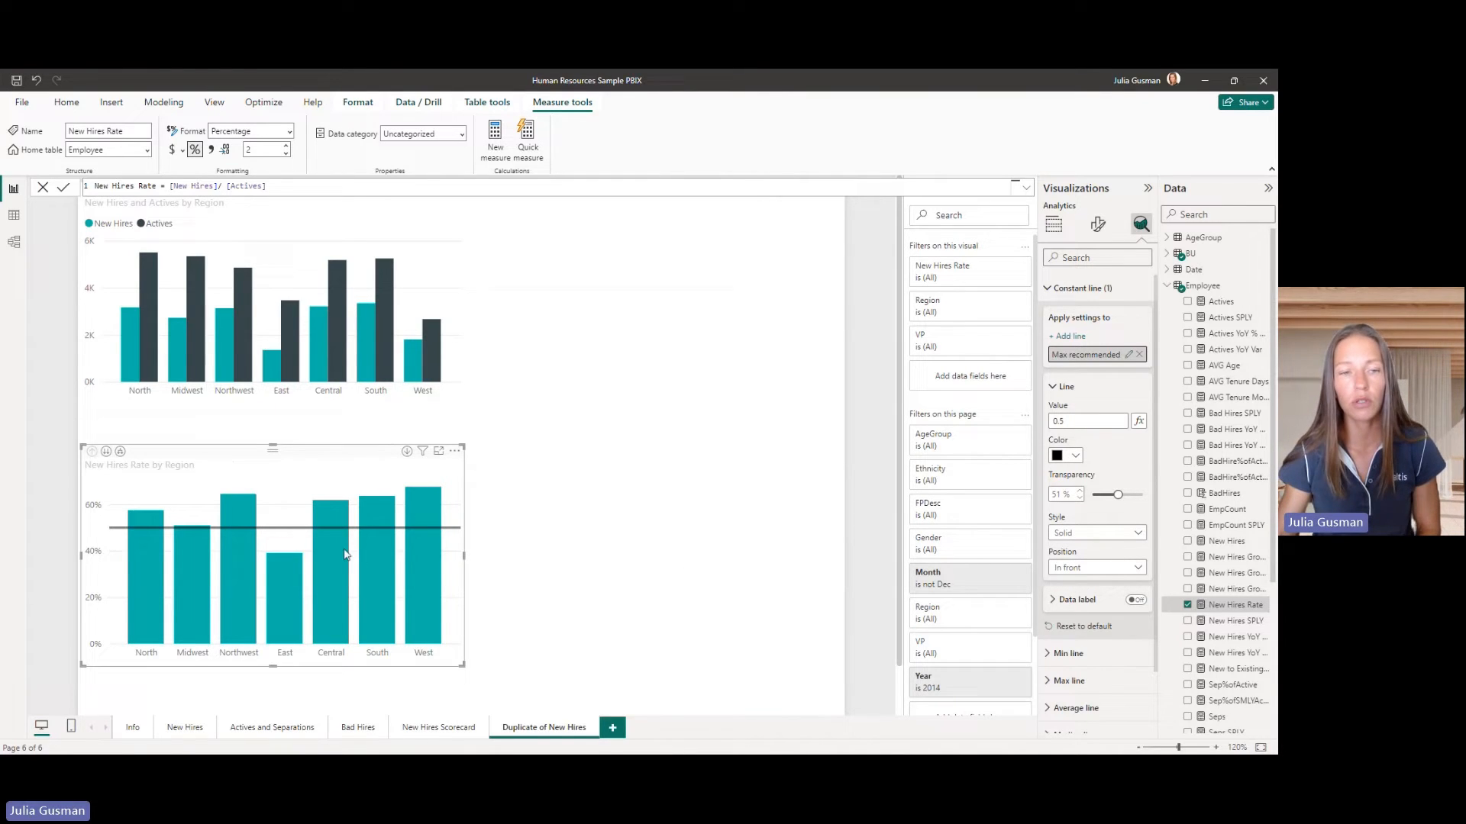
pyautogui.moveTo(331, 561)
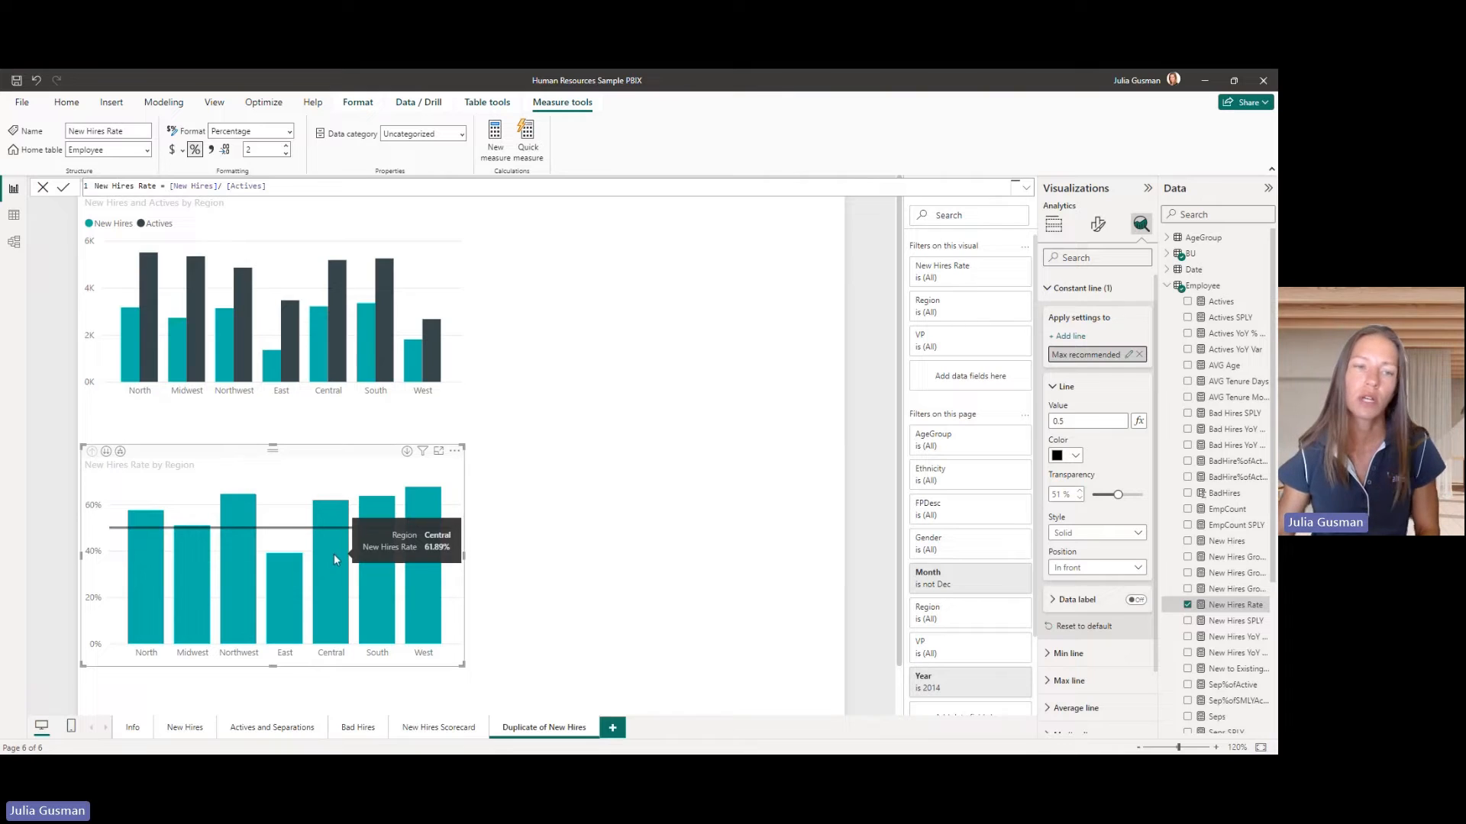
pyautogui.moveTo(336, 519)
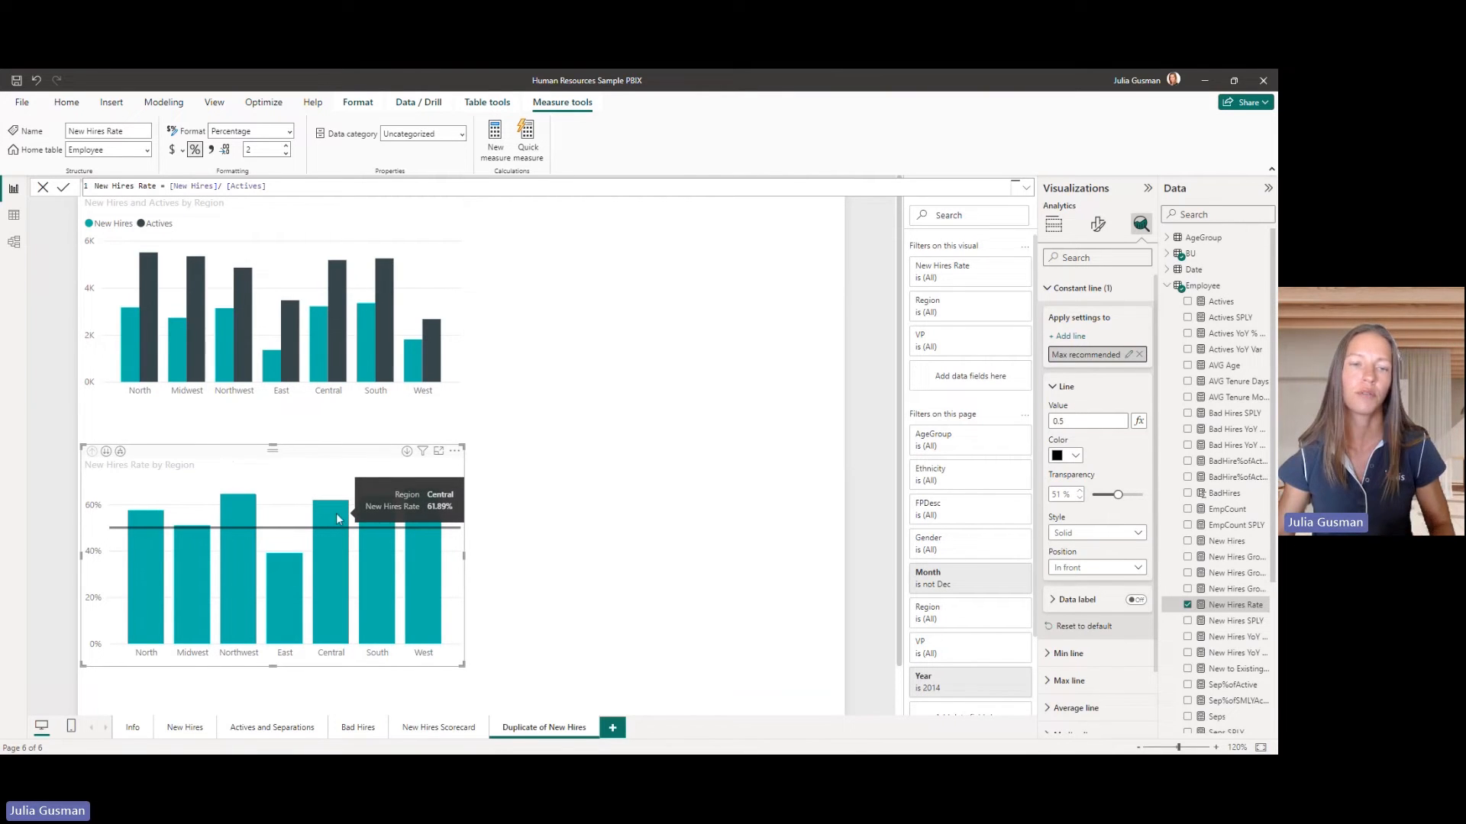
pyautogui.moveTo(401, 575)
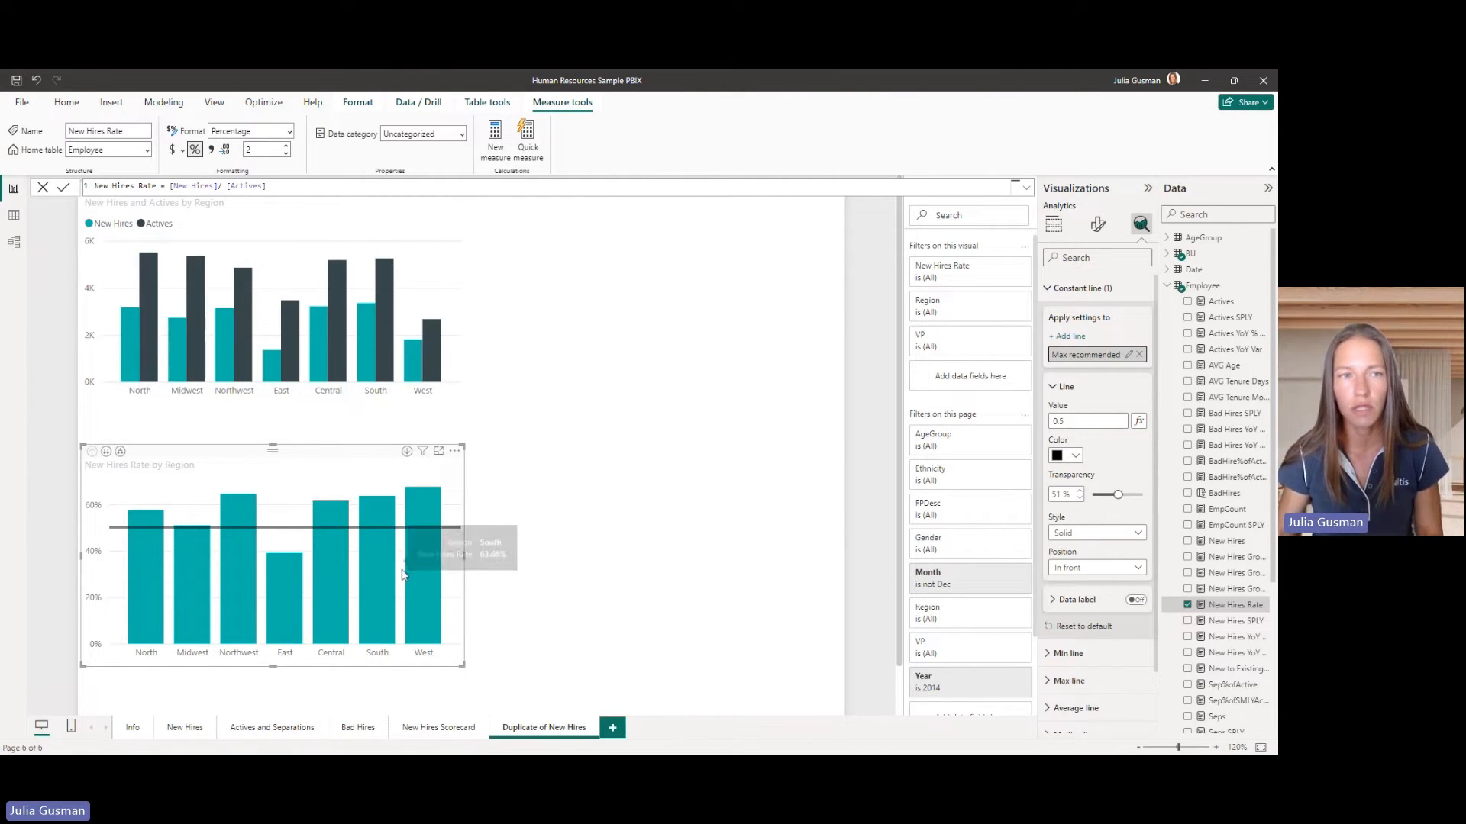
pyautogui.moveTo(129, 338)
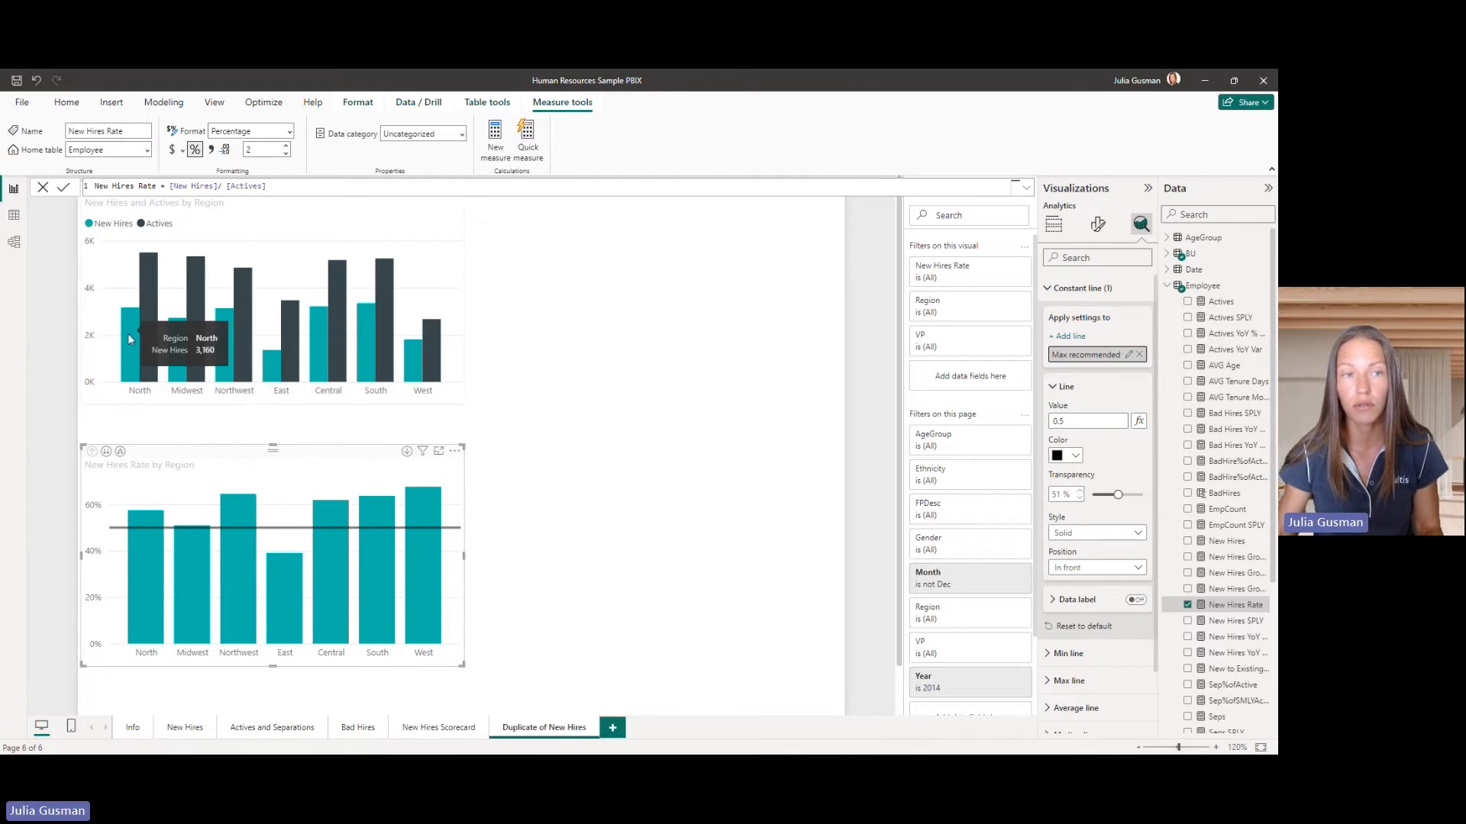
pyautogui.moveTo(216, 345)
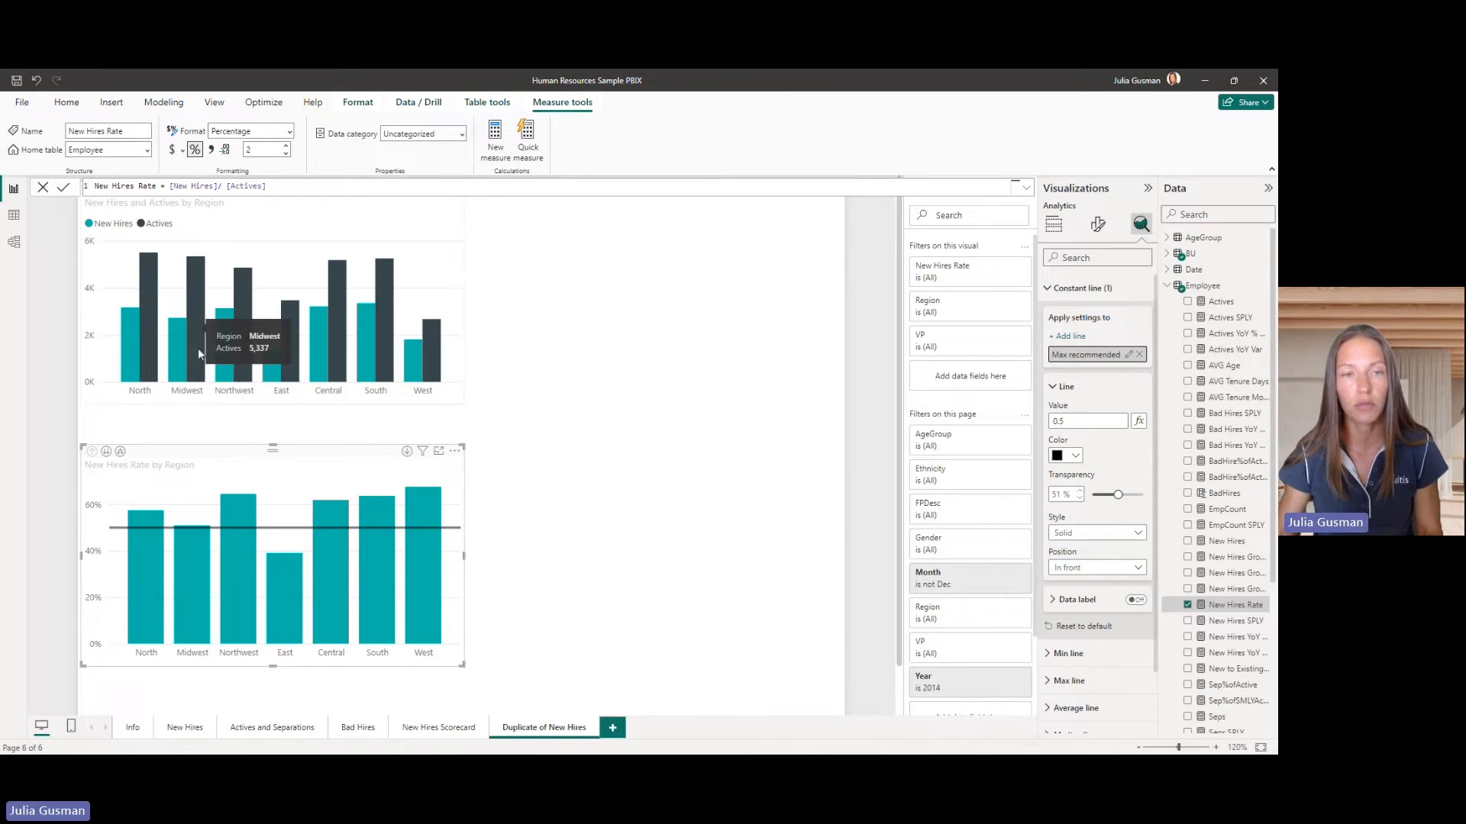
pyautogui.moveTo(423, 430)
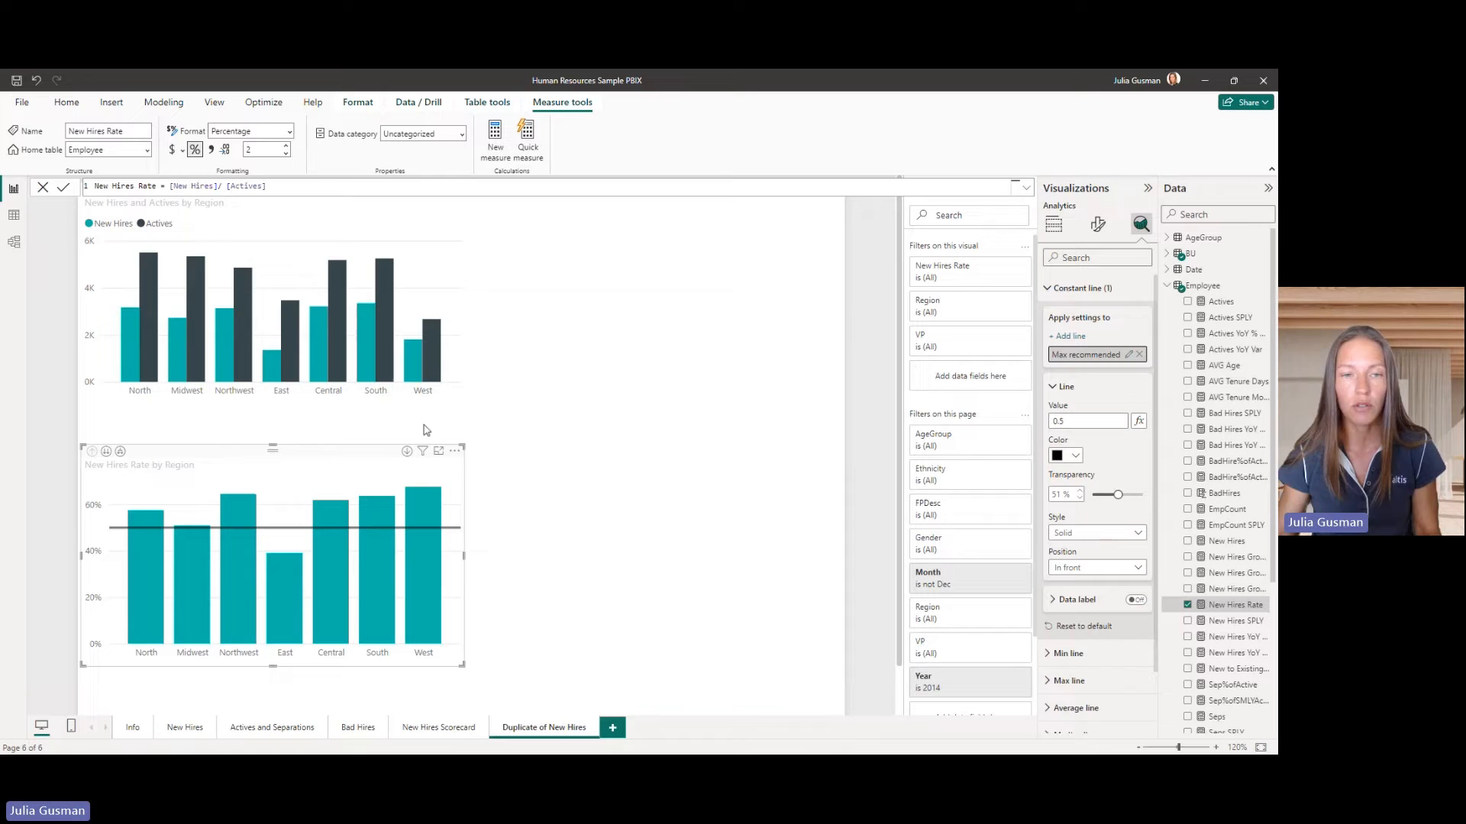
pyautogui.moveTo(895, 341)
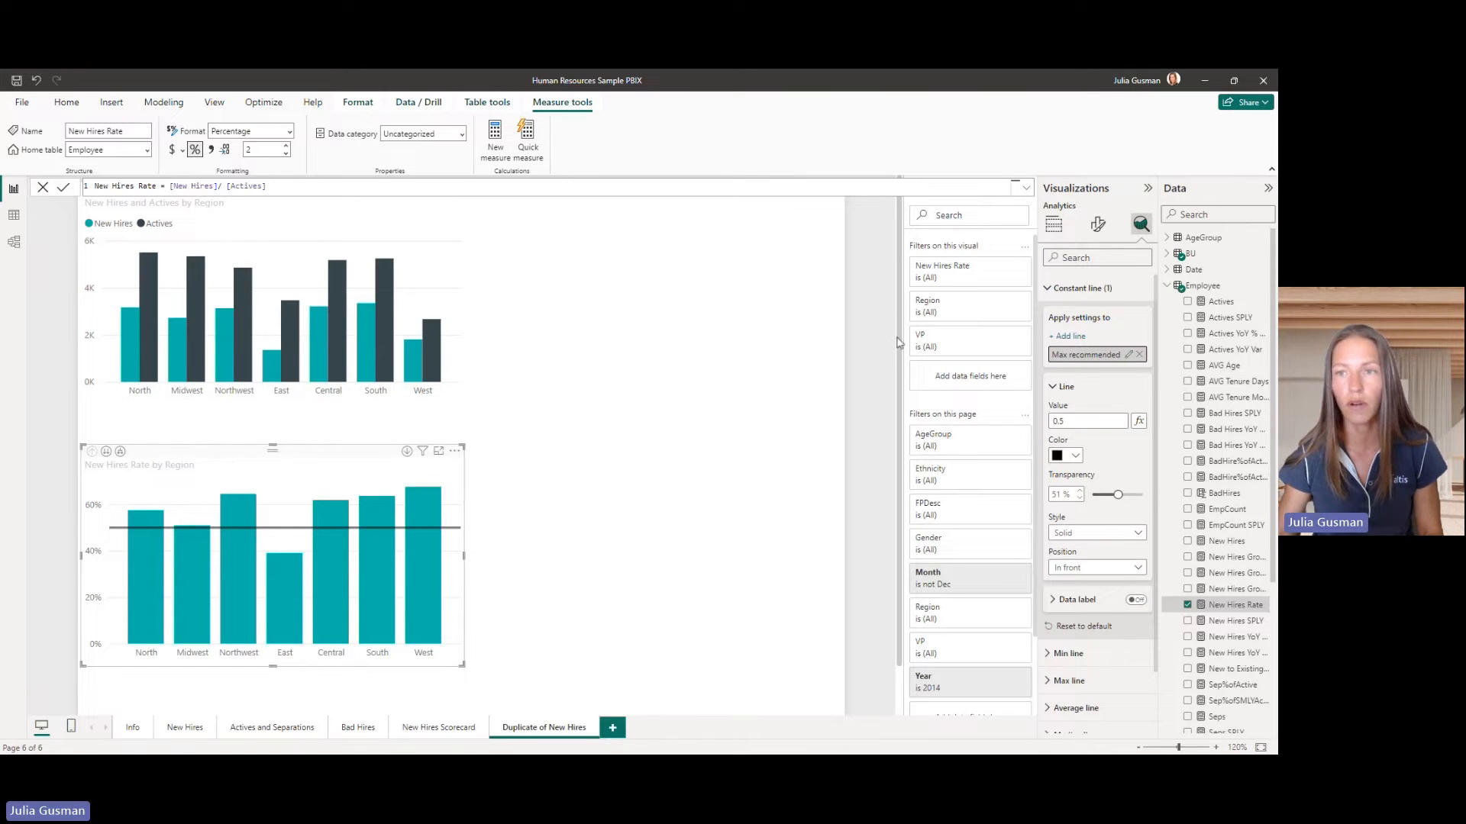
pyautogui.scroll(-3)
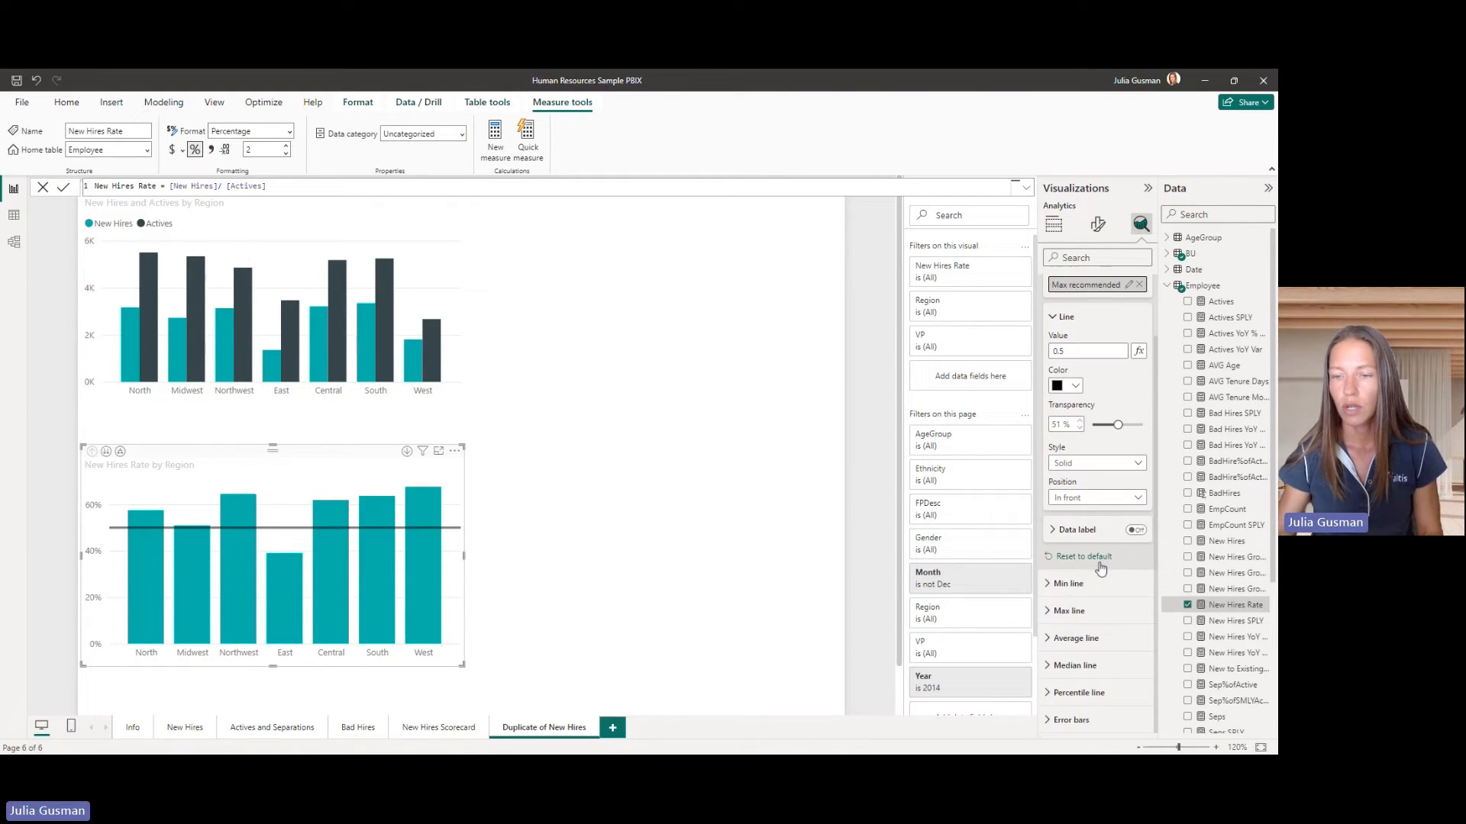
pyautogui.click(1099, 225)
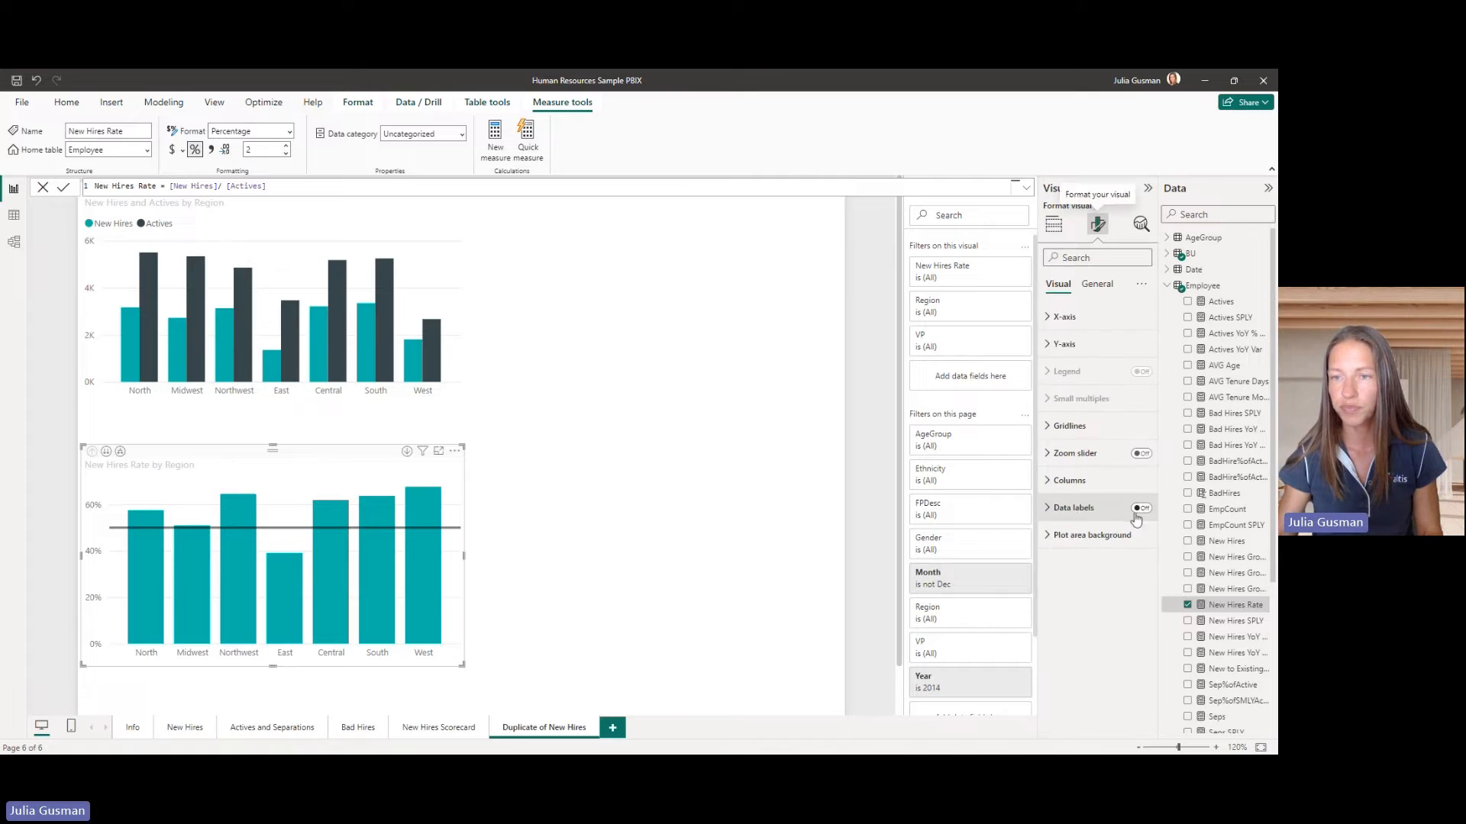
# Set the rate chart's column colour to grey in Format visual.
pyautogui.click(1074, 507)
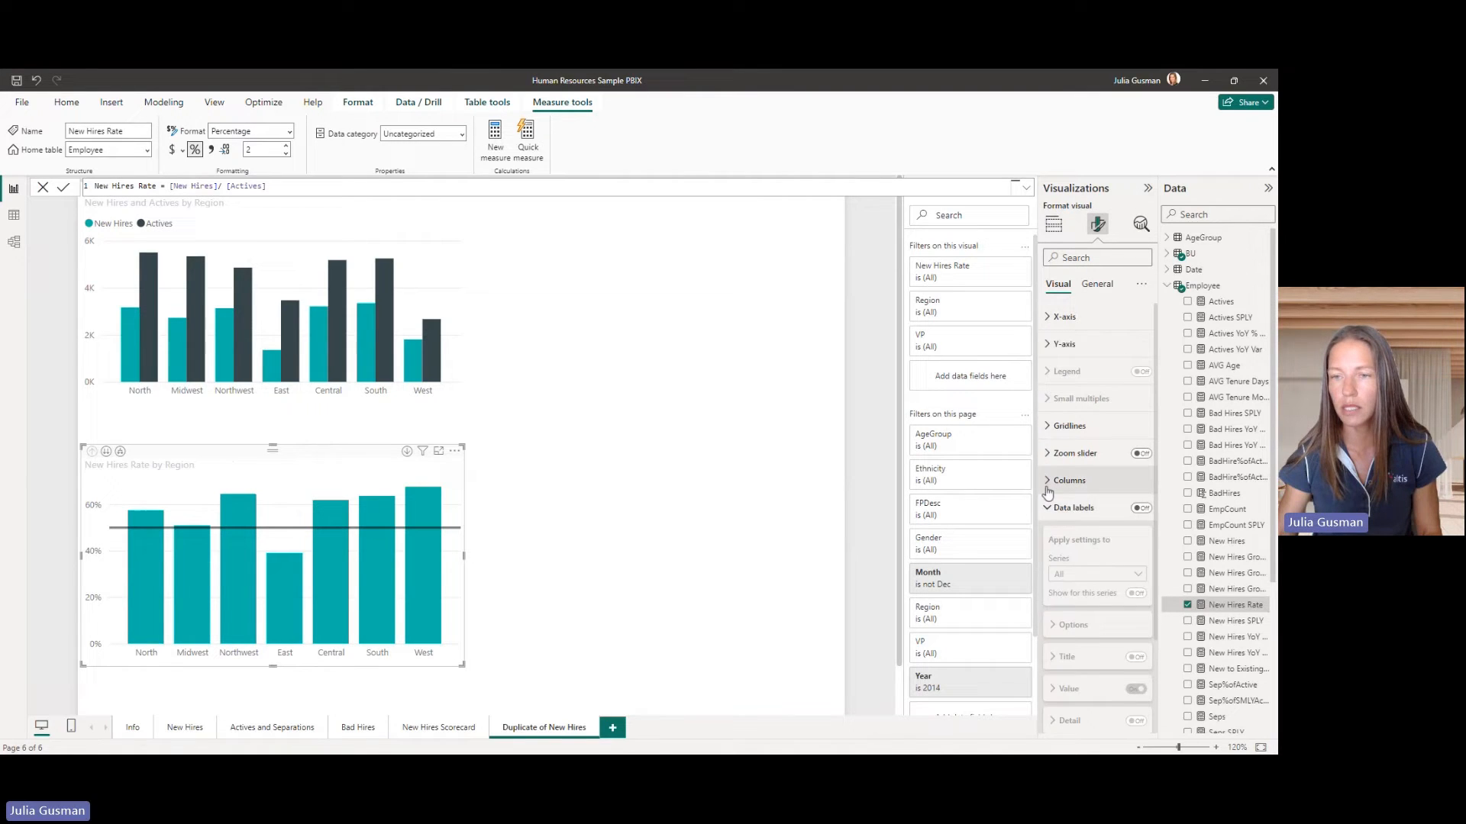
pyautogui.click(1063, 612)
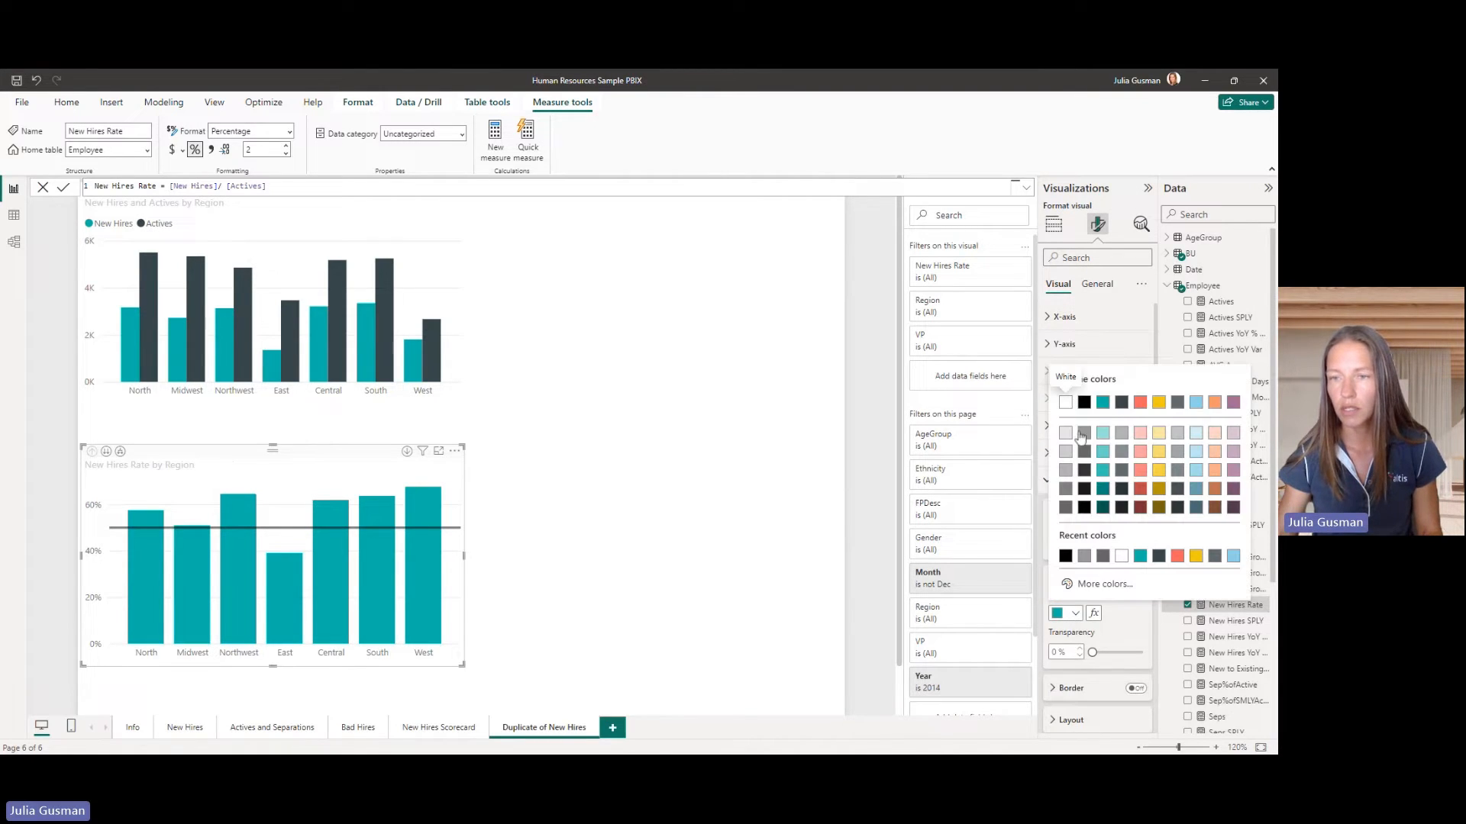
pyautogui.click(1084, 432)
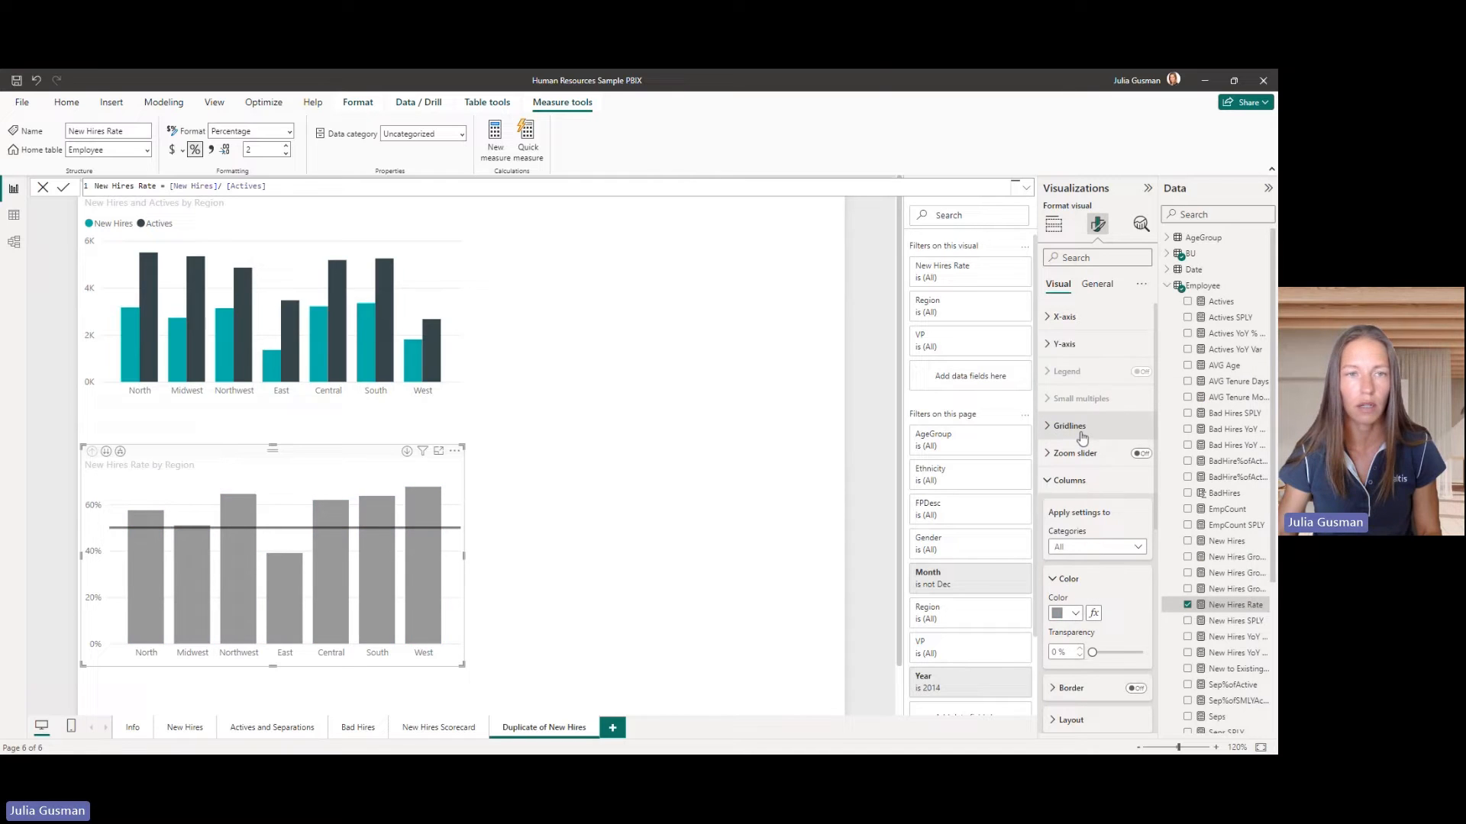
pyautogui.click(1073, 613)
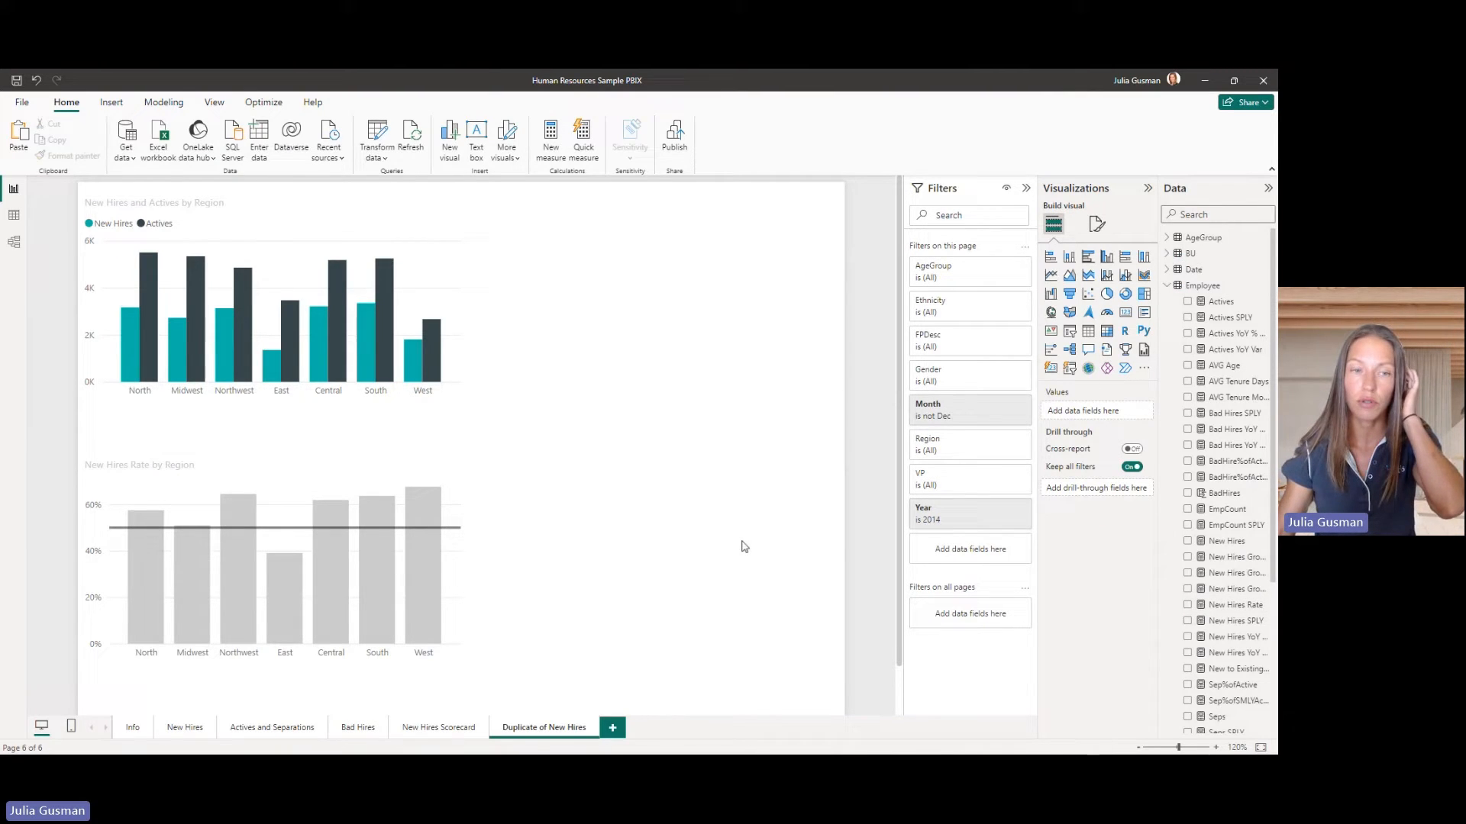
pyautogui.moveTo(554, 530)
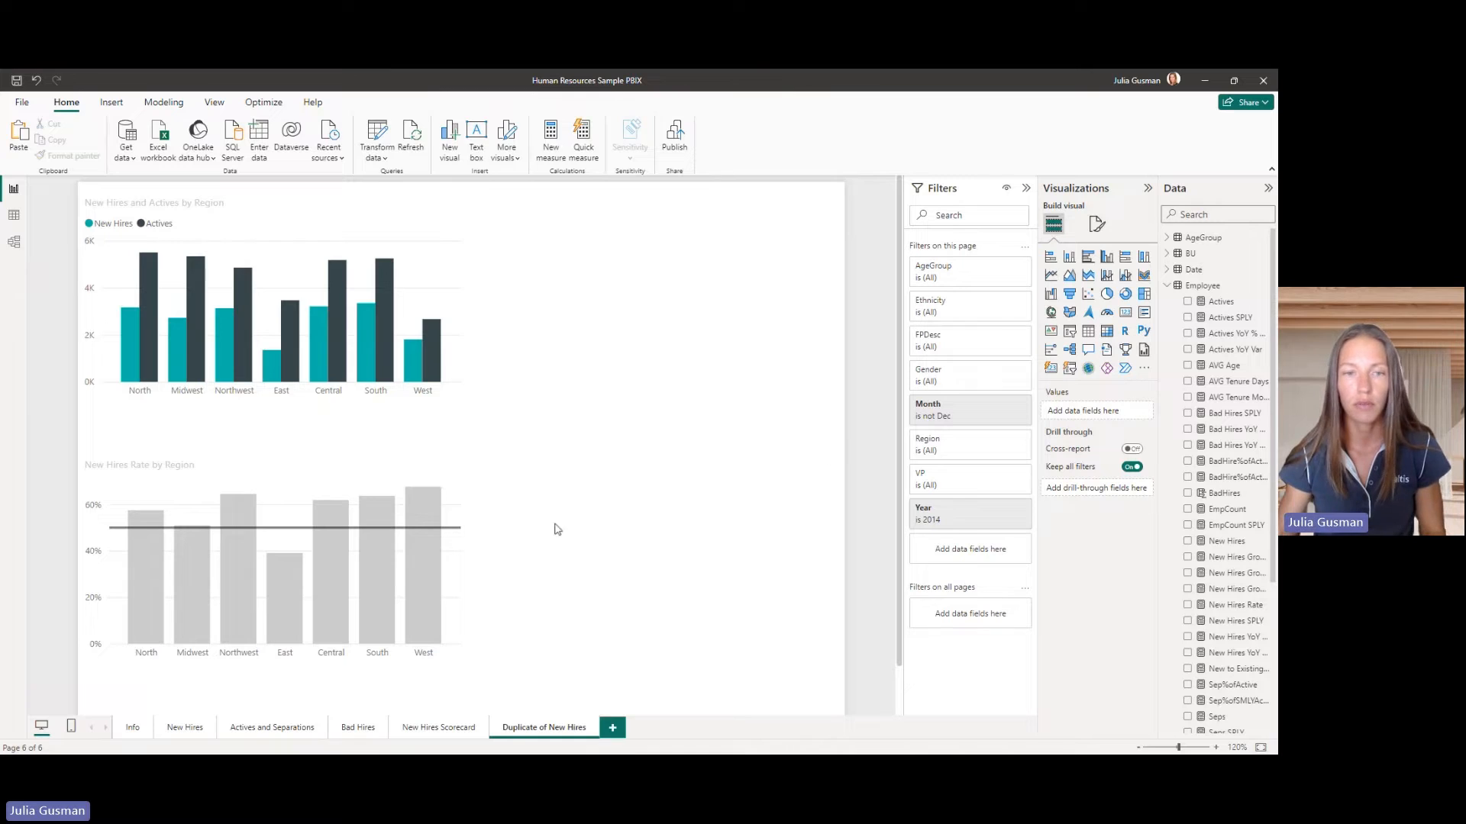
# Reselect the New Hires Rate by Region chart and apply grey to its columns.
pyautogui.click(271, 579)
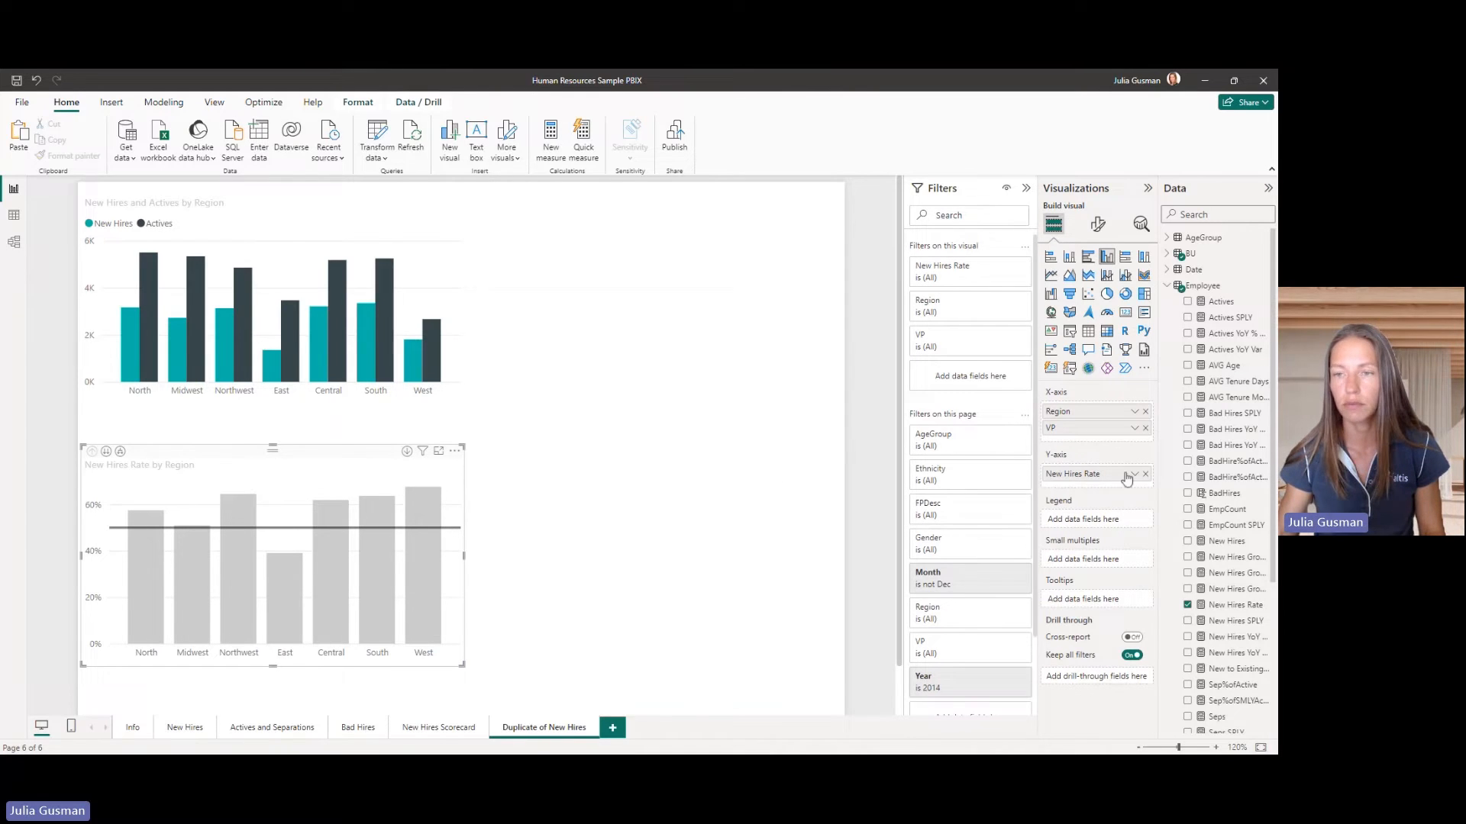
pyautogui.click(1098, 225)
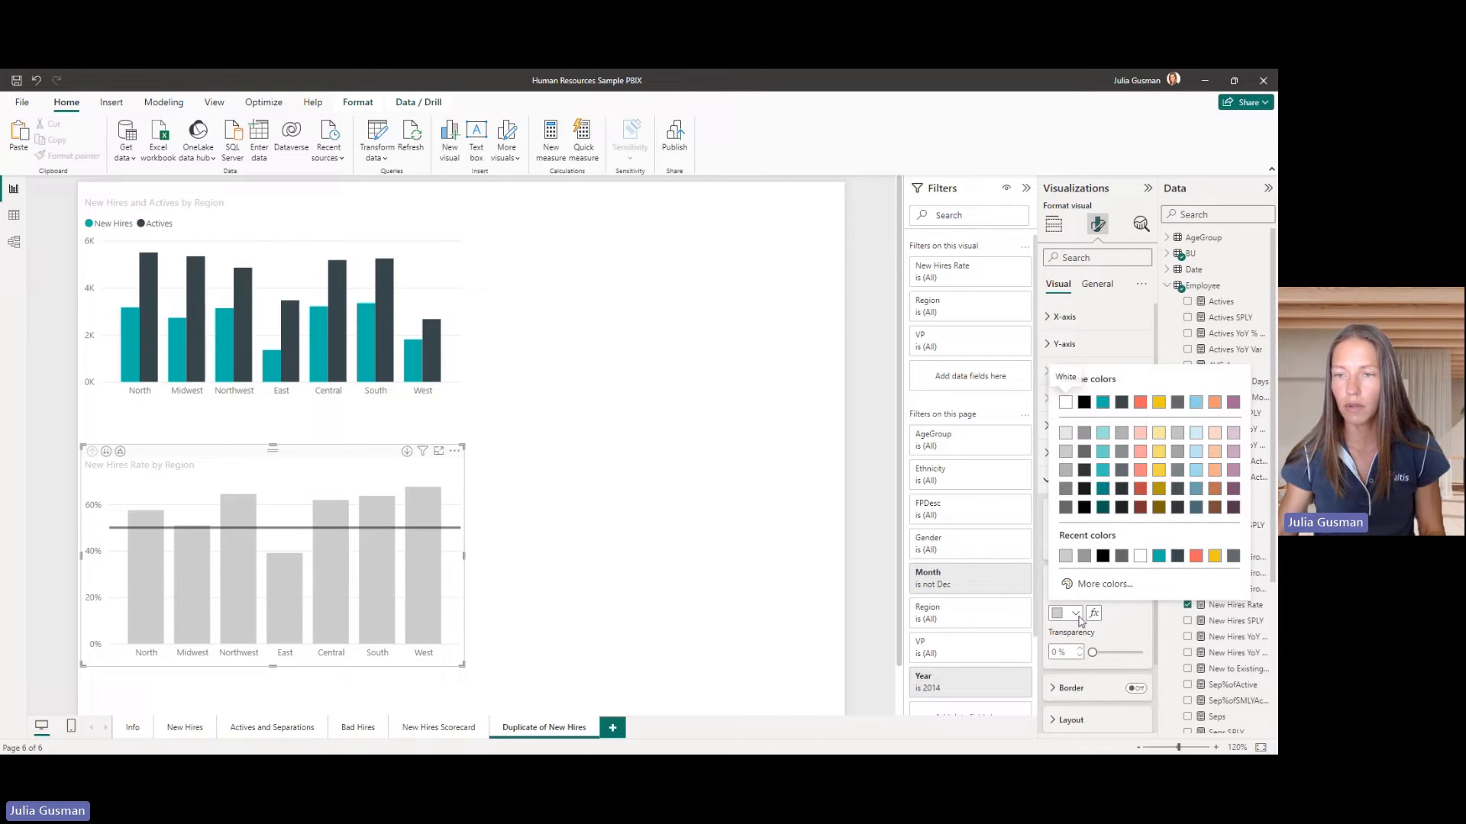
pyautogui.click(608, 559)
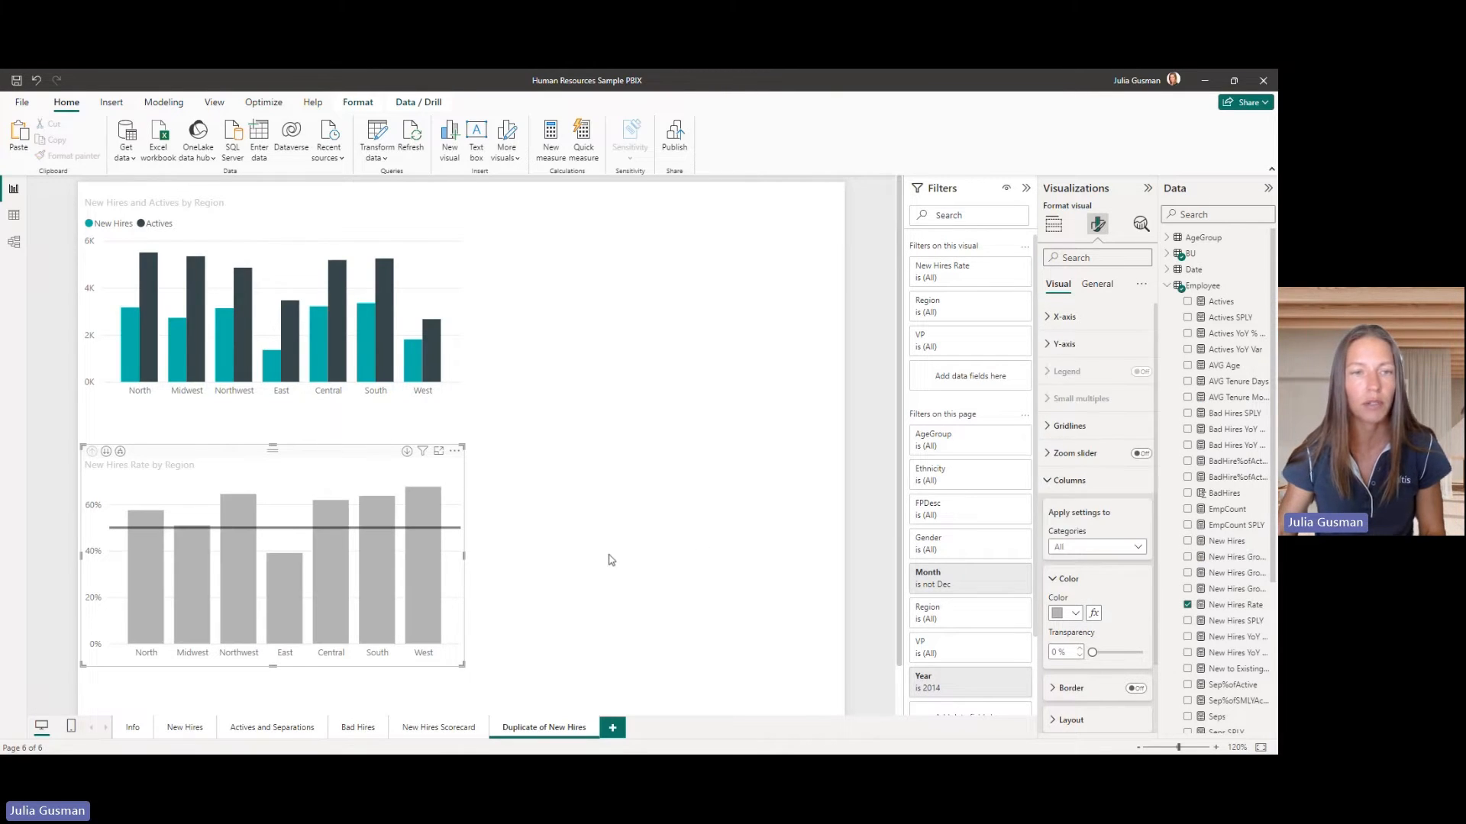
pyautogui.click(1053, 224)
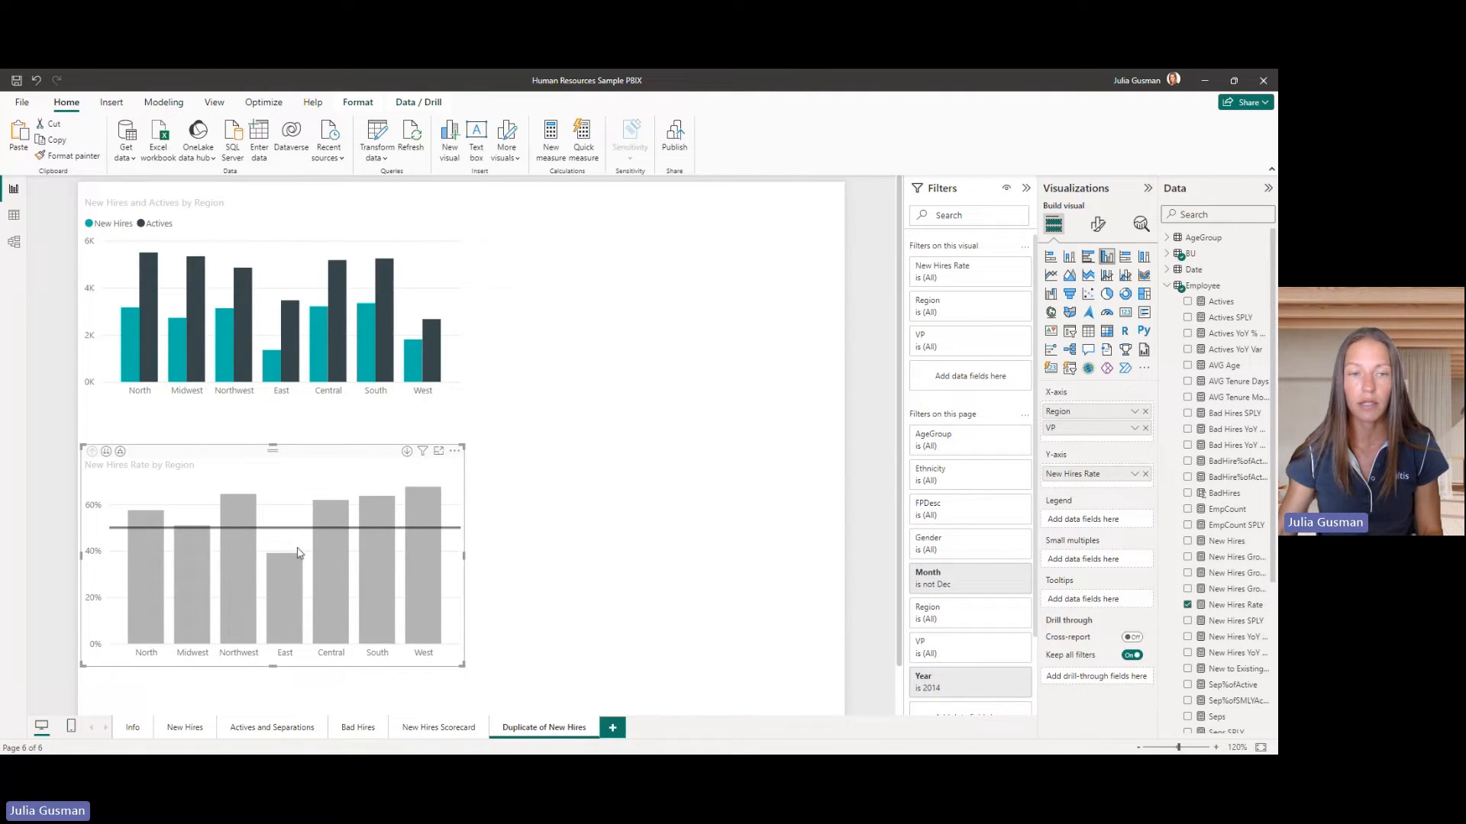
pyautogui.moveTo(292, 533)
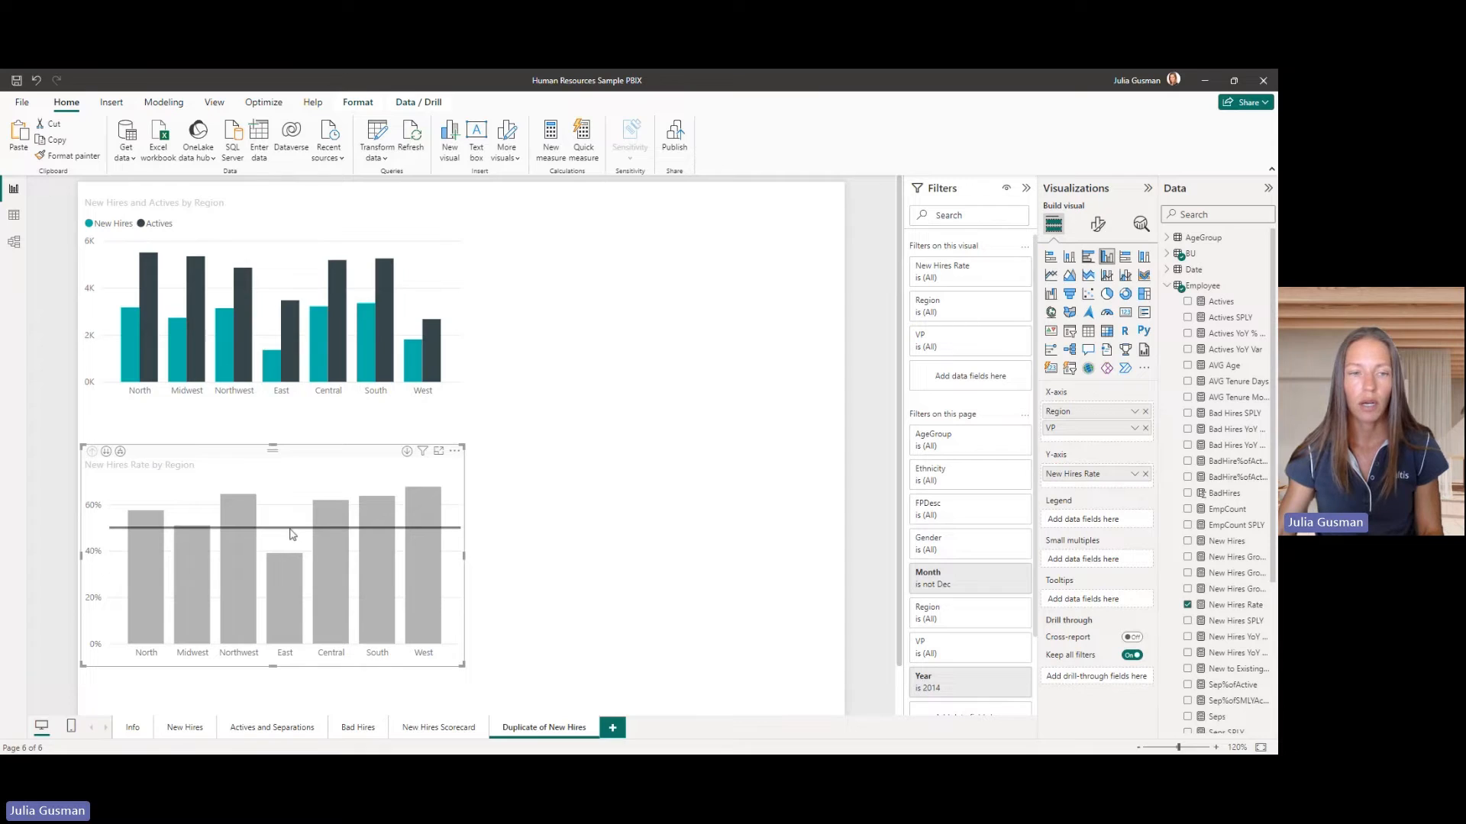
pyautogui.moveTo(454, 524)
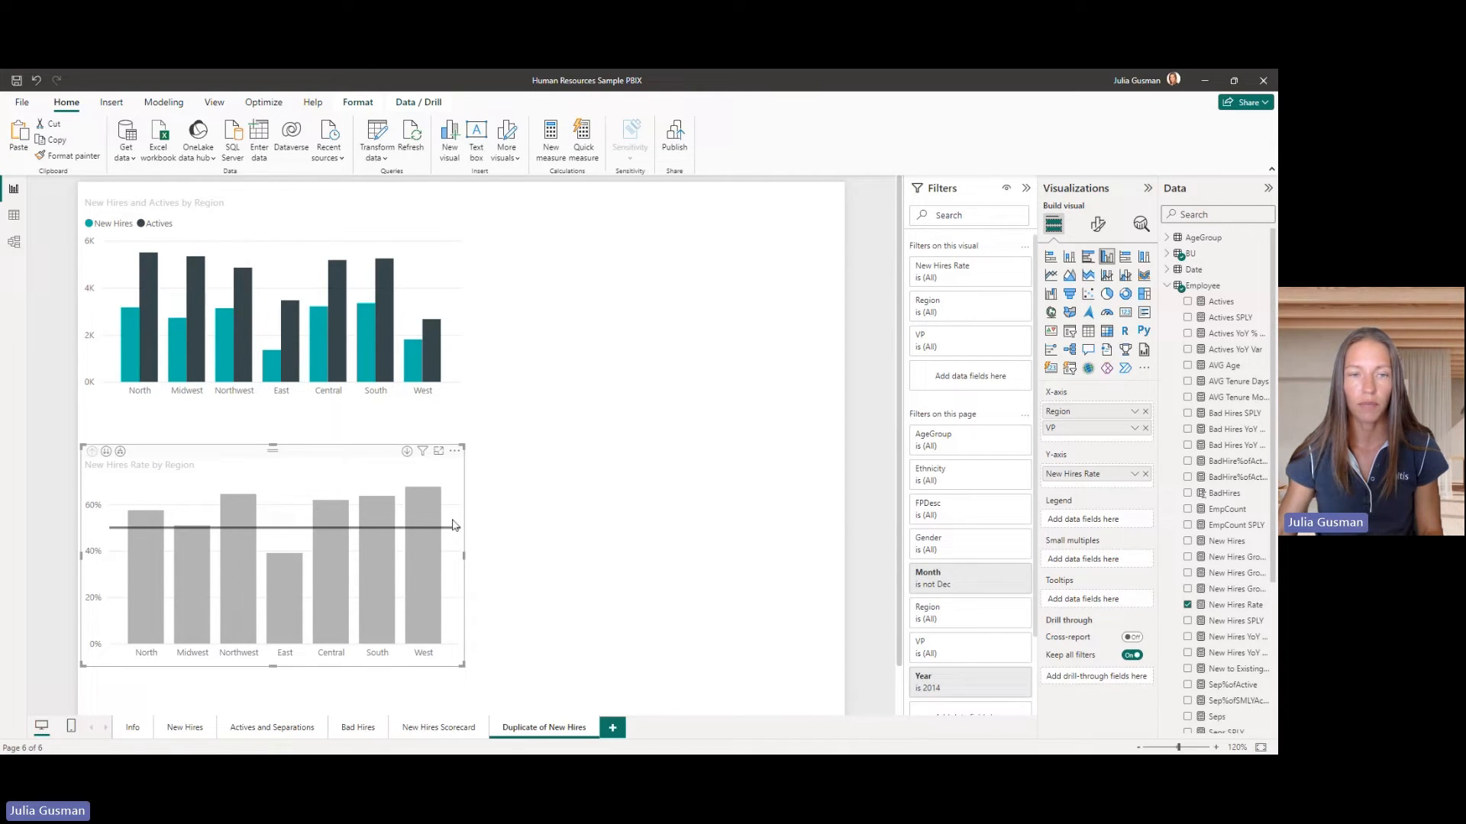
pyautogui.moveTo(285, 534)
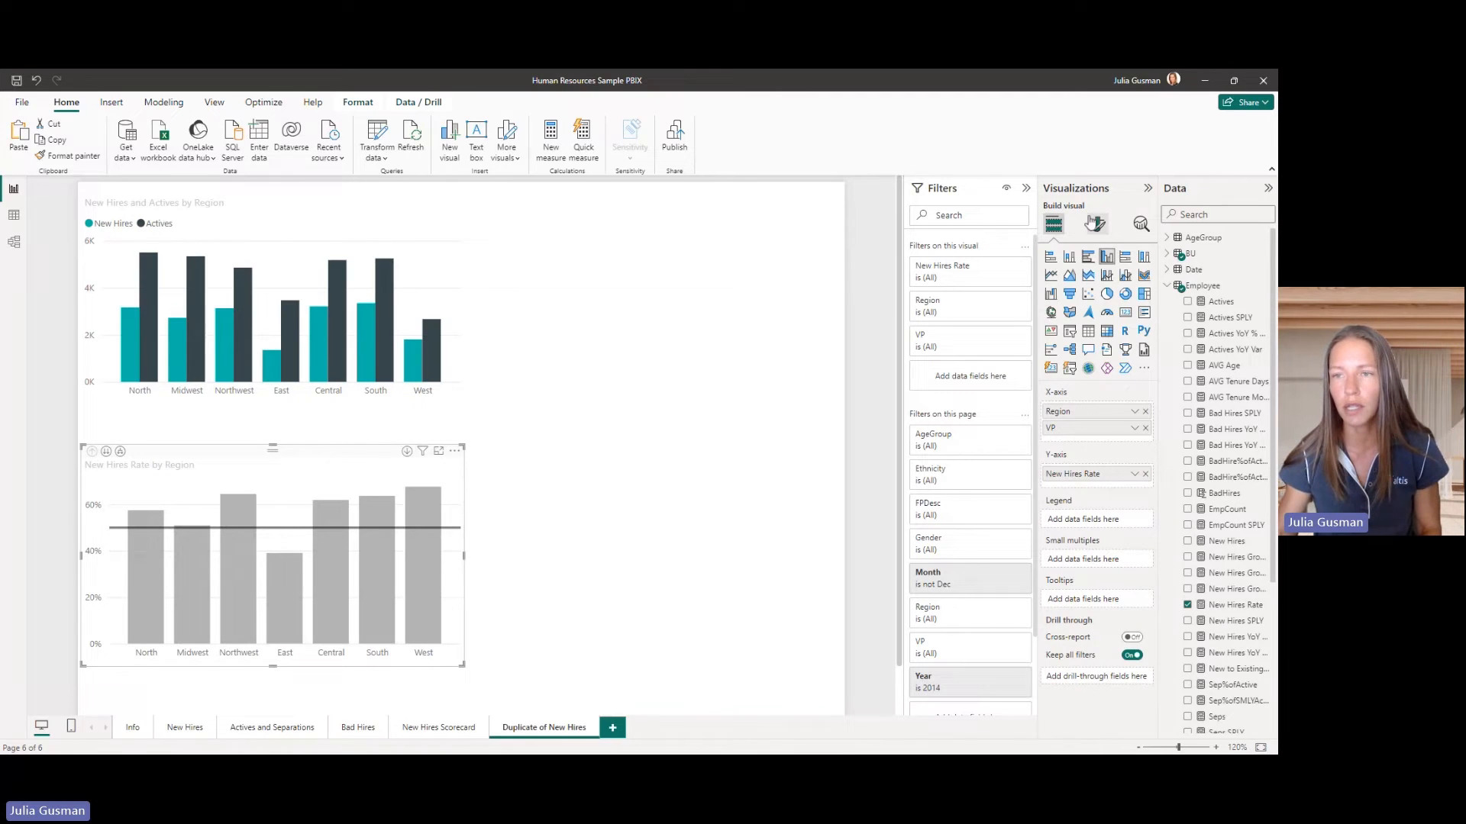
pyautogui.click(1096, 225)
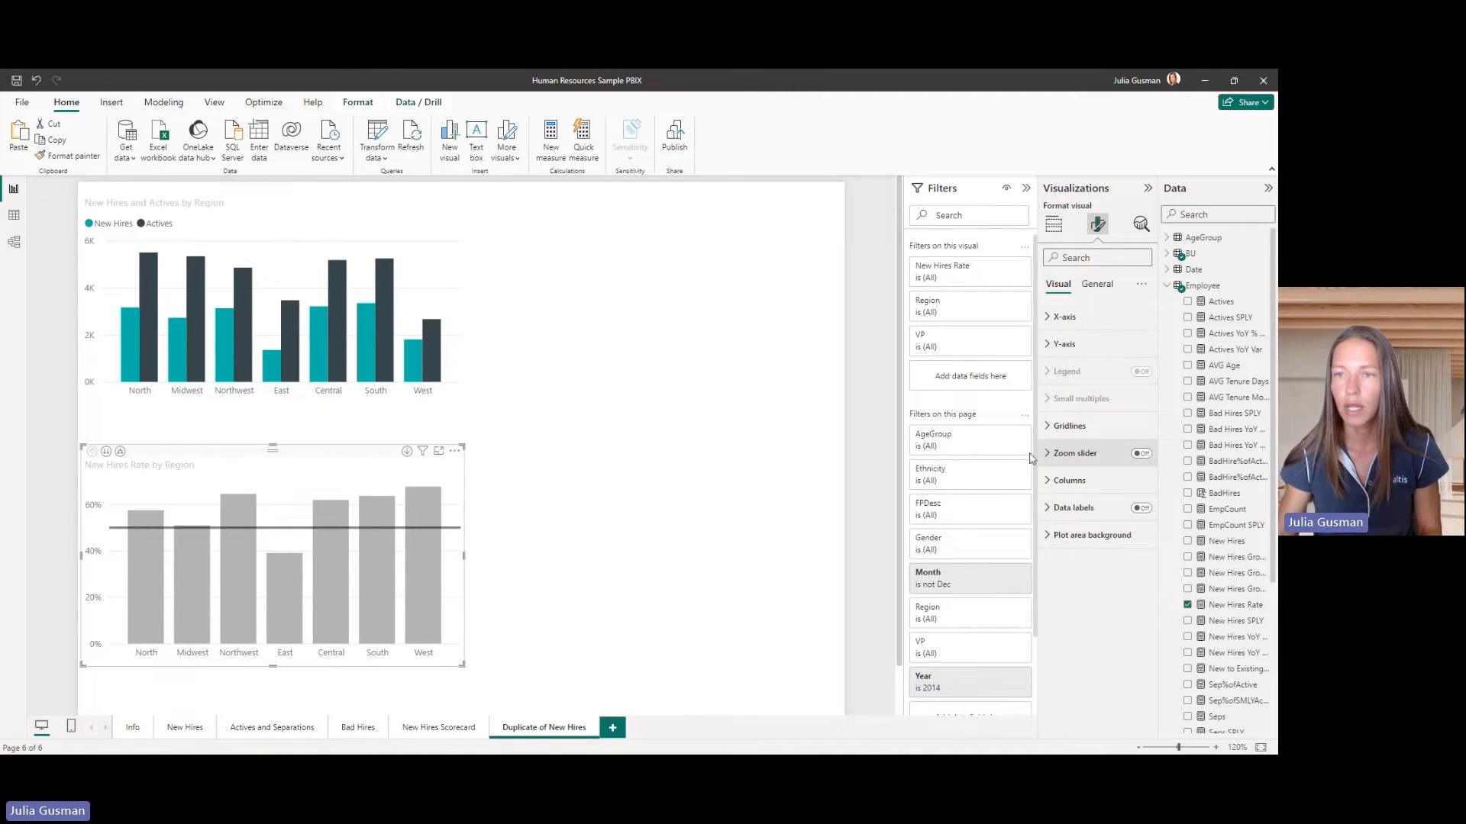
# Label the 50% constant line 'Max recommended' with a coloured data label, then view New Hires.
pyautogui.click(1140, 225)
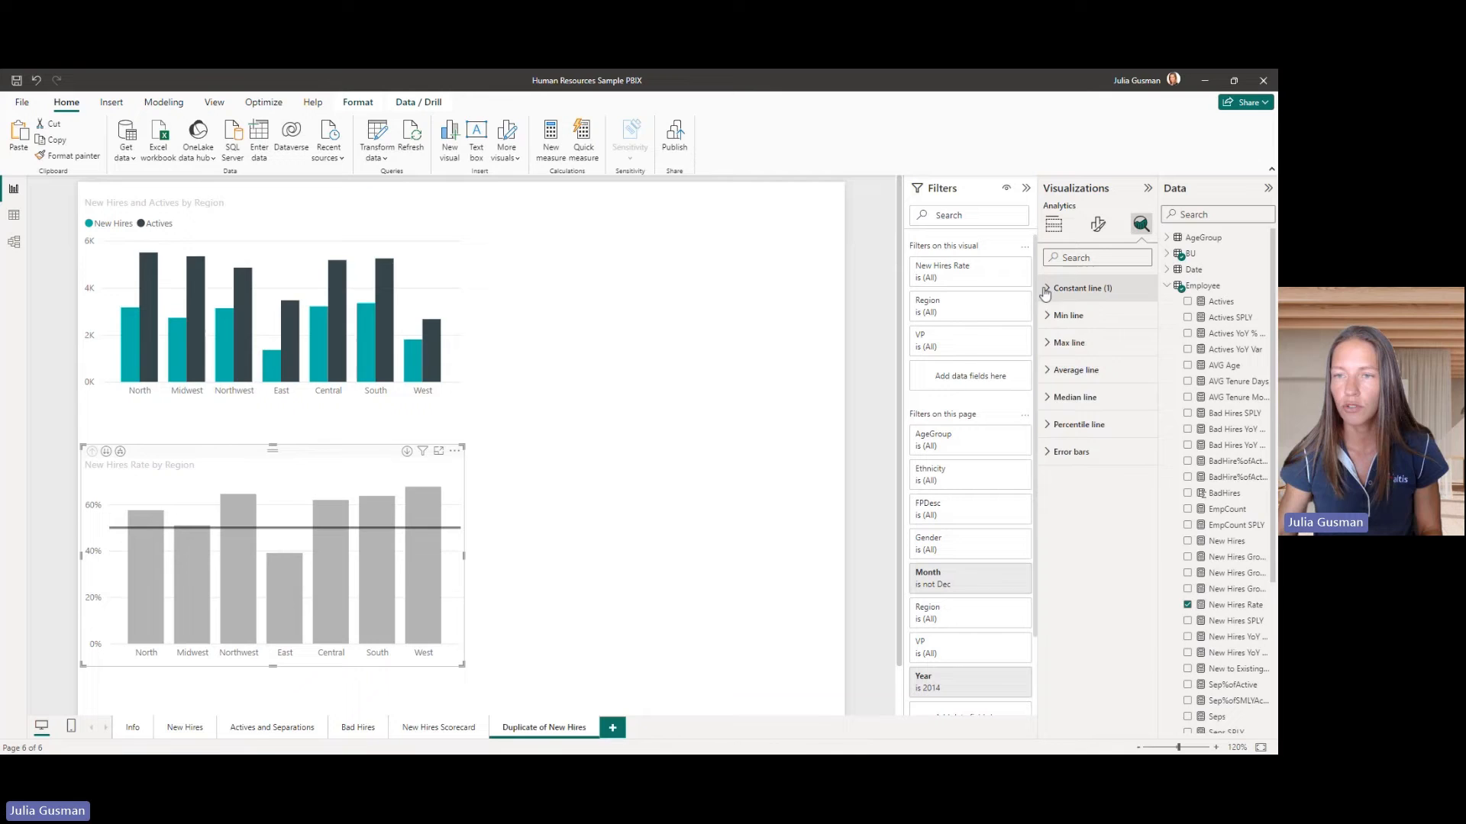
pyautogui.click(1083, 288)
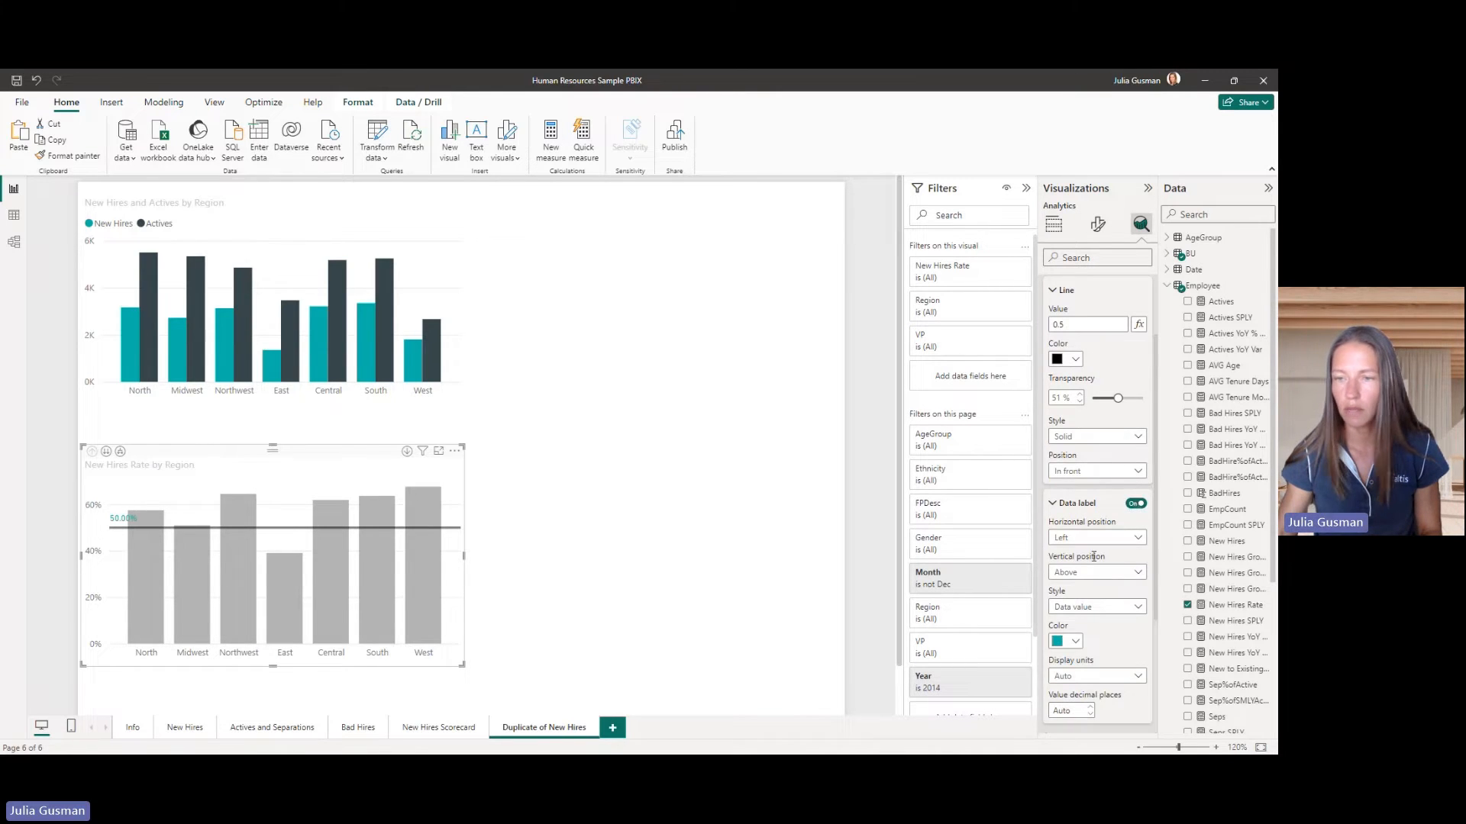
pyautogui.click(1064, 359)
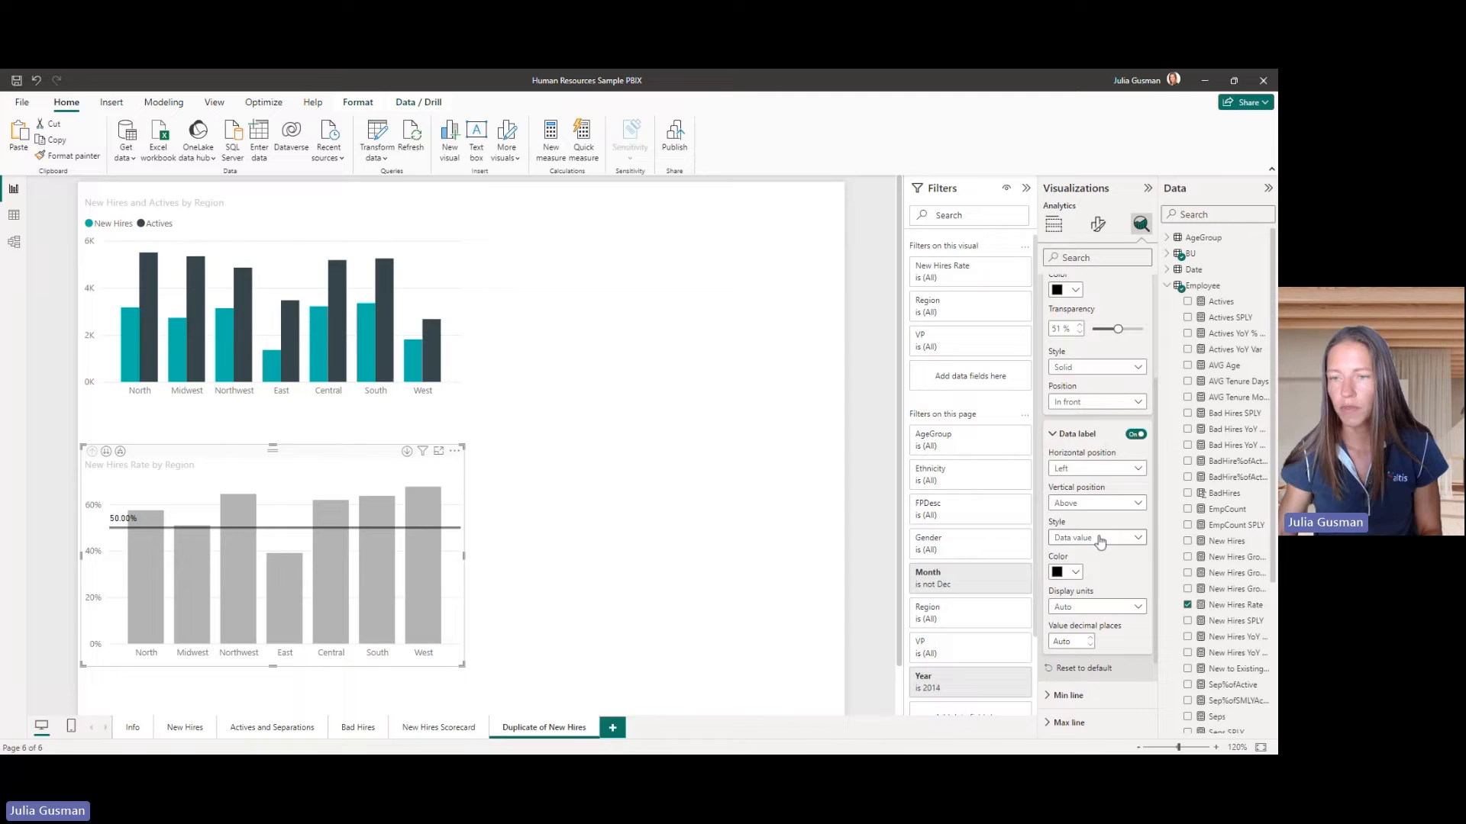
pyautogui.click(1095, 537)
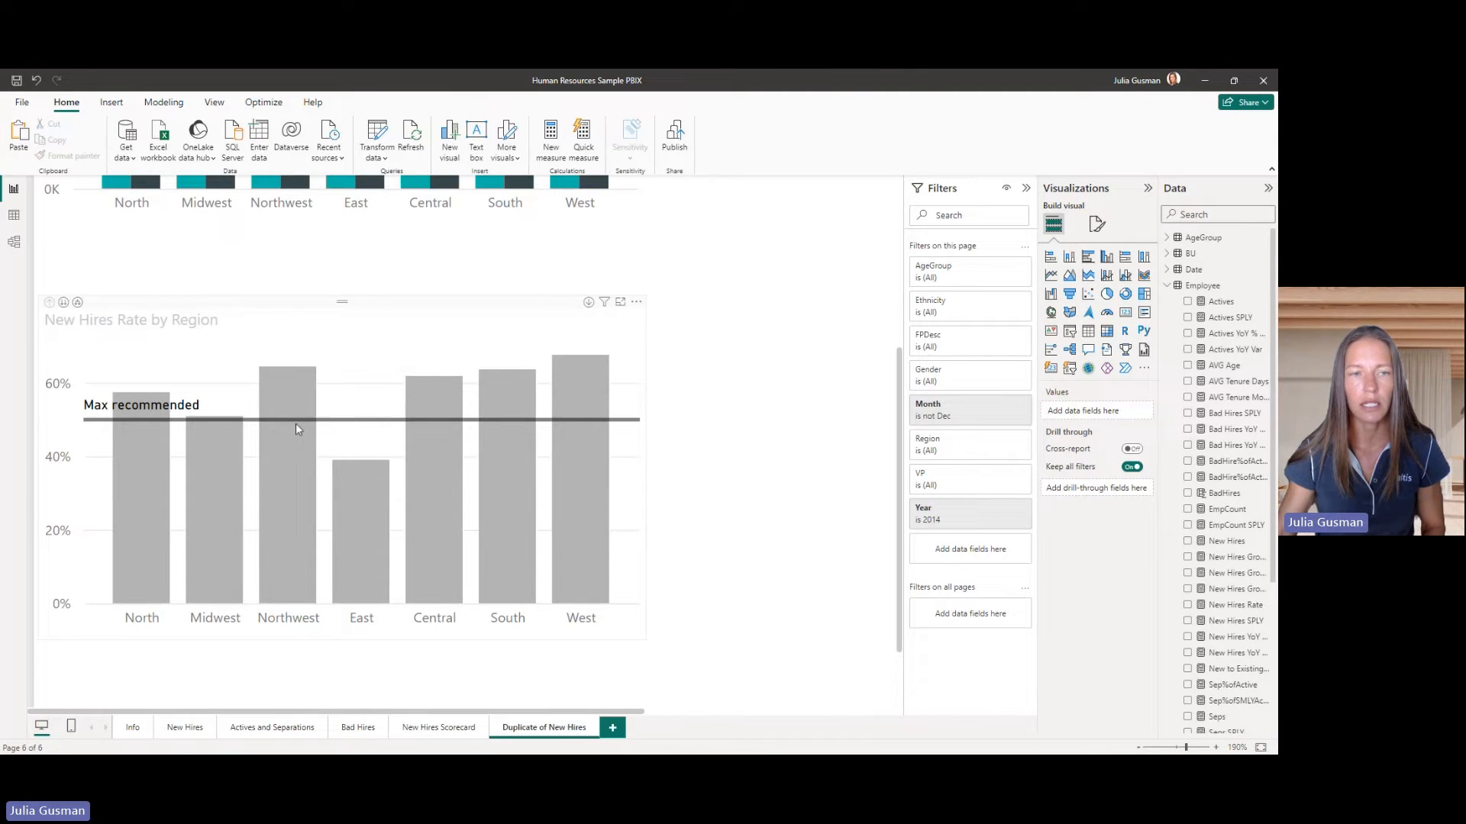
pyautogui.moveTo(616, 400)
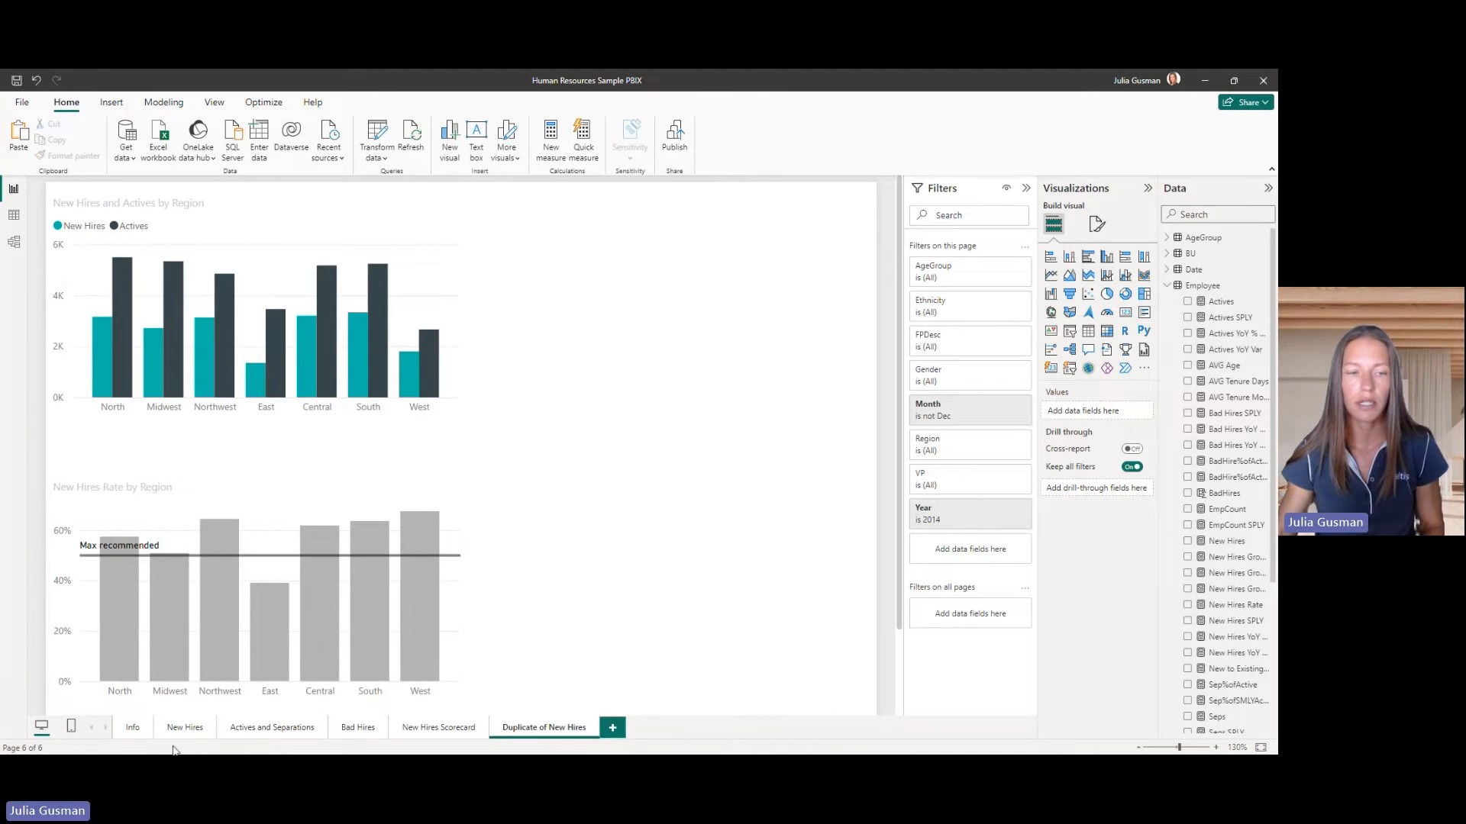
pyautogui.click(184, 728)
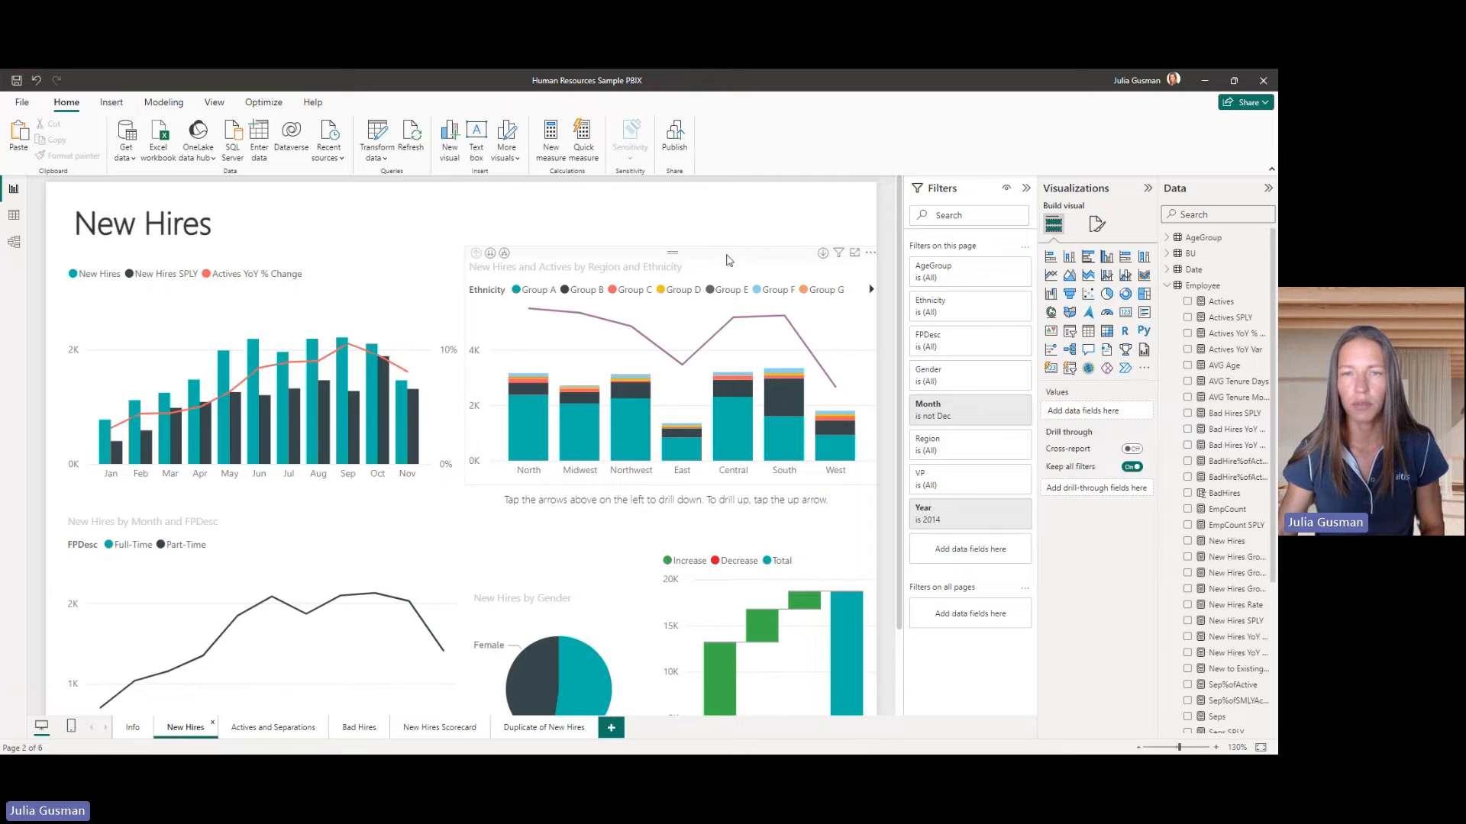
pyautogui.moveTo(621, 368)
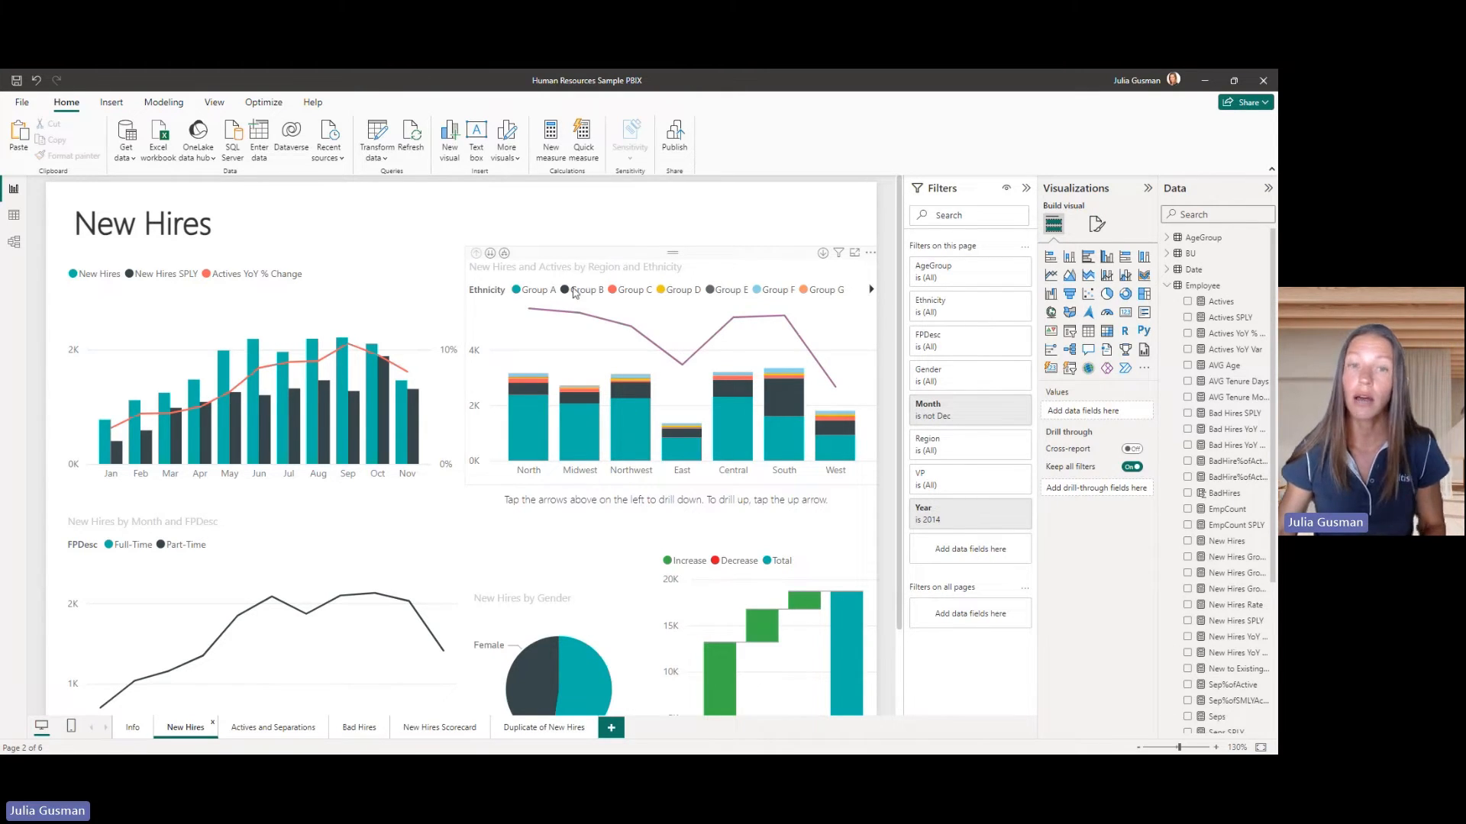
pyautogui.moveTo(568, 690)
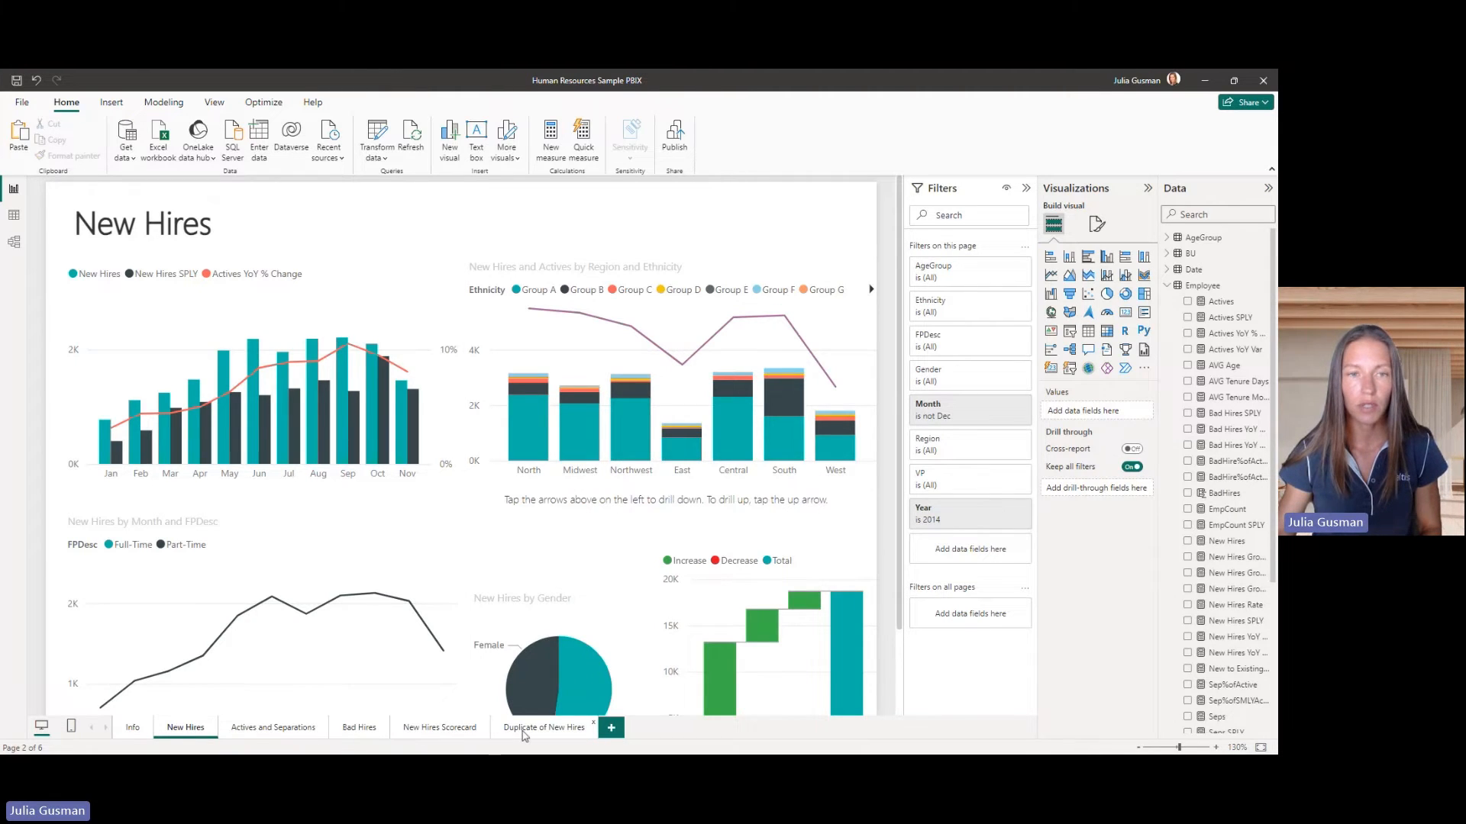
# Bring up the page options for the Duplicate of New Hires tab.
pyautogui.rightClick(543, 728)
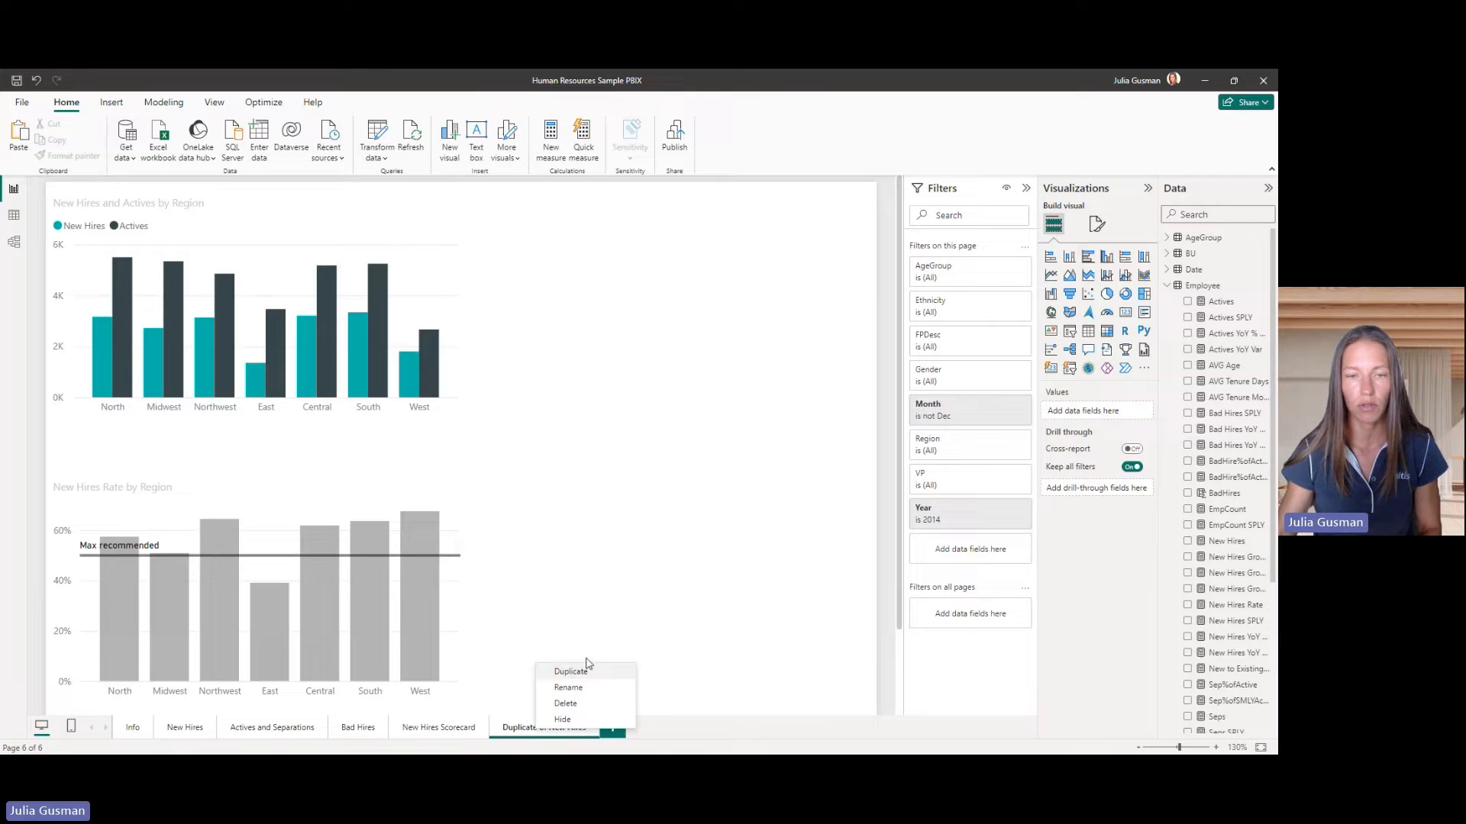
# Duplicate the page, remove Actives from the chart and add the Ethnicity field.
pyautogui.click(570, 671)
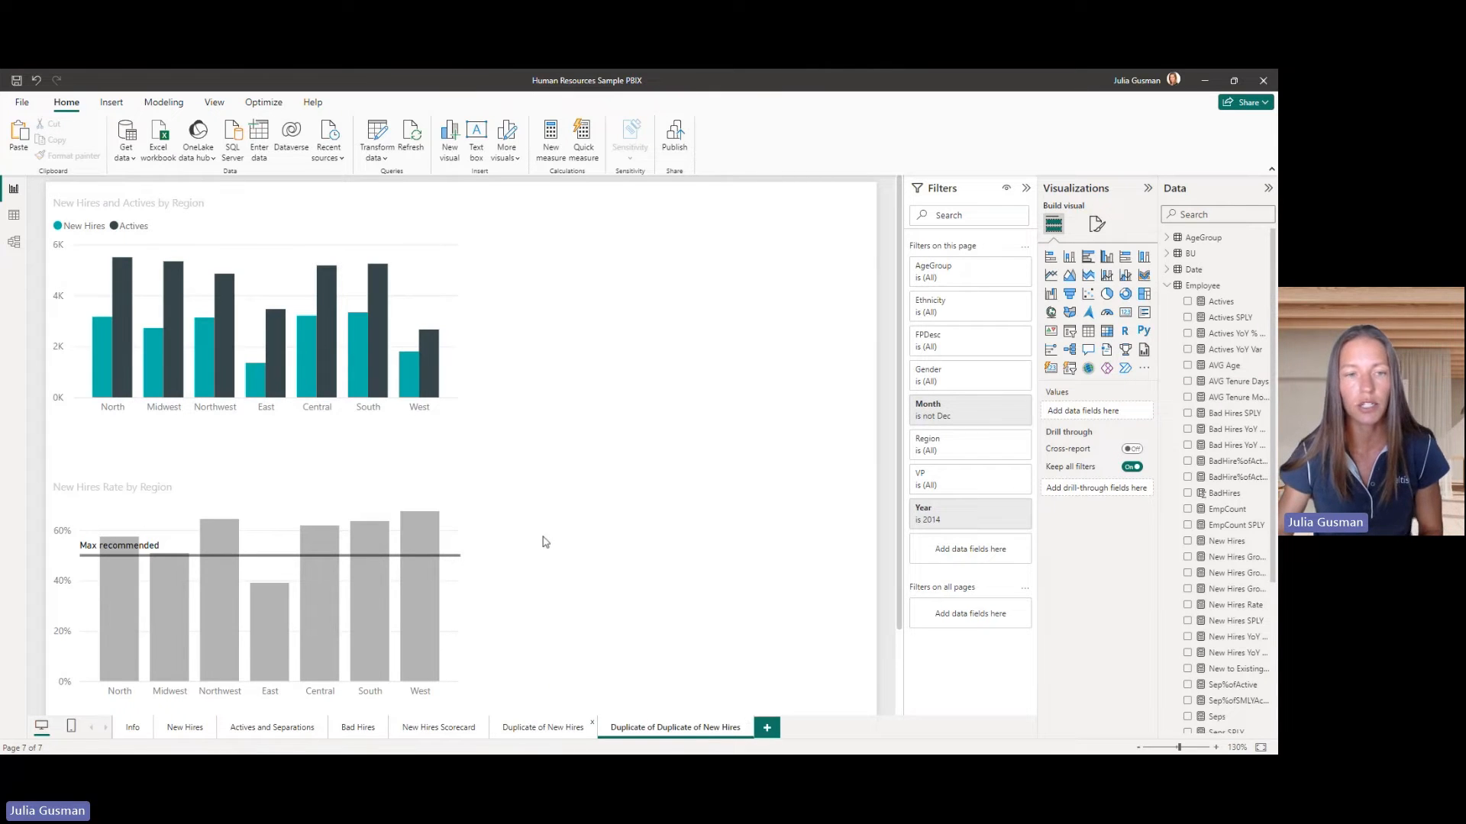
pyautogui.click(261, 608)
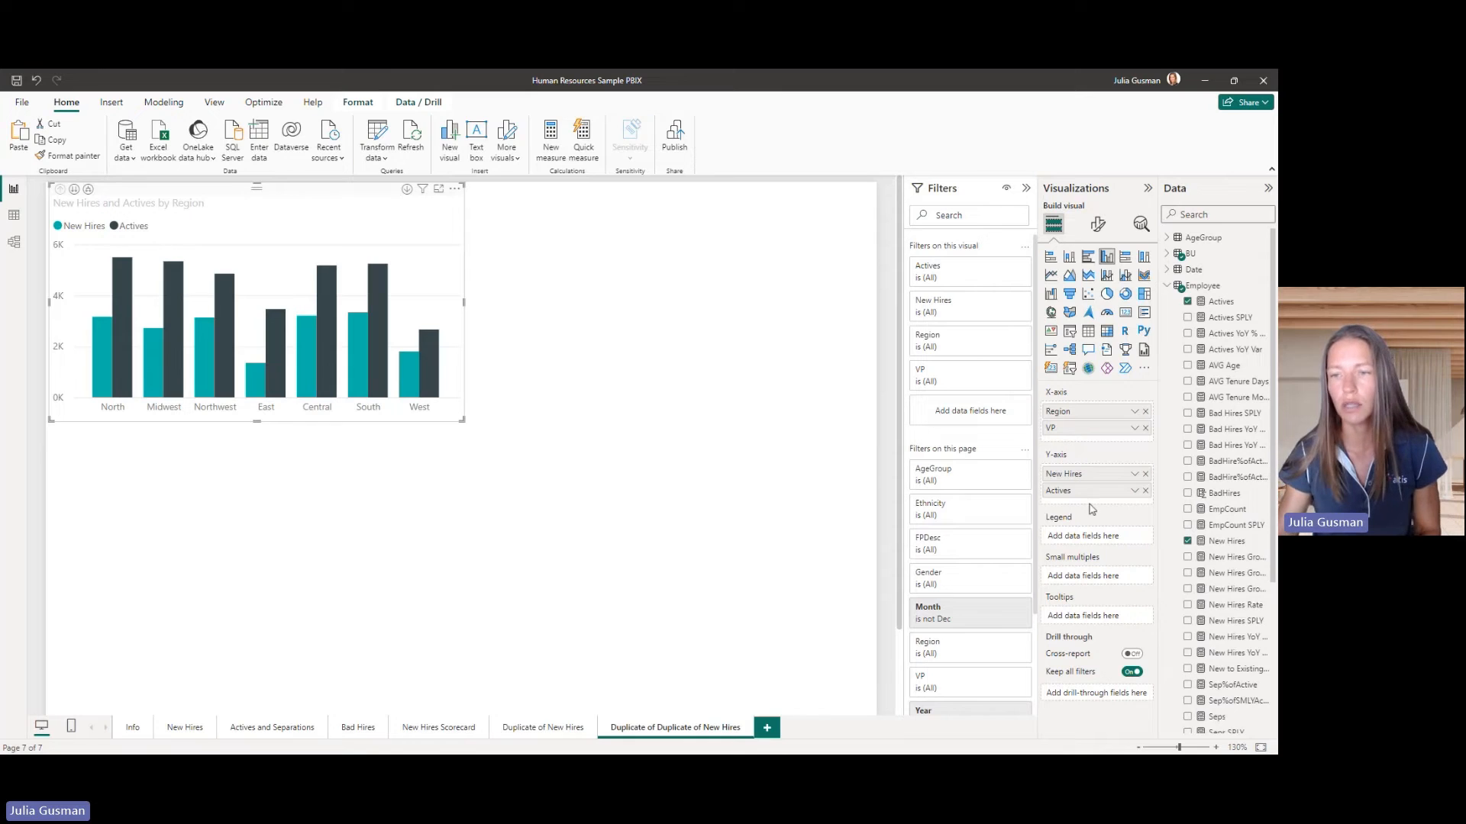
pyautogui.click(1144, 490)
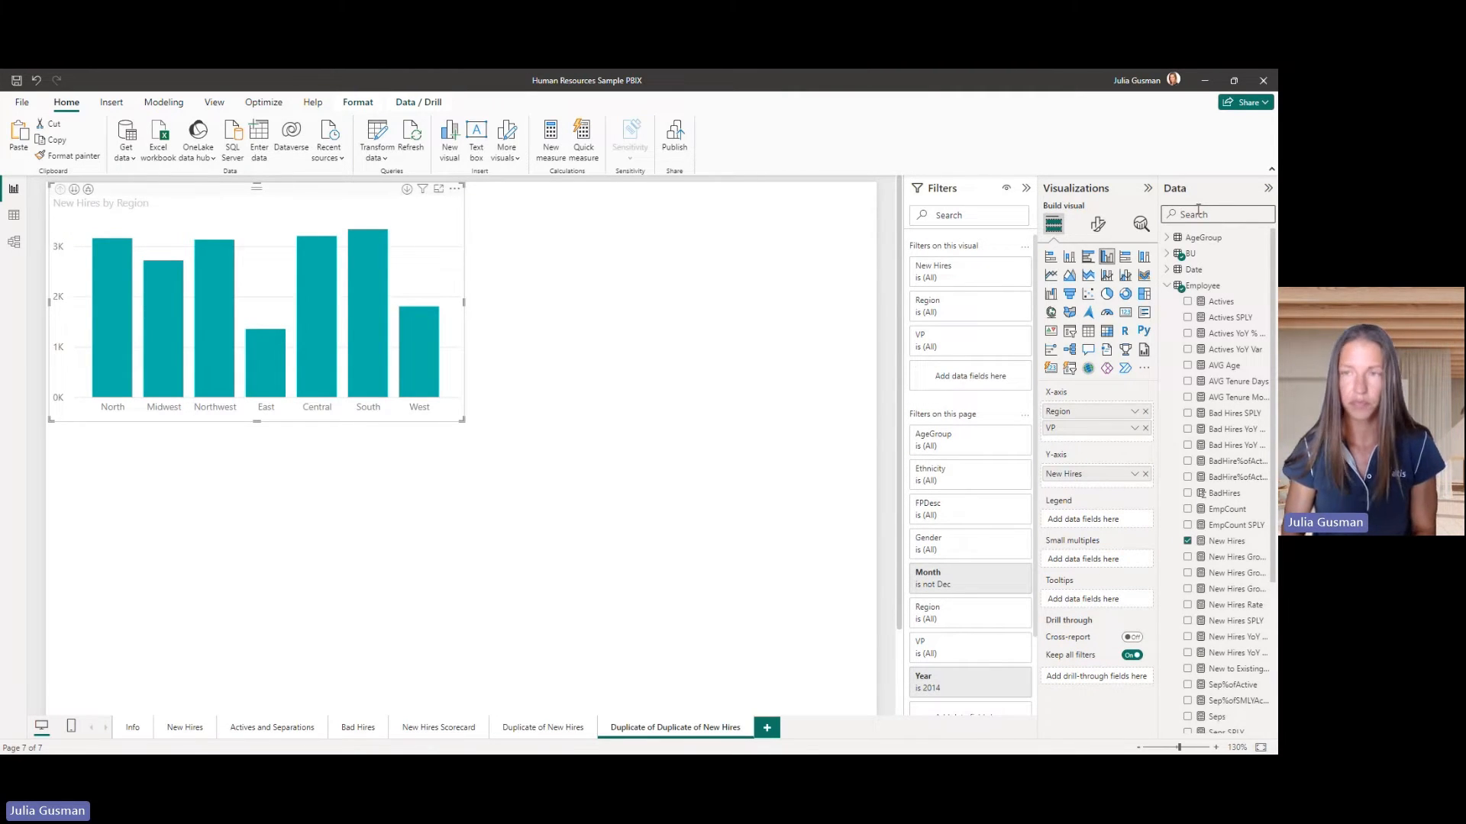
pyautogui.write('ethn')
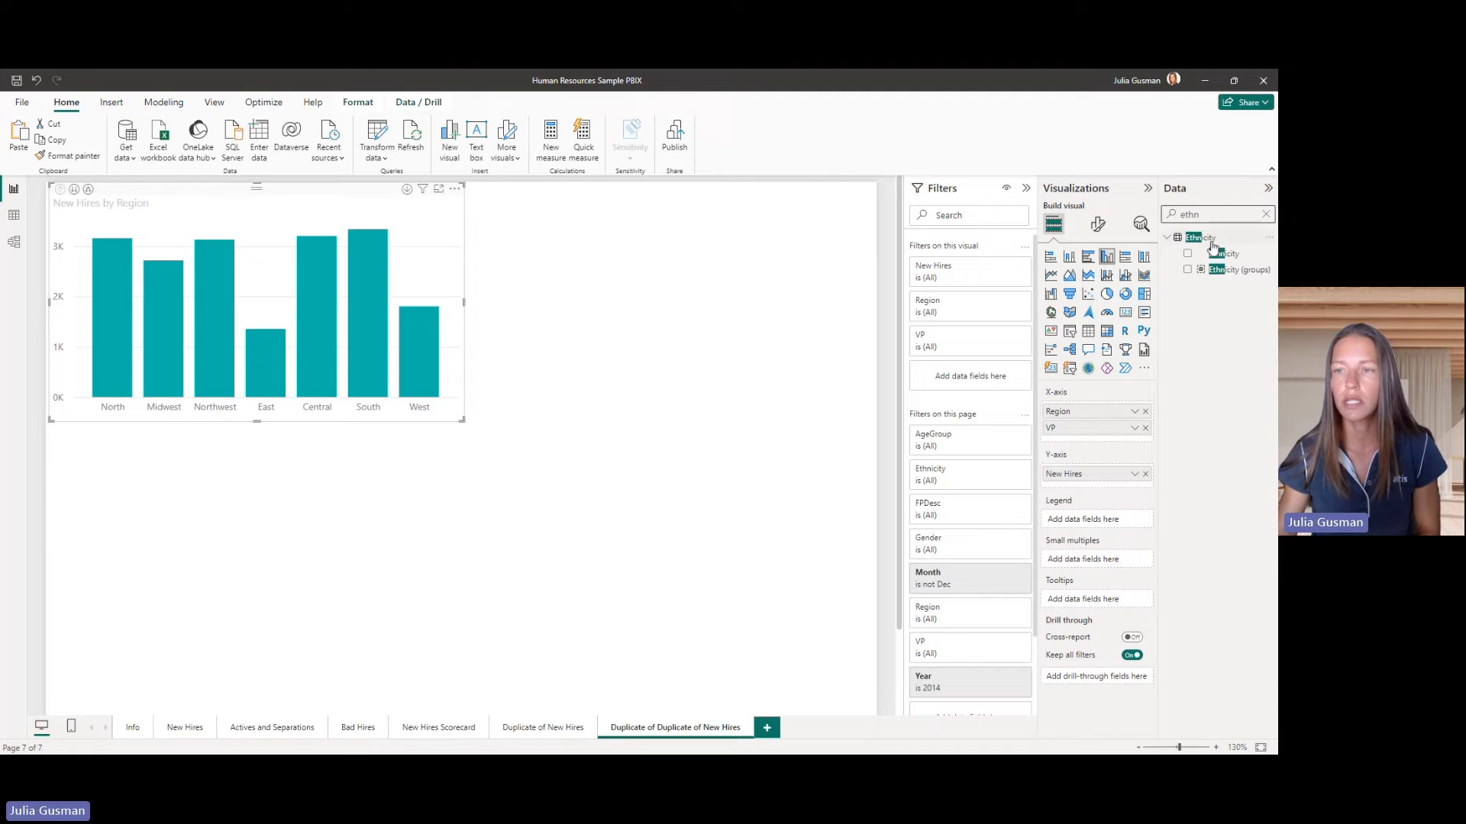
pyautogui.click(1188, 253)
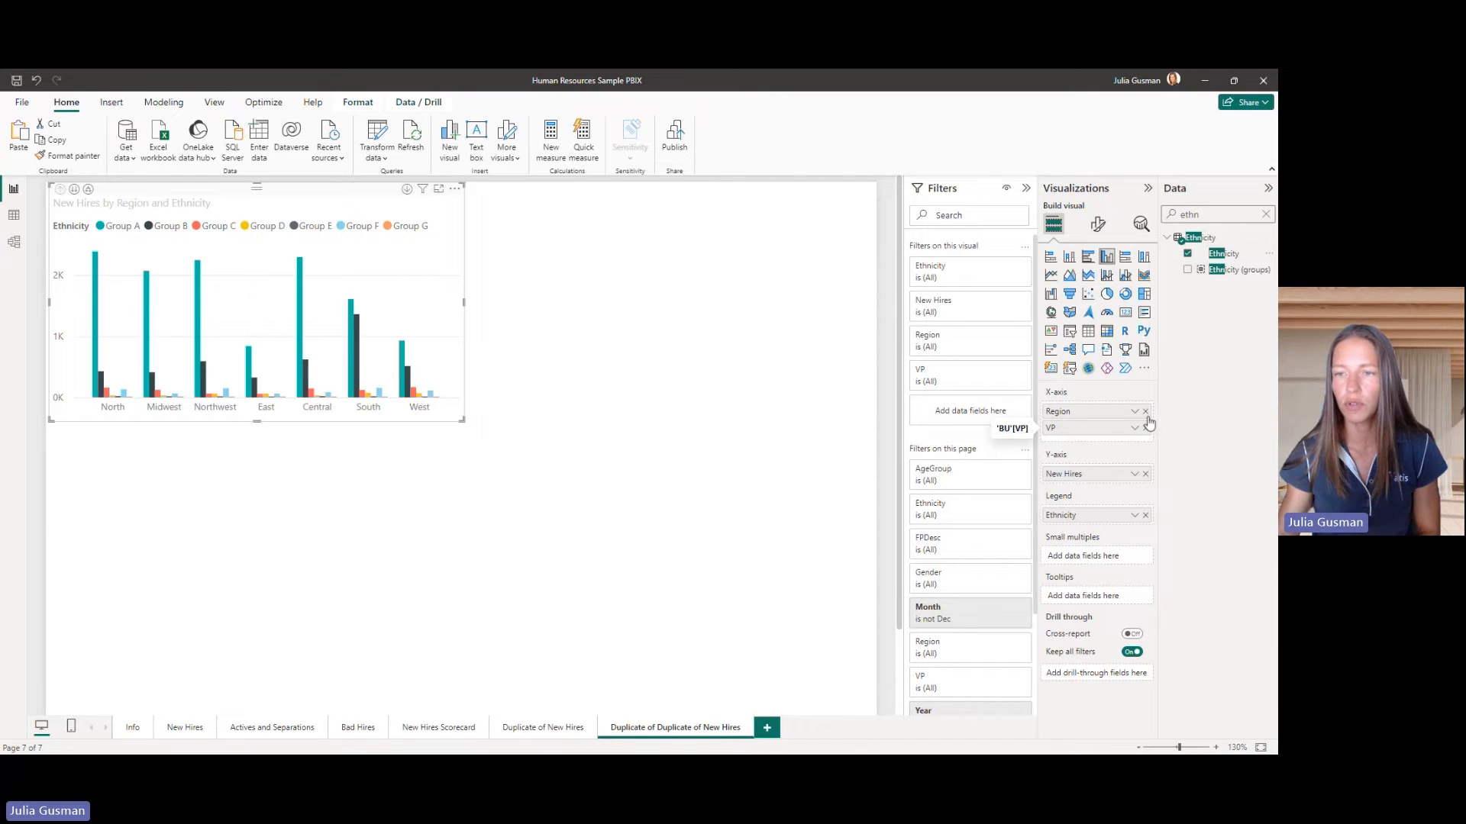
# Replace Region with Ethnicity on the axis and switch to a clustered bar chart.
pyautogui.click(1145, 412)
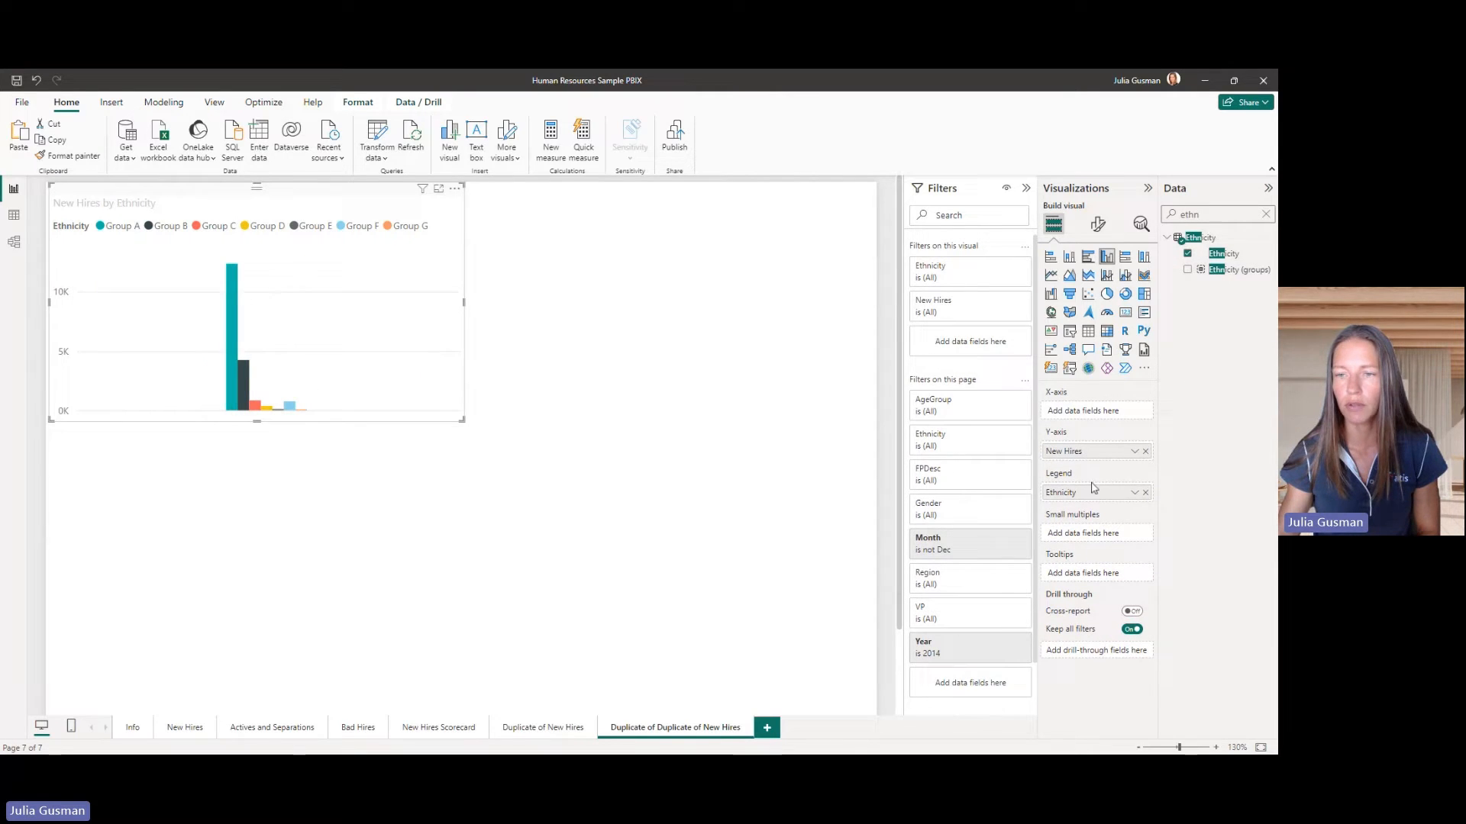
pyautogui.click(1144, 492)
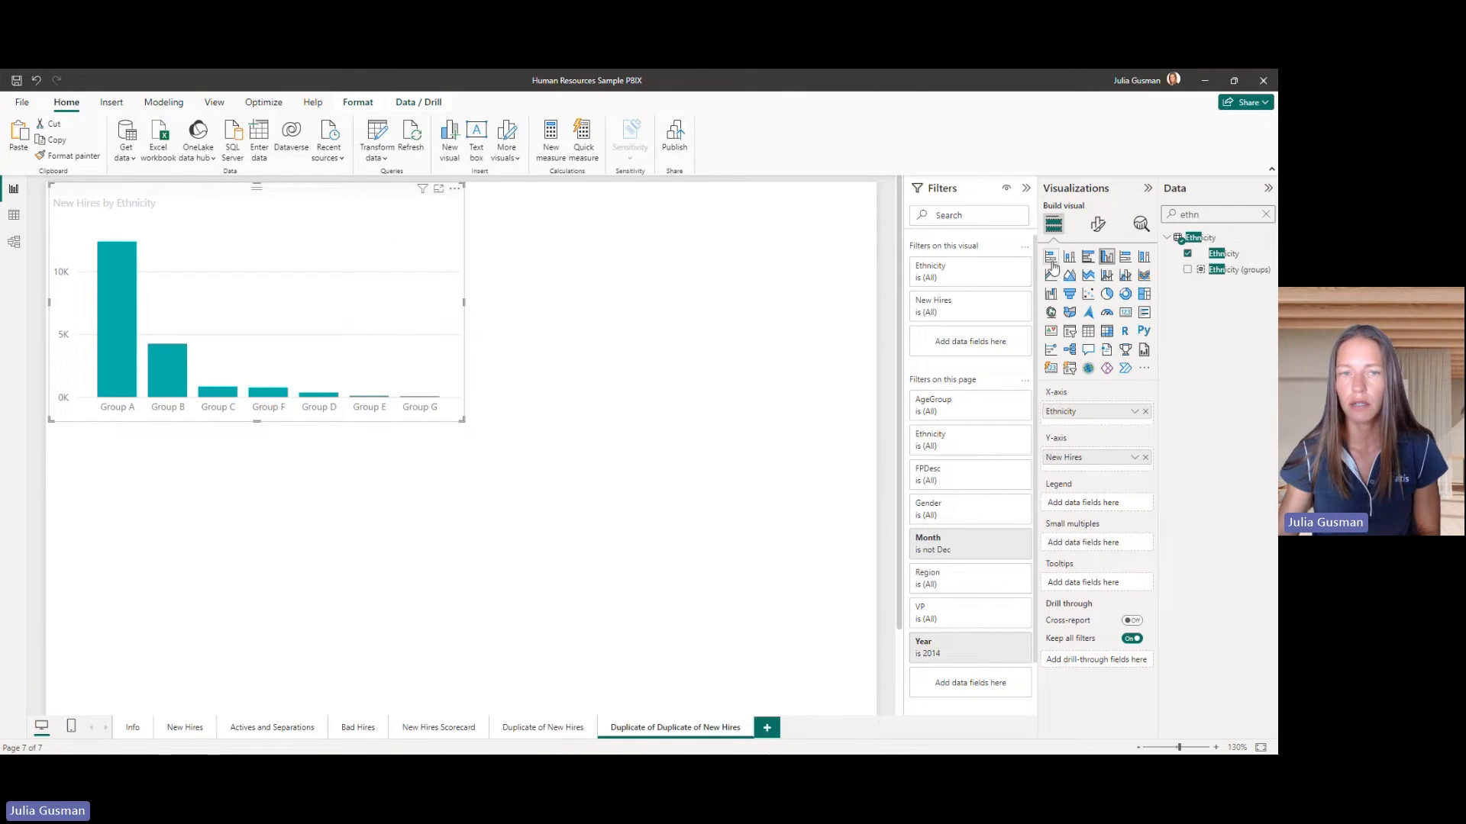
pyautogui.click(1050, 256)
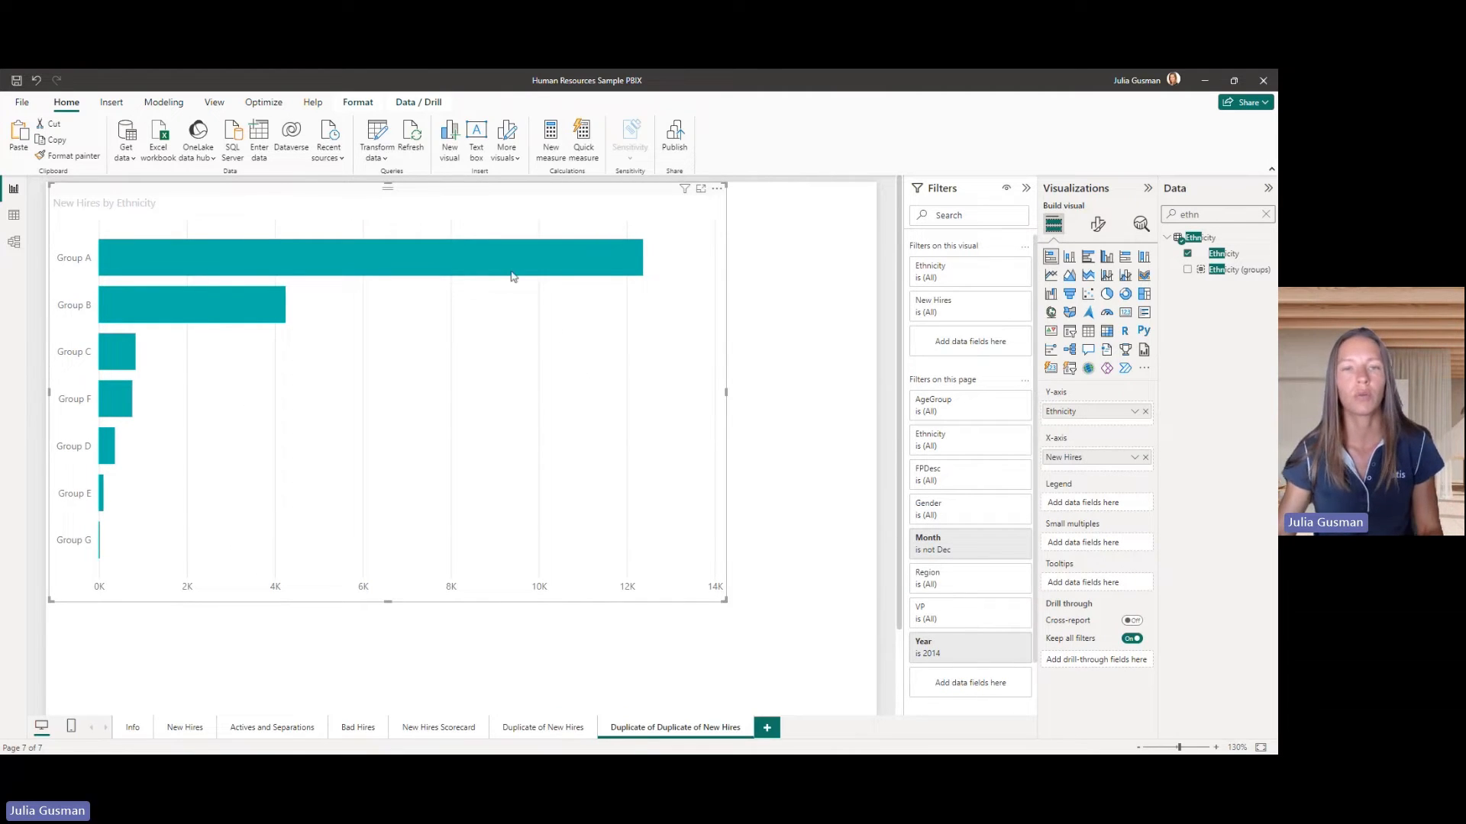
pyautogui.moveTo(217, 299)
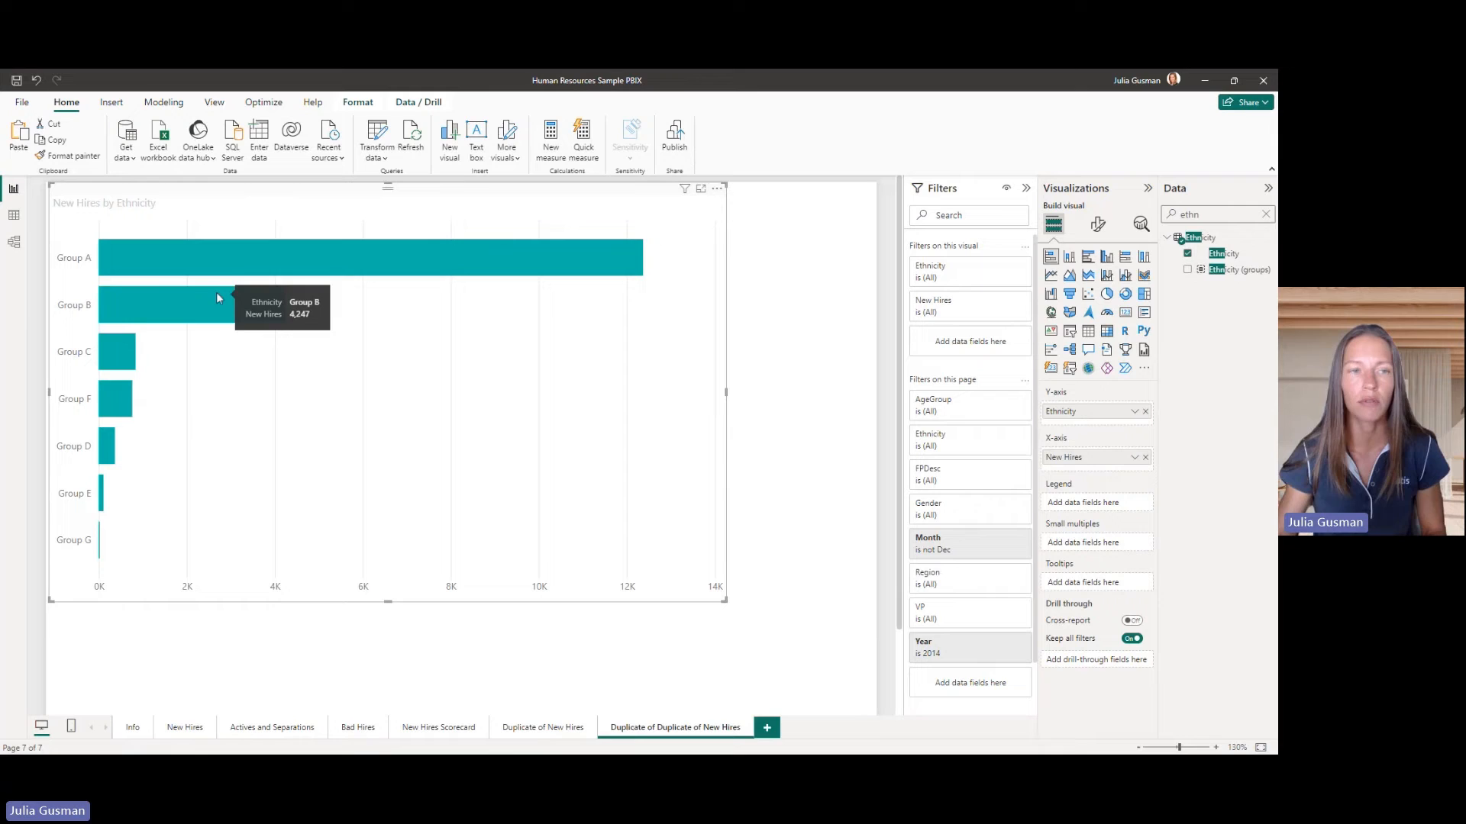
pyautogui.moveTo(115, 351)
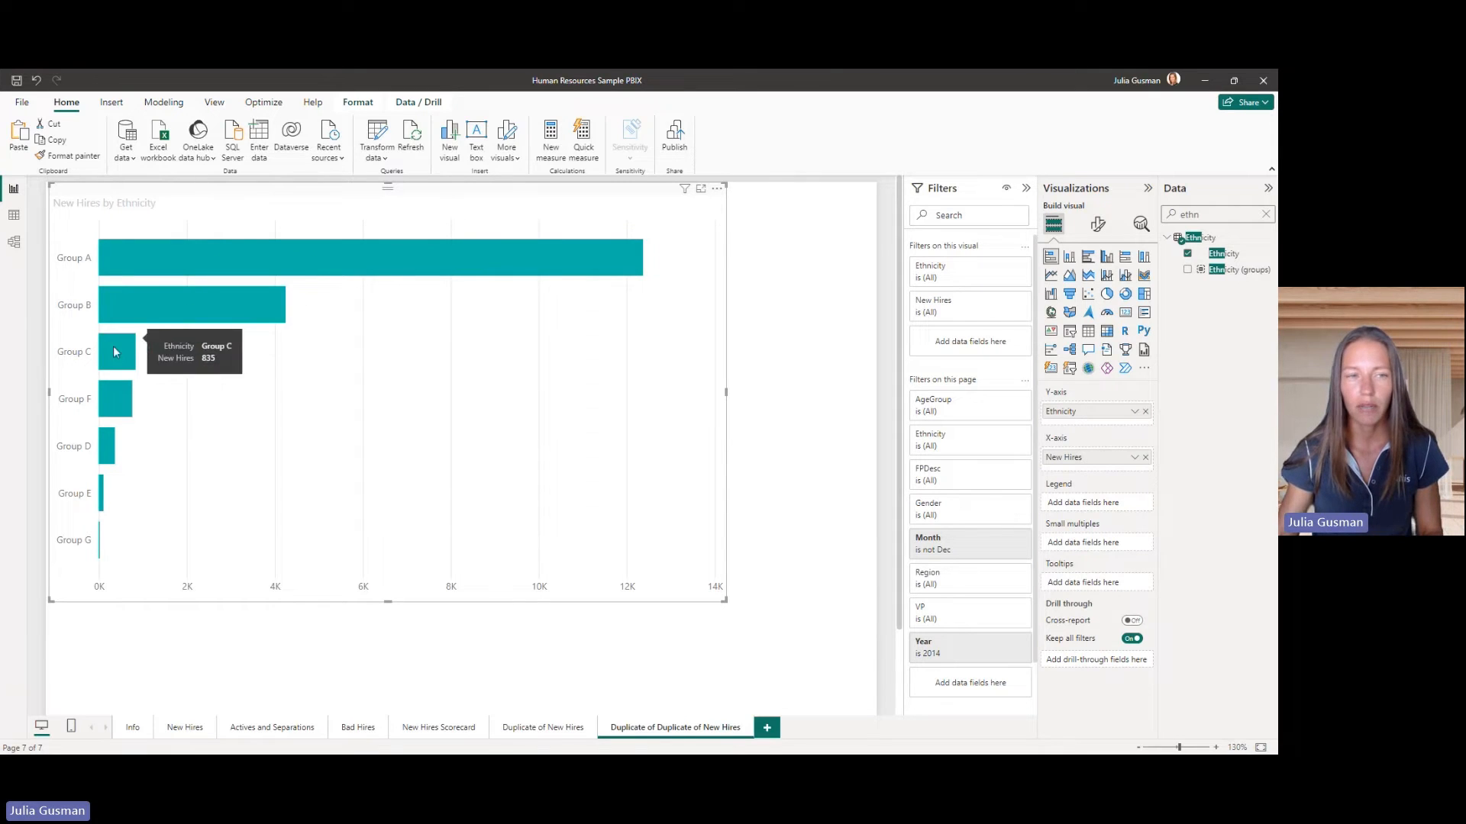
pyautogui.moveTo(365, 504)
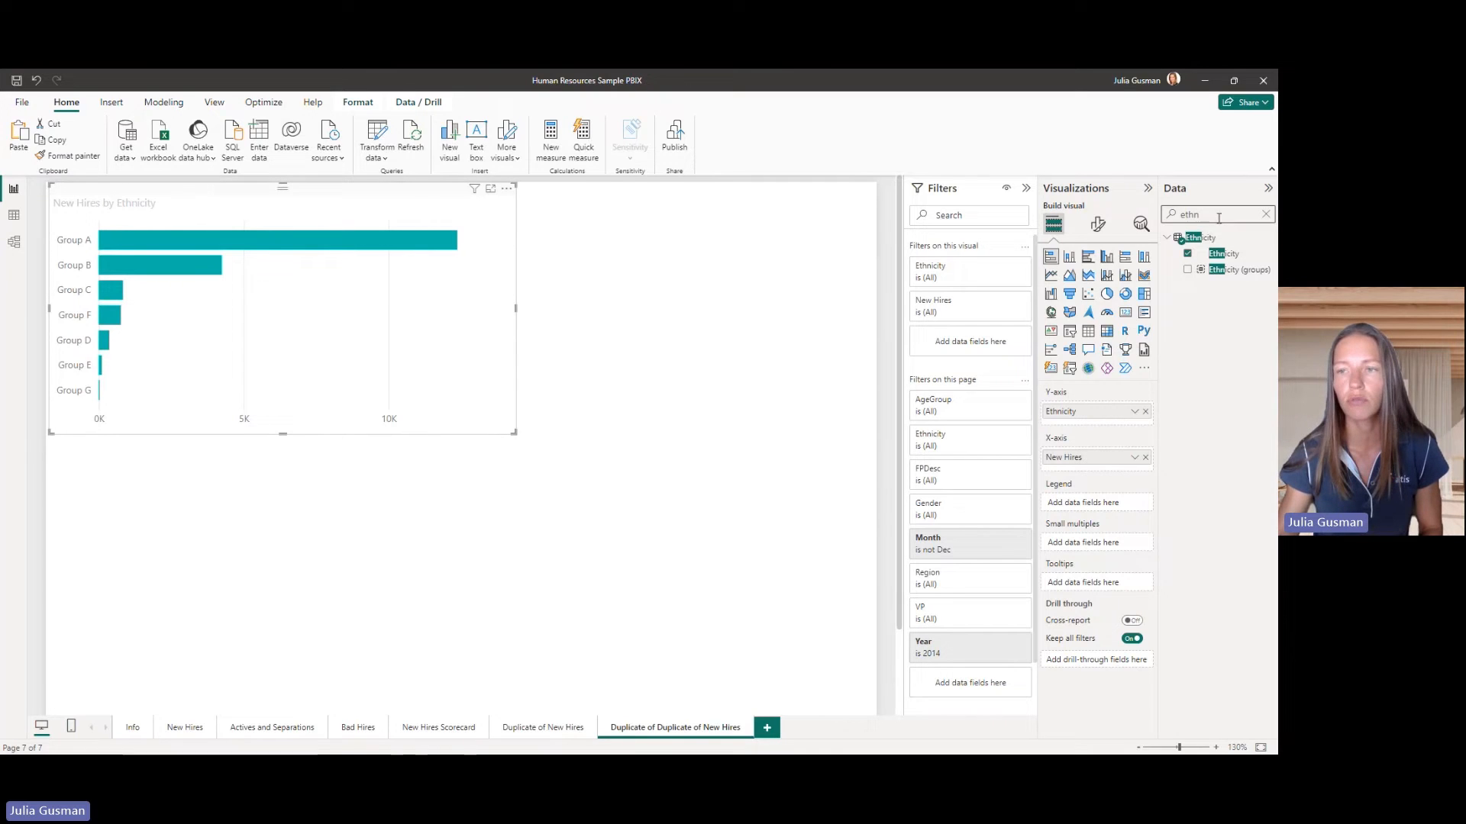
pyautogui.rightClick(1223, 253)
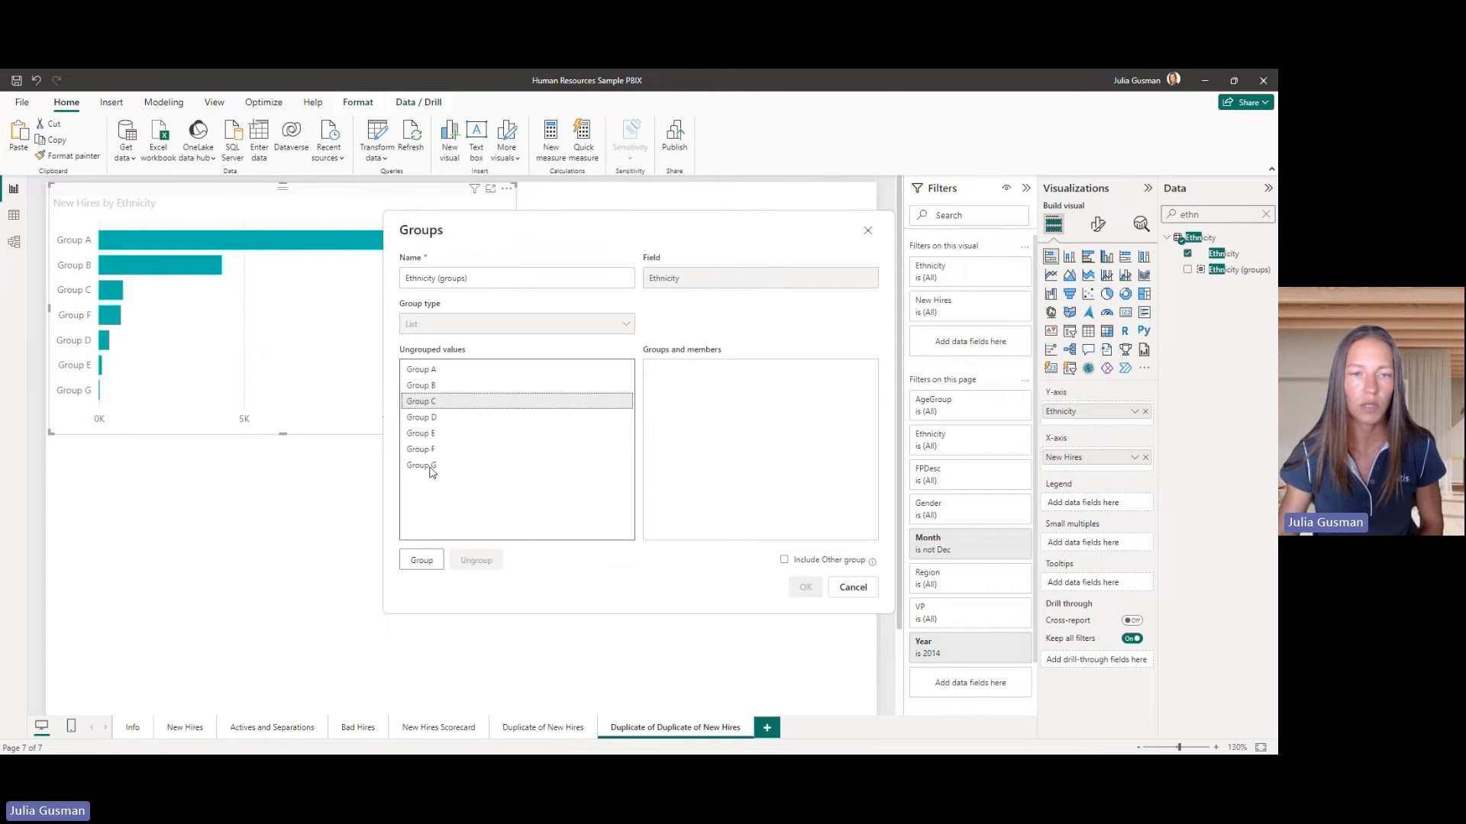
# Group Group C–G into 'Group C+' and chart Ethnicity (groups) 2 instead of Ethnicity.
pyautogui.click(420, 559)
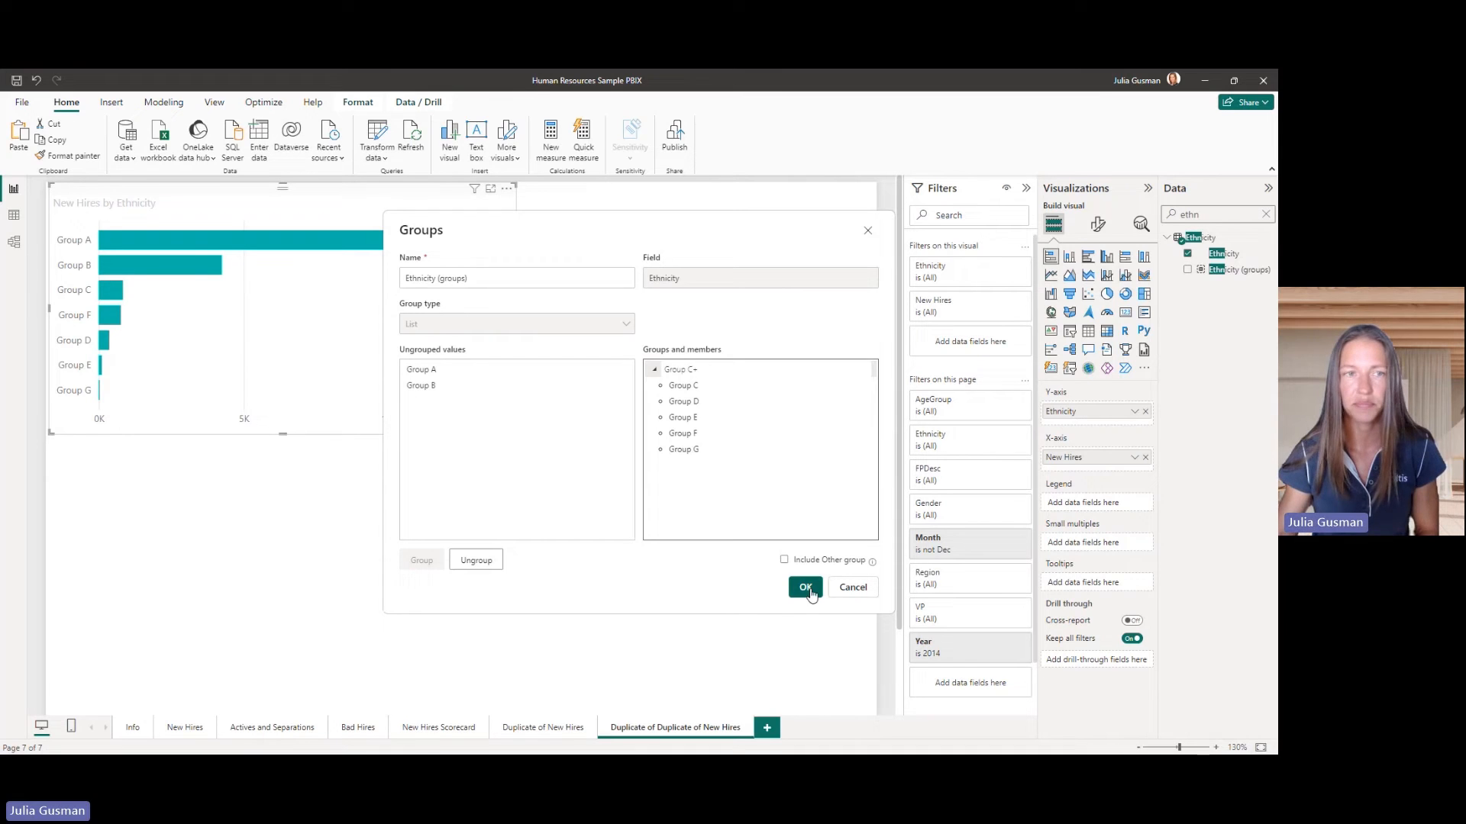
pyautogui.click(805, 587)
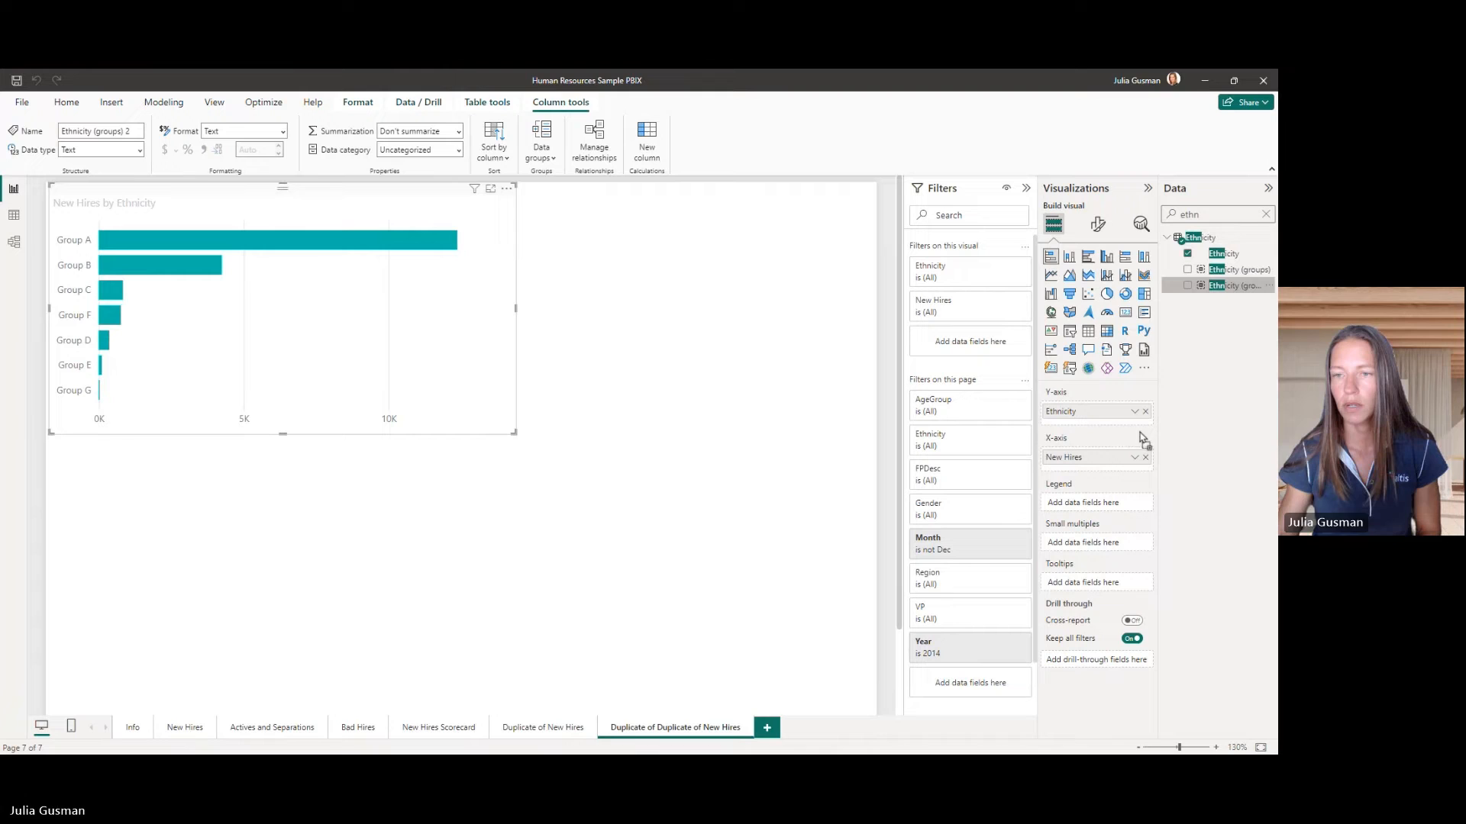
pyautogui.click(1188, 285)
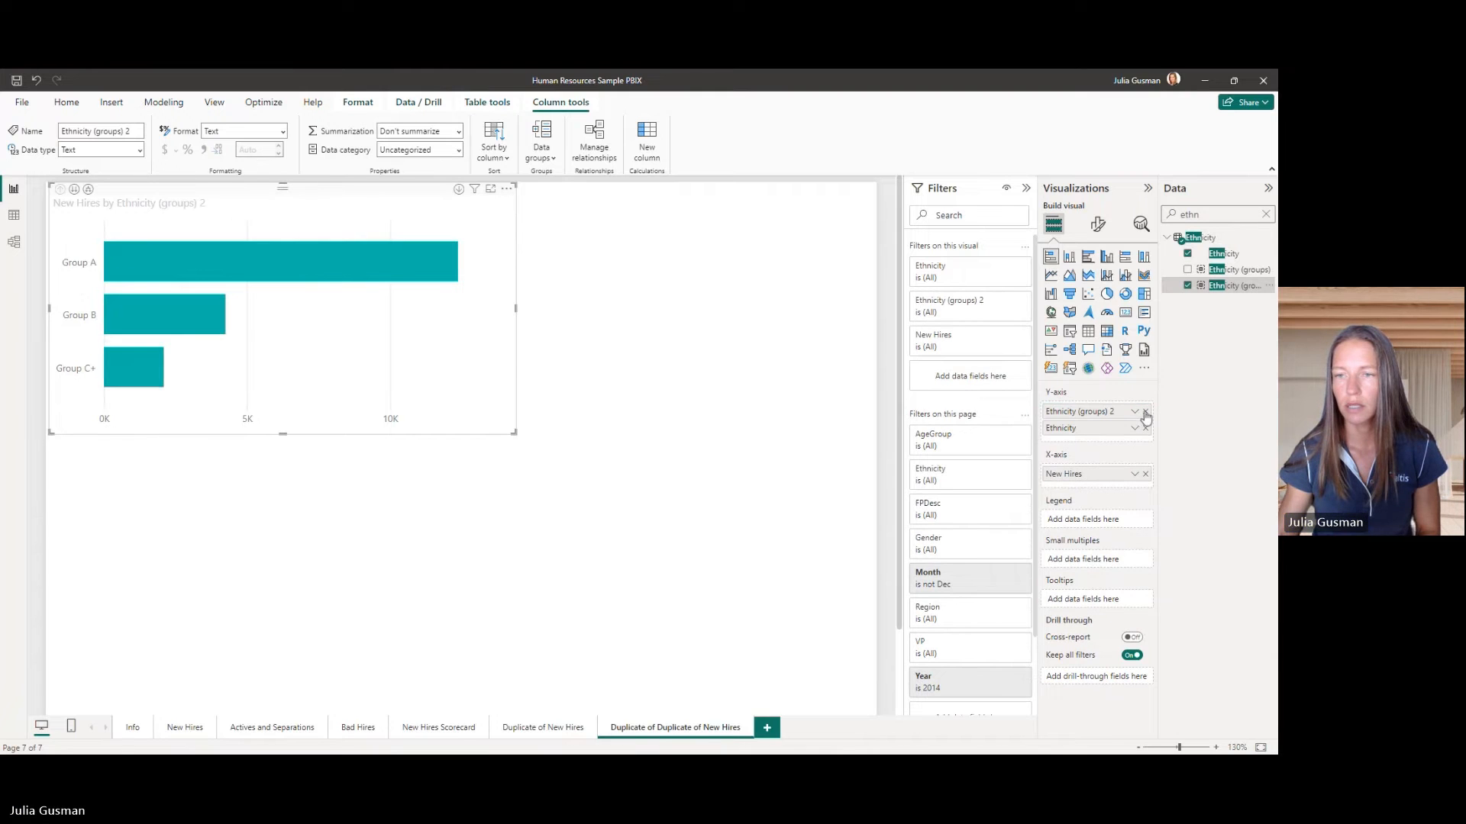
pyautogui.click(1145, 428)
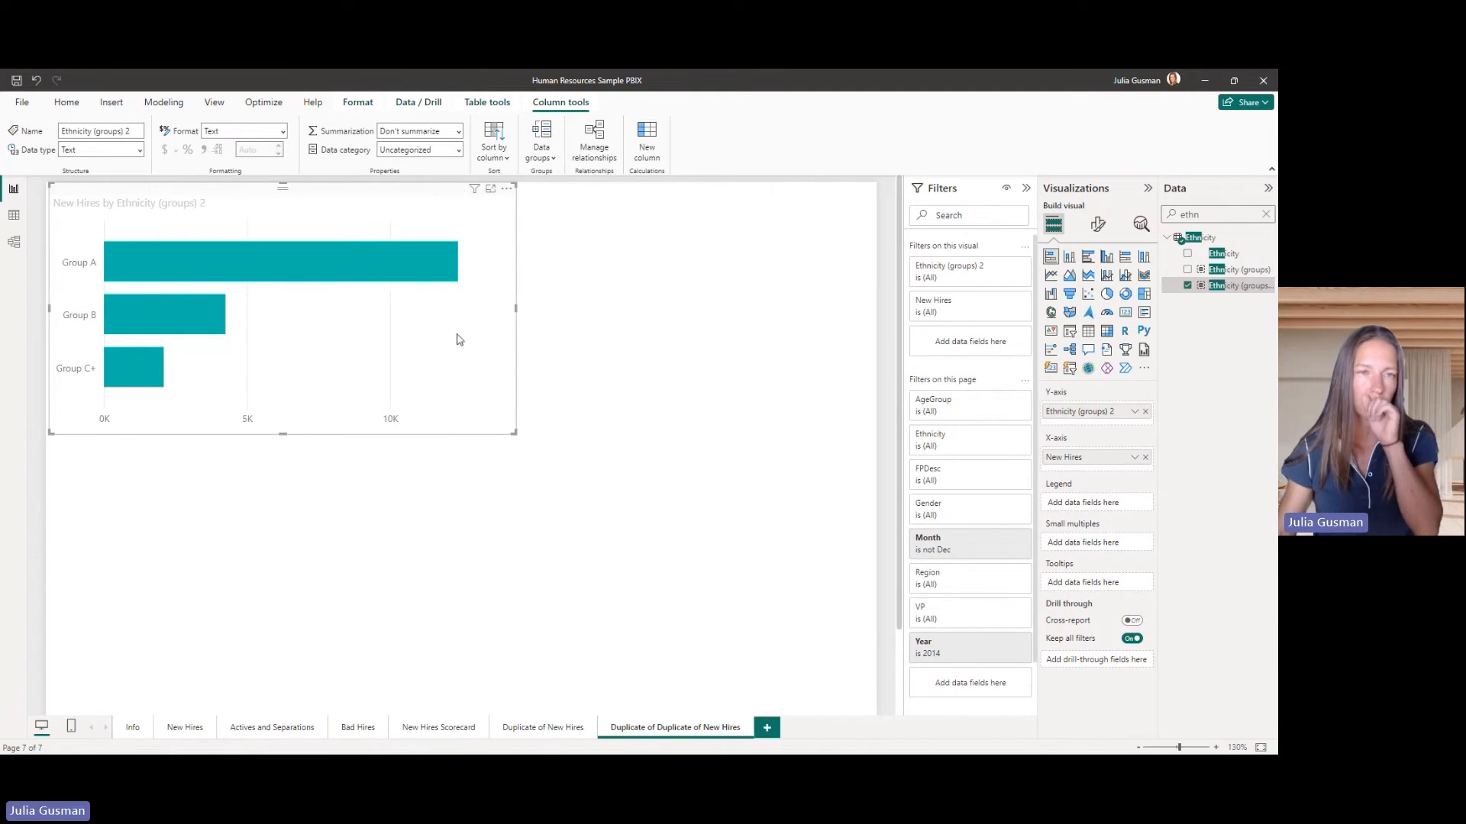
pyautogui.moveTo(537, 407)
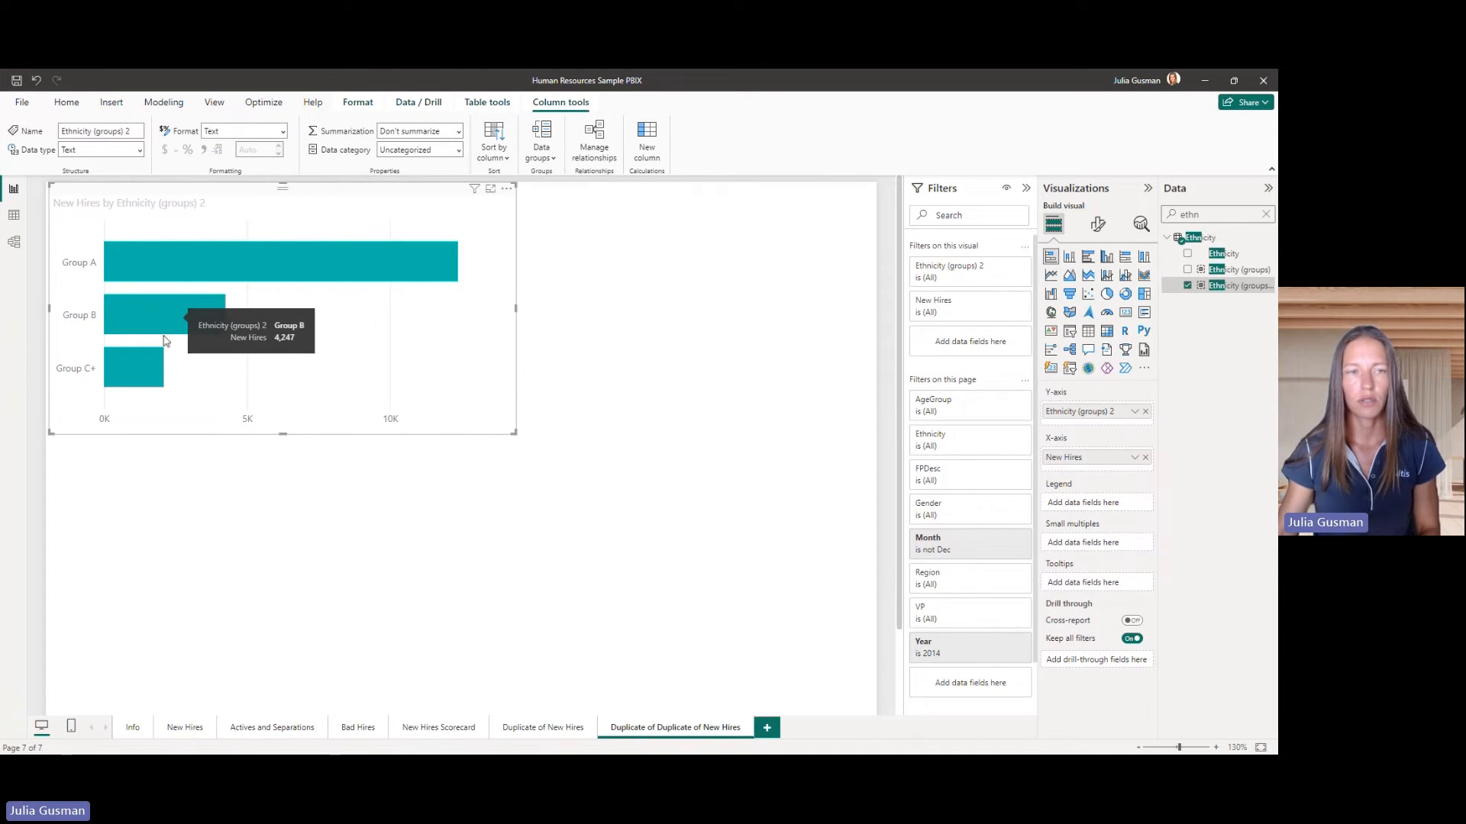
pyautogui.moveTo(216, 279)
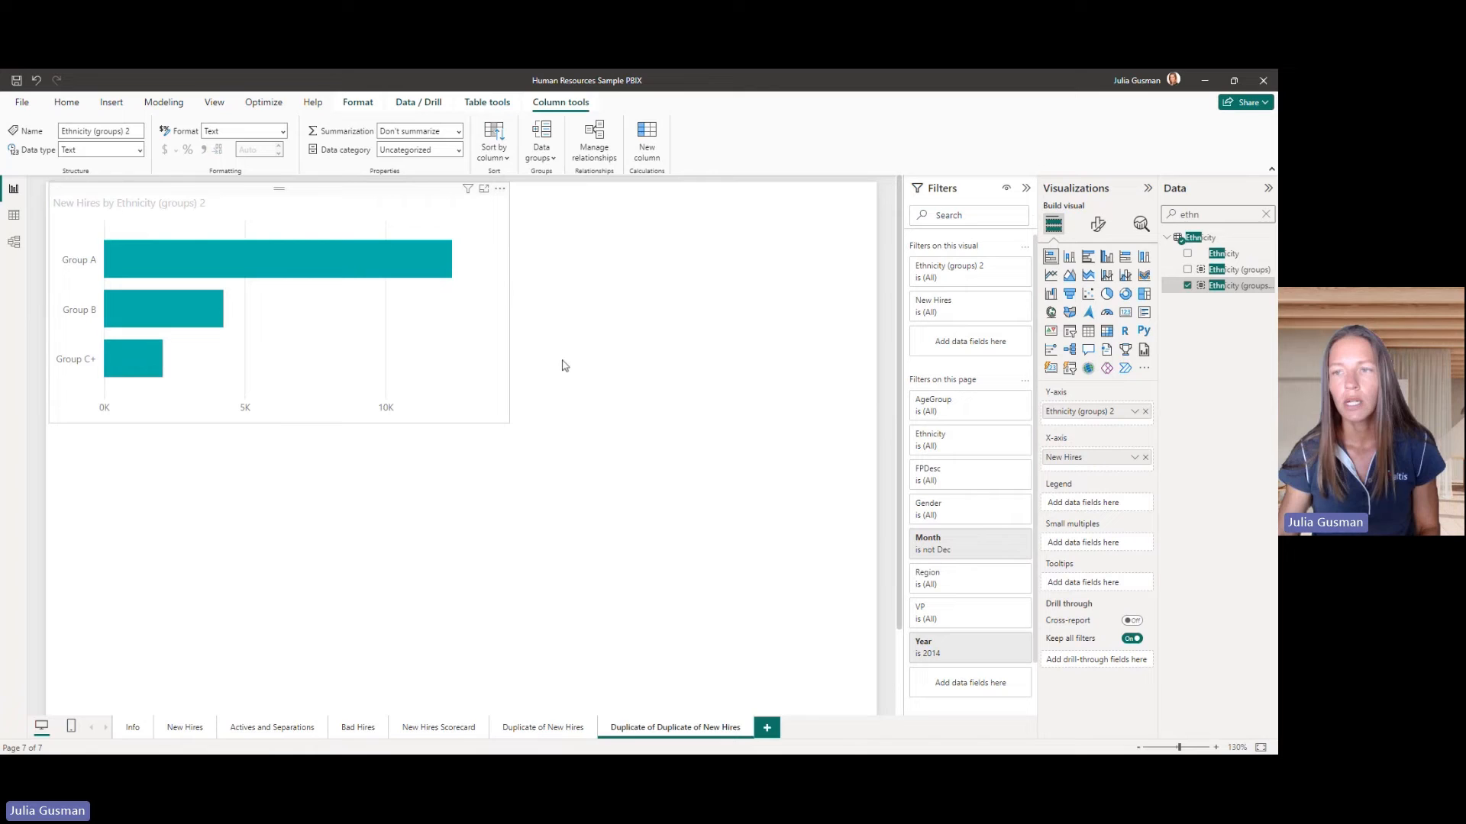
pyautogui.click(1266, 214)
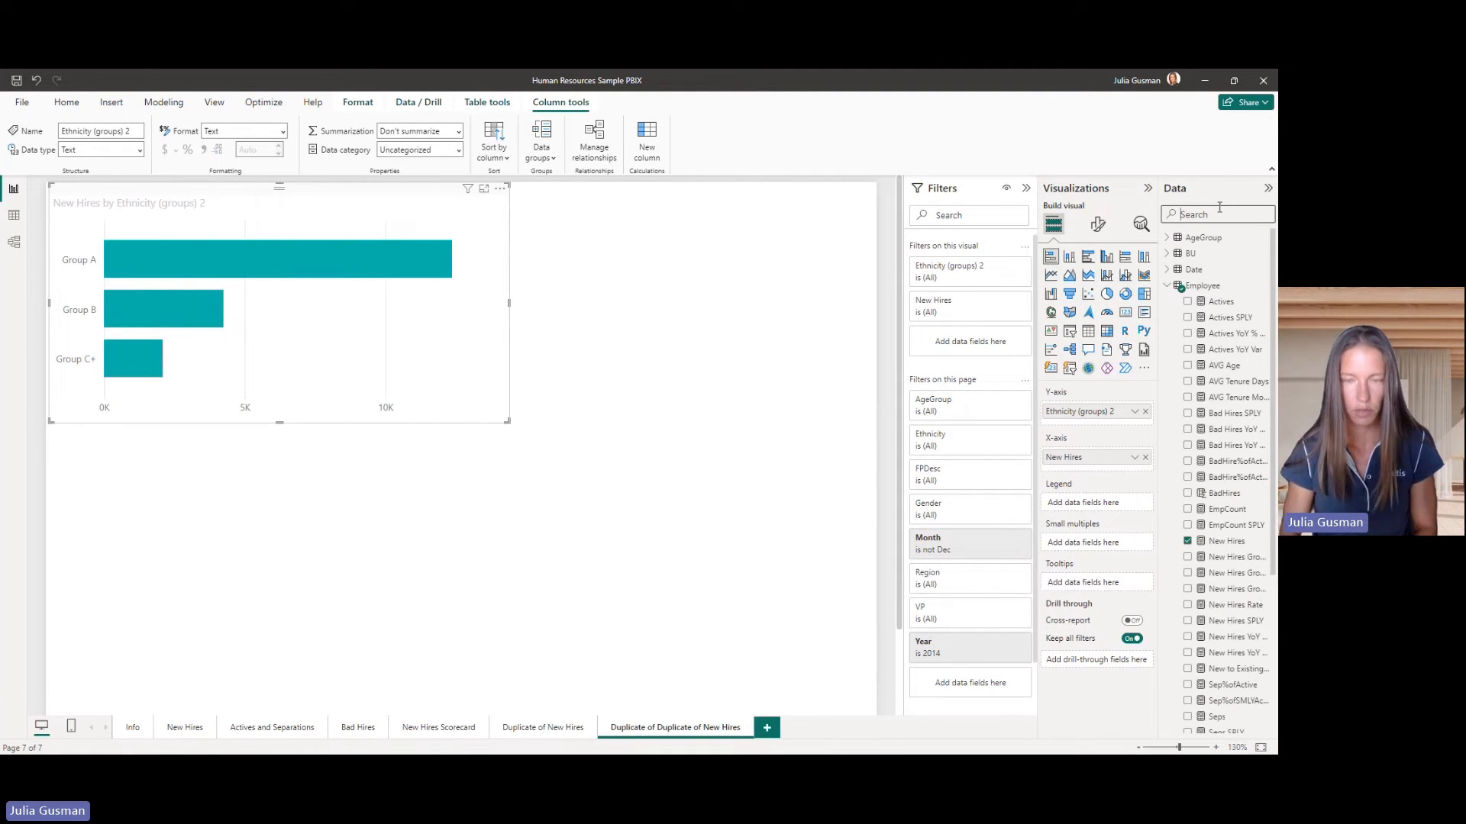
# Add Region as legend, convert to a matrix, and add data bars to New Hires.
pyautogui.write('regio')
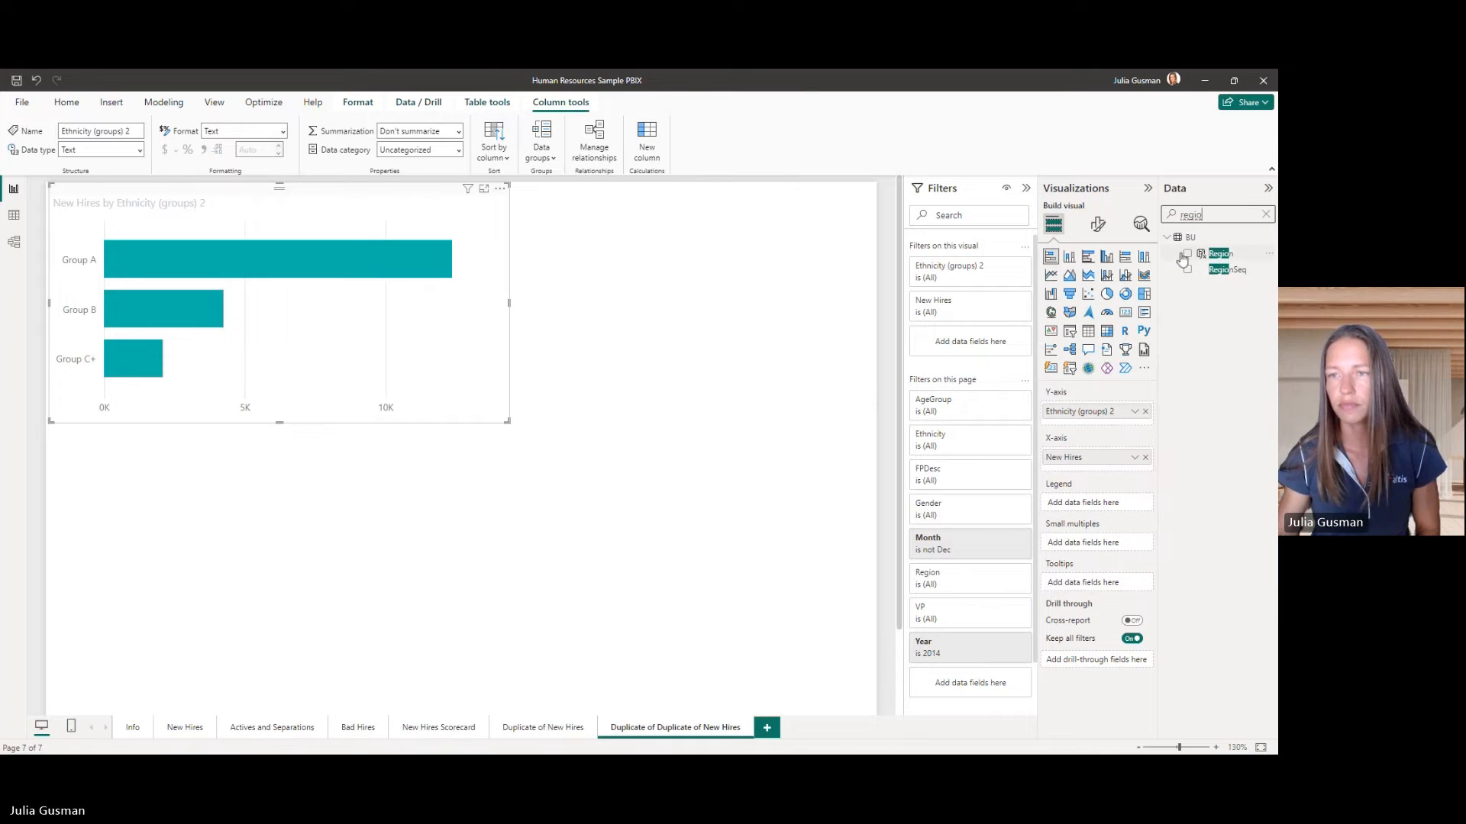
pyautogui.click(1187, 254)
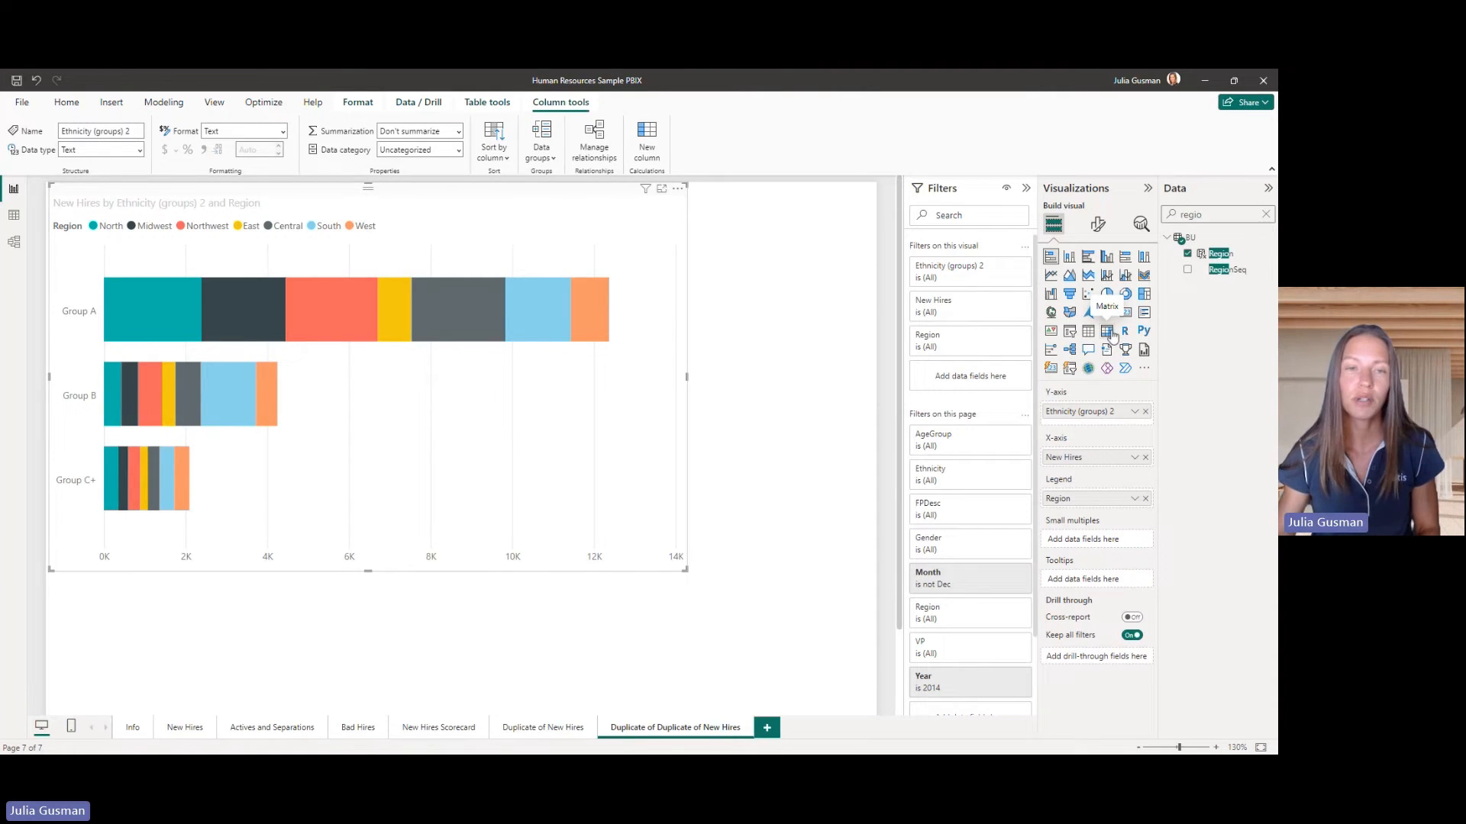
pyautogui.click(1106, 330)
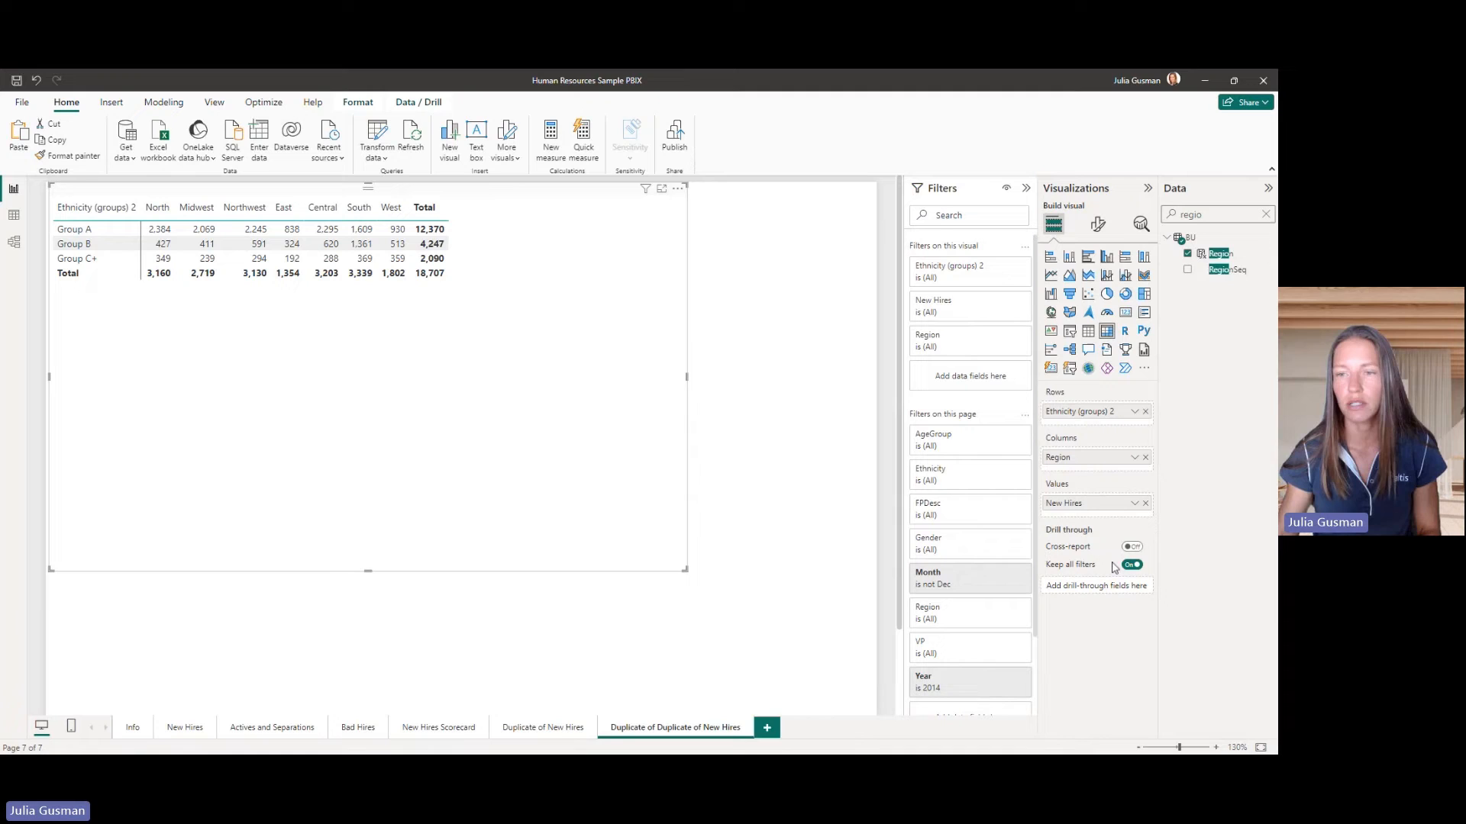
pyautogui.click(1133, 503)
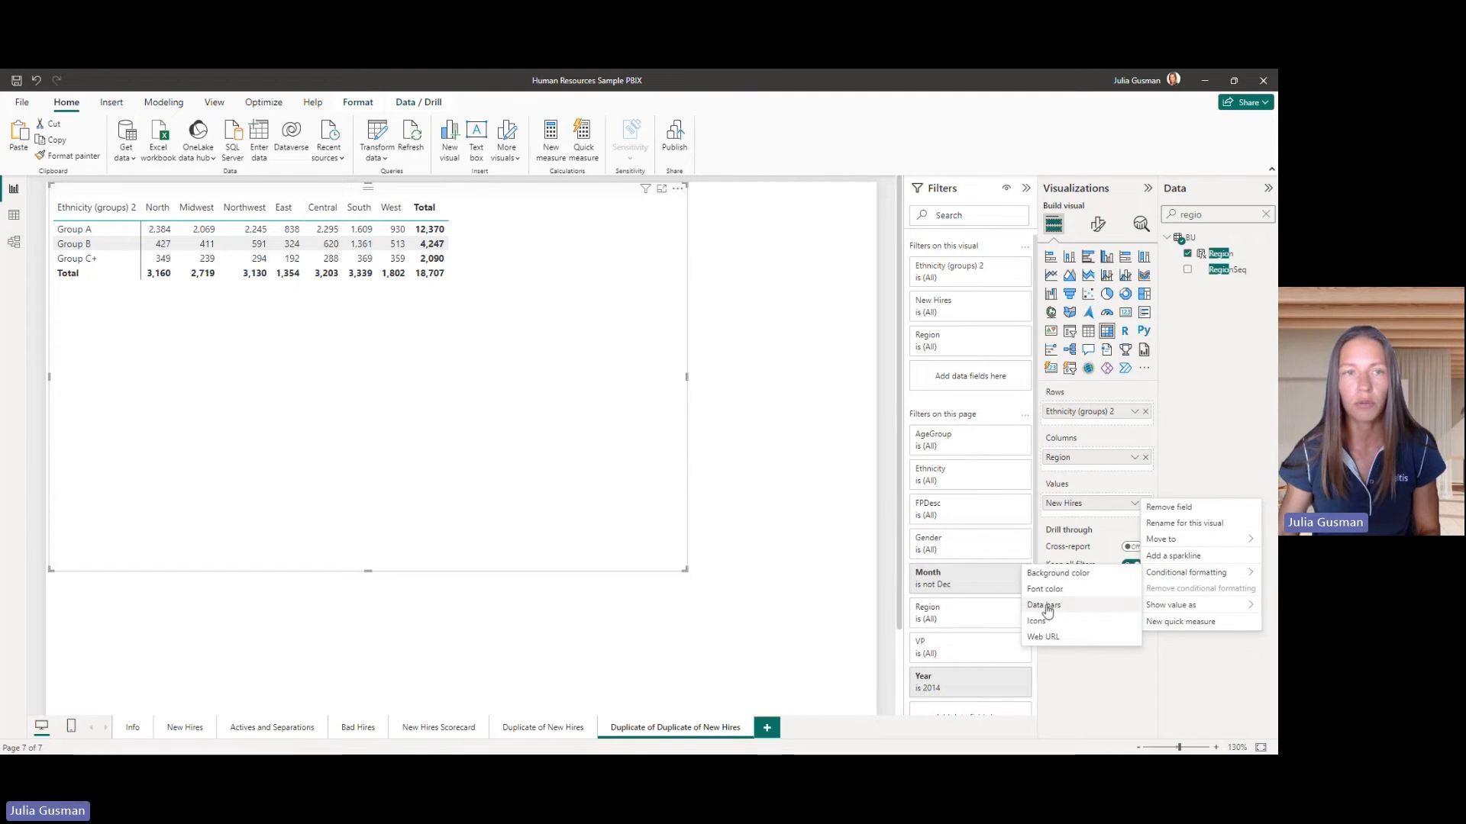
pyautogui.click(402, 334)
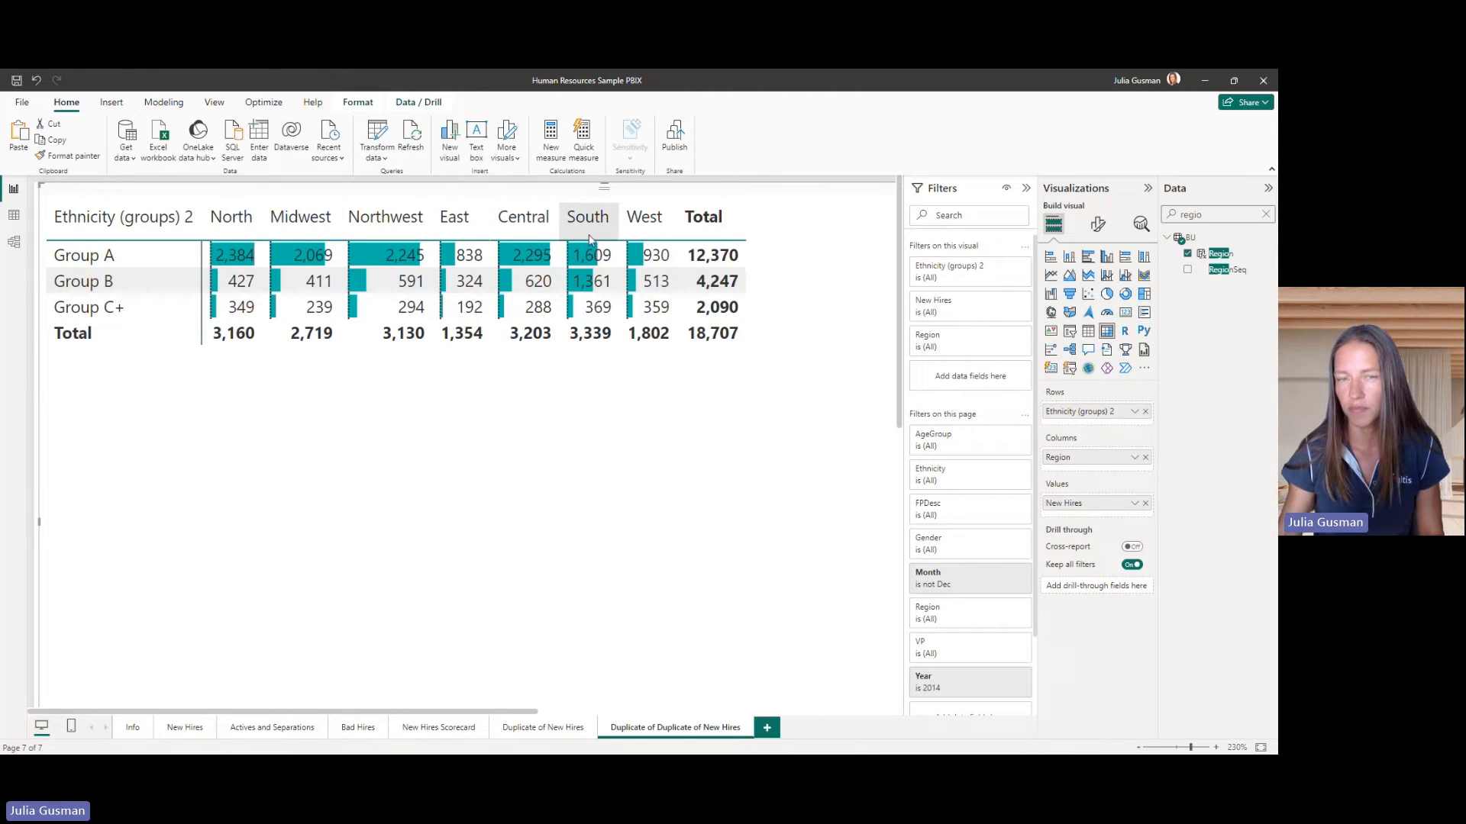
pyautogui.moveTo(818, 471)
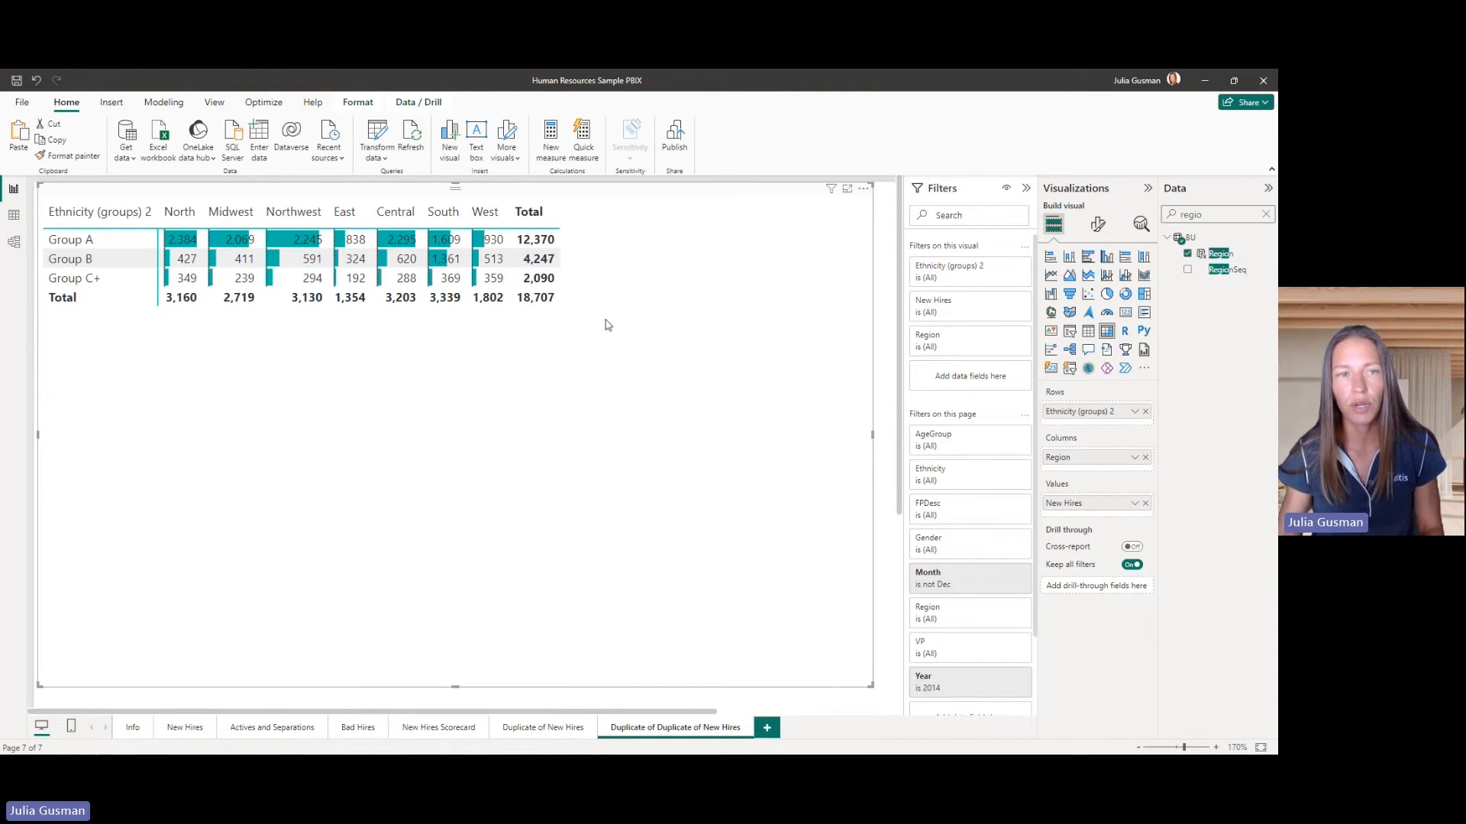
pyautogui.moveTo(1094, 470)
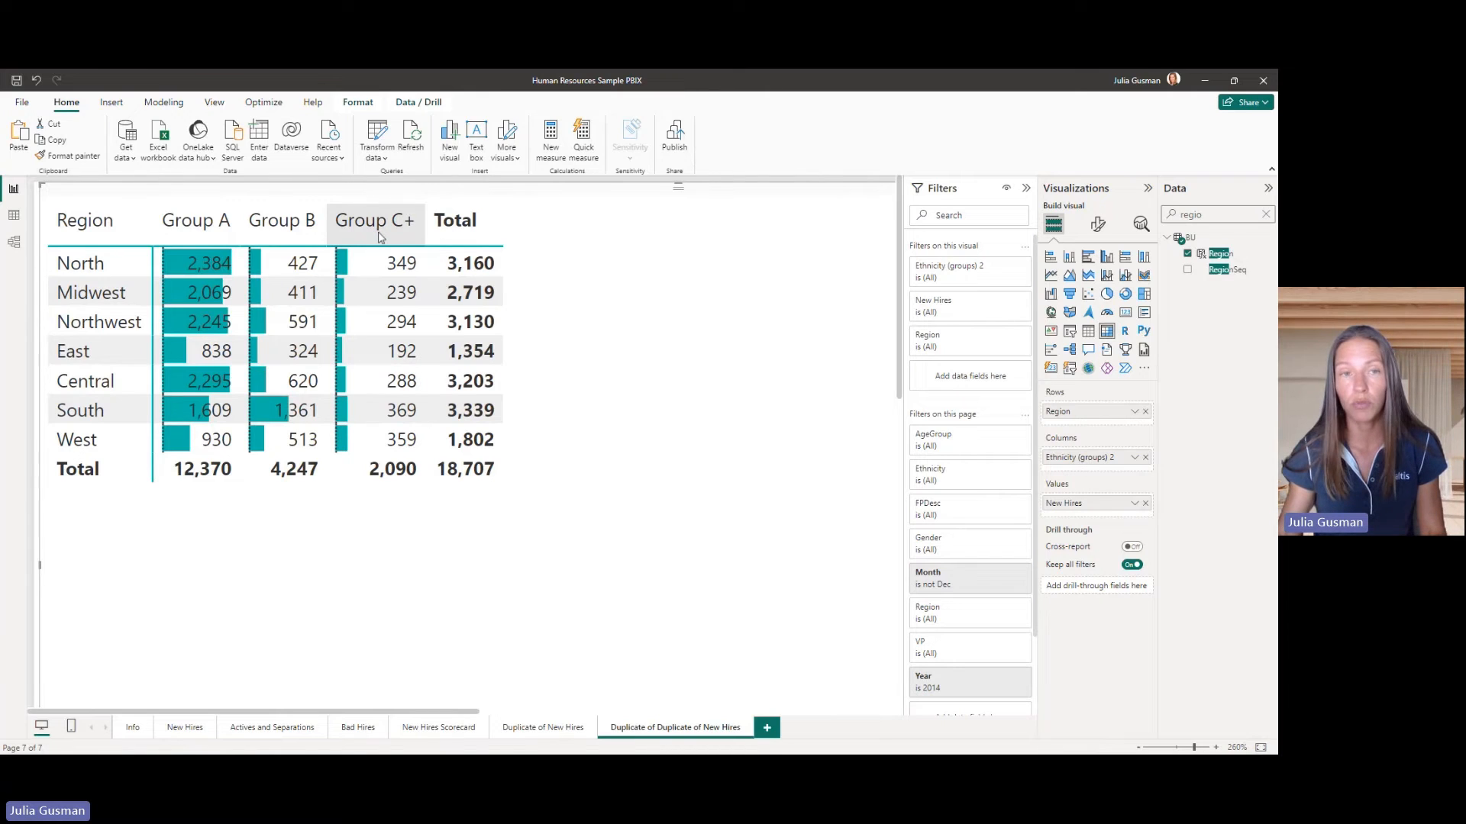
pyautogui.moveTo(282, 220)
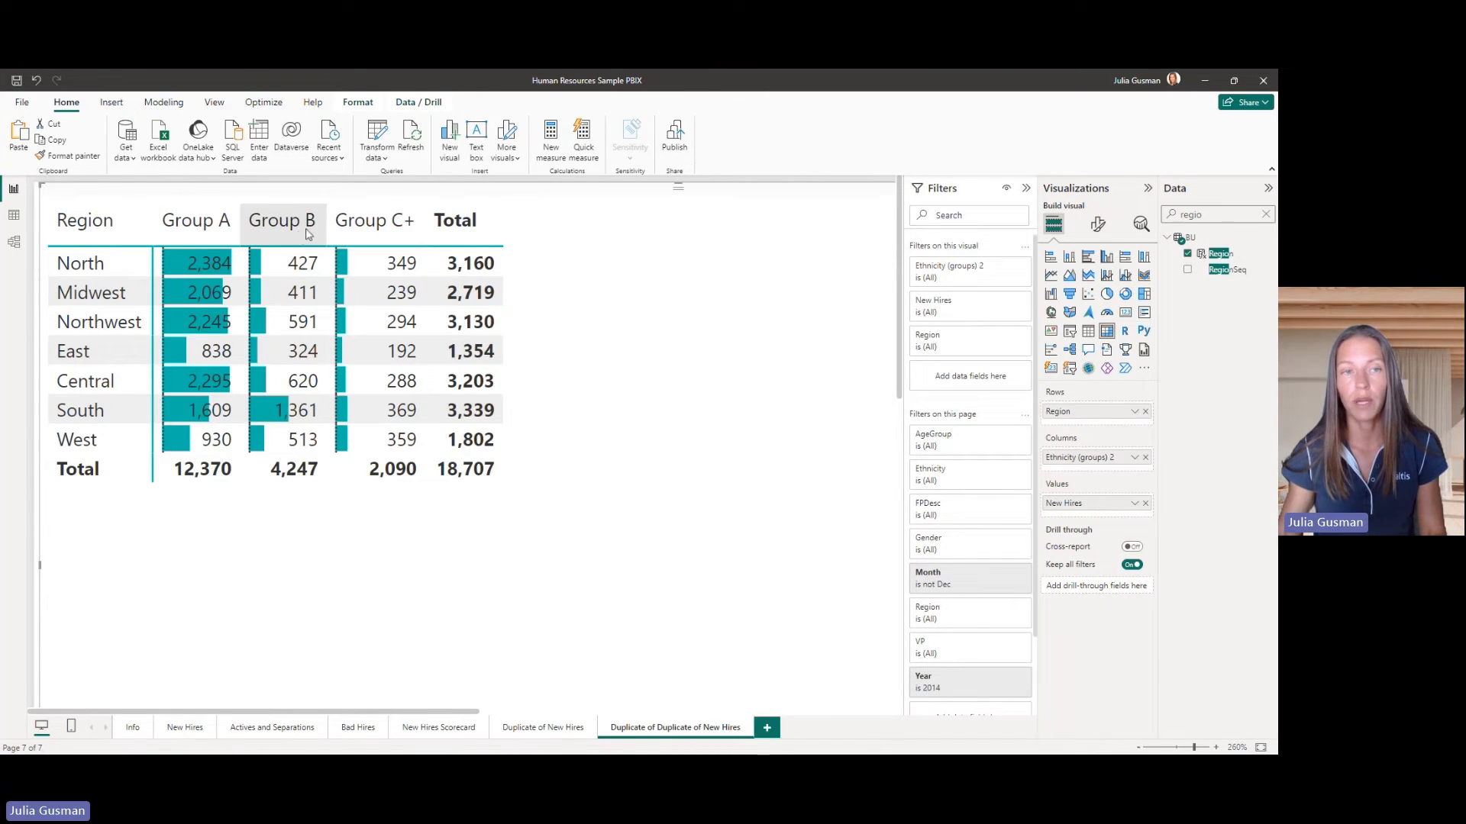
pyautogui.moveTo(378, 234)
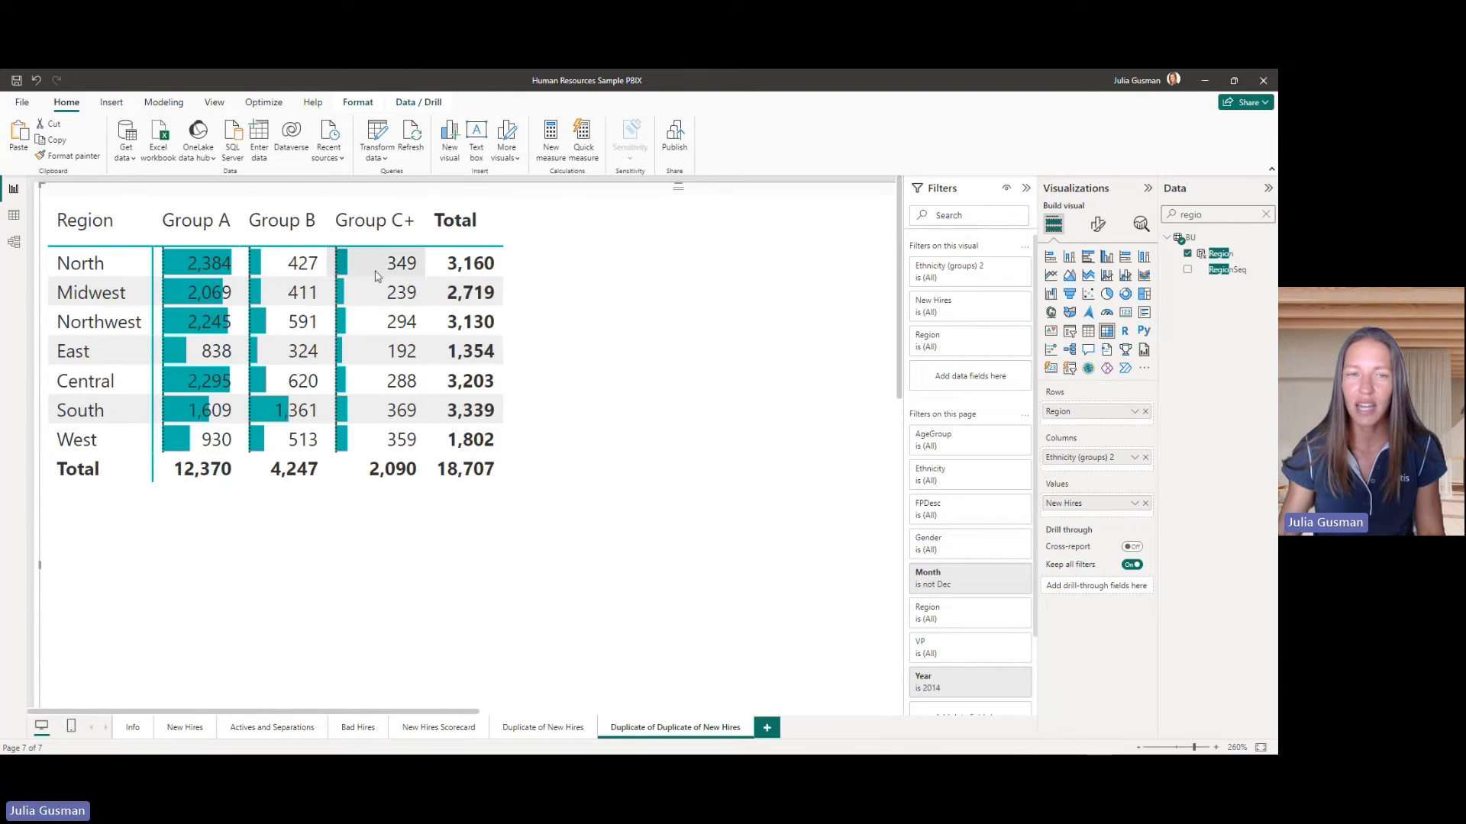
pyautogui.moveTo(380, 397)
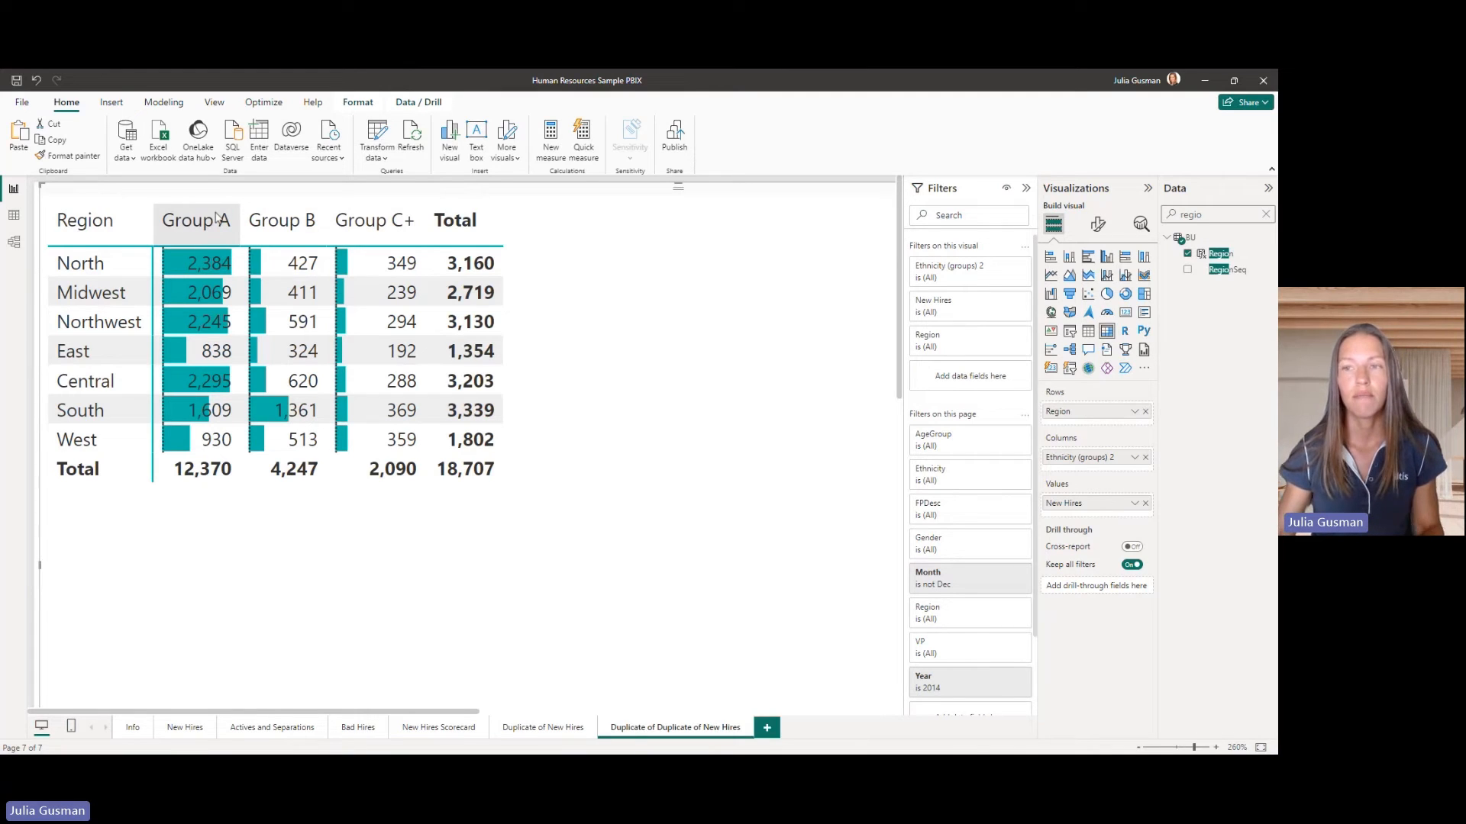
pyautogui.moveTo(572, 334)
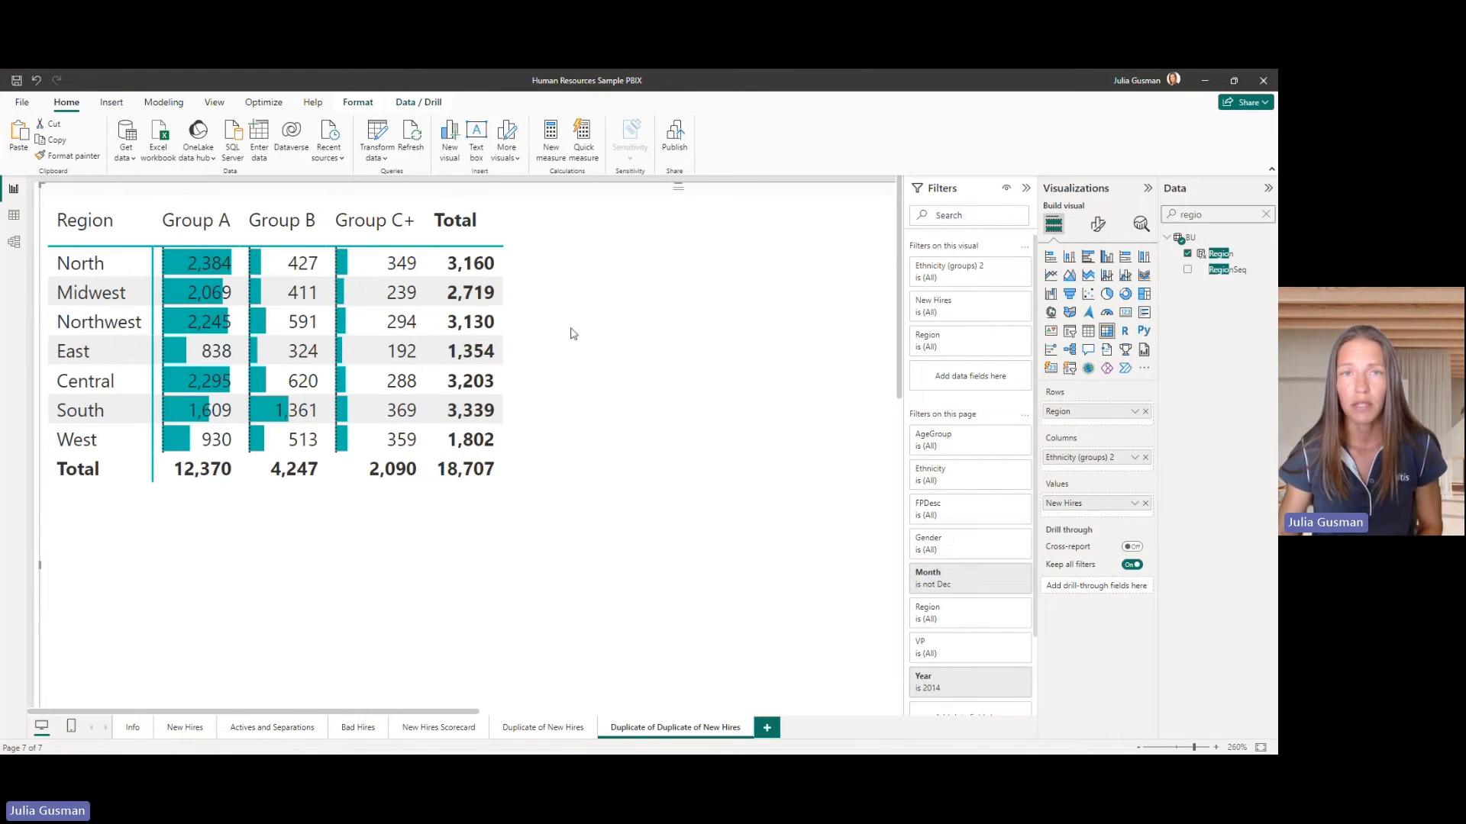
pyautogui.moveTo(563, 297)
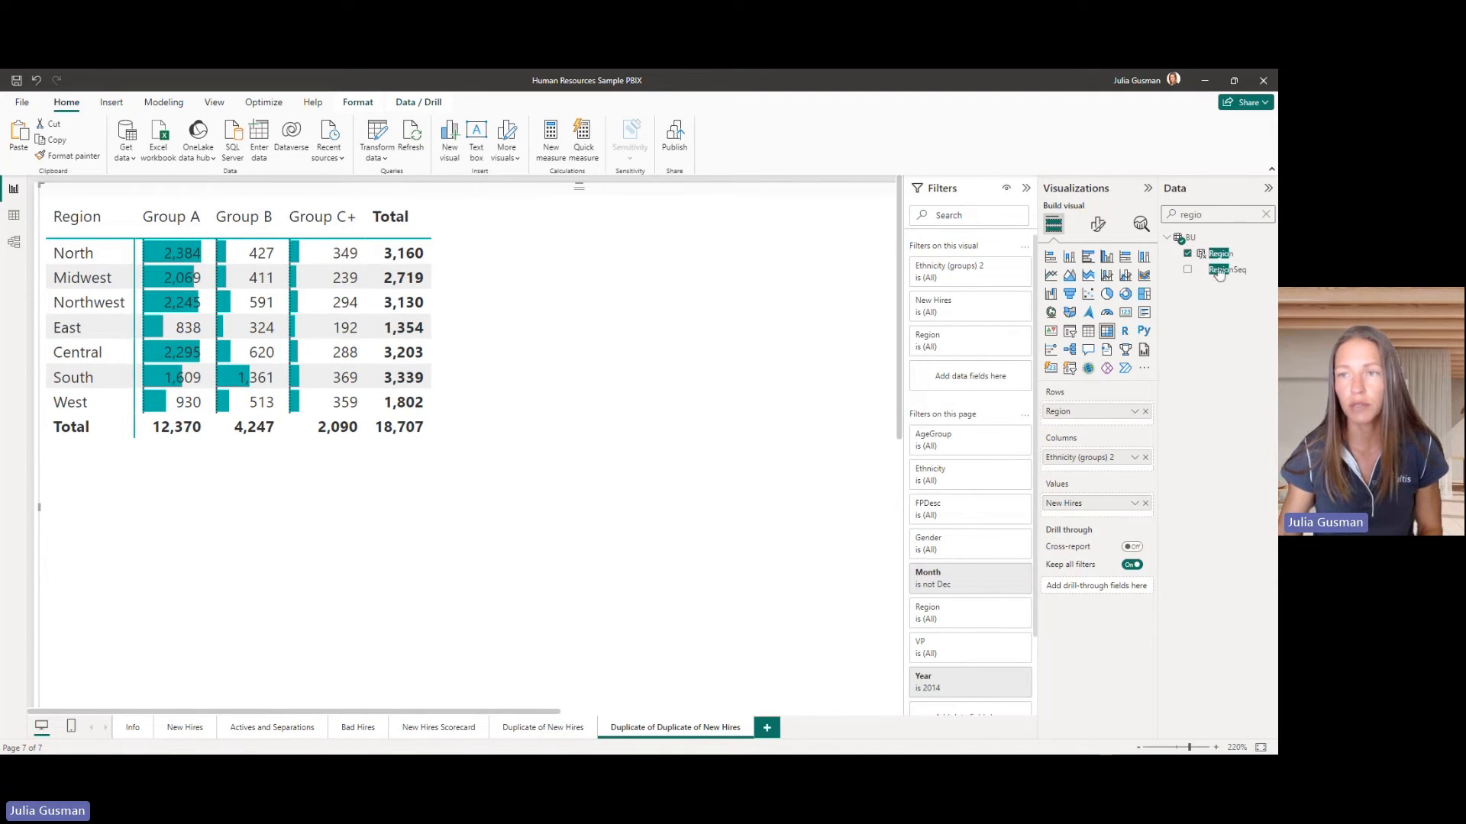
# Clear the Data pane search so all Employee fields are listed again.
pyautogui.click(1265, 214)
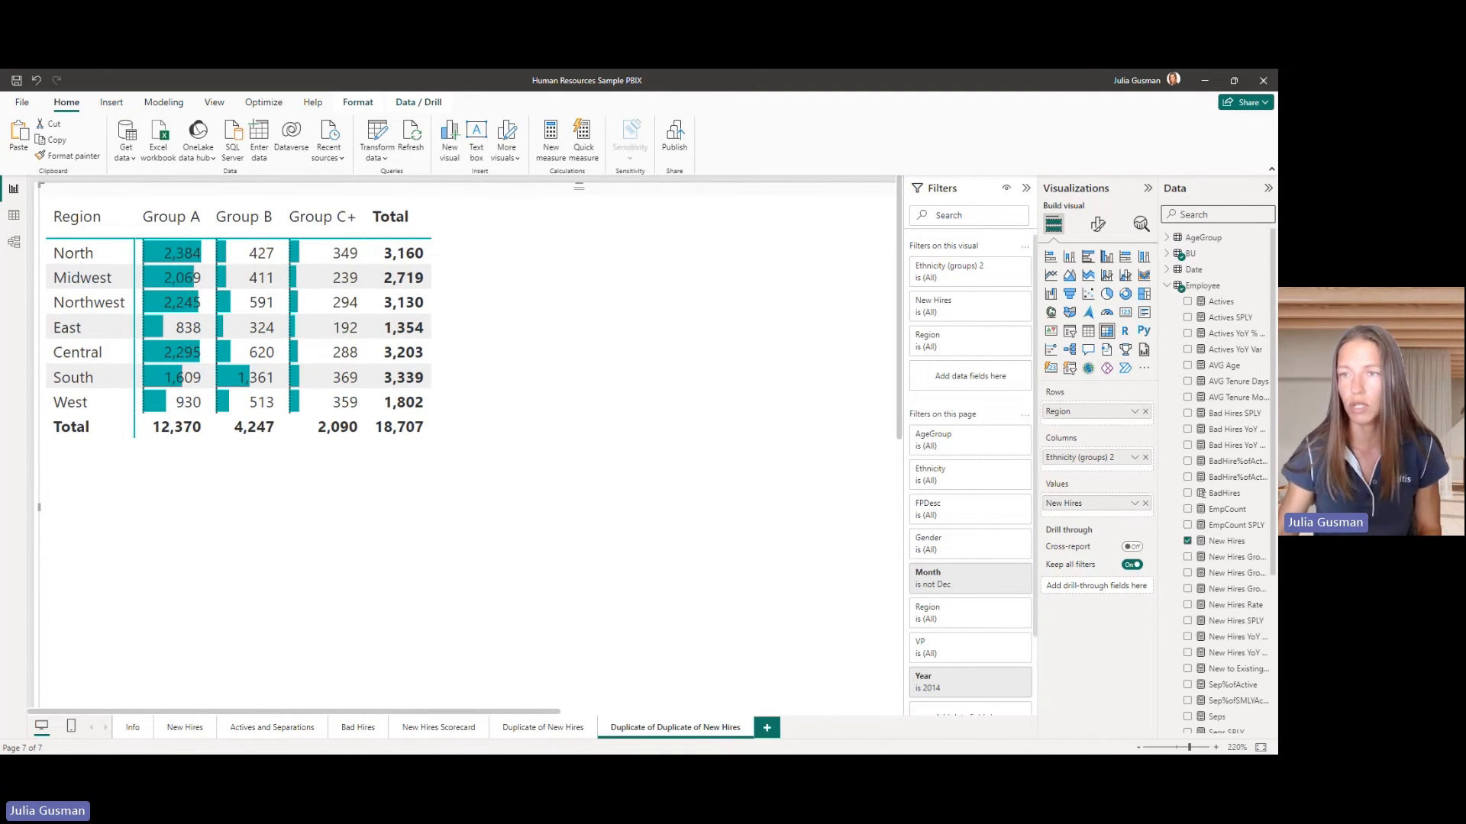
# Create measure New Hires Group C+ = CALCULATE([New Hires], Ethnicity (groups) 2 = "Group C+").
pyautogui.click(1203, 285)
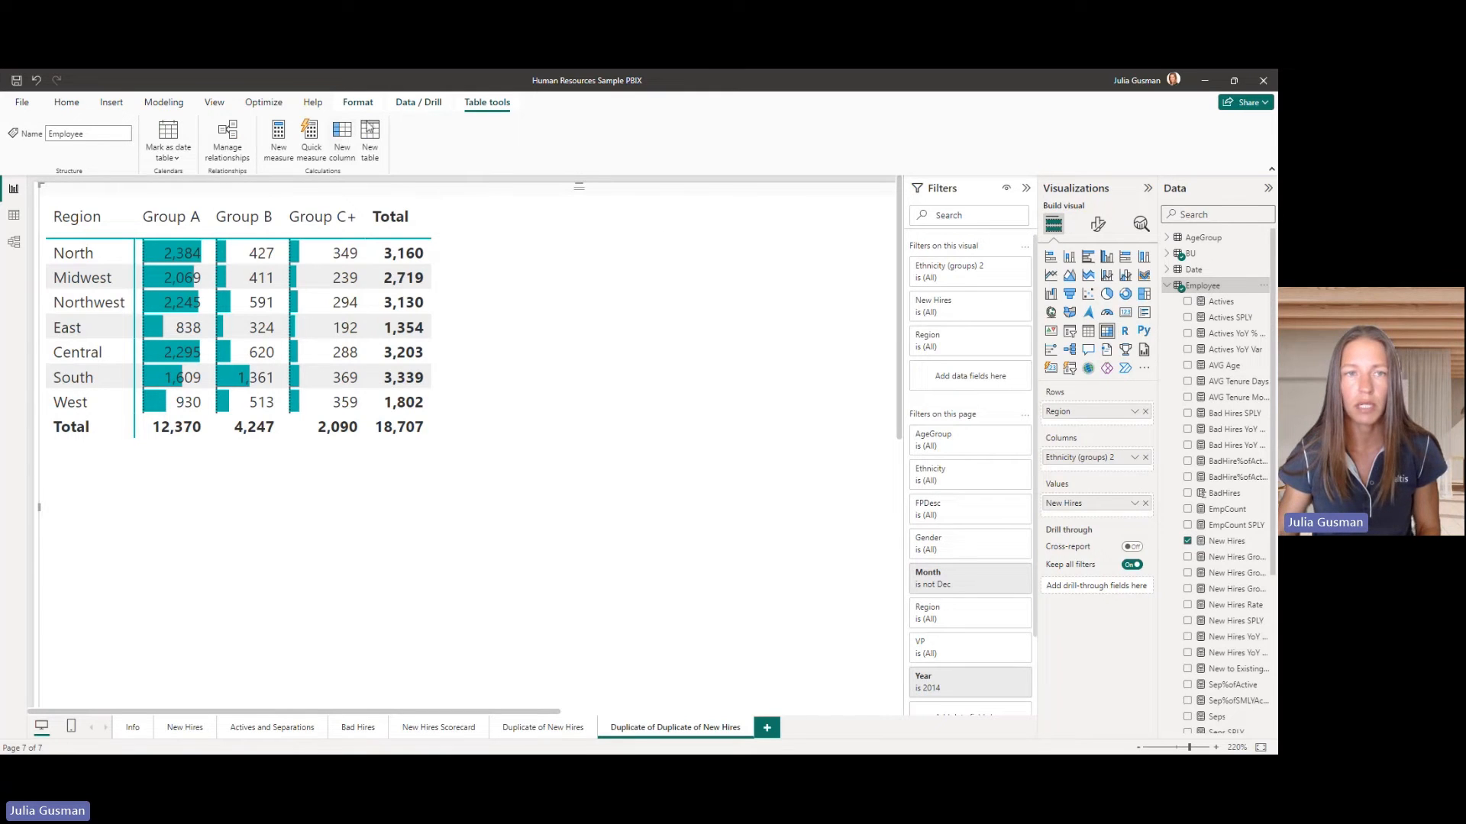
pyautogui.moveTo(613, 280)
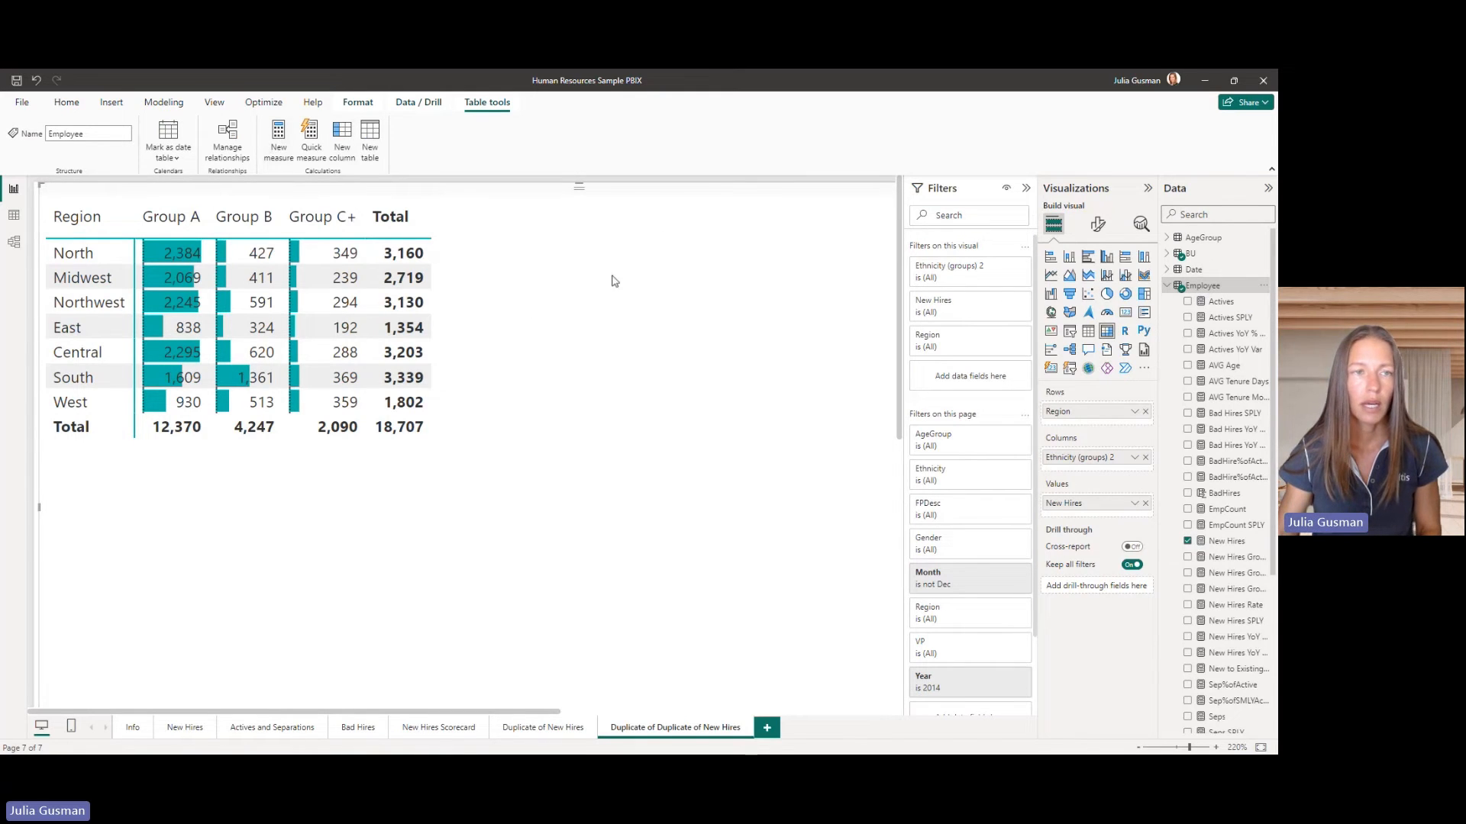
pyautogui.moveTo(586, 366)
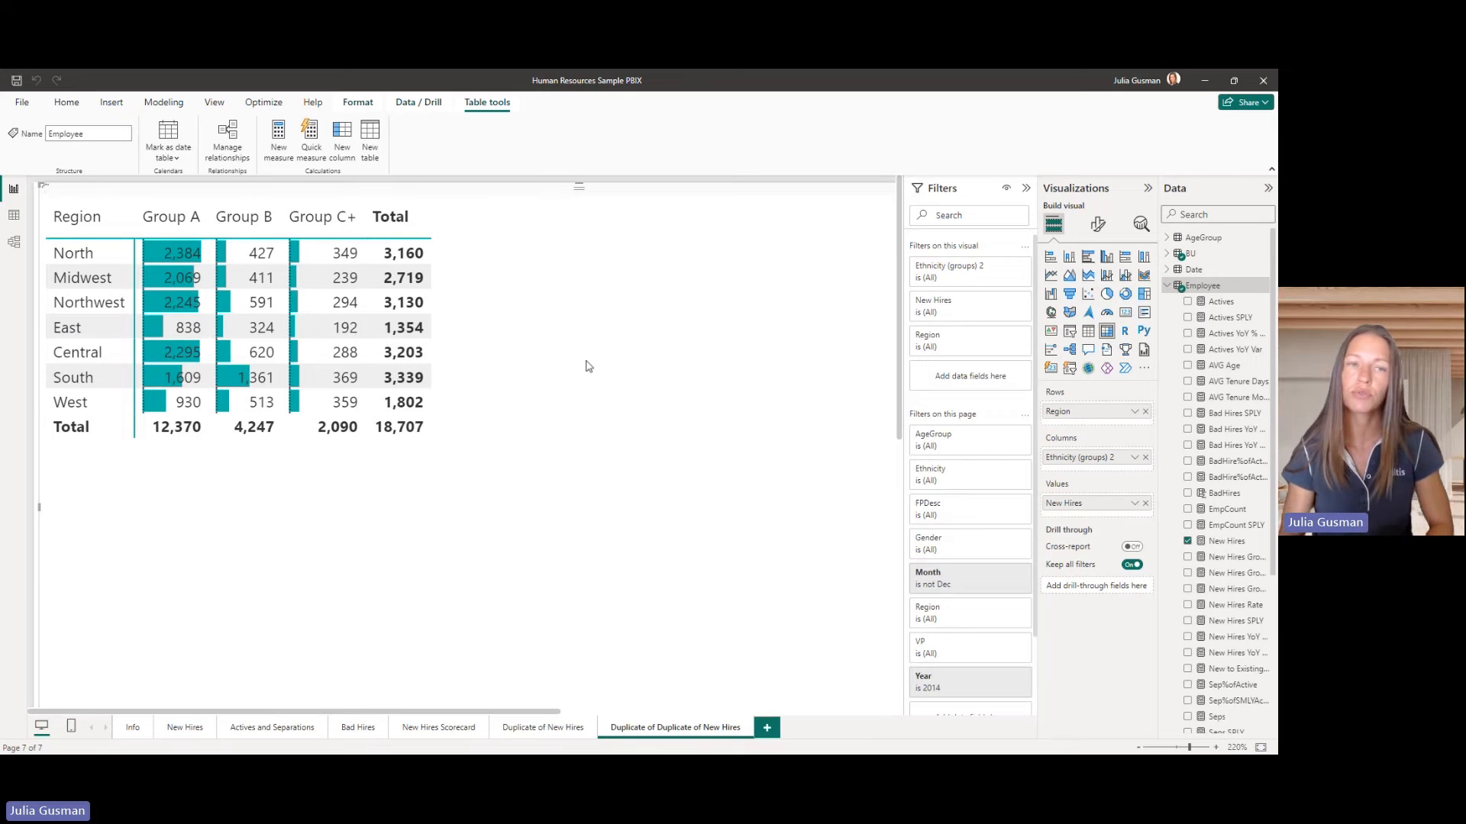
pyautogui.click(278, 136)
pyautogui.write('New Hires Group')
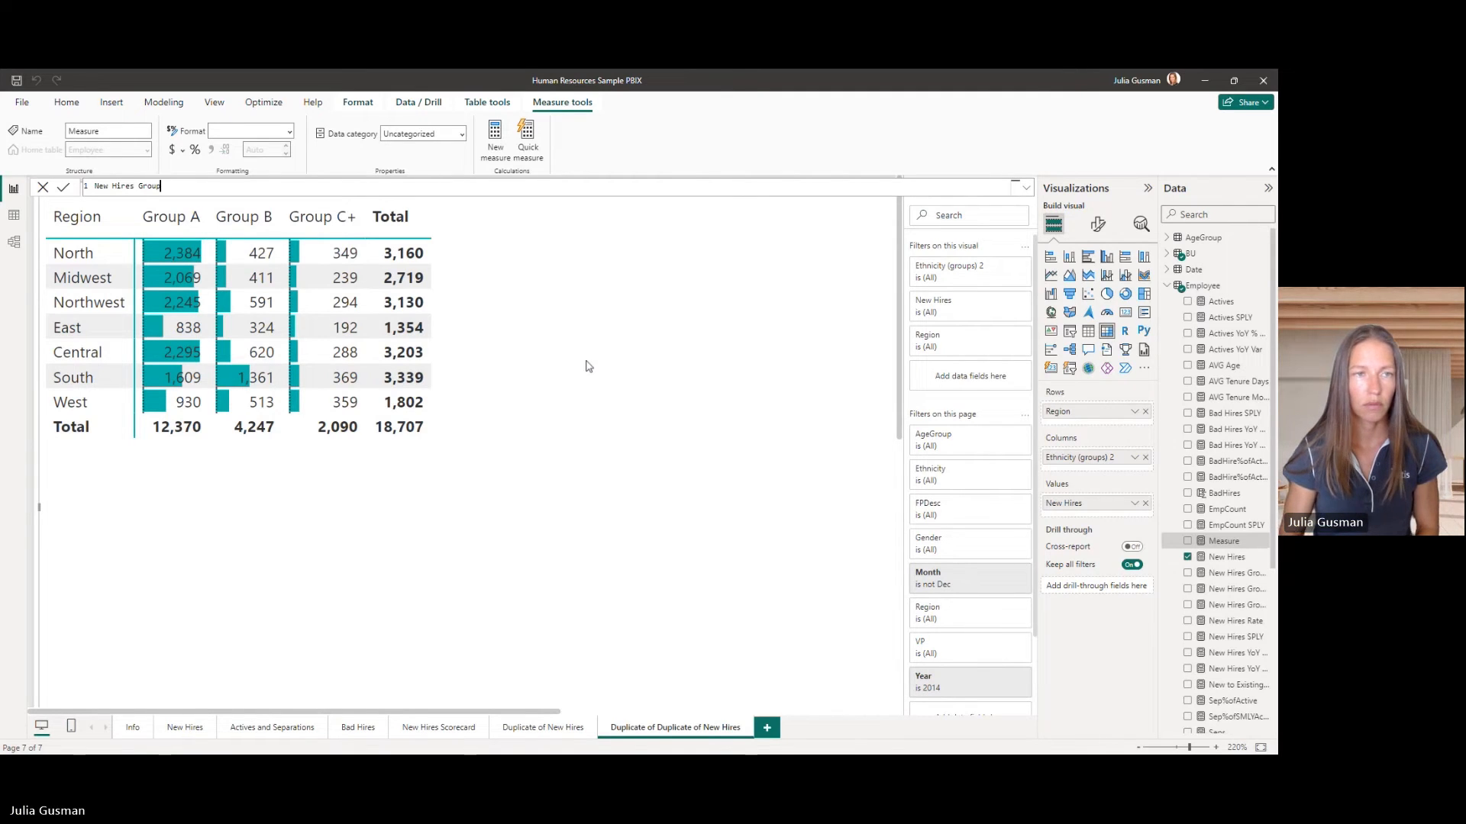
pyautogui.write('C+ =')
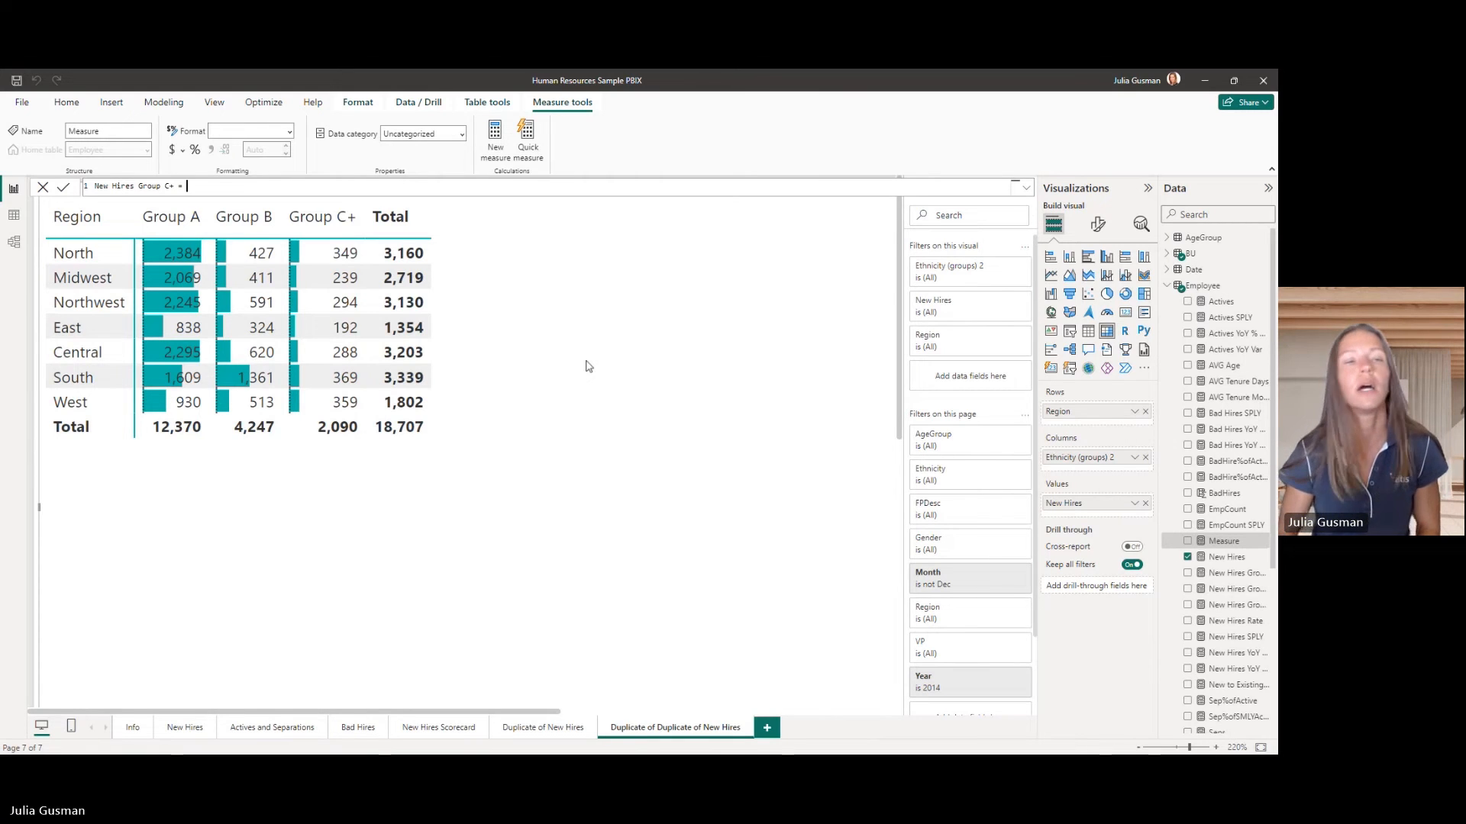
pyautogui.write('c')
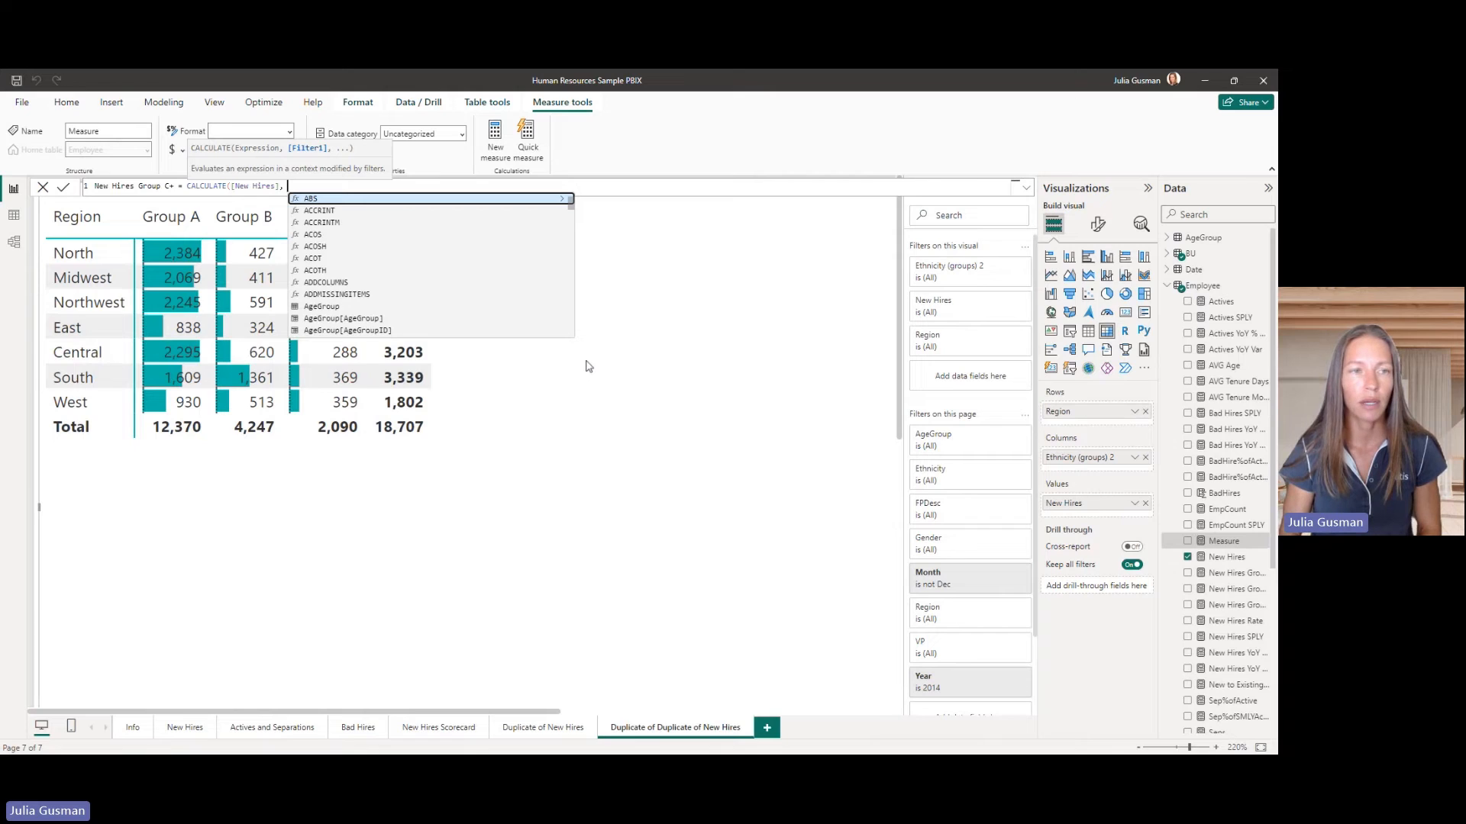
pyautogui.write('eth')
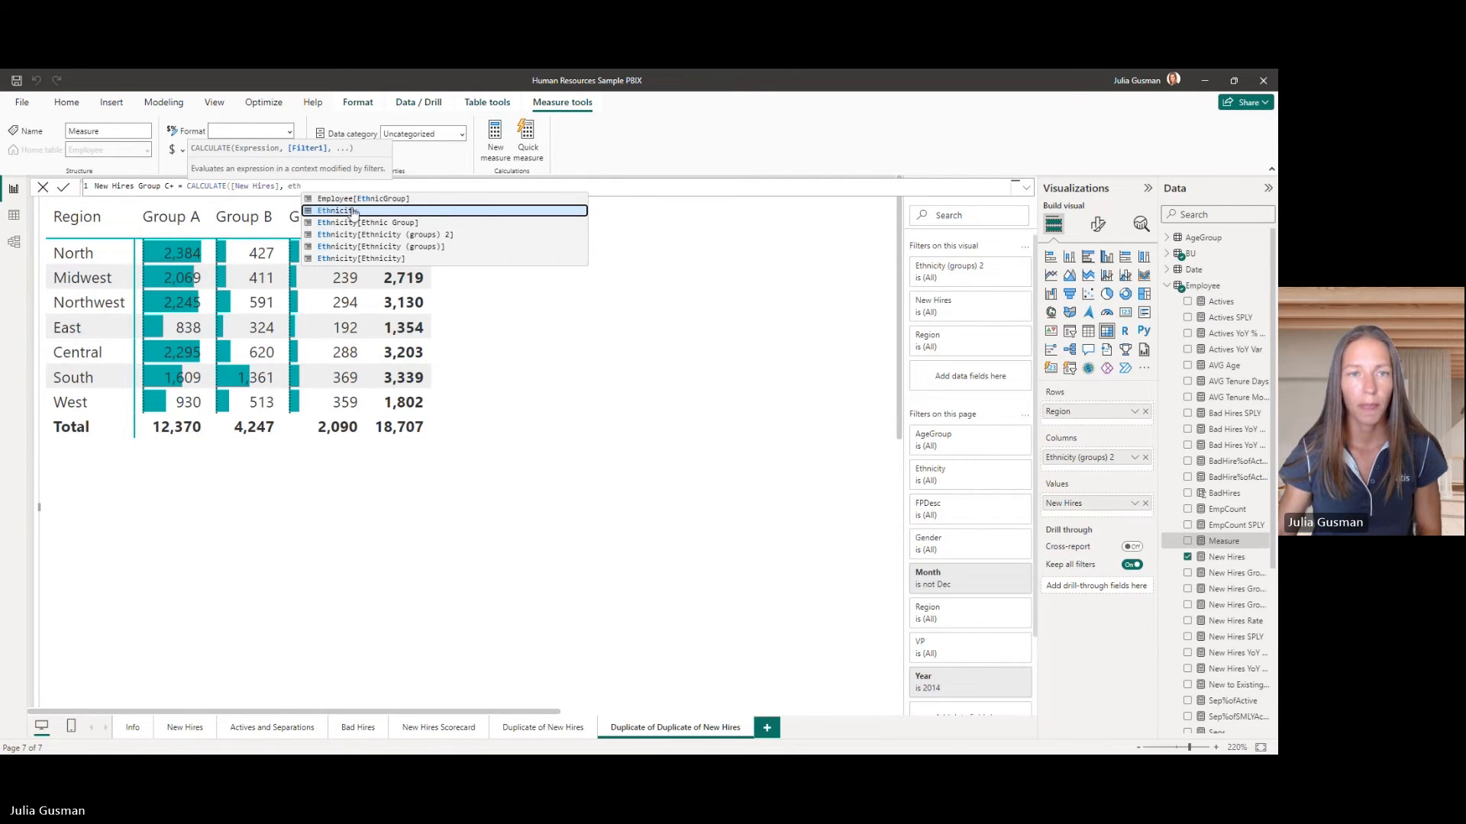
pyautogui.click(361, 258)
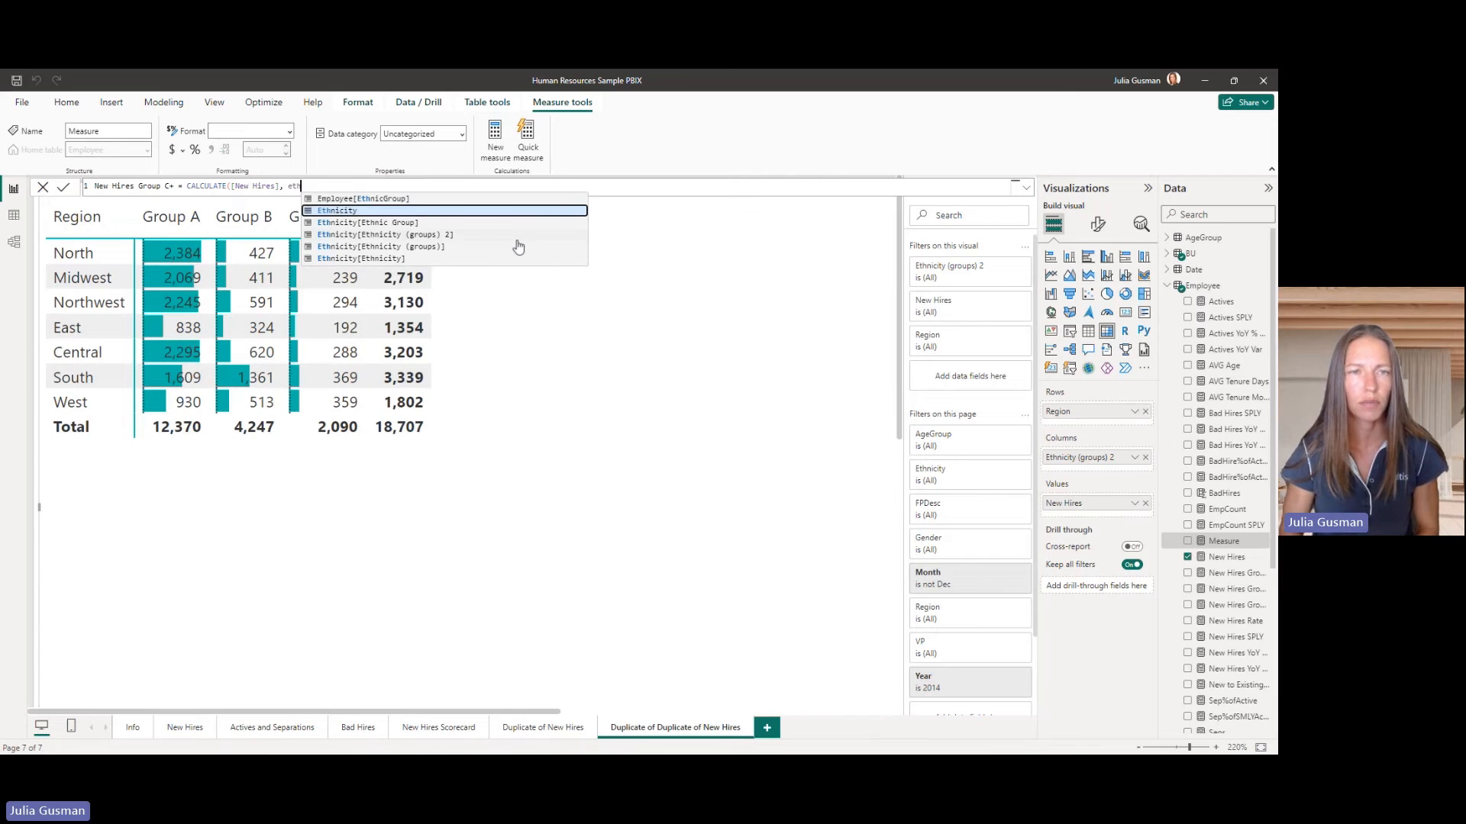
pyautogui.moveTo(414, 224)
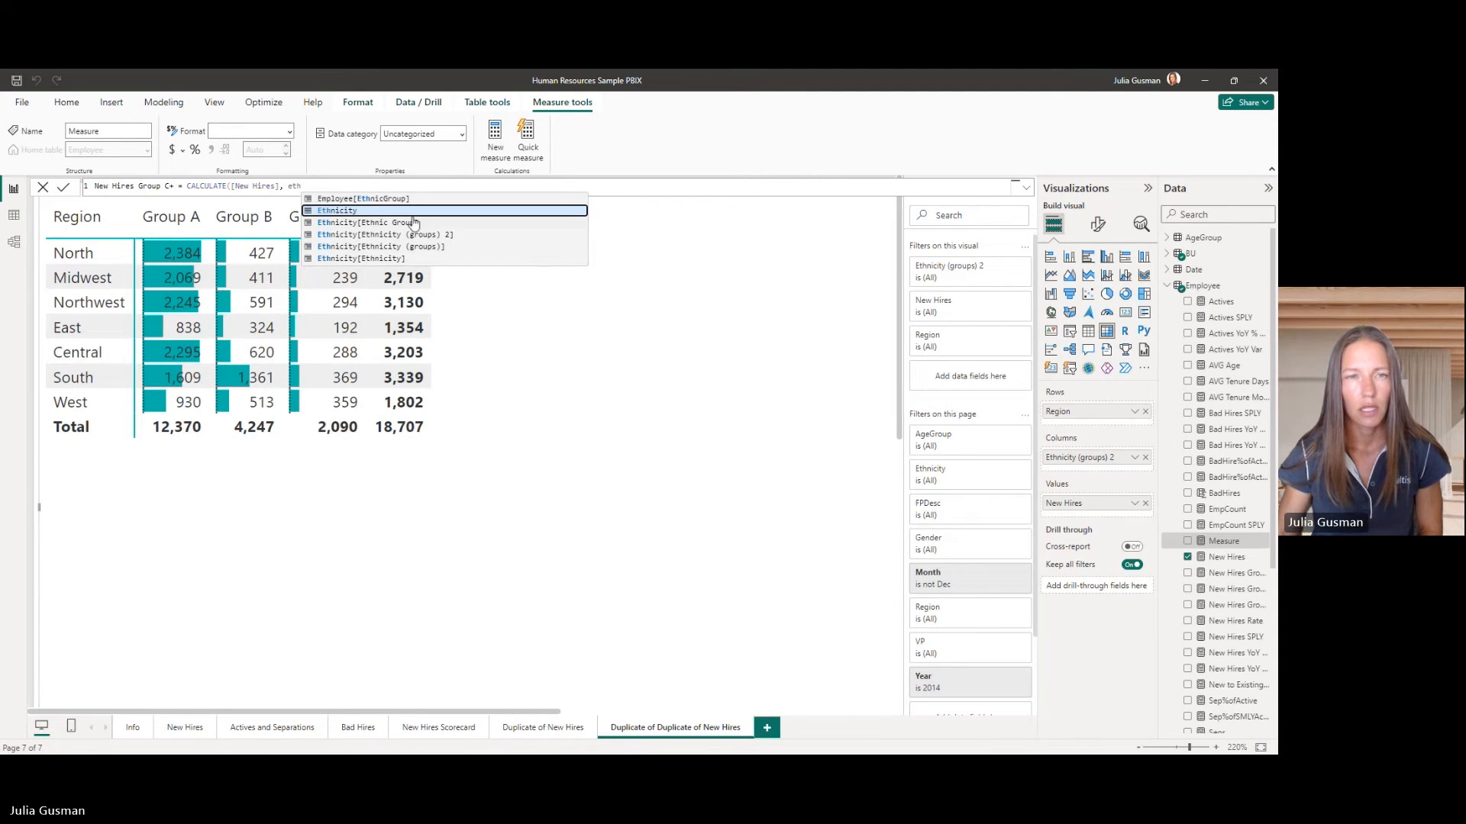
pyautogui.click(380, 234)
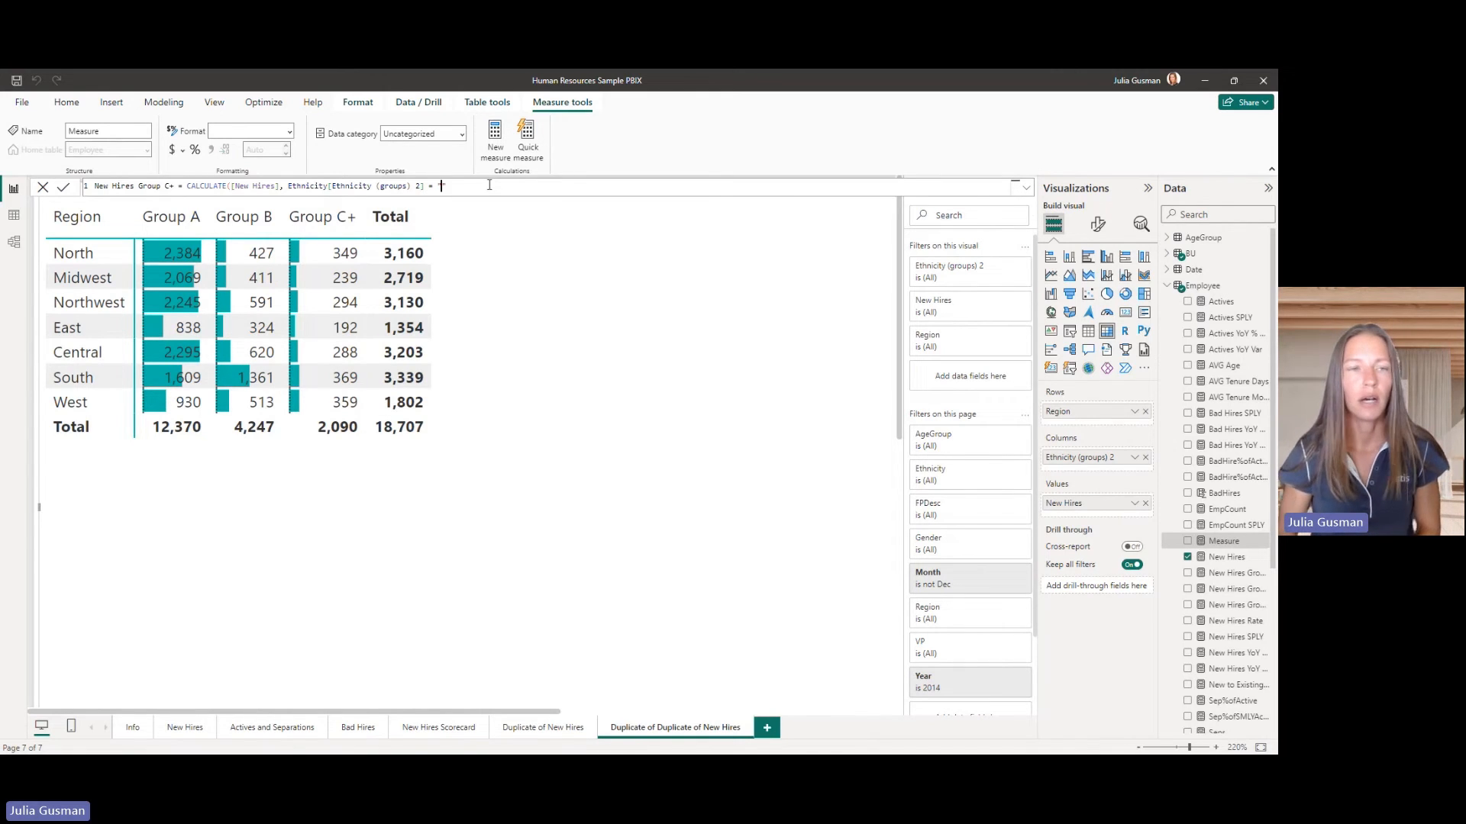
pyautogui.write('"Group C+")')
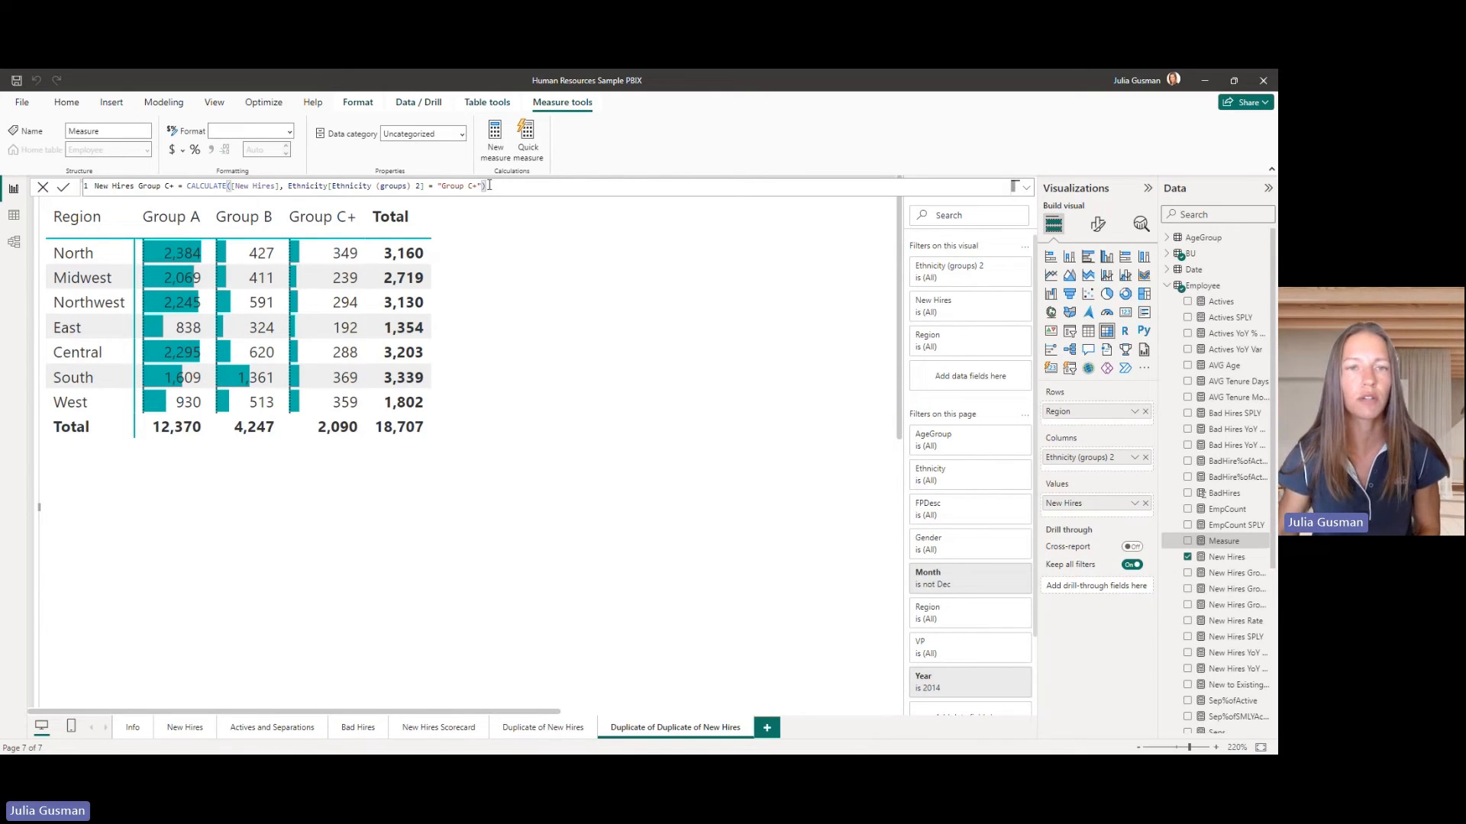
pyautogui.click(63, 187)
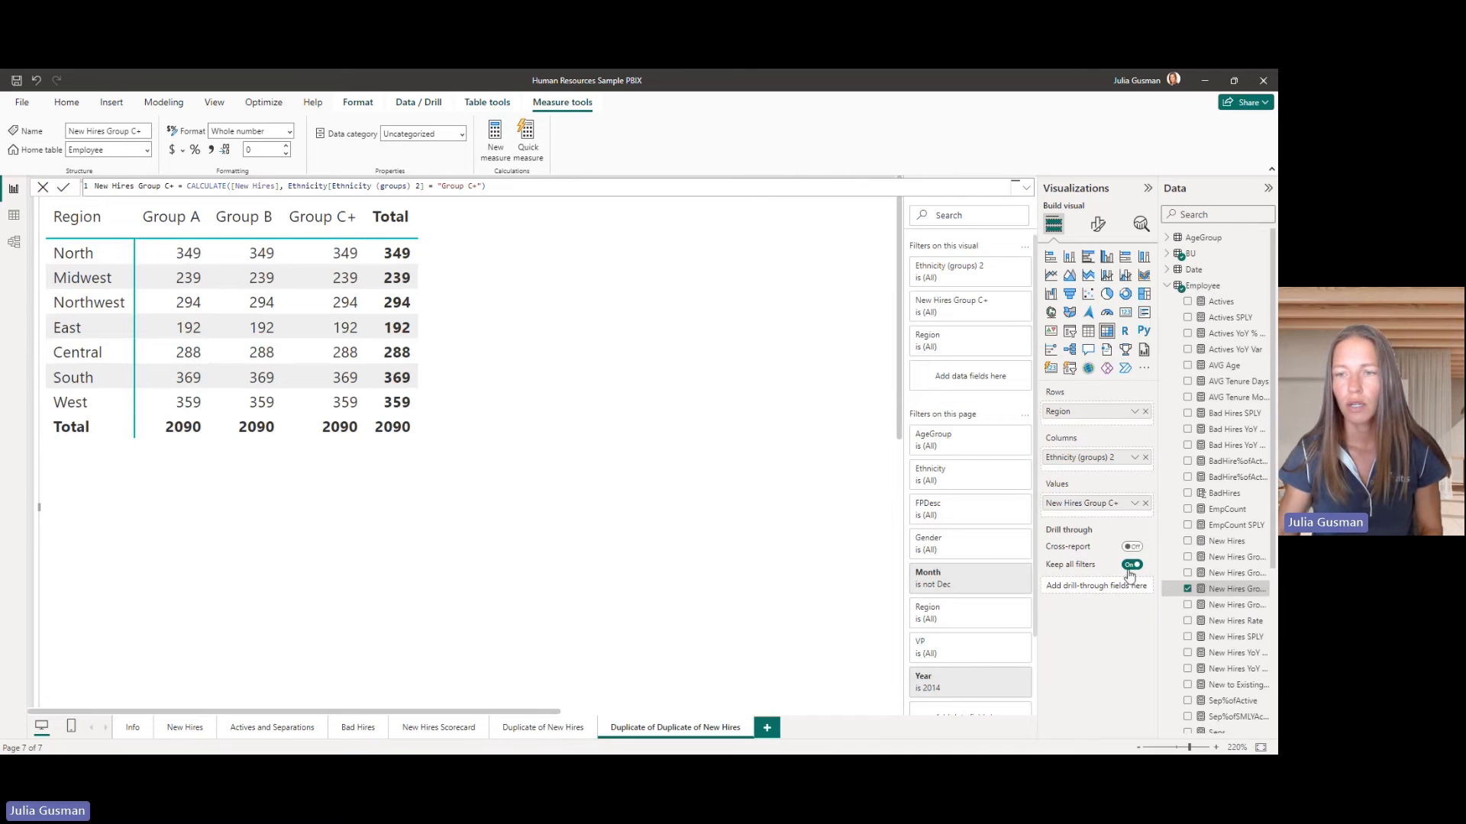
# Remove the ethnicity grouping from the matrix columns and draft the next group measure.
pyautogui.click(1144, 457)
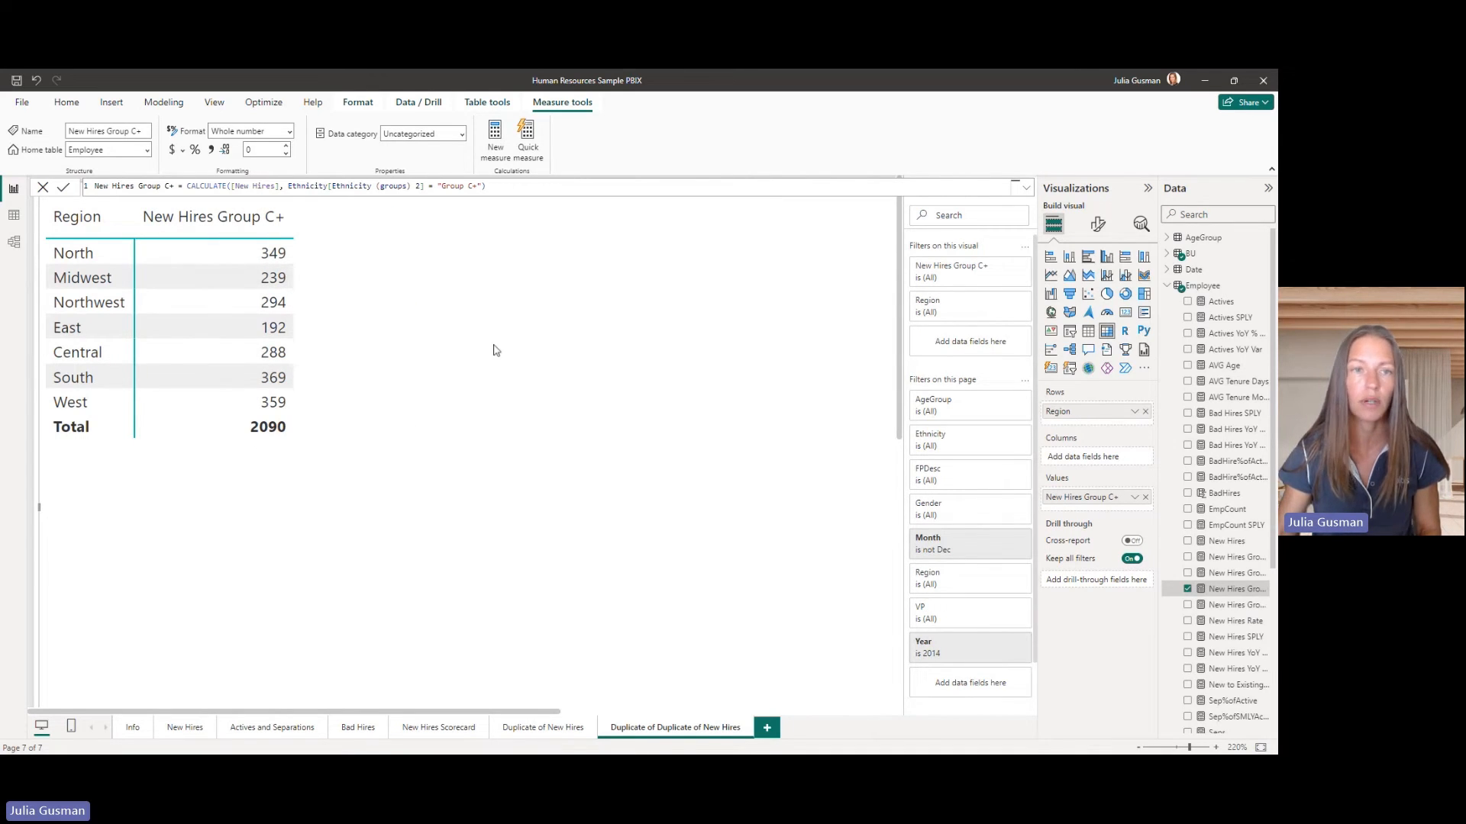
pyautogui.click(486, 186)
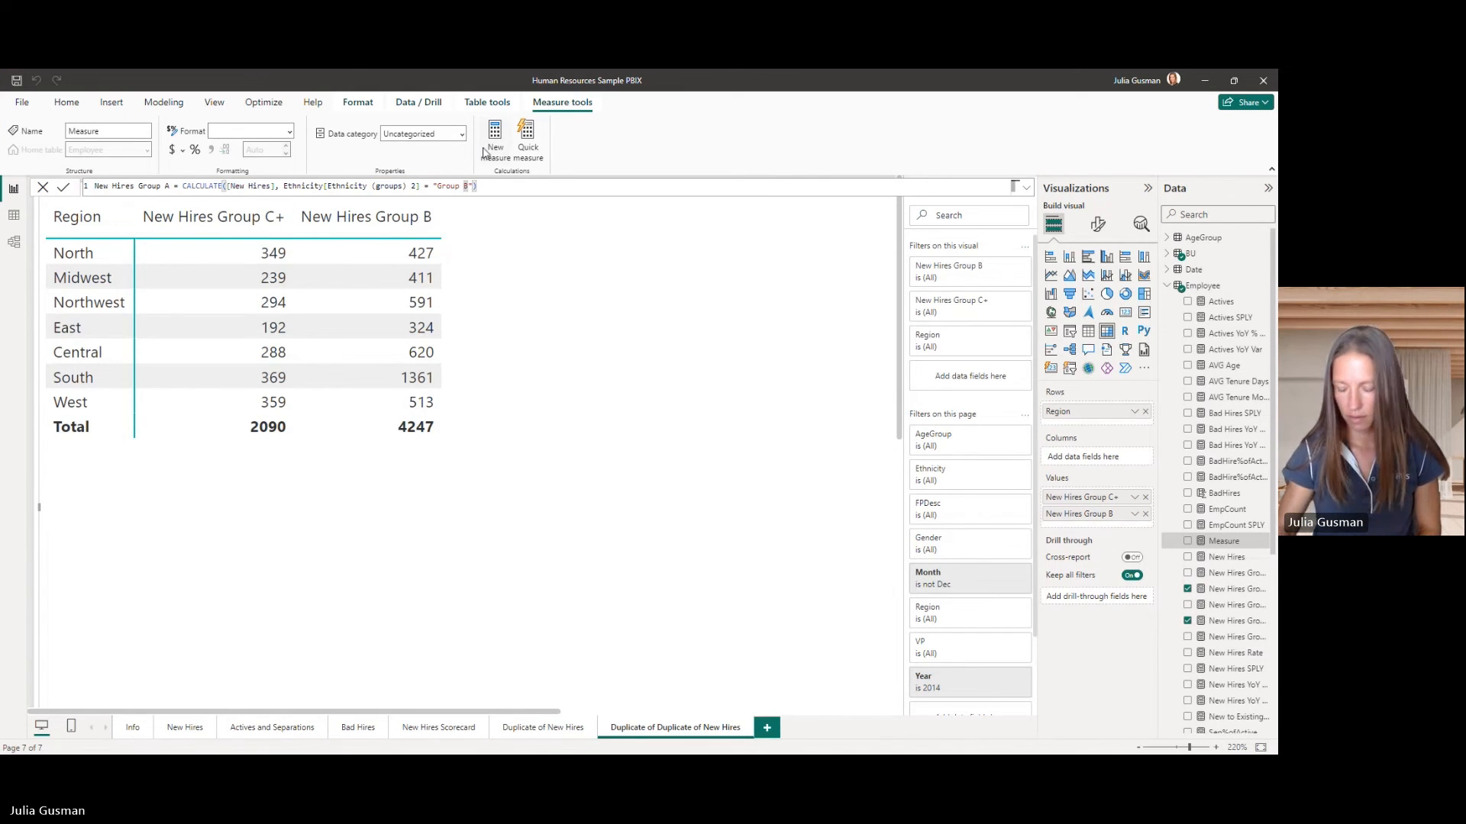
# Add the New Hires Group A measure to the matrix and sort regions by Group C+.
pyautogui.click(63, 187)
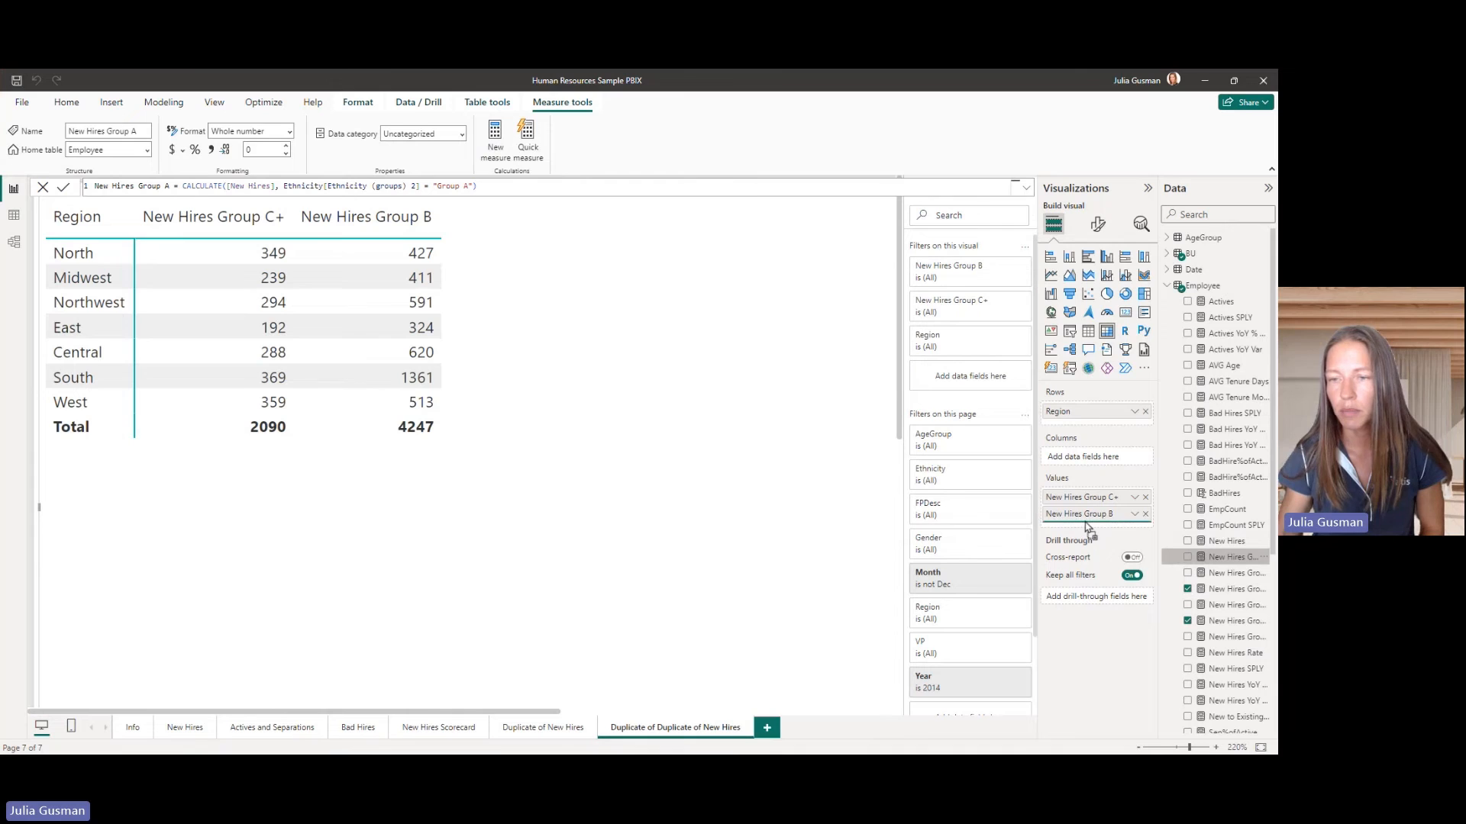
pyautogui.click(1188, 558)
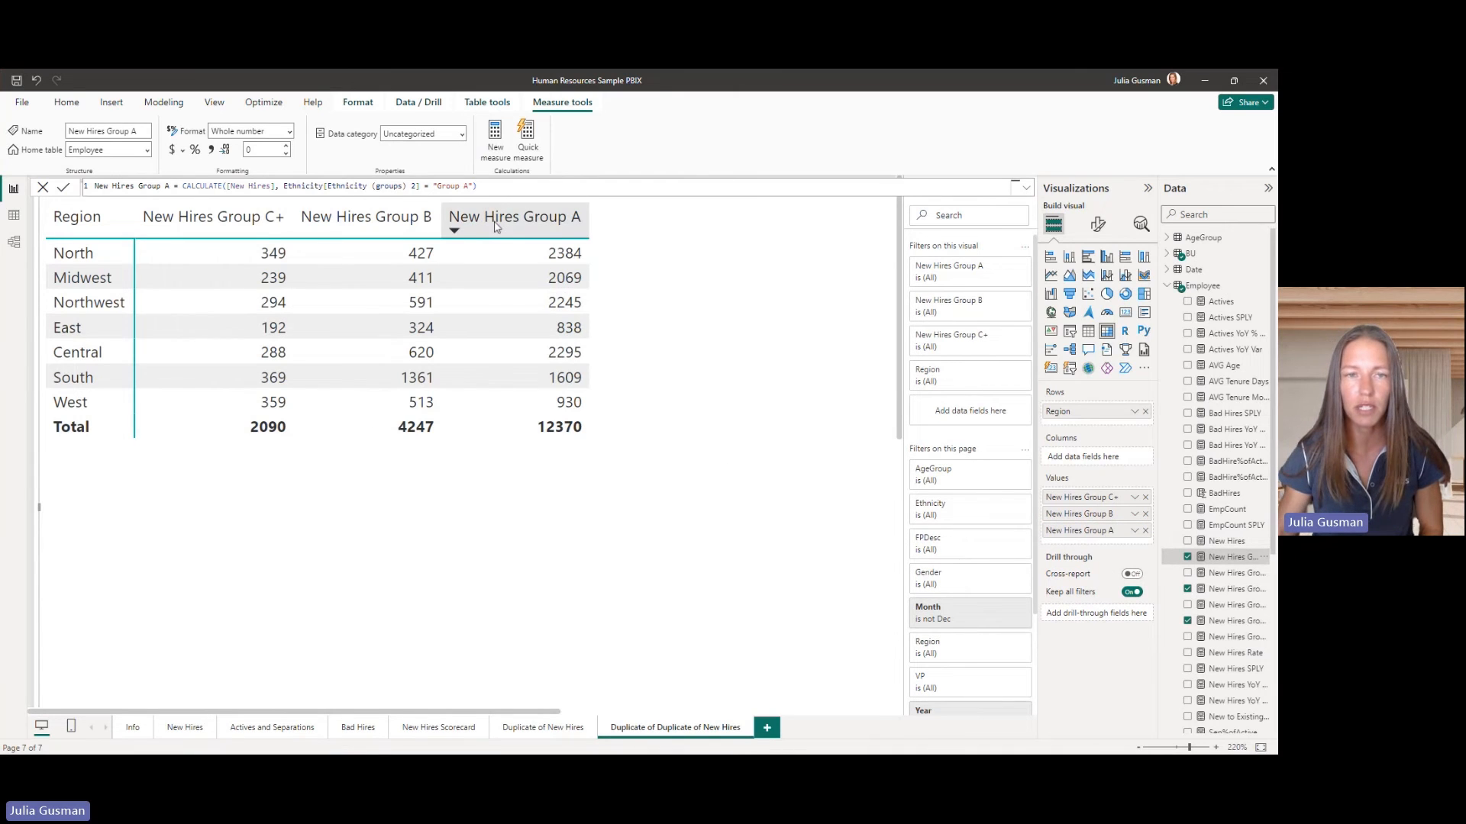
pyautogui.click(365, 216)
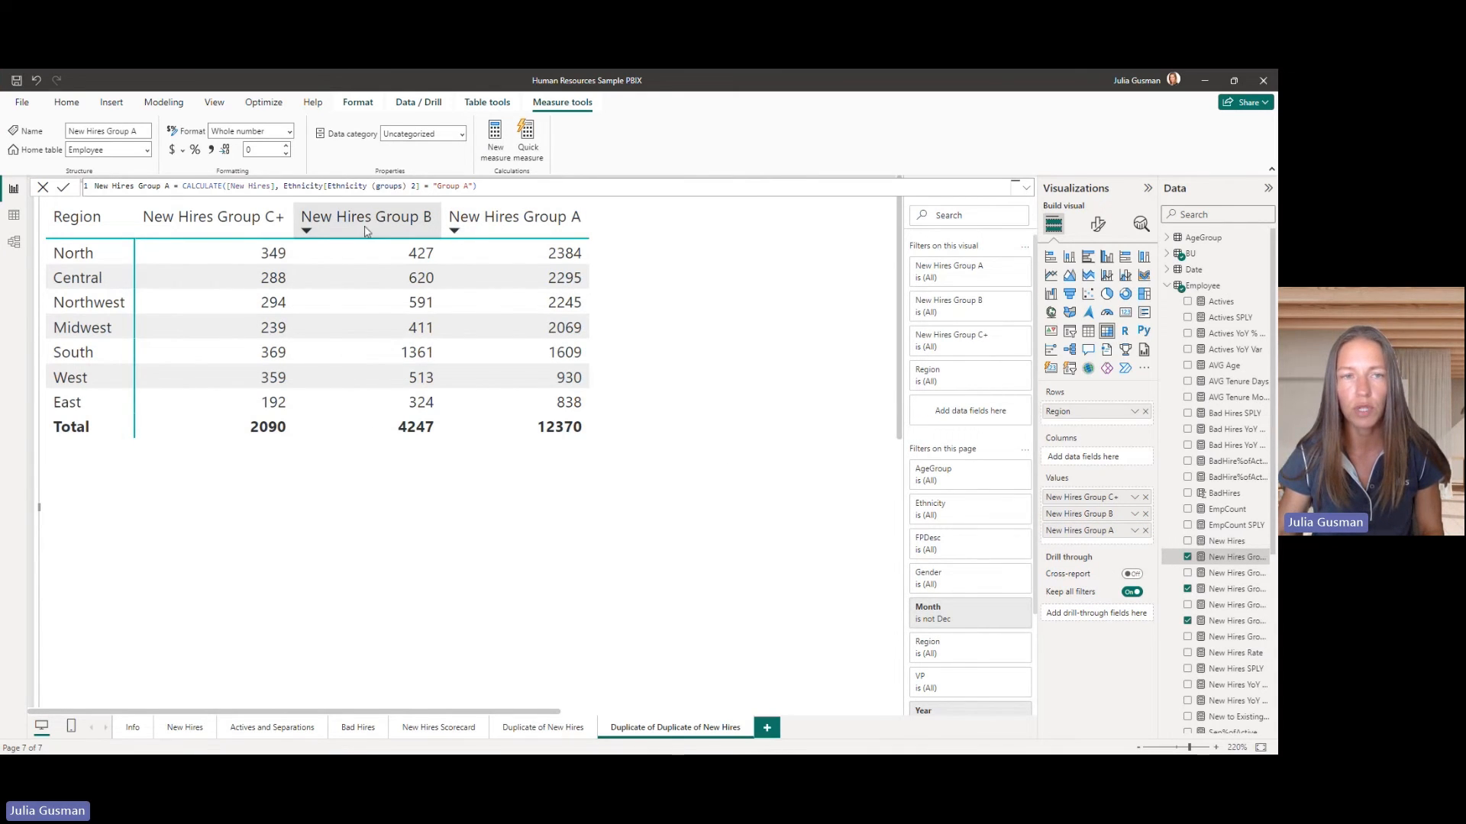
pyautogui.click(307, 230)
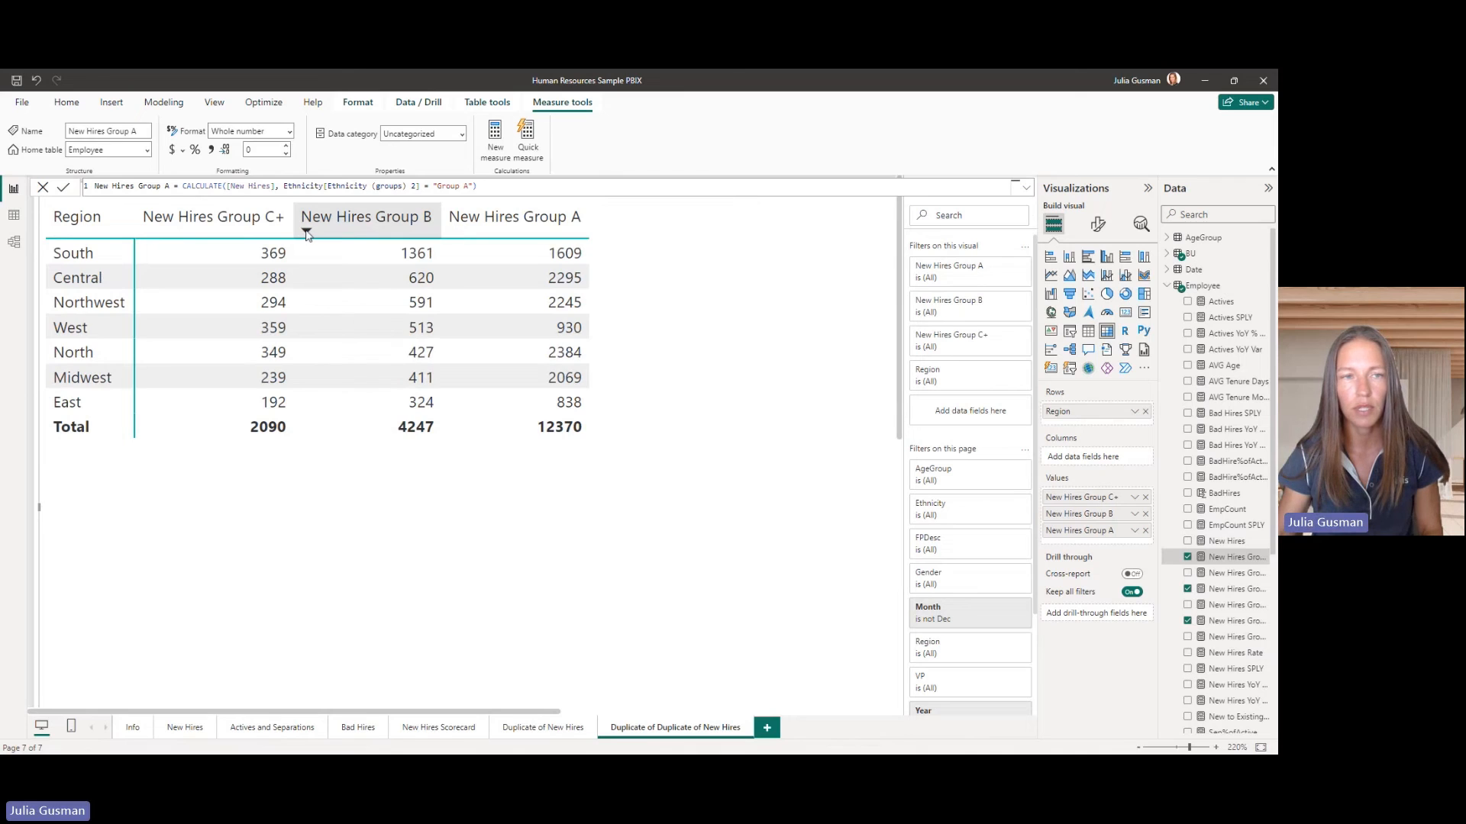
pyautogui.click(212, 216)
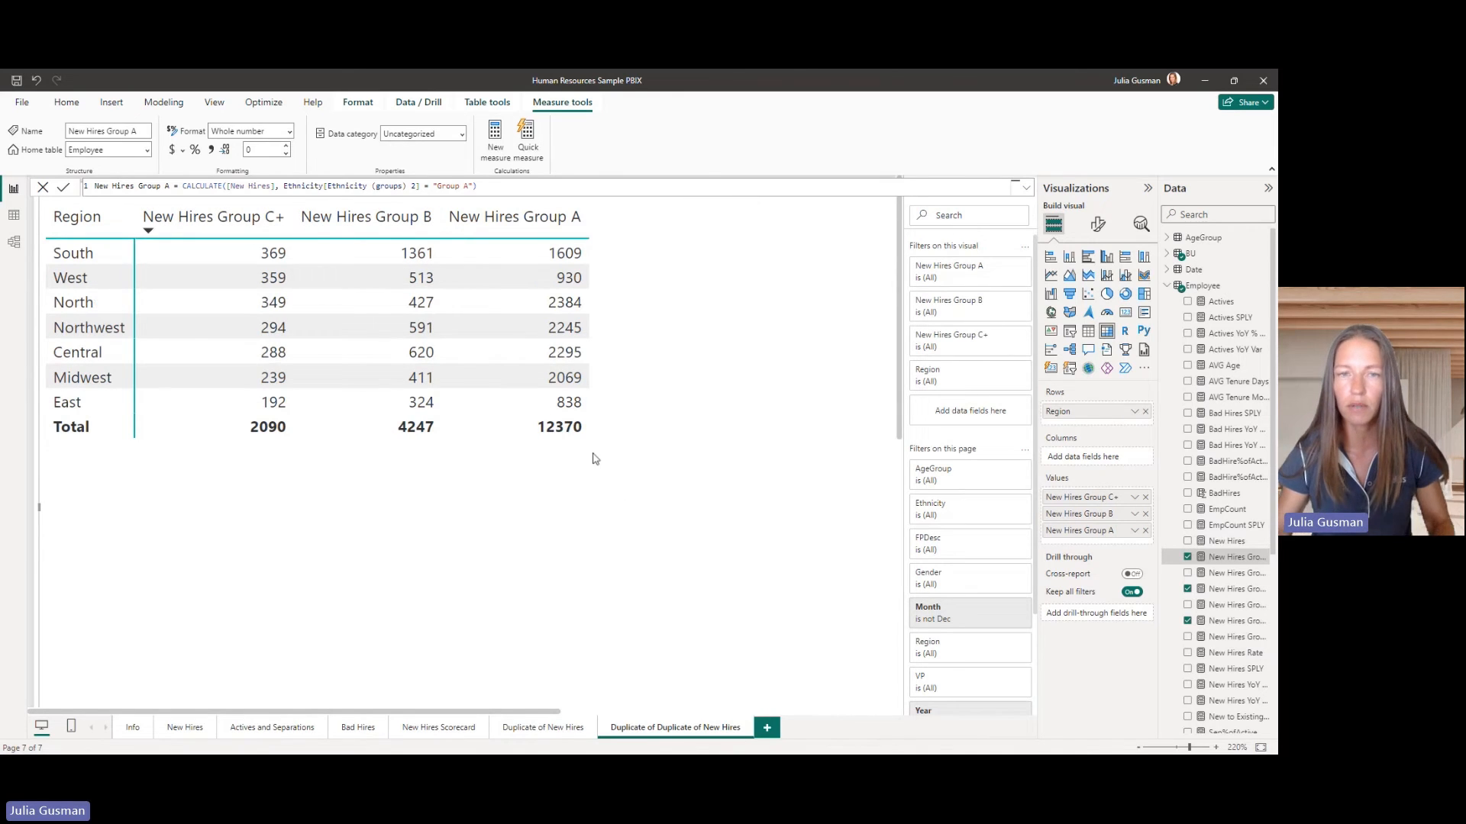
pyautogui.moveTo(1128, 503)
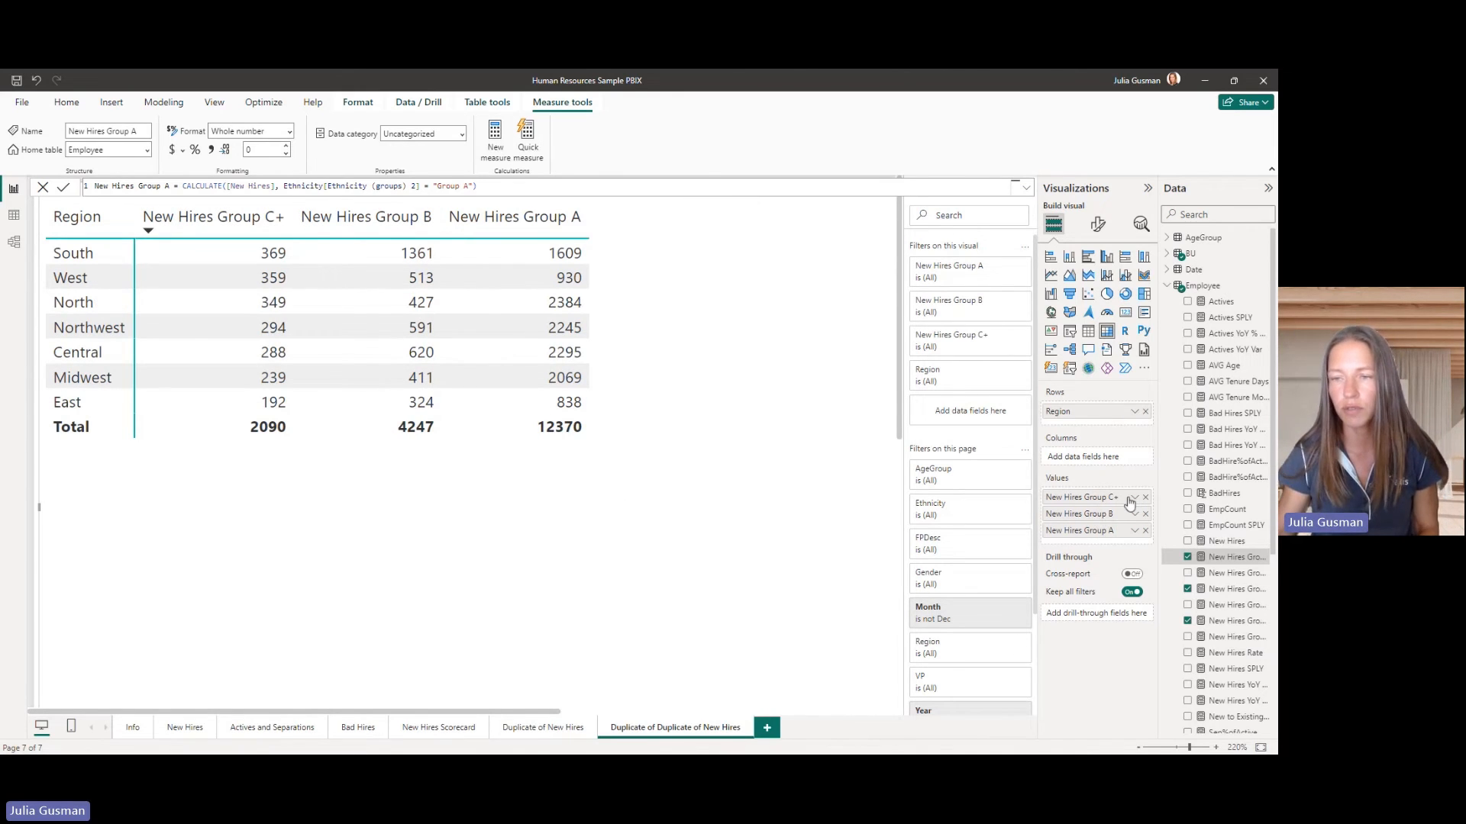
# Apply data bars to the Group C+, Group B and Group A value columns.
pyautogui.click(1131, 496)
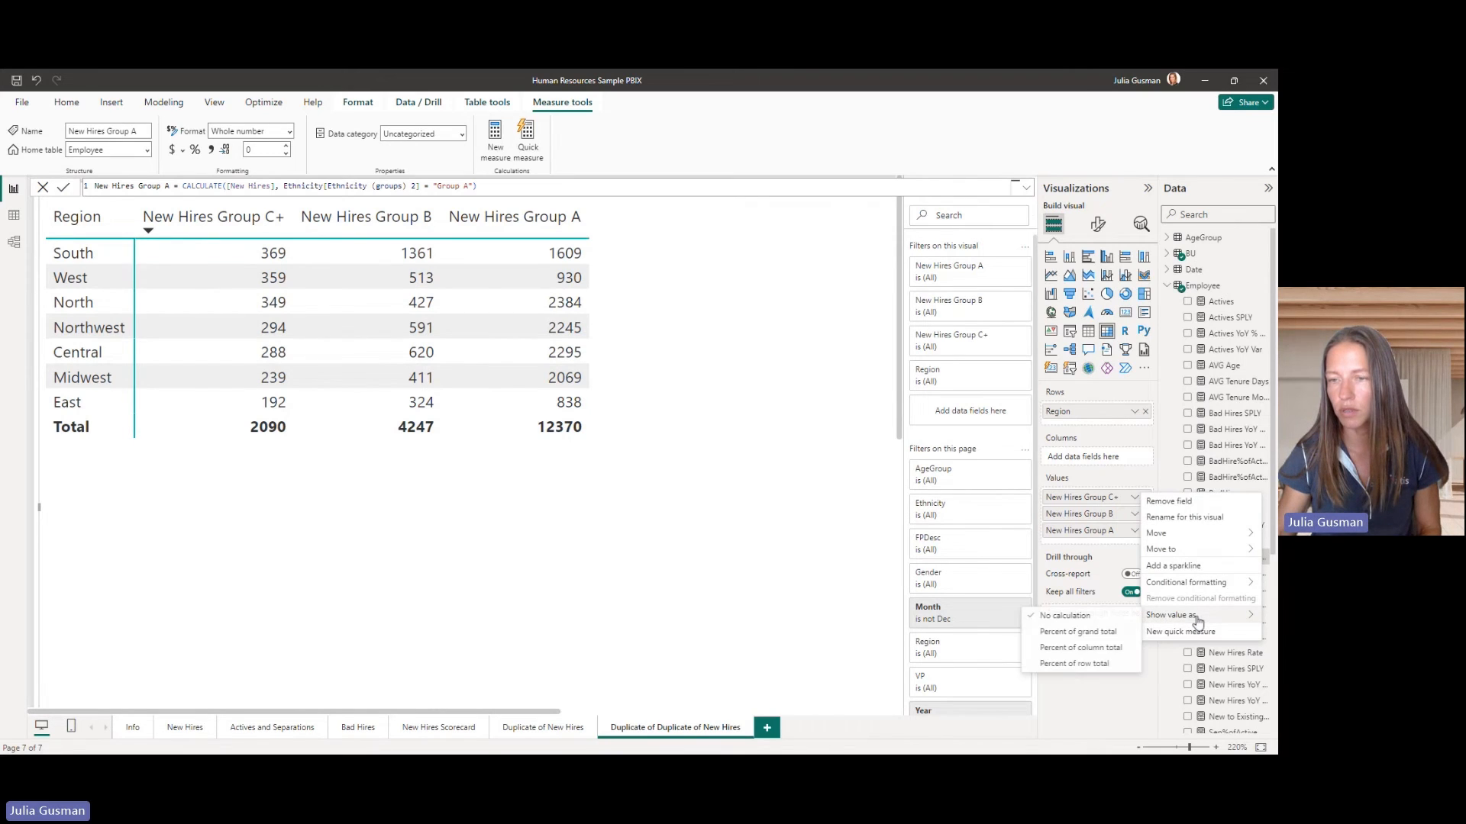
pyautogui.click(1186, 582)
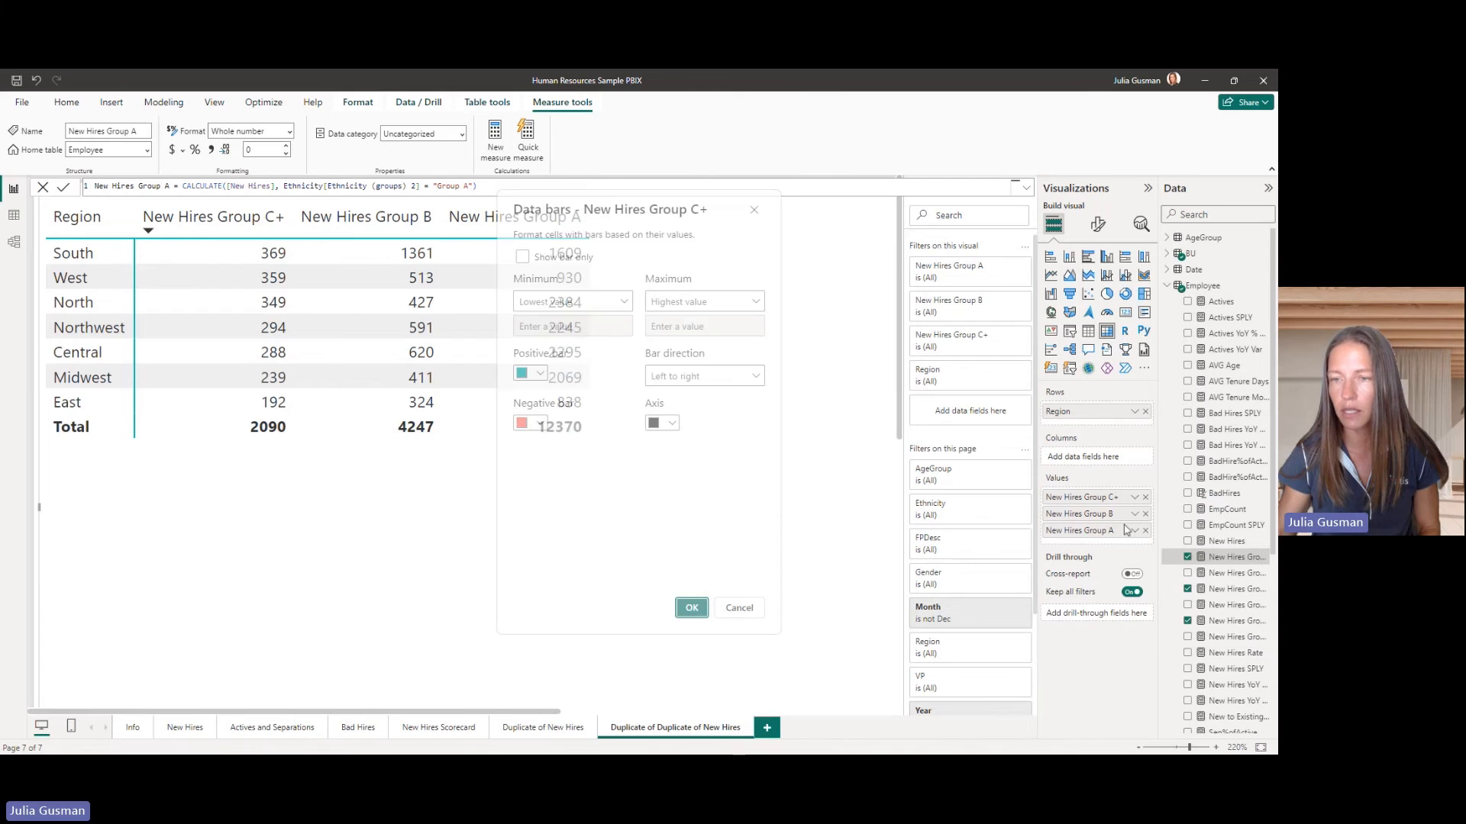
pyautogui.click(738, 608)
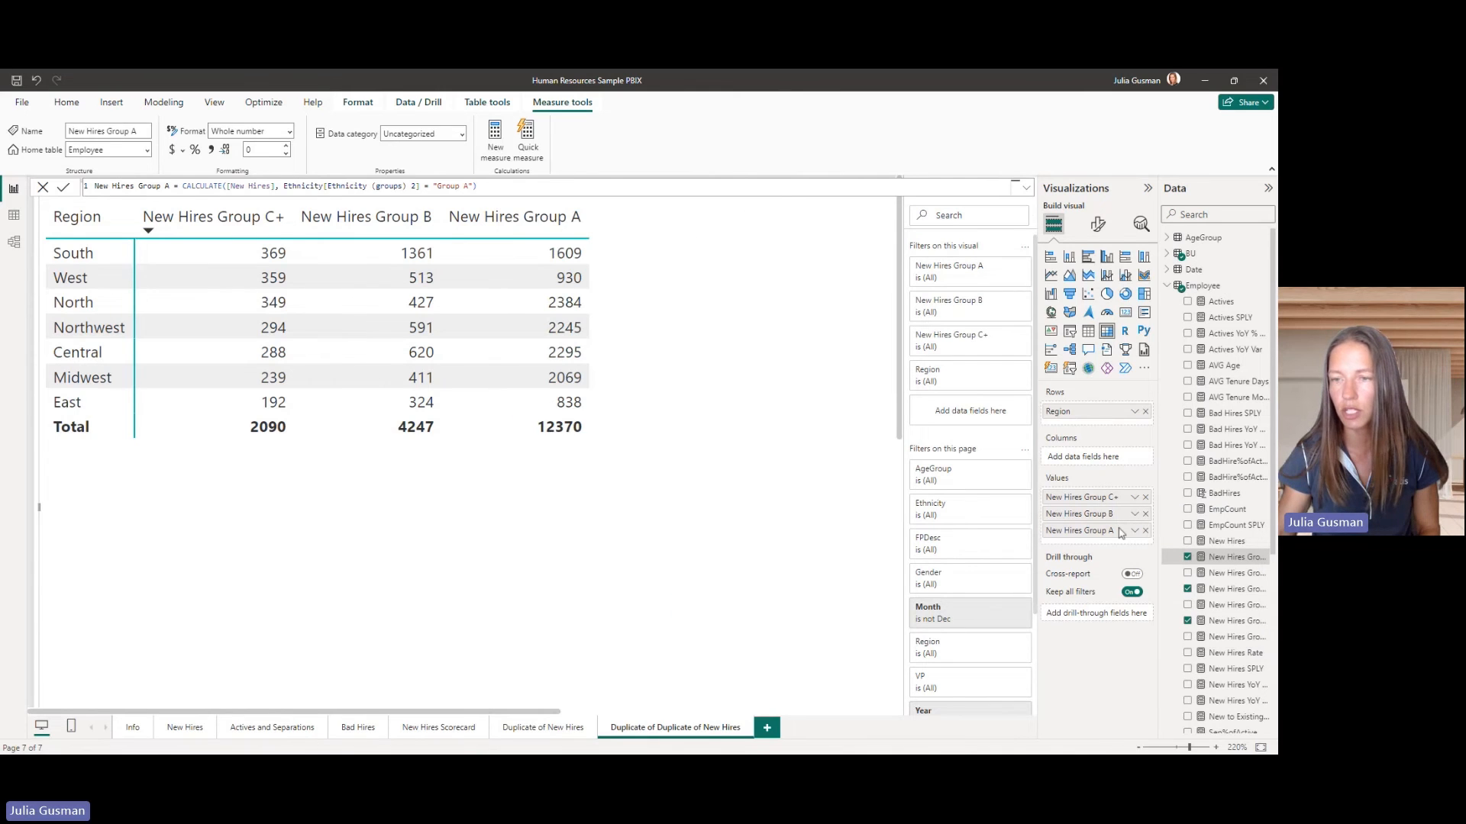
pyautogui.click(1133, 497)
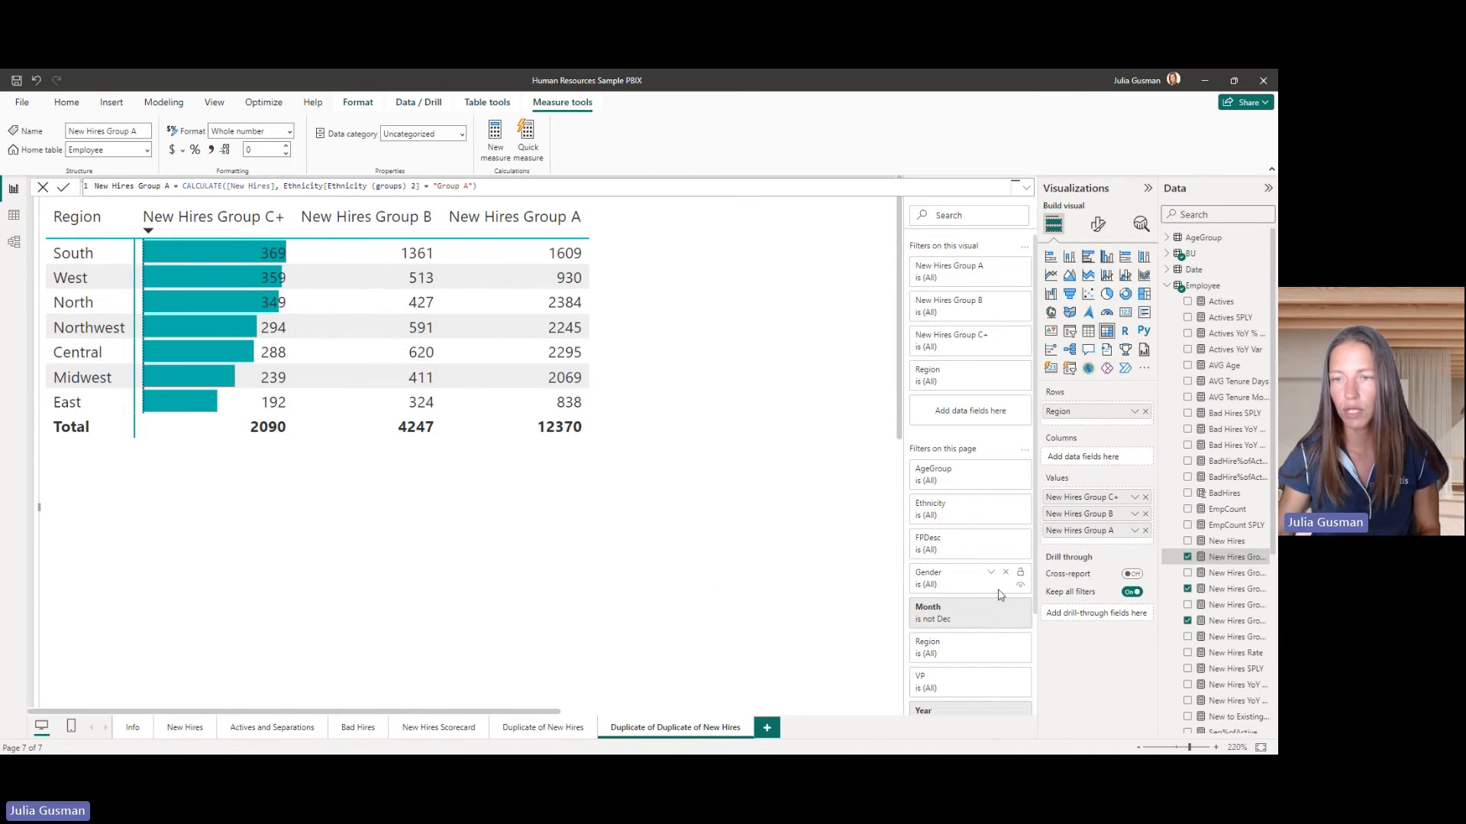
pyautogui.click(1120, 513)
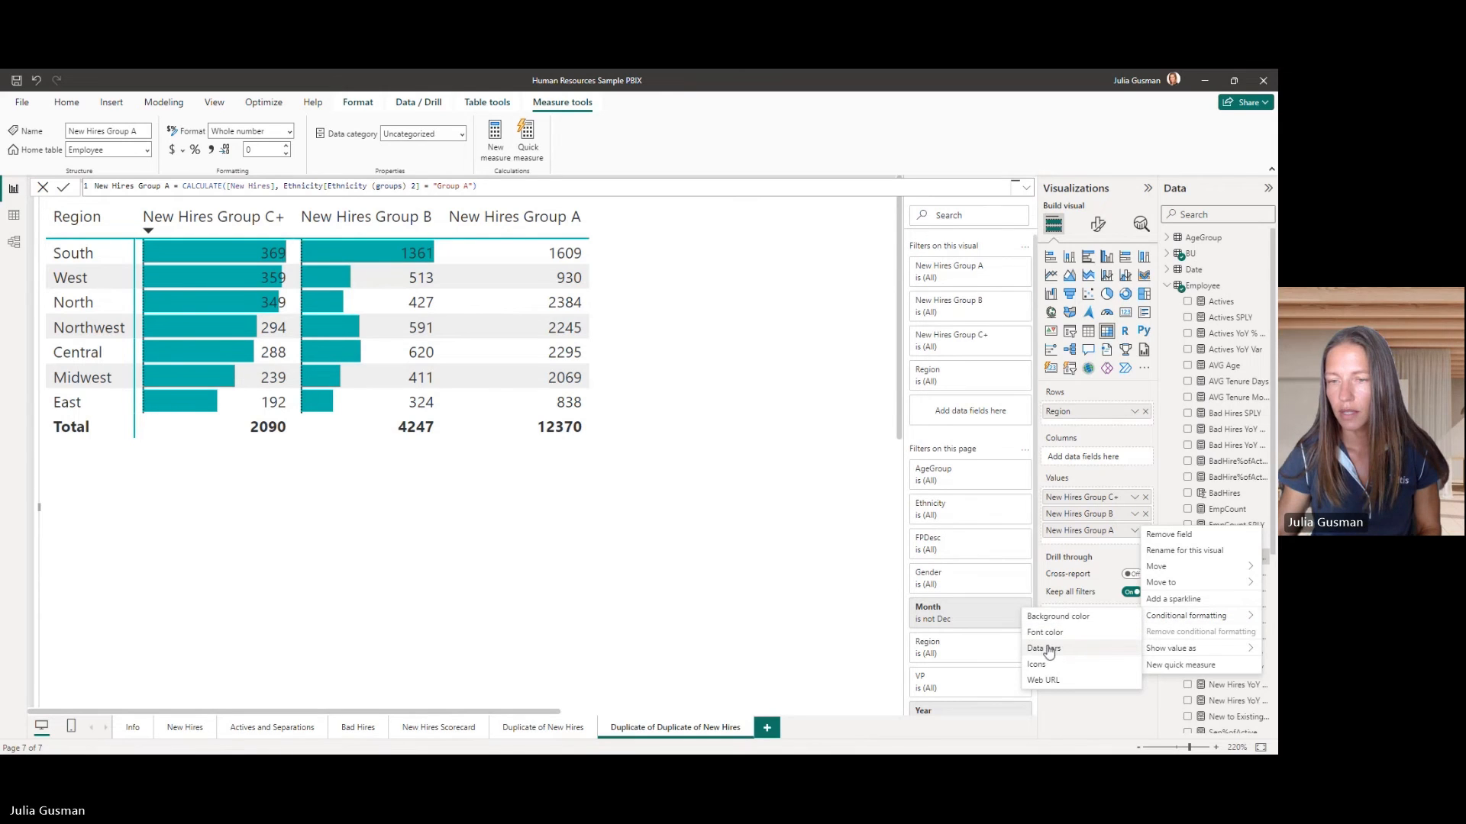
pyautogui.click(619, 511)
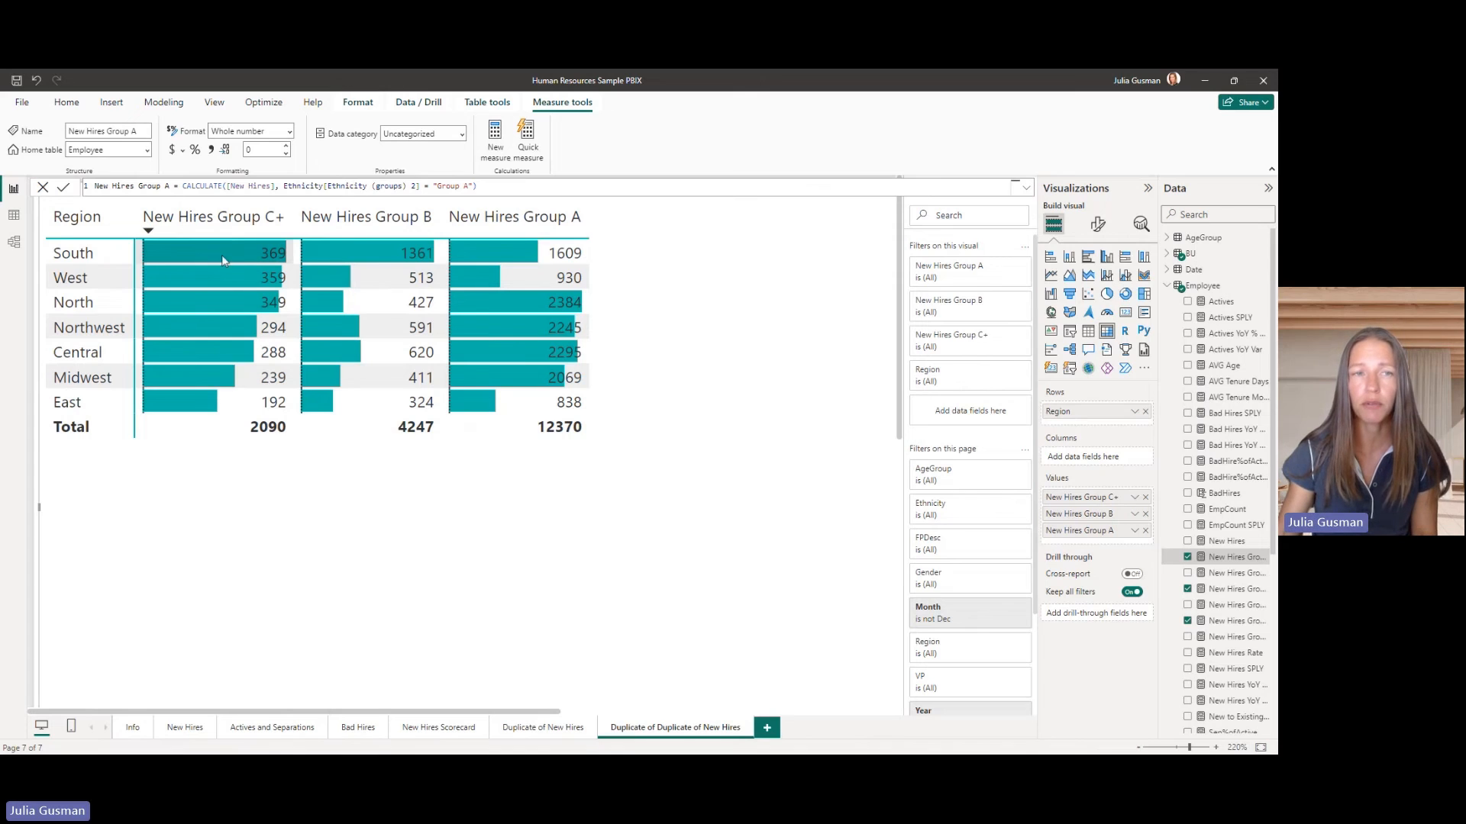
pyautogui.moveTo(238, 259)
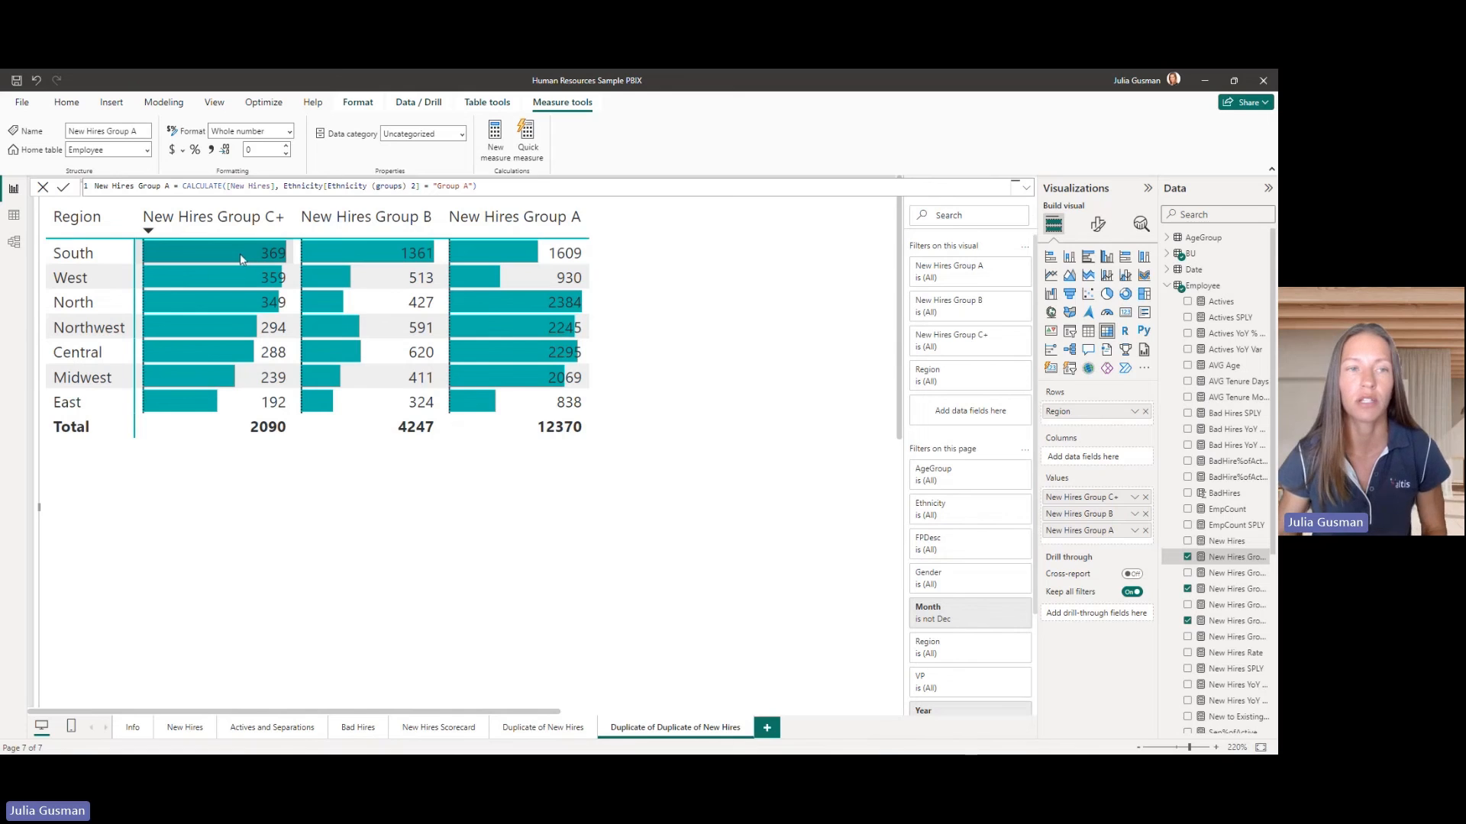
# Divide the Group A measure by [New Hires] and format it as a percentage.
pyautogui.click(477, 185)
pyautogui.write(' /')
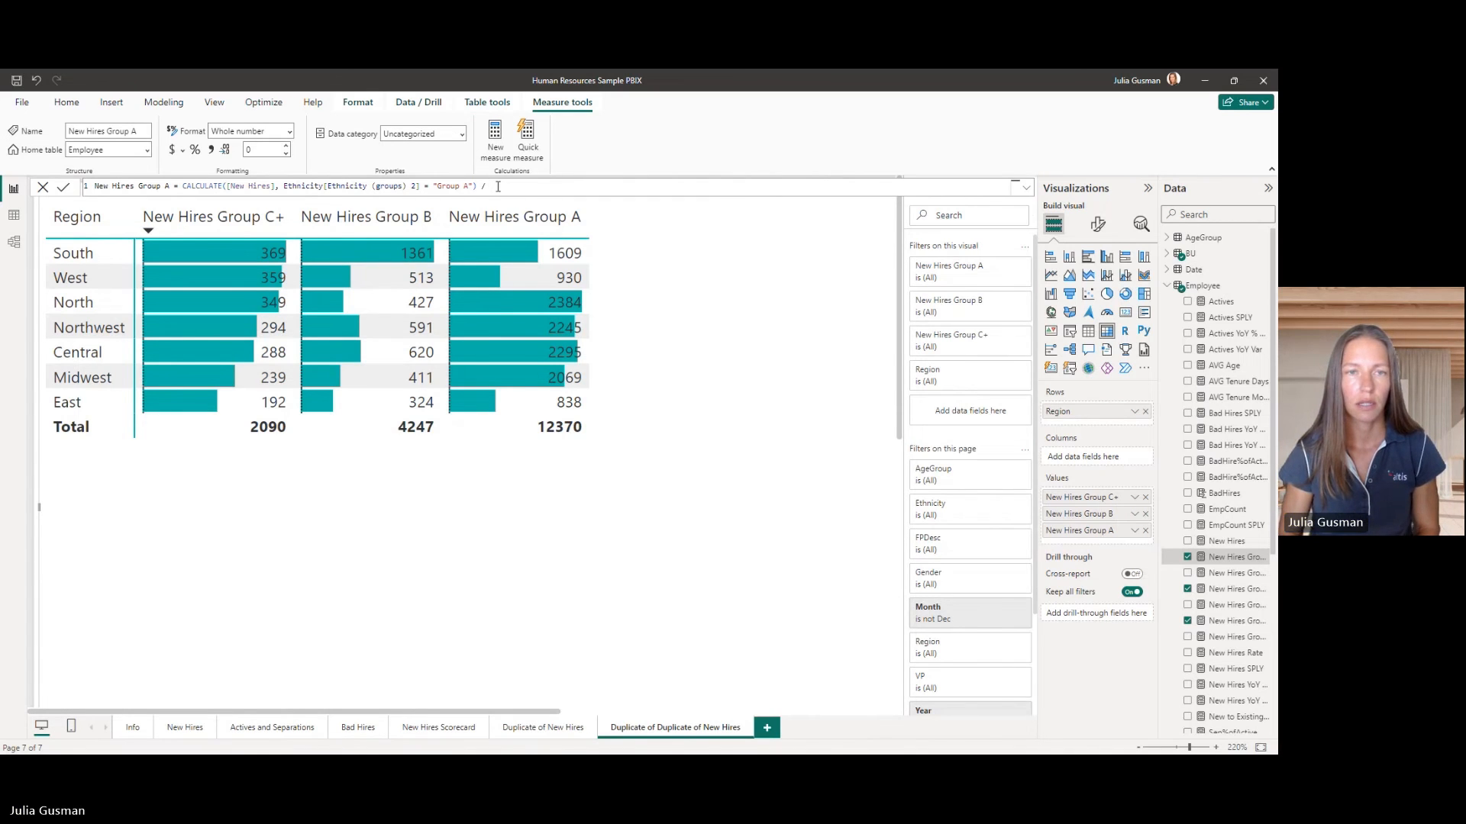
pyautogui.write('c')
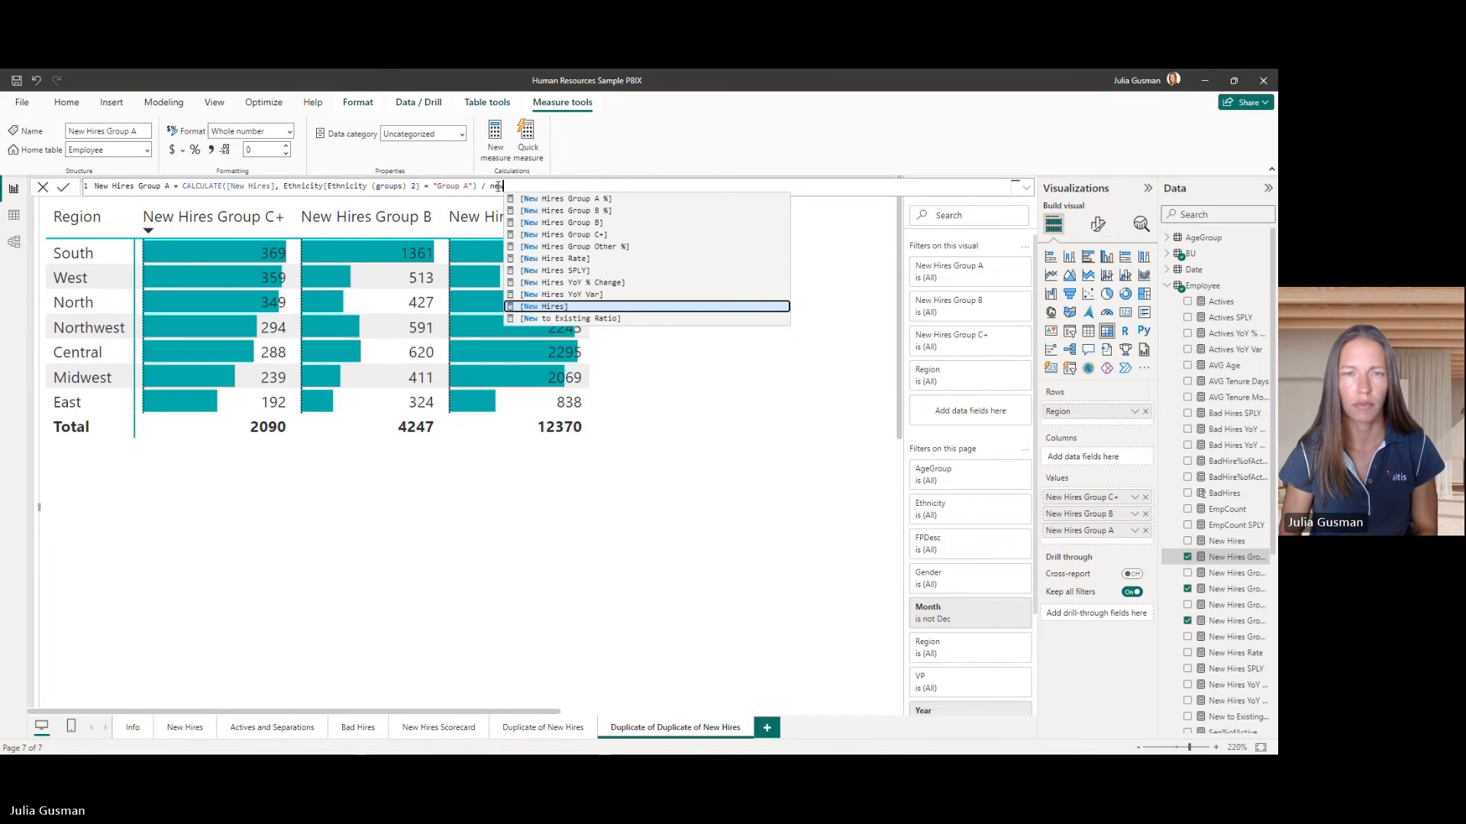
pyautogui.click(550, 307)
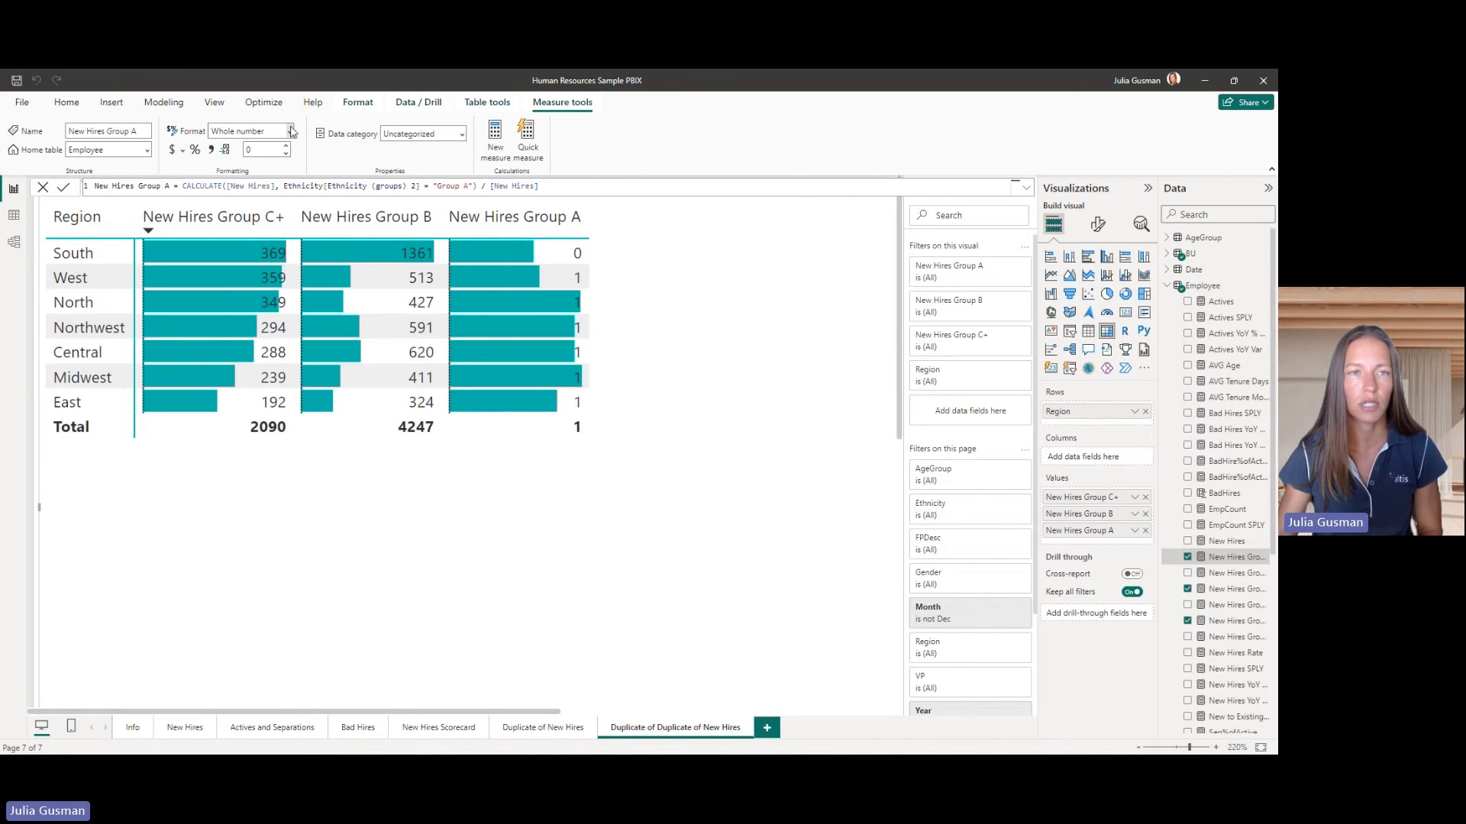
pyautogui.click(291, 130)
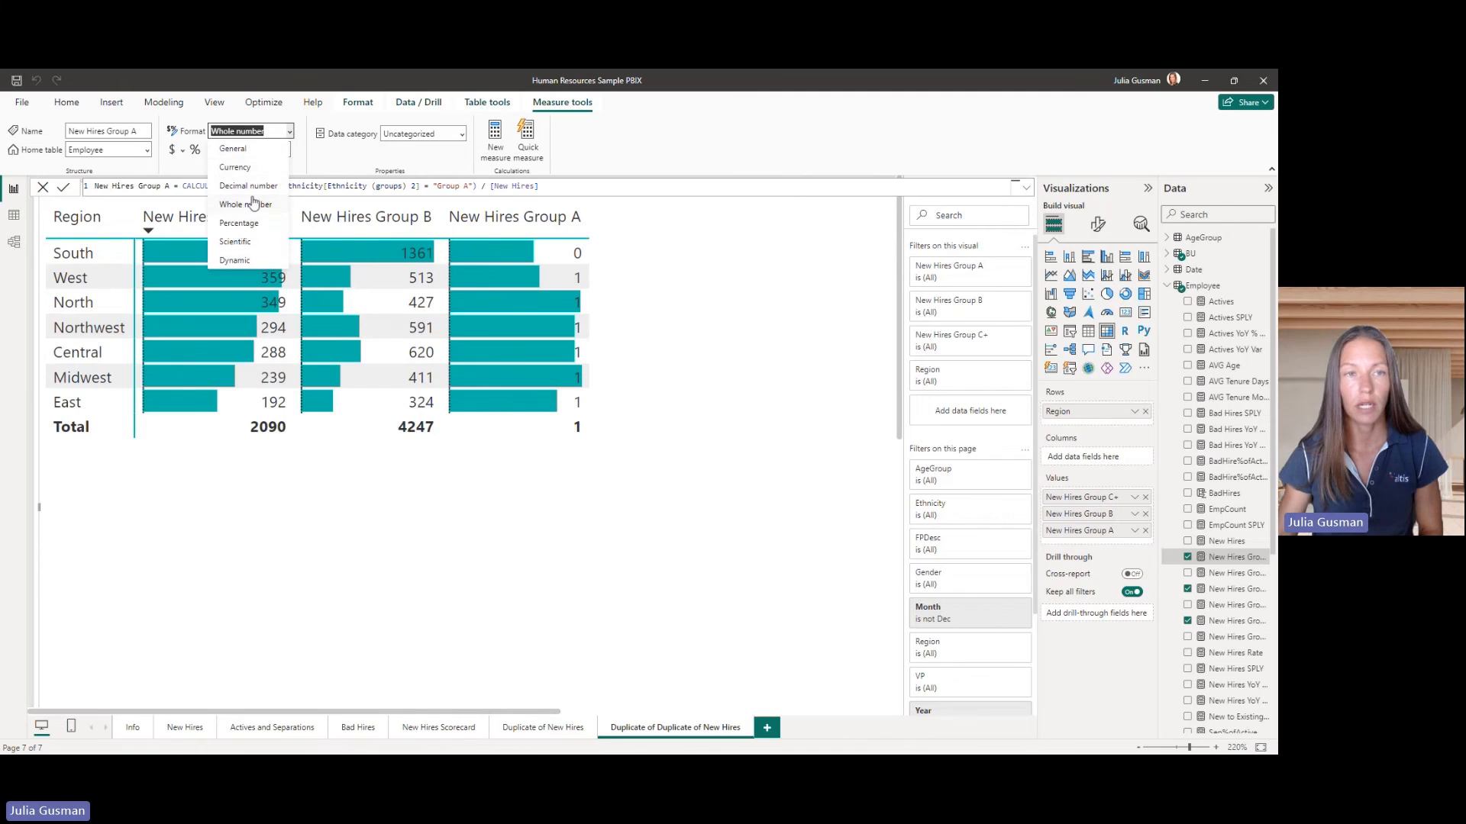
pyautogui.click(239, 222)
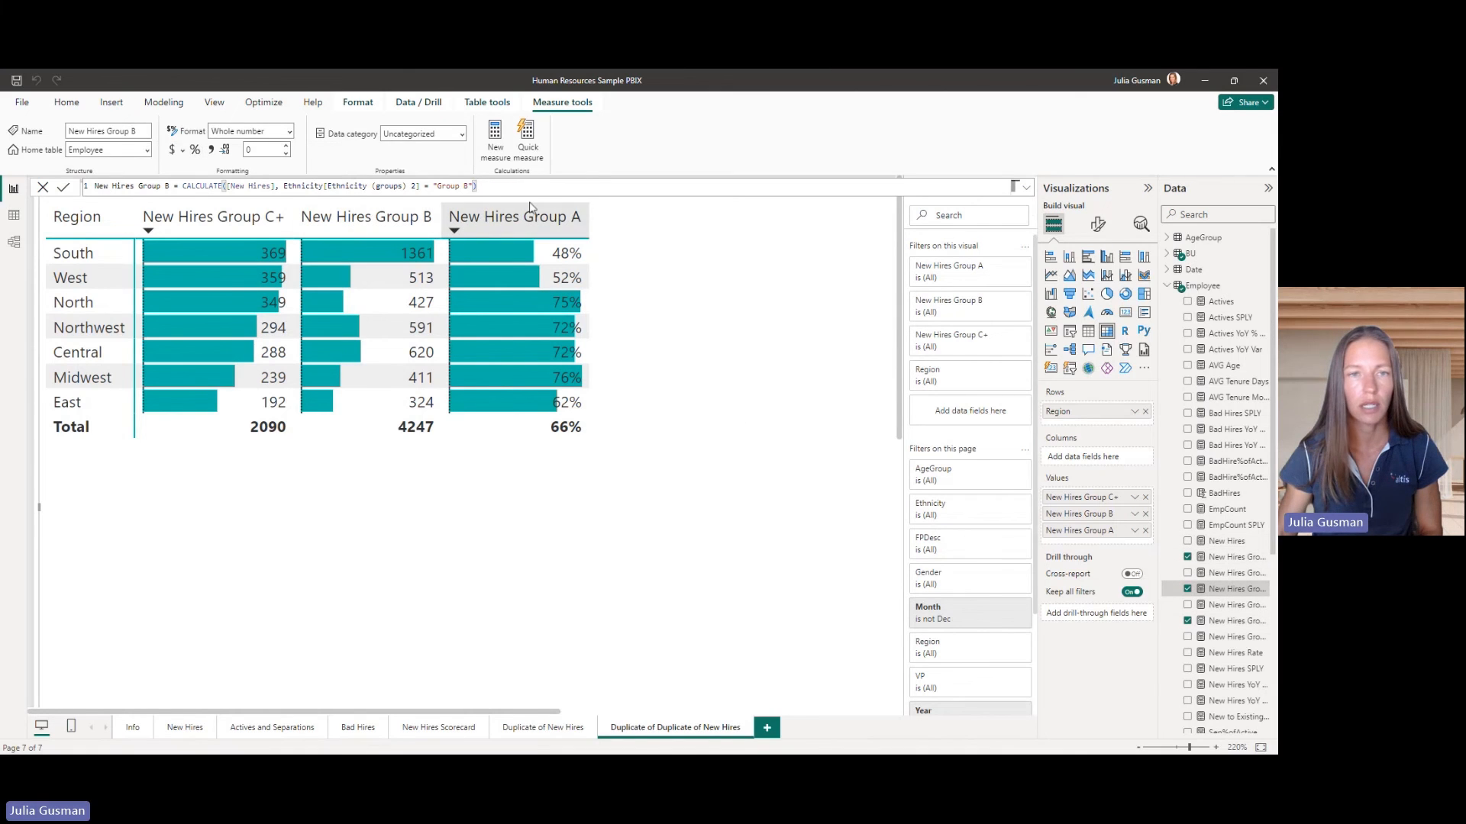
# Make New Hires Group B a percentage share of [New Hires], 23% overall.
pyautogui.write('/')
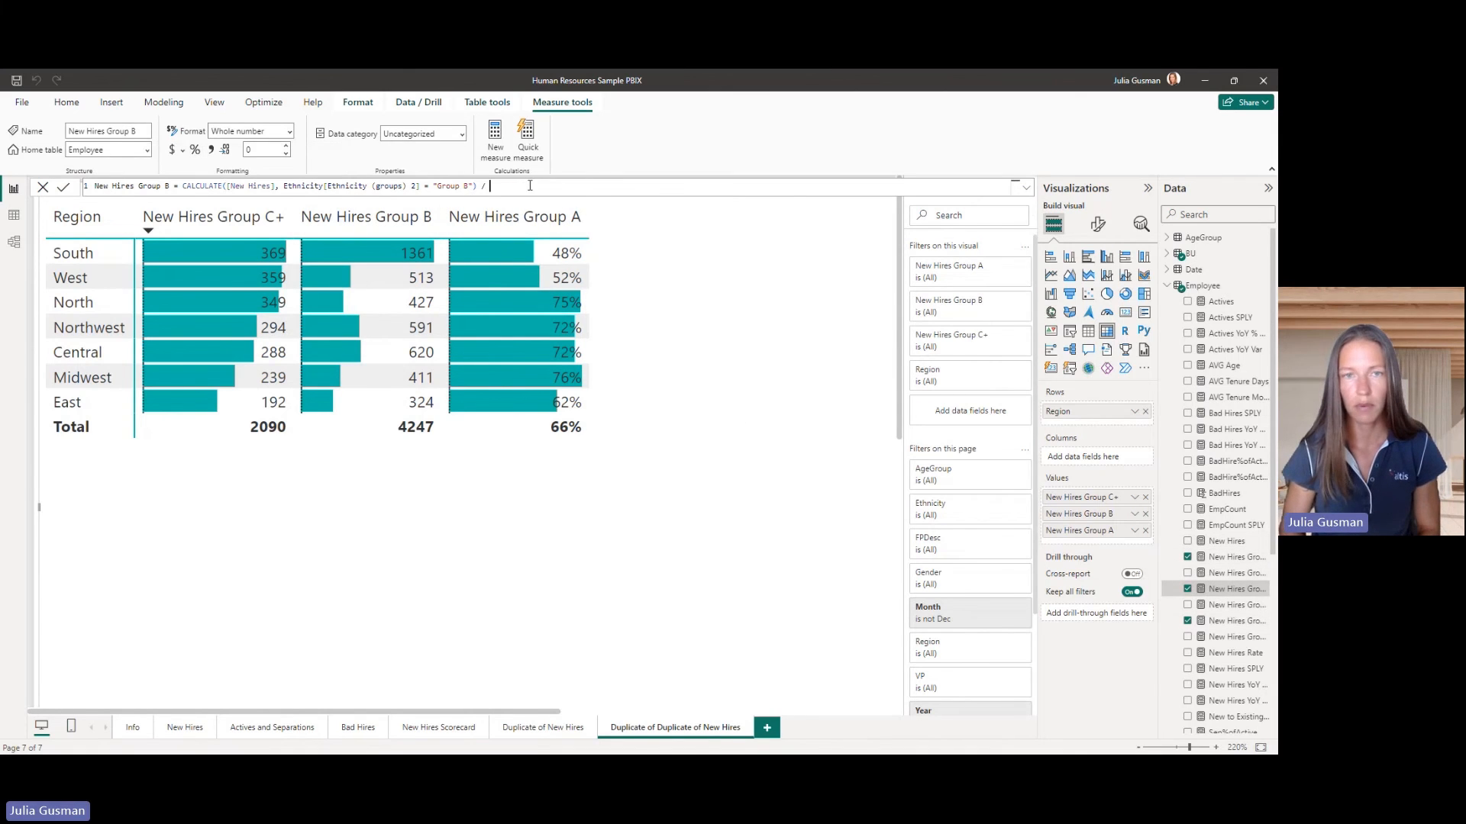
pyautogui.write('[New Hires')
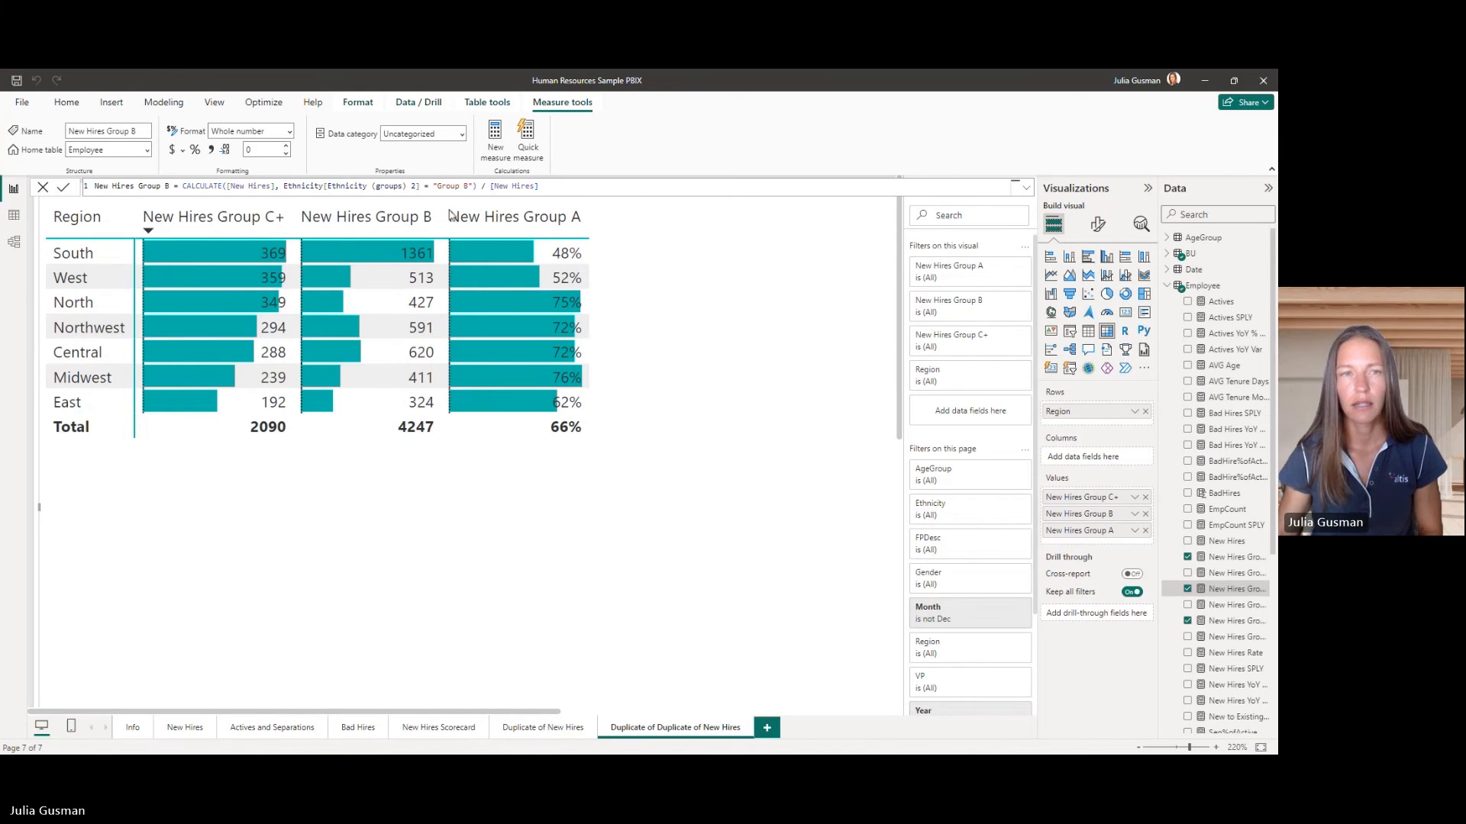
pyautogui.click(289, 130)
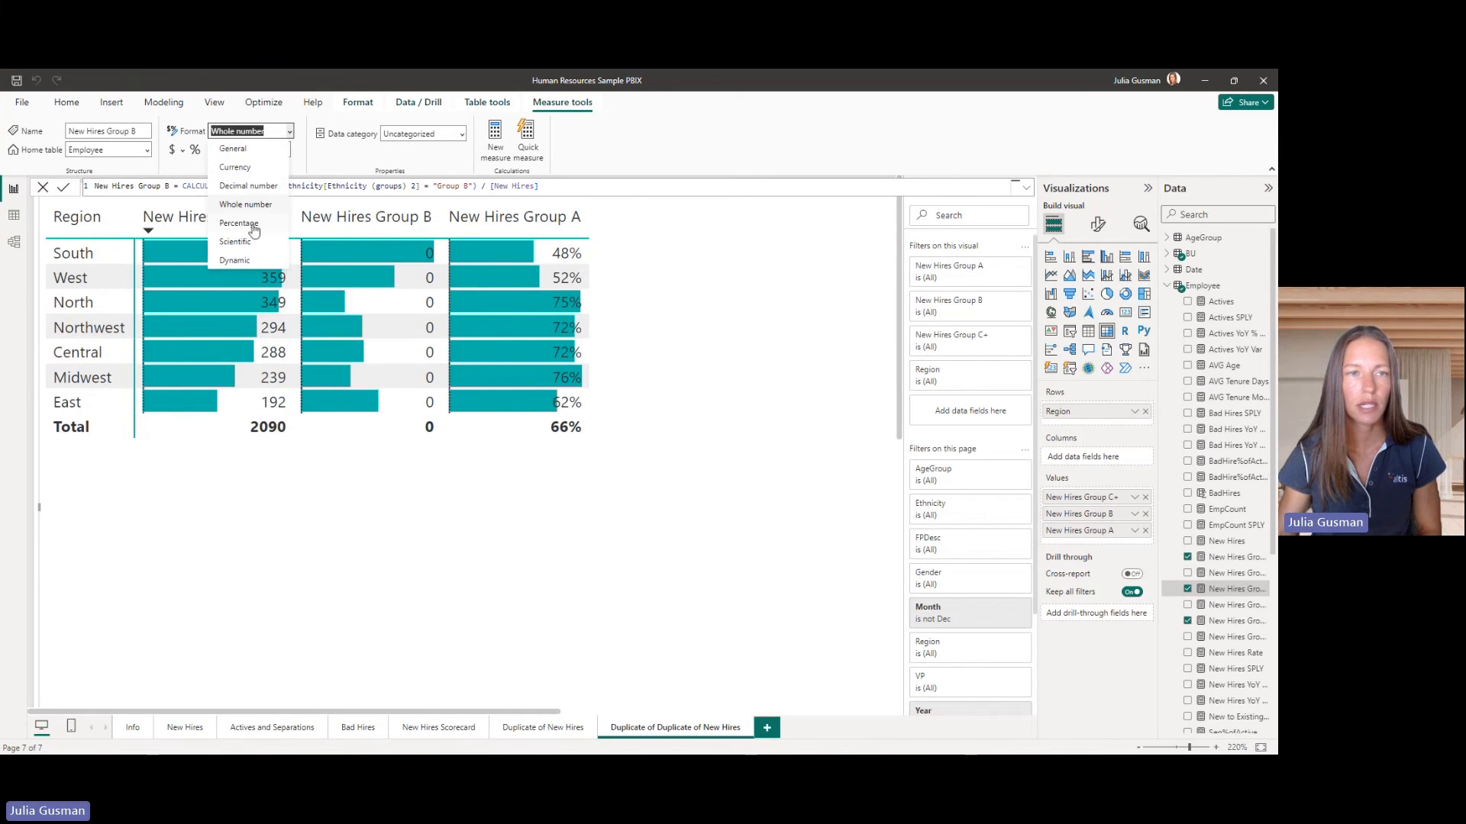
pyautogui.click(239, 222)
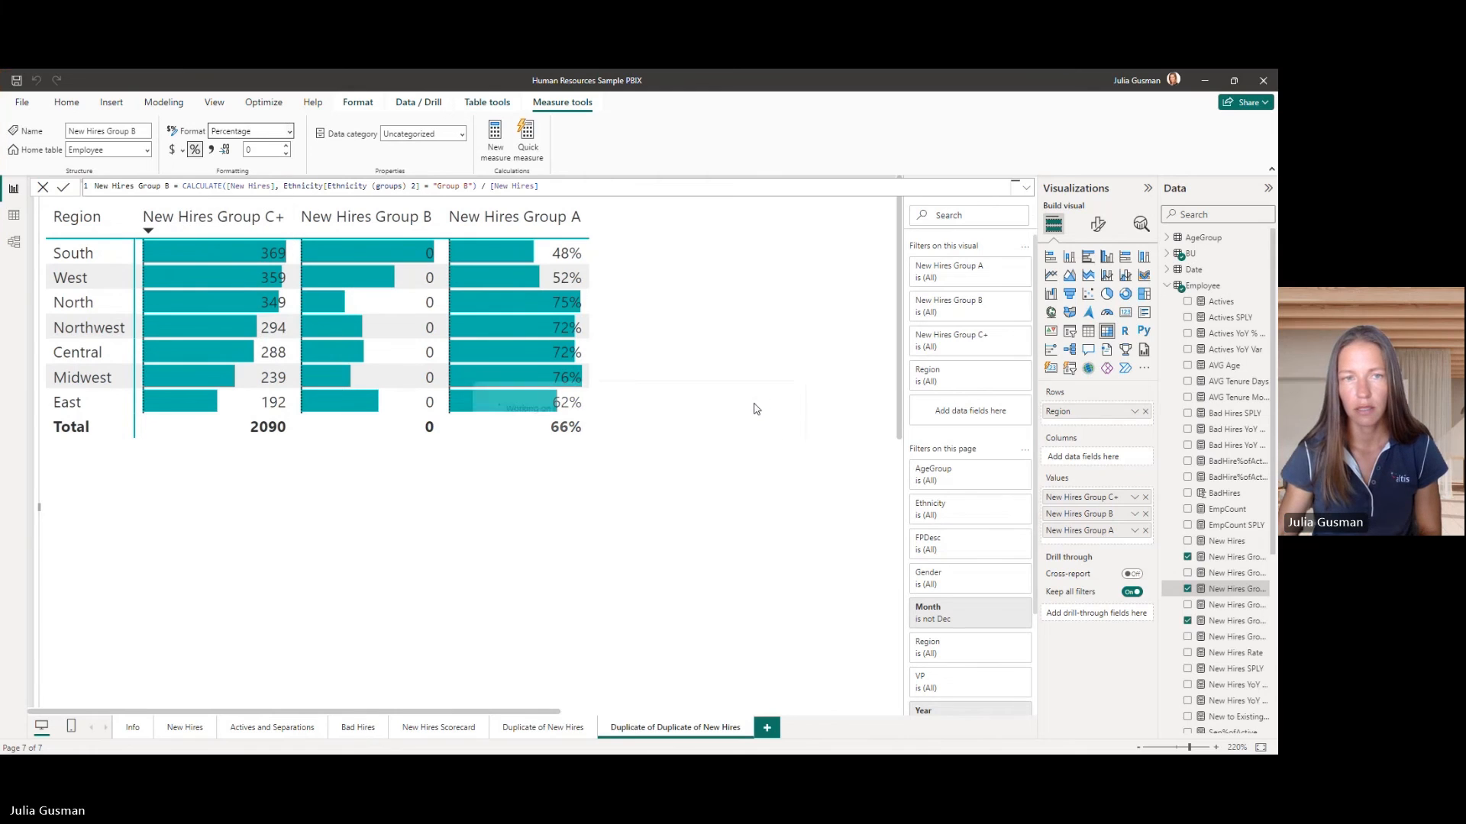
pyautogui.click(250, 130)
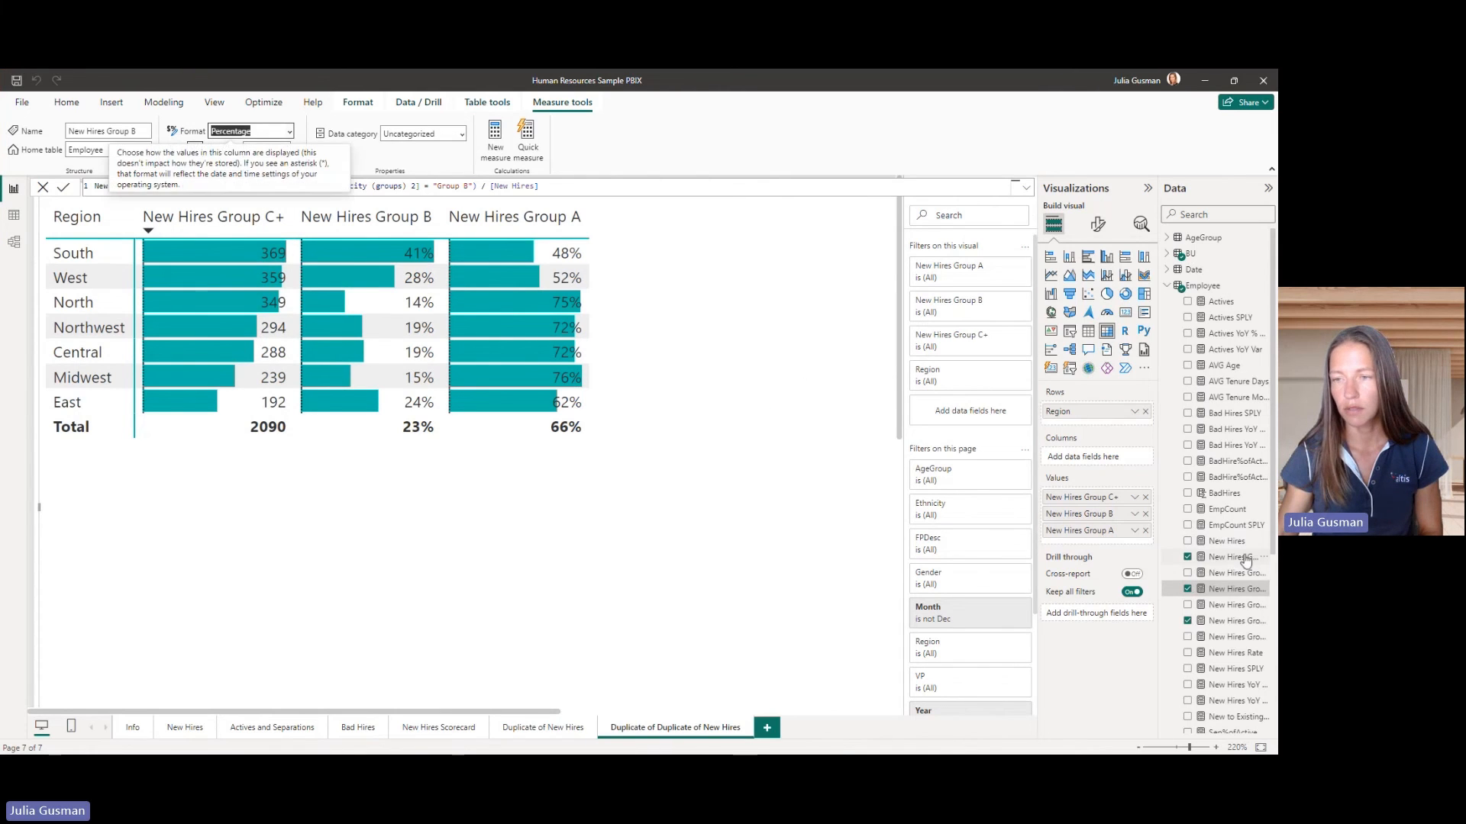
pyautogui.click(1233, 557)
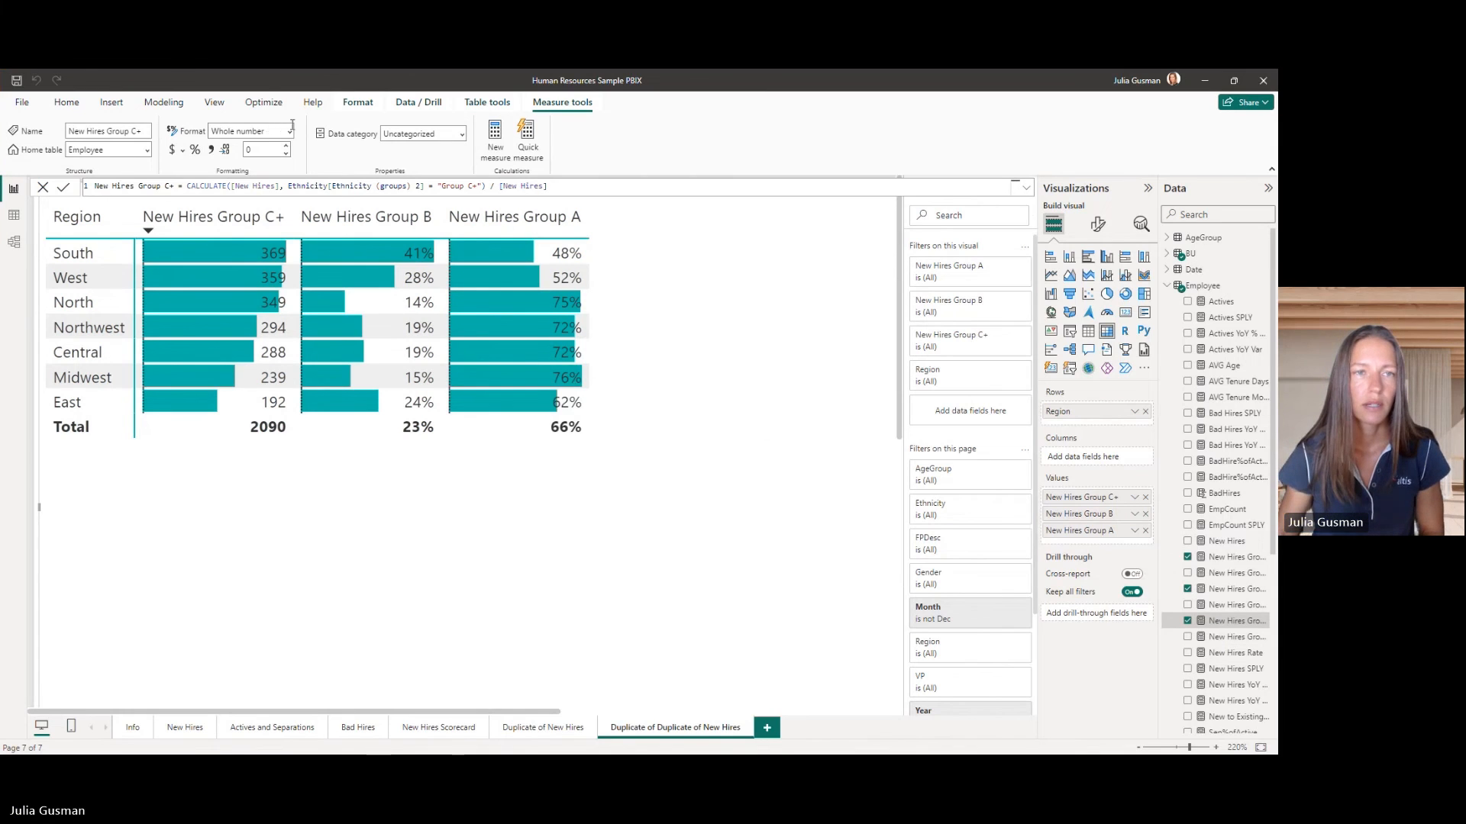
# Format the New Hires Group C+ measure as a percentage.
pyautogui.click(290, 131)
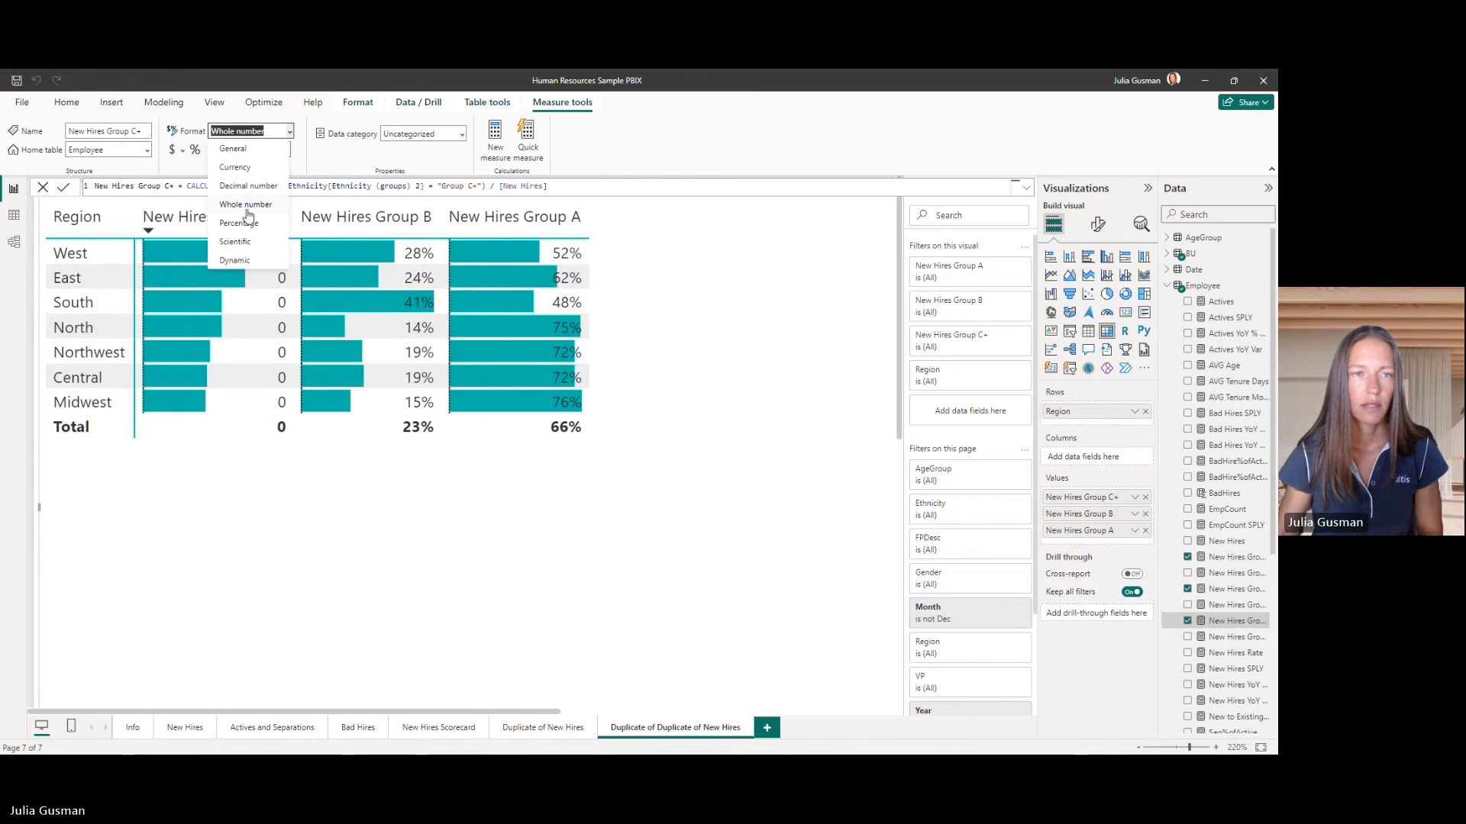
pyautogui.click(238, 222)
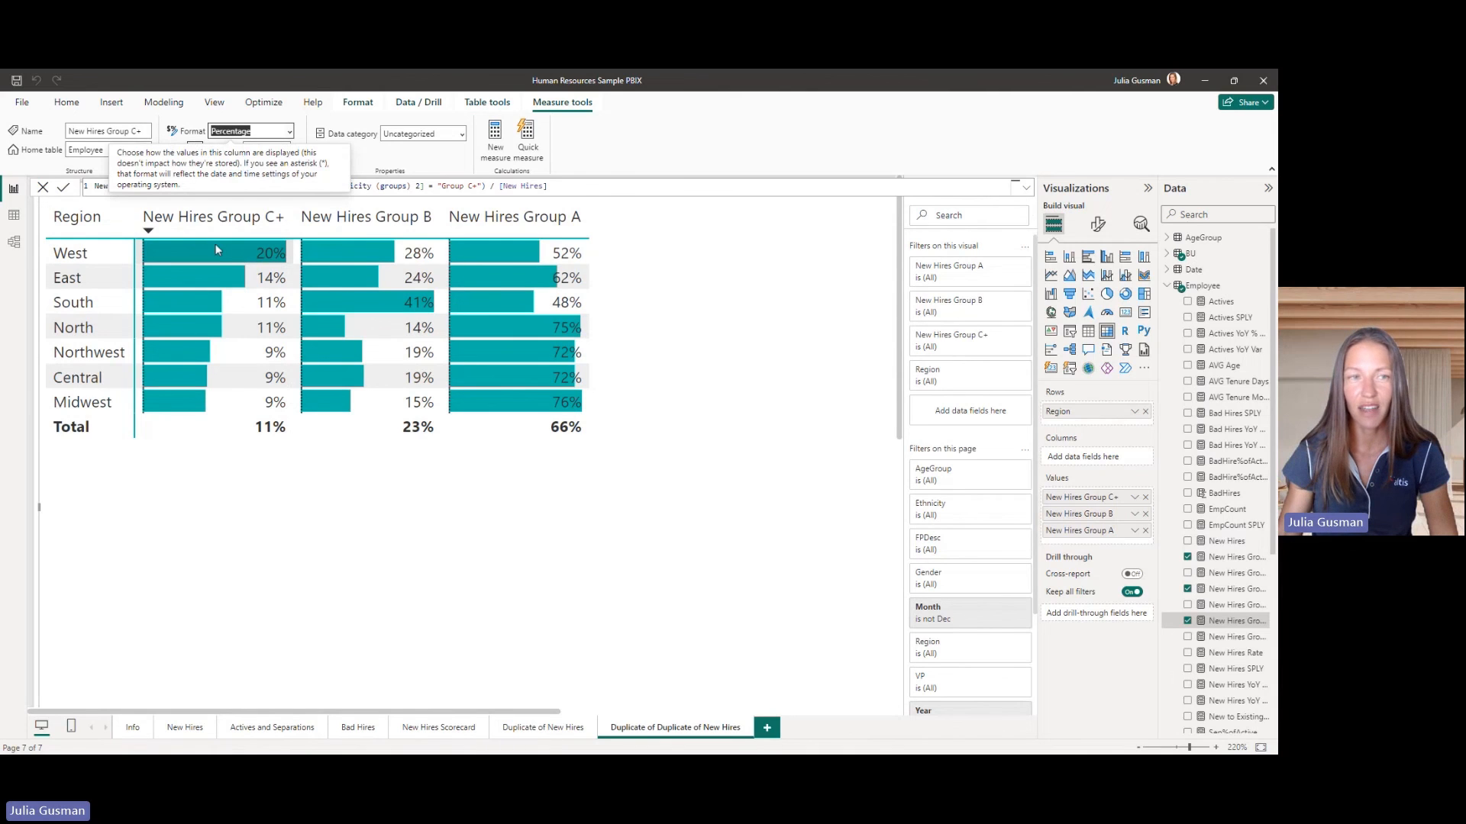
pyautogui.moveTo(211, 244)
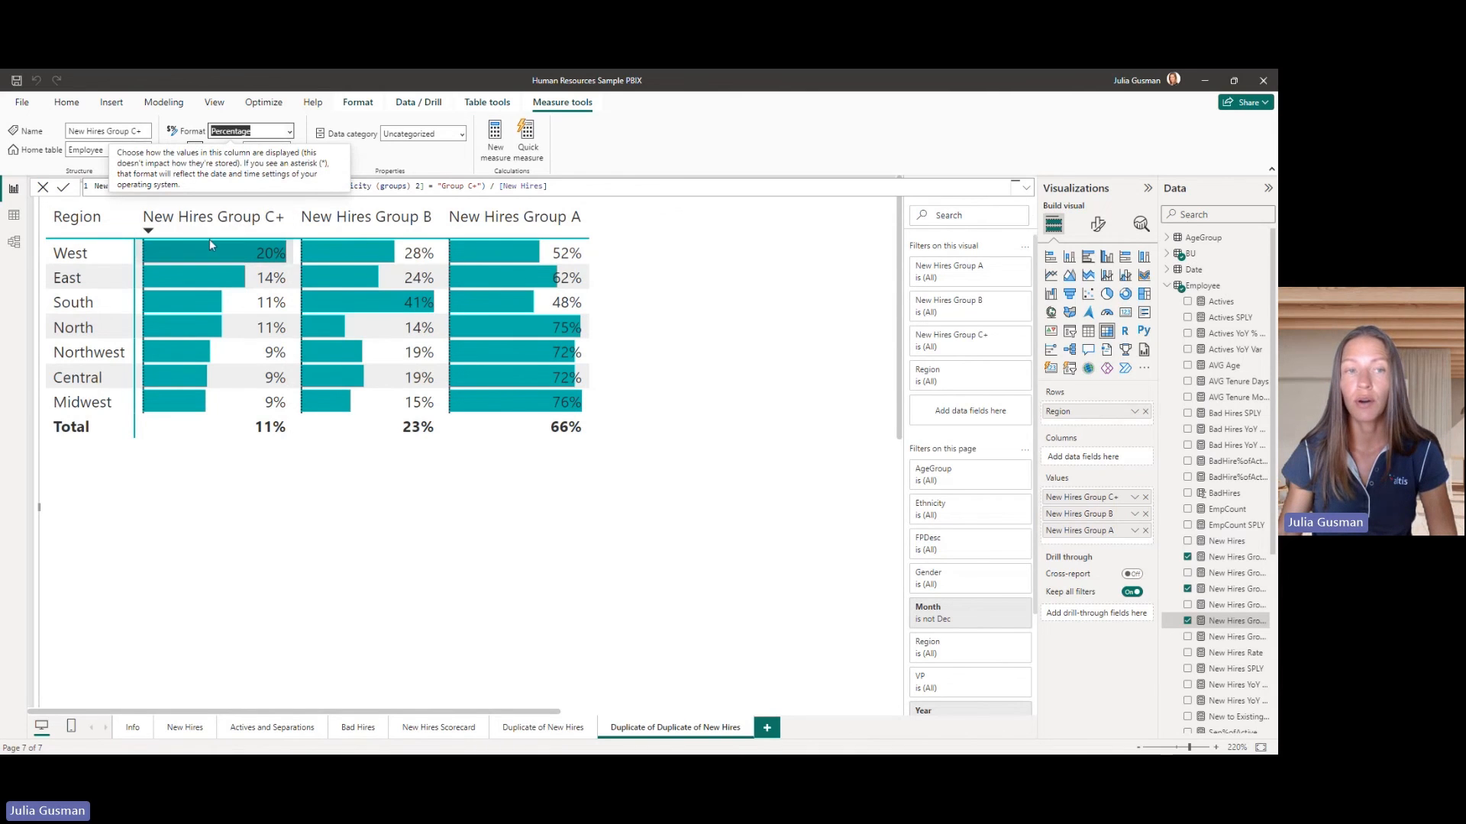
pyautogui.moveTo(222, 228)
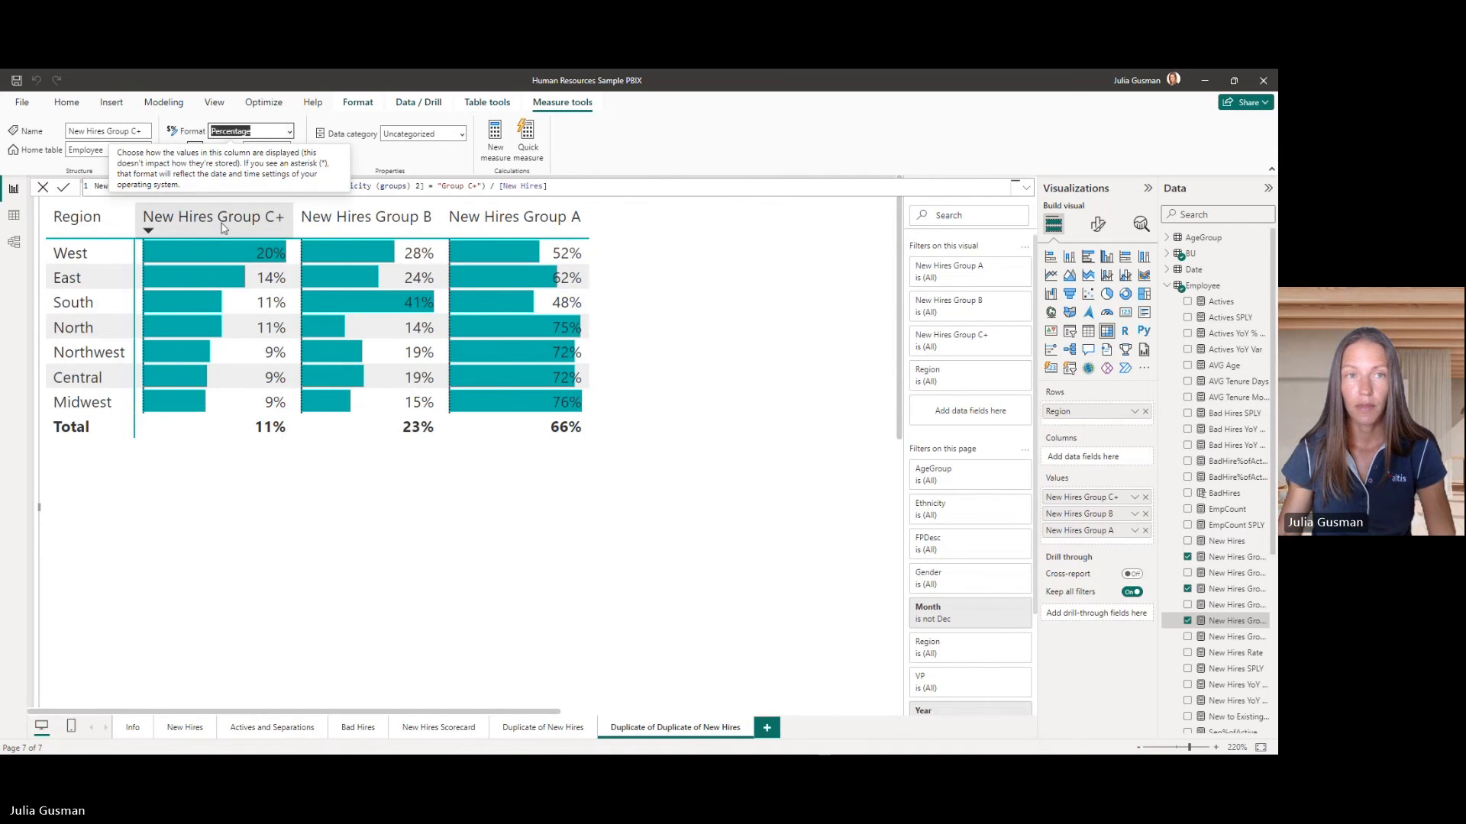
pyautogui.moveTo(509, 400)
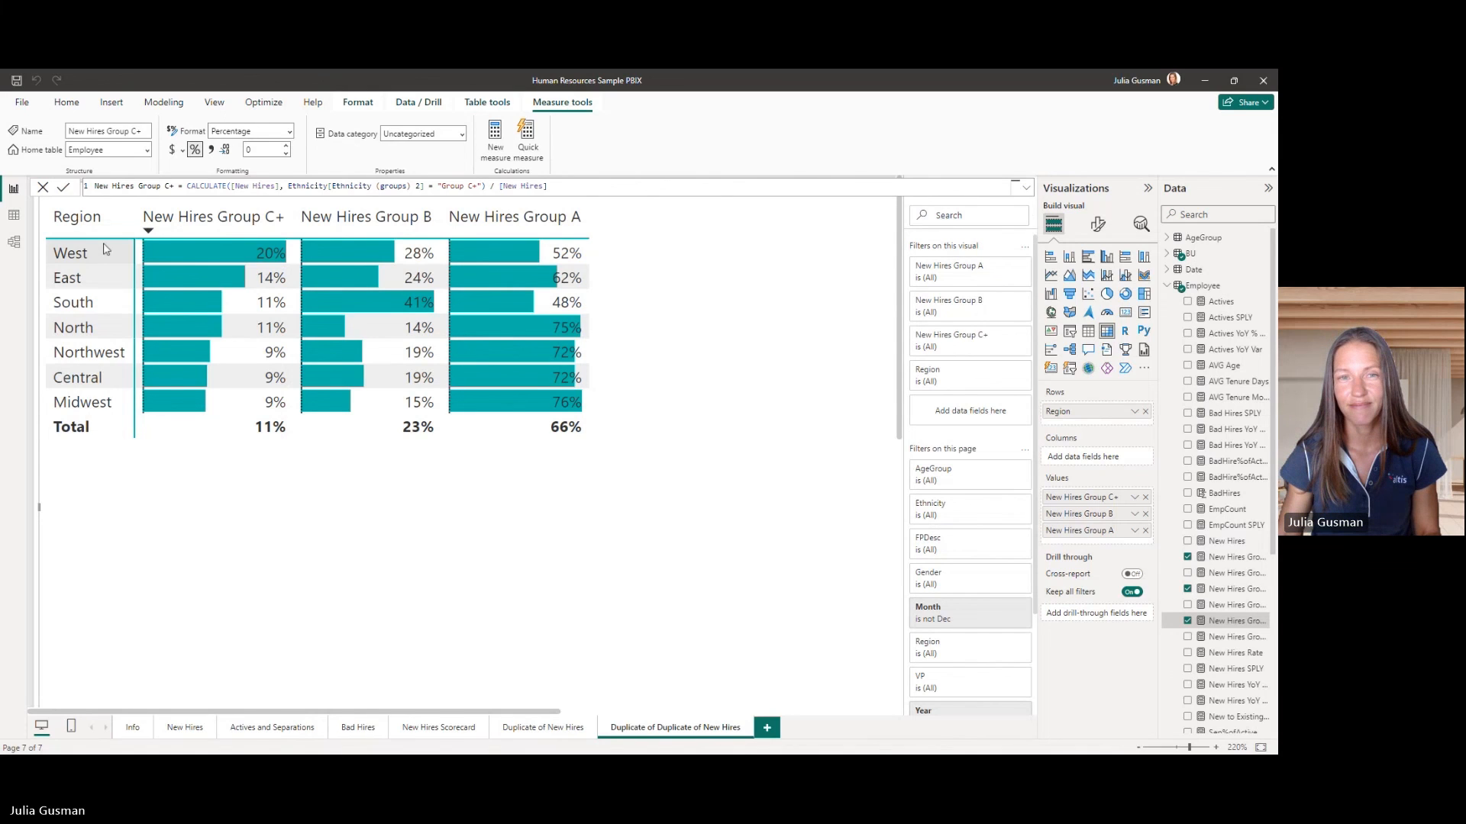
pyautogui.moveTo(649, 638)
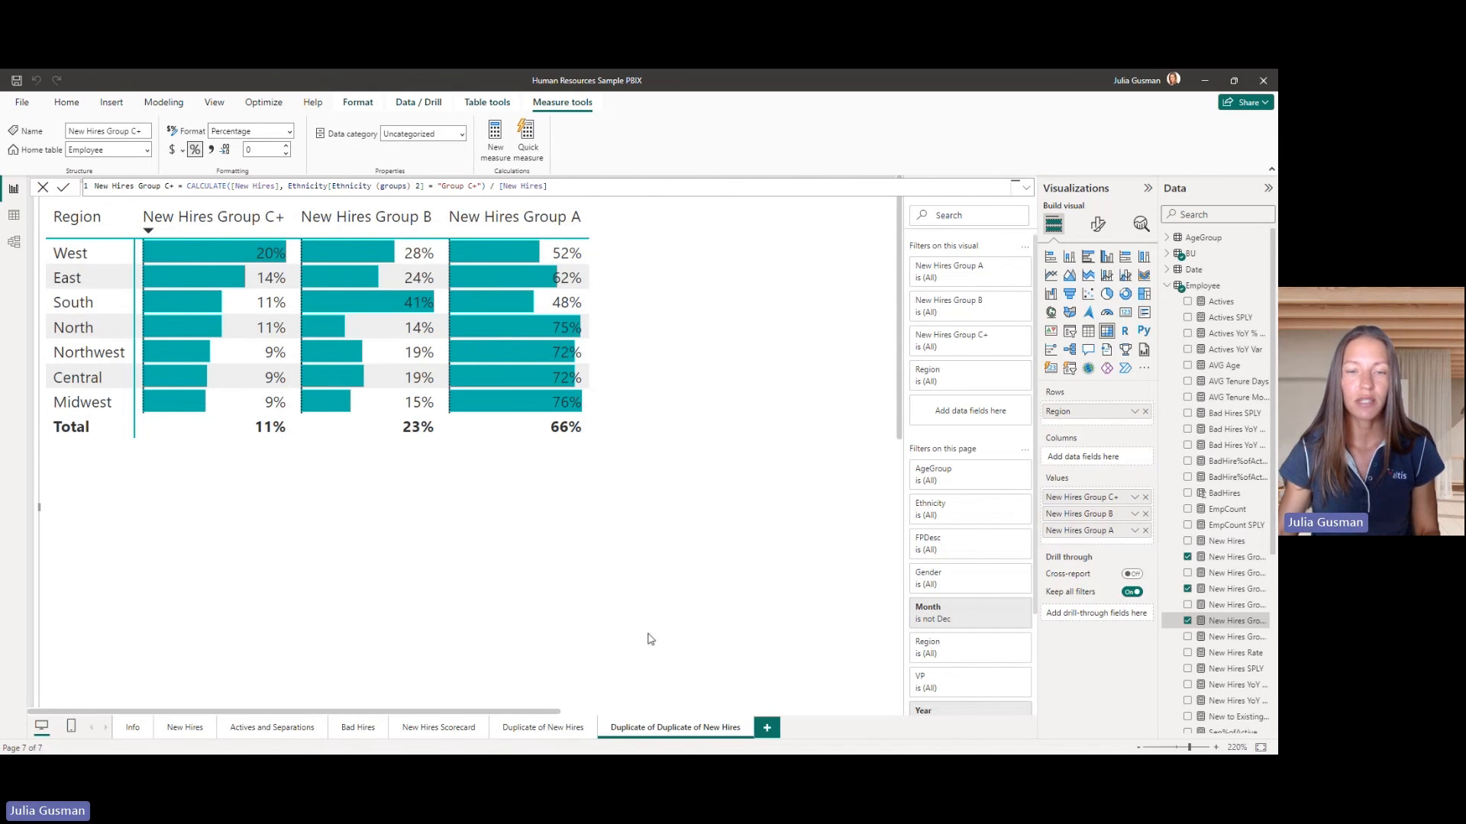
pyautogui.moveTo(654, 634)
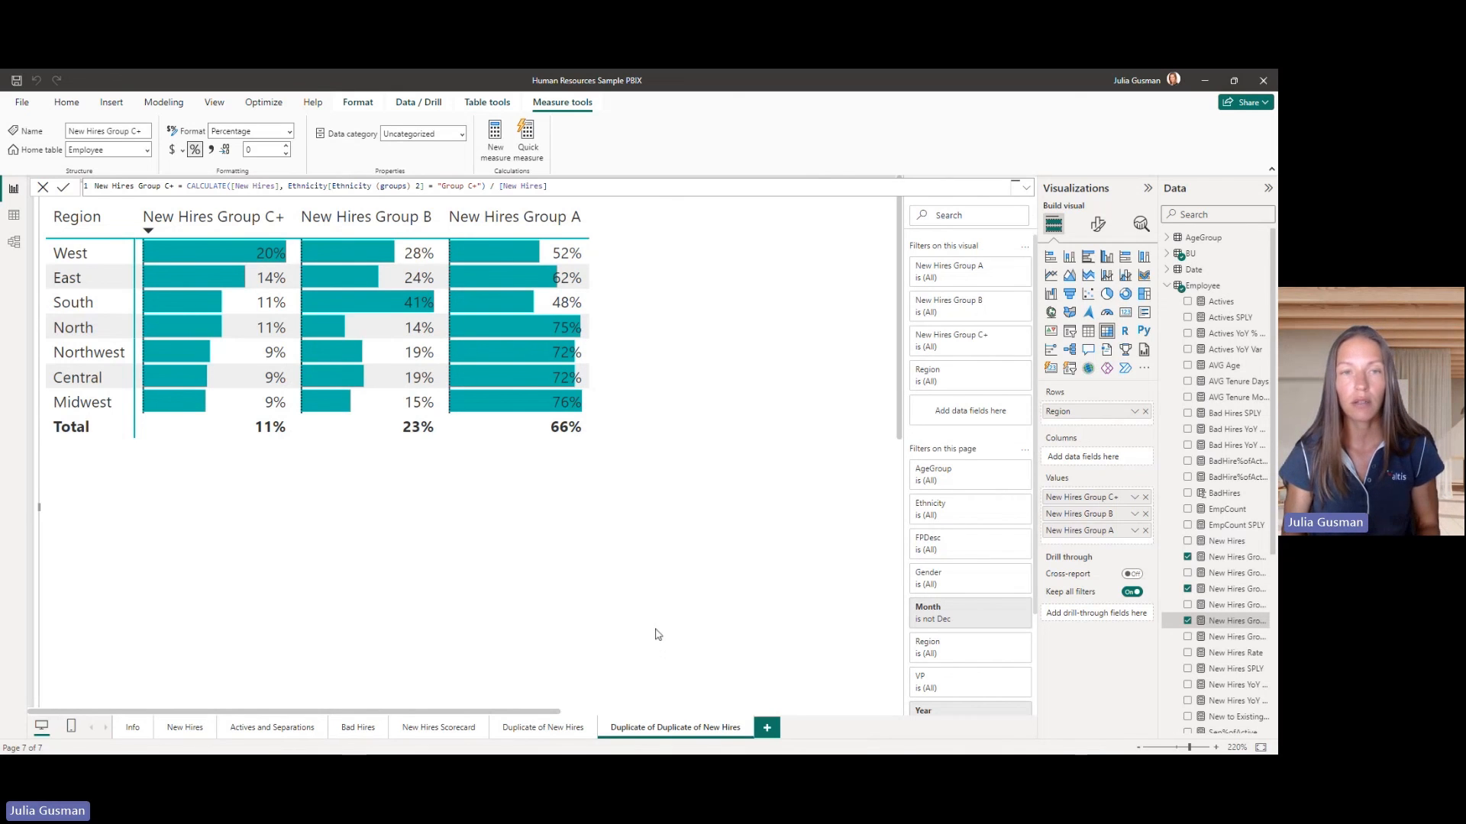
pyautogui.moveTo(538, 352)
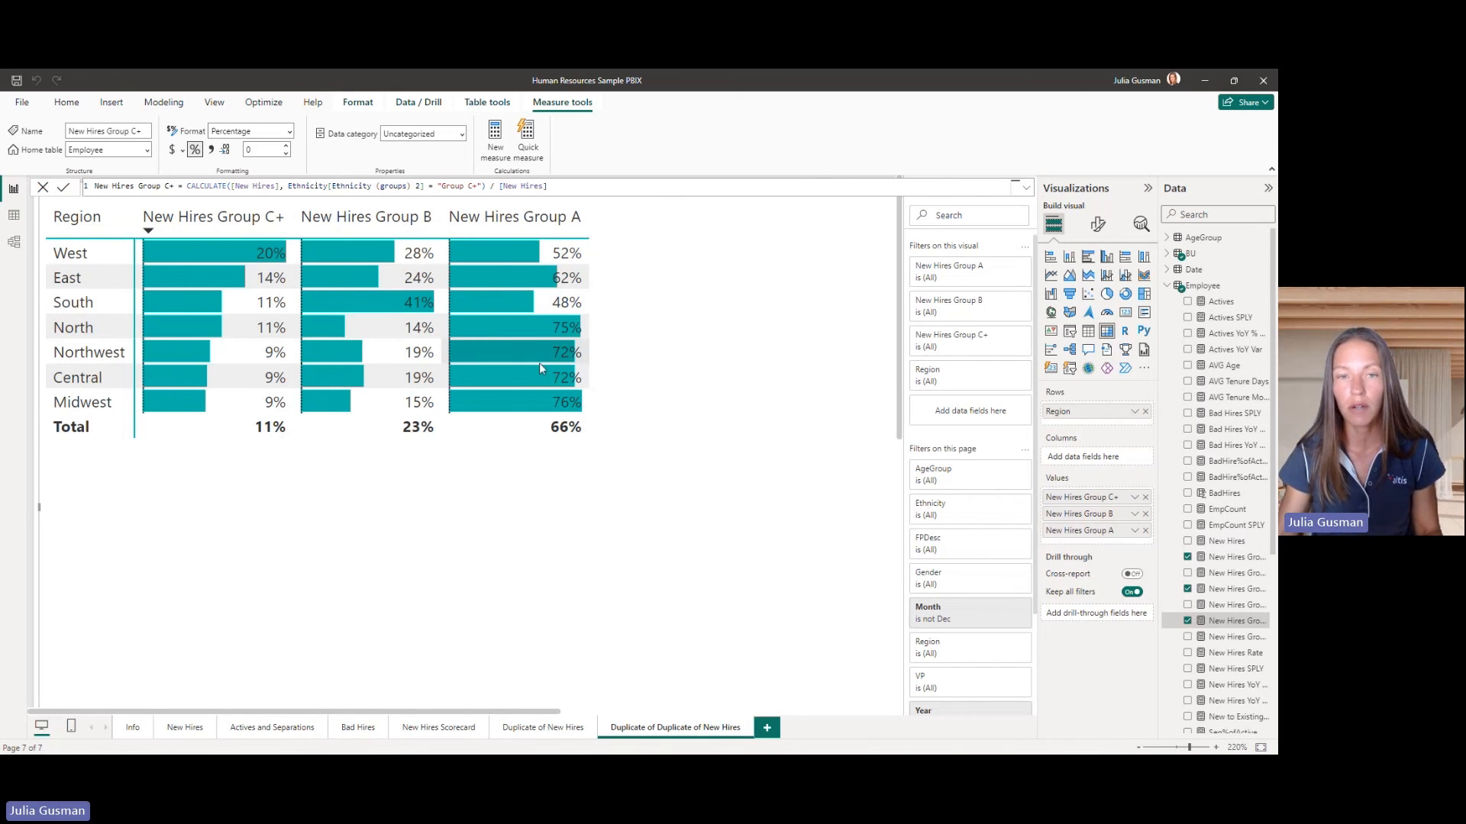
pyautogui.moveTo(629, 370)
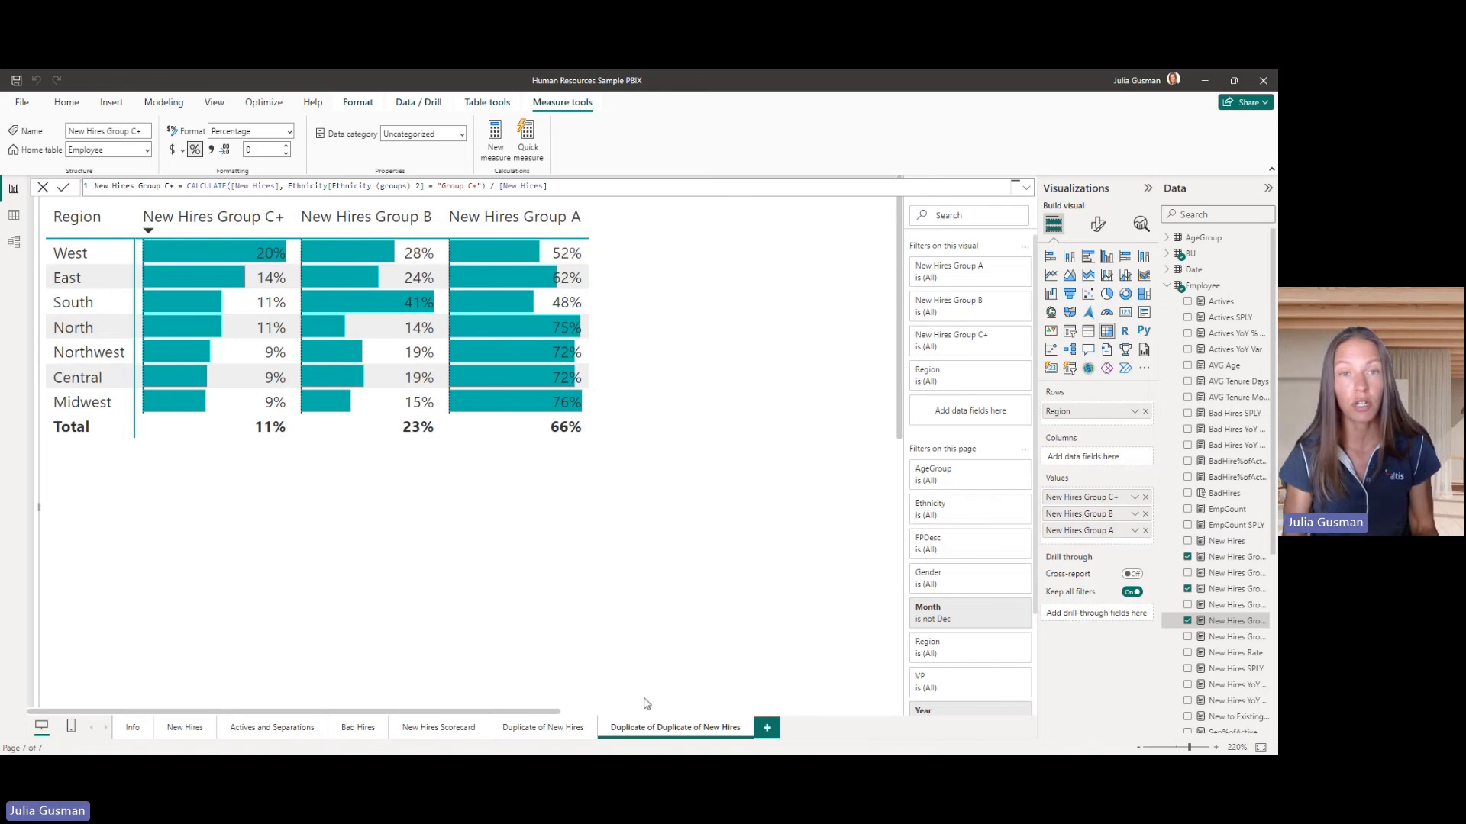
pyautogui.moveTo(514, 654)
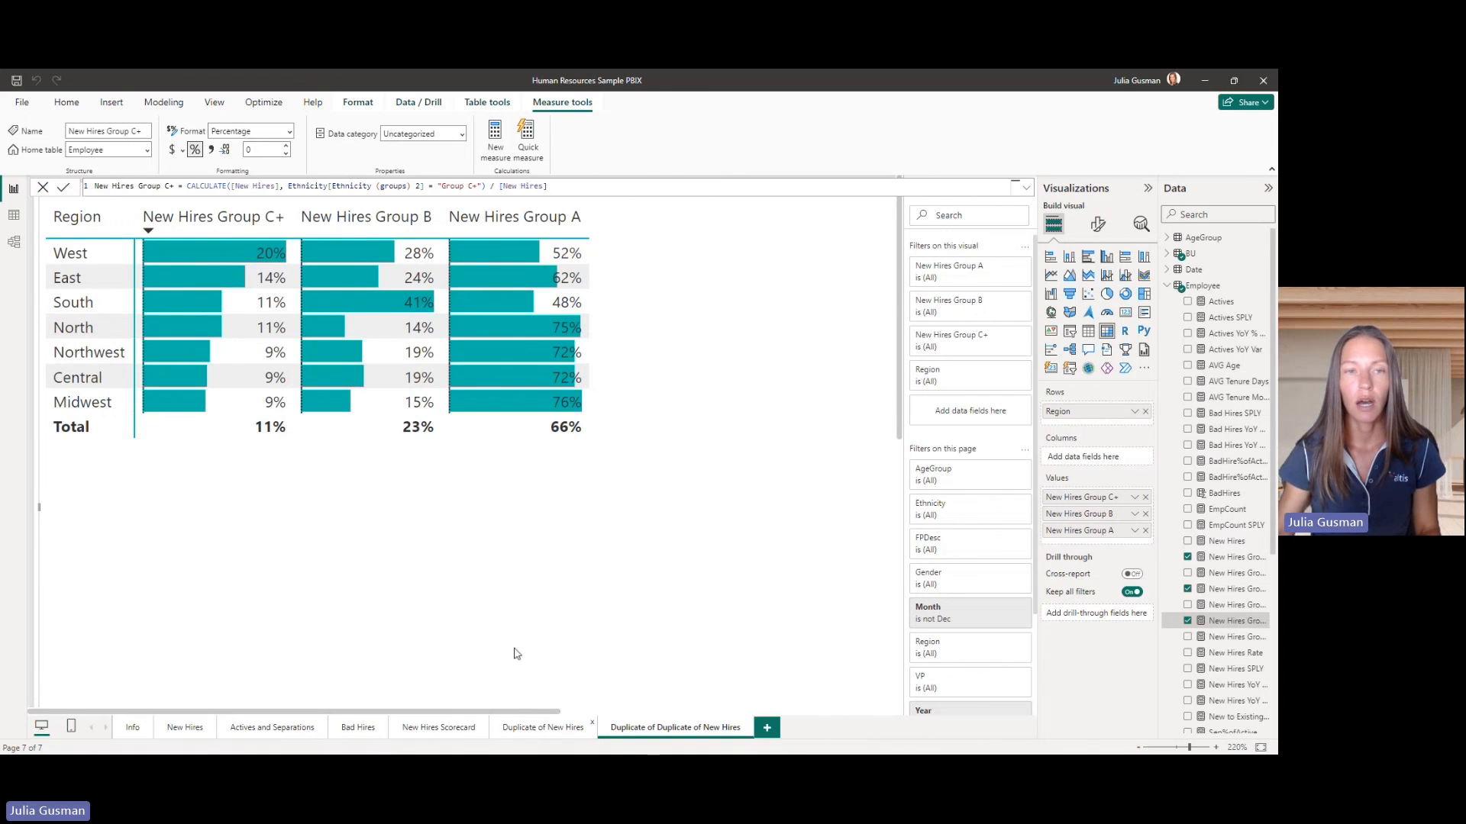
# Switch to the Duplicate of New Hires page and scroll through its rate chart.
pyautogui.click(542, 728)
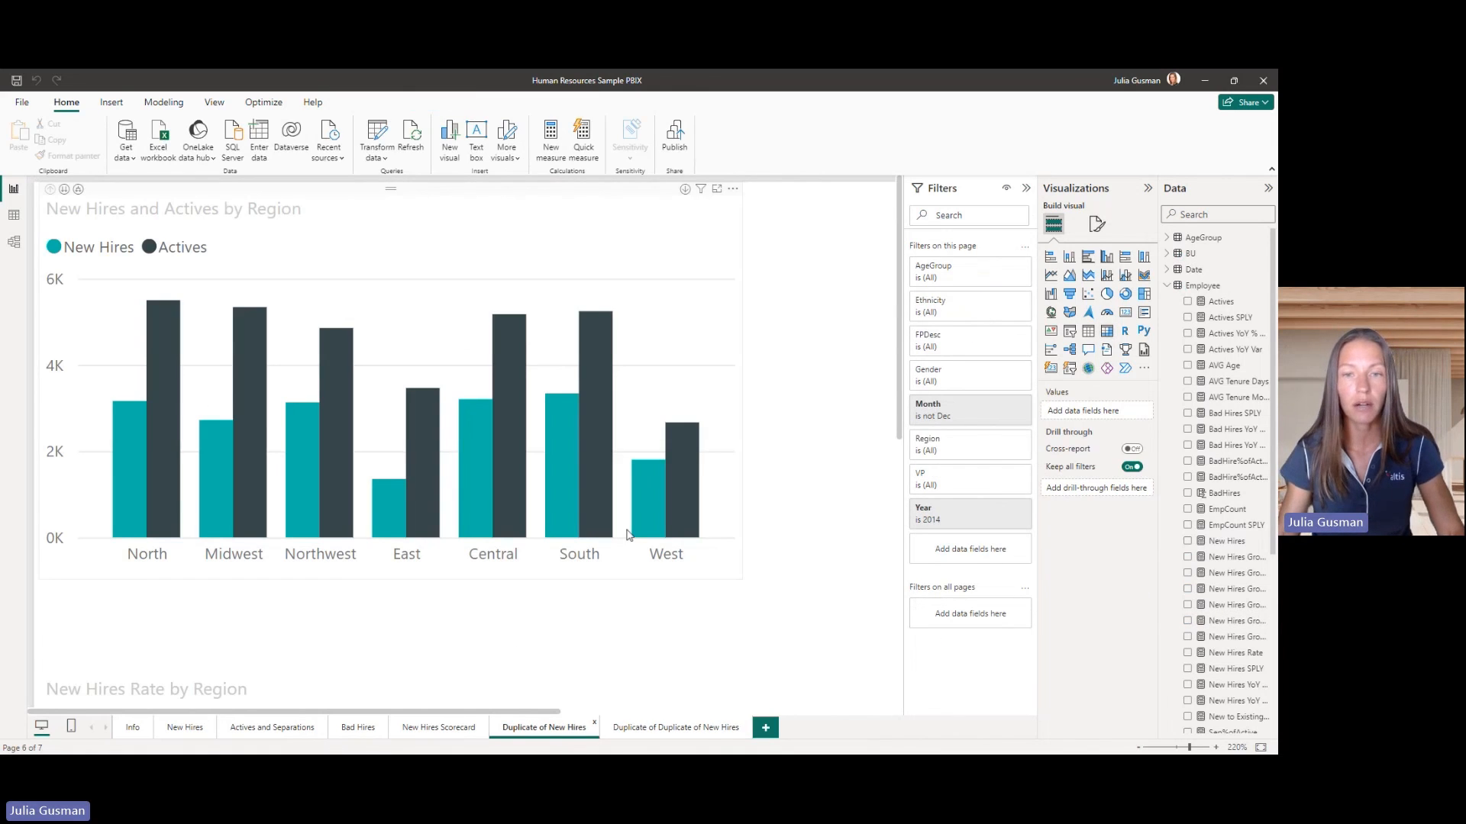
pyautogui.scroll(-3)
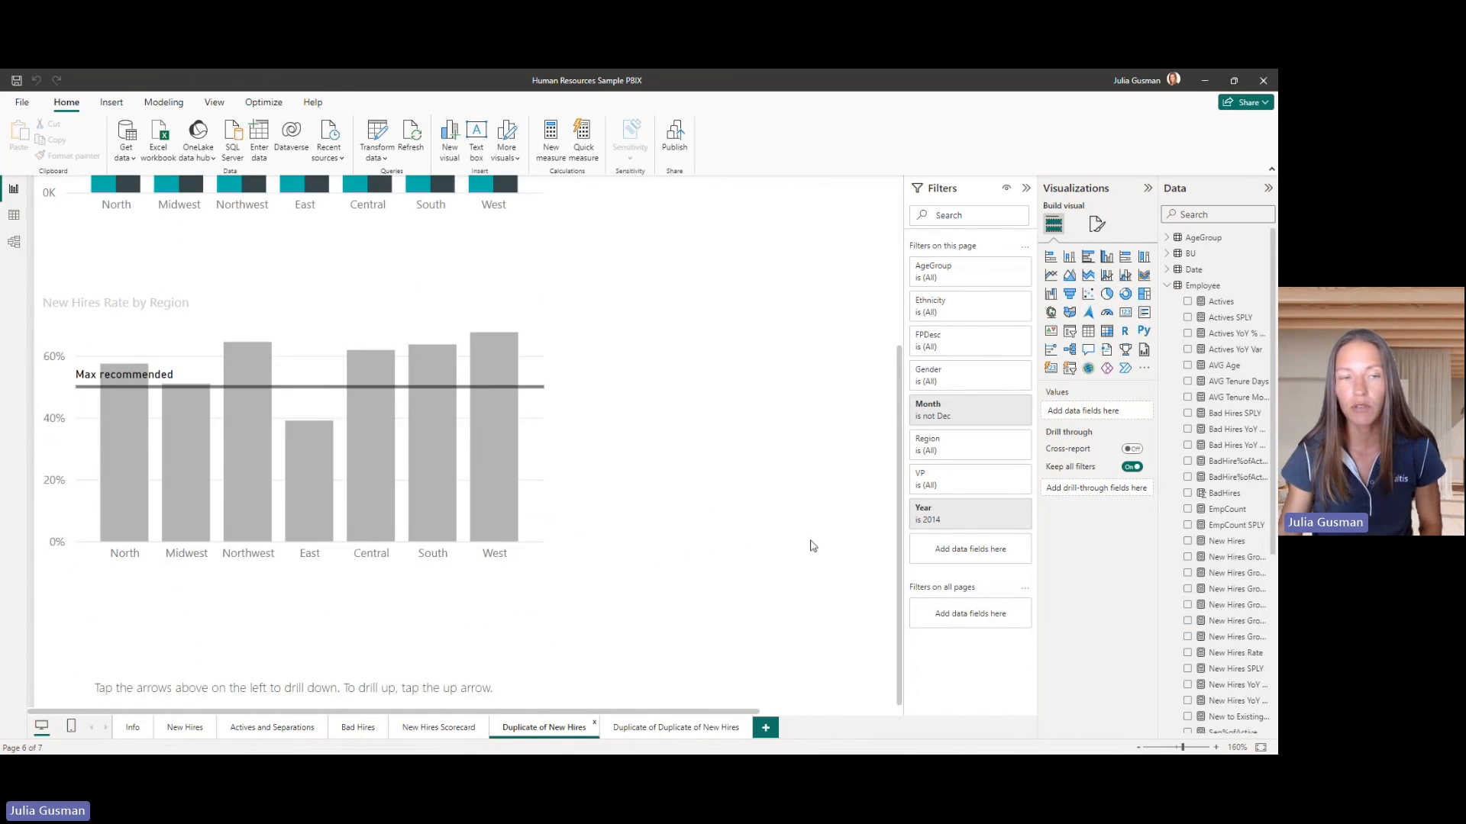
pyautogui.scroll(3)
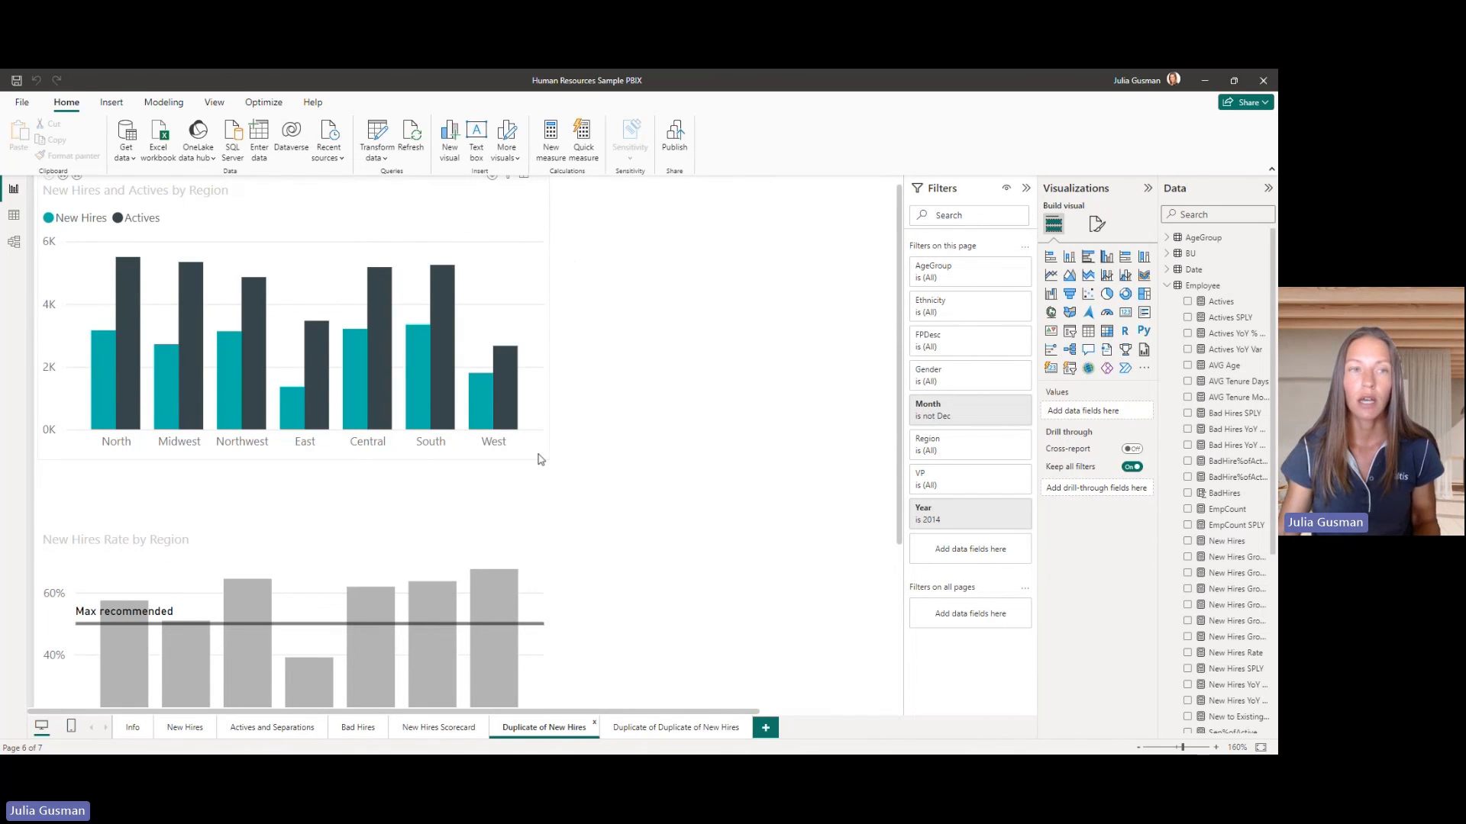
pyautogui.moveTo(553, 474)
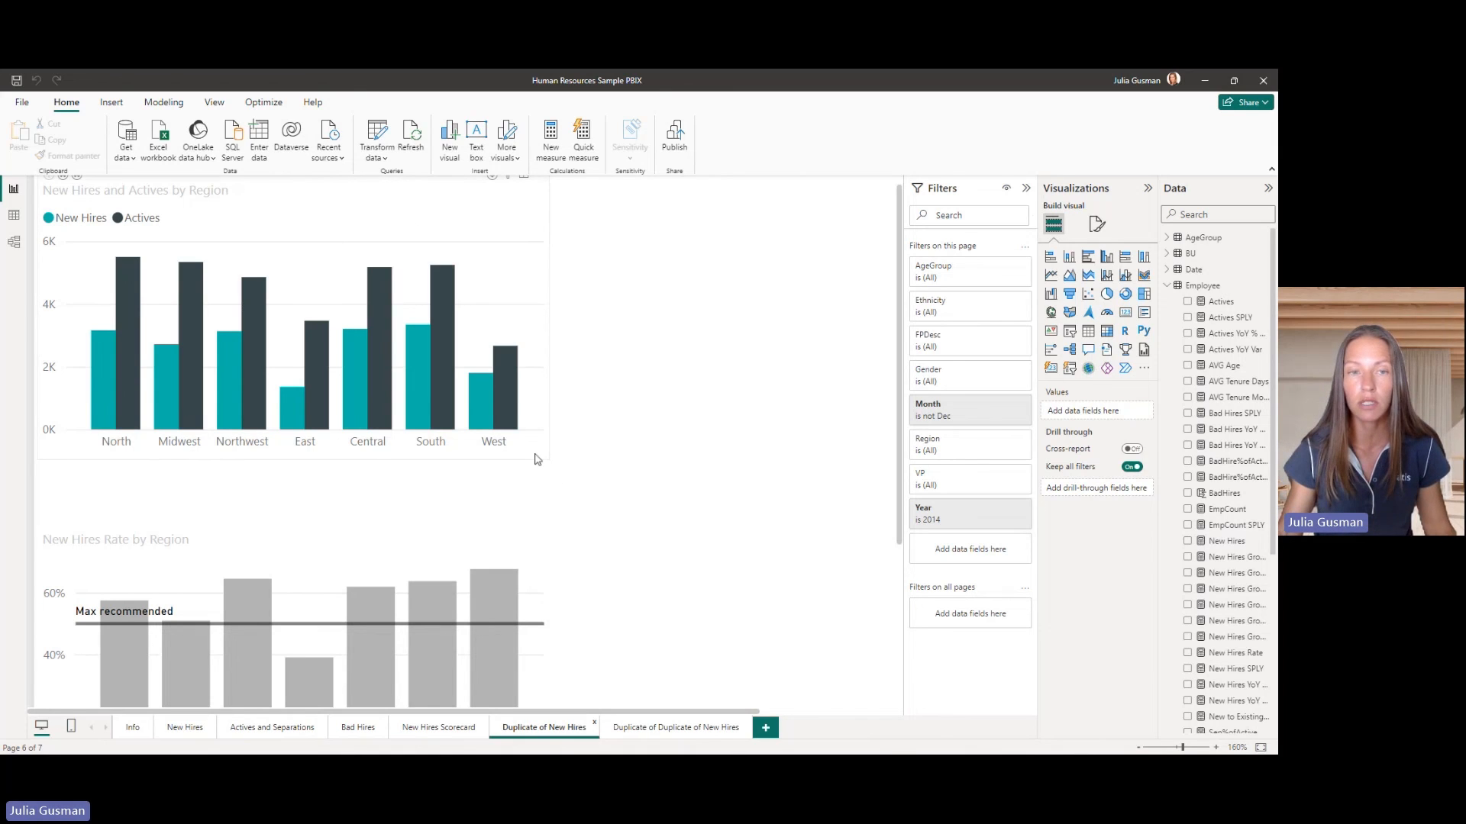
pyautogui.scroll(-3)
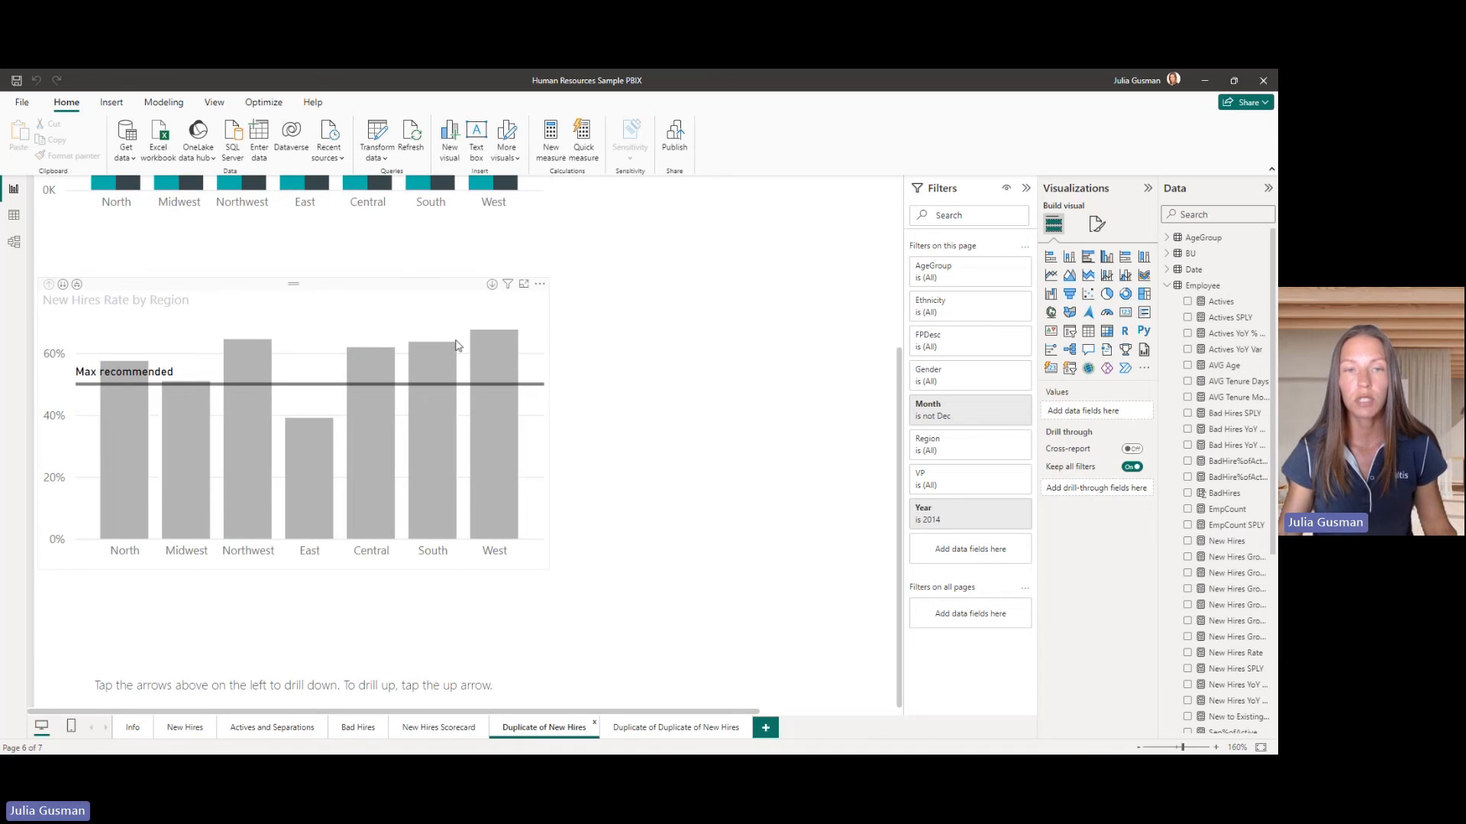
pyautogui.moveTo(494, 355)
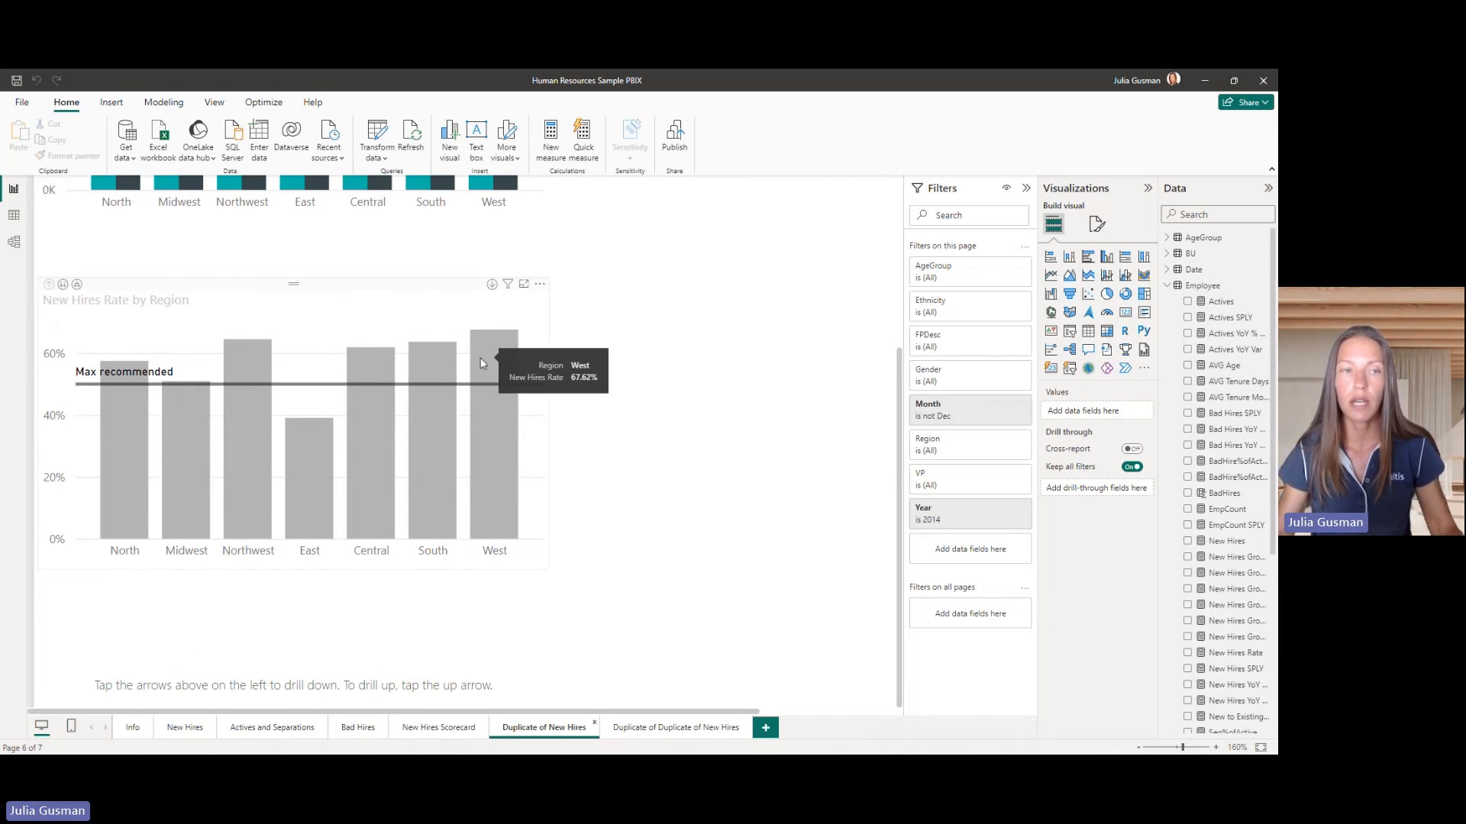
pyautogui.moveTo(554, 338)
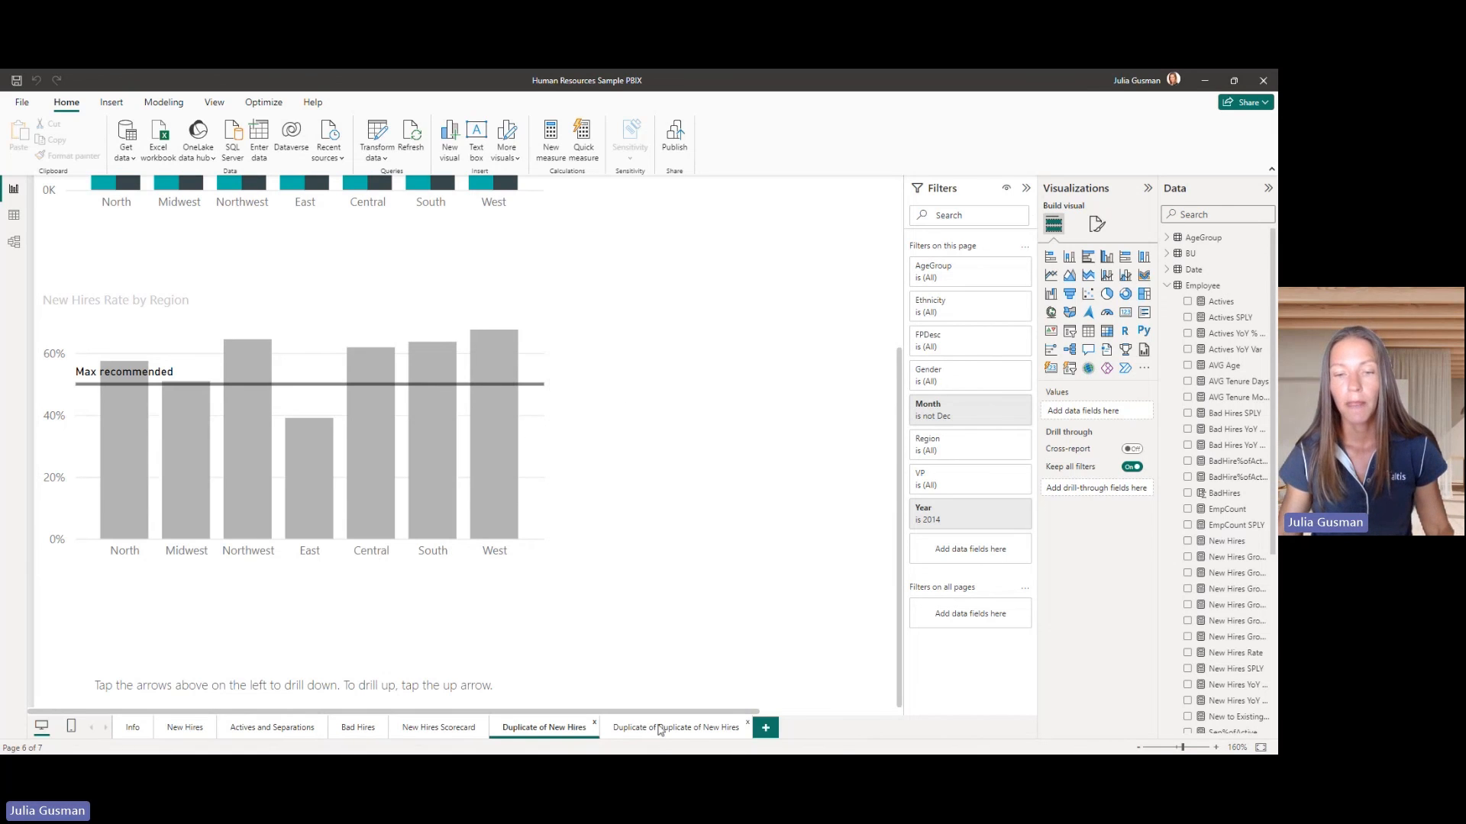
# Return to the Duplicate of Duplicate of New Hires page with the group percentage matrix.
pyautogui.click(674, 727)
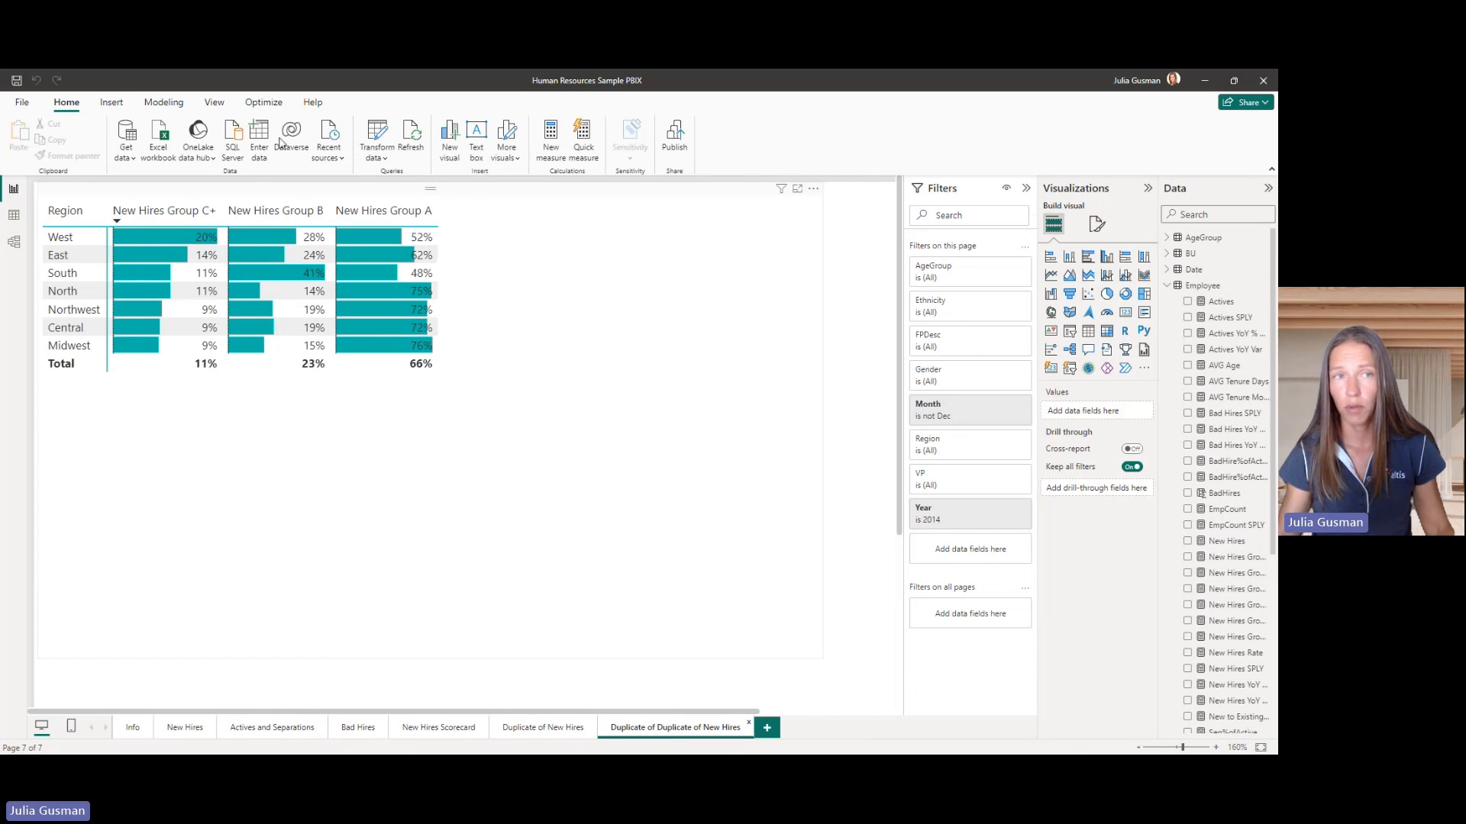
pyautogui.moveTo(627, 432)
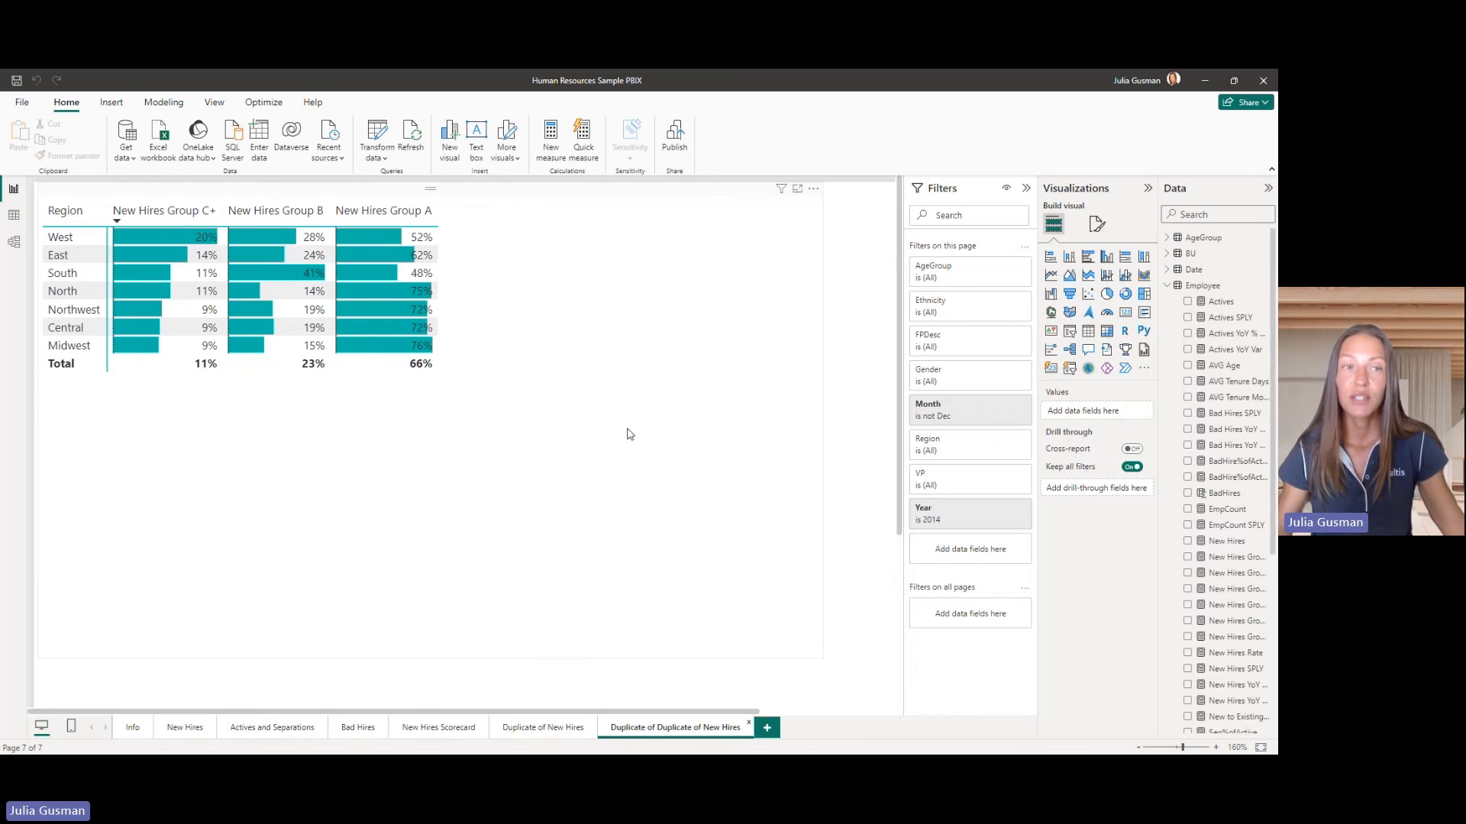
pyautogui.moveTo(382, 611)
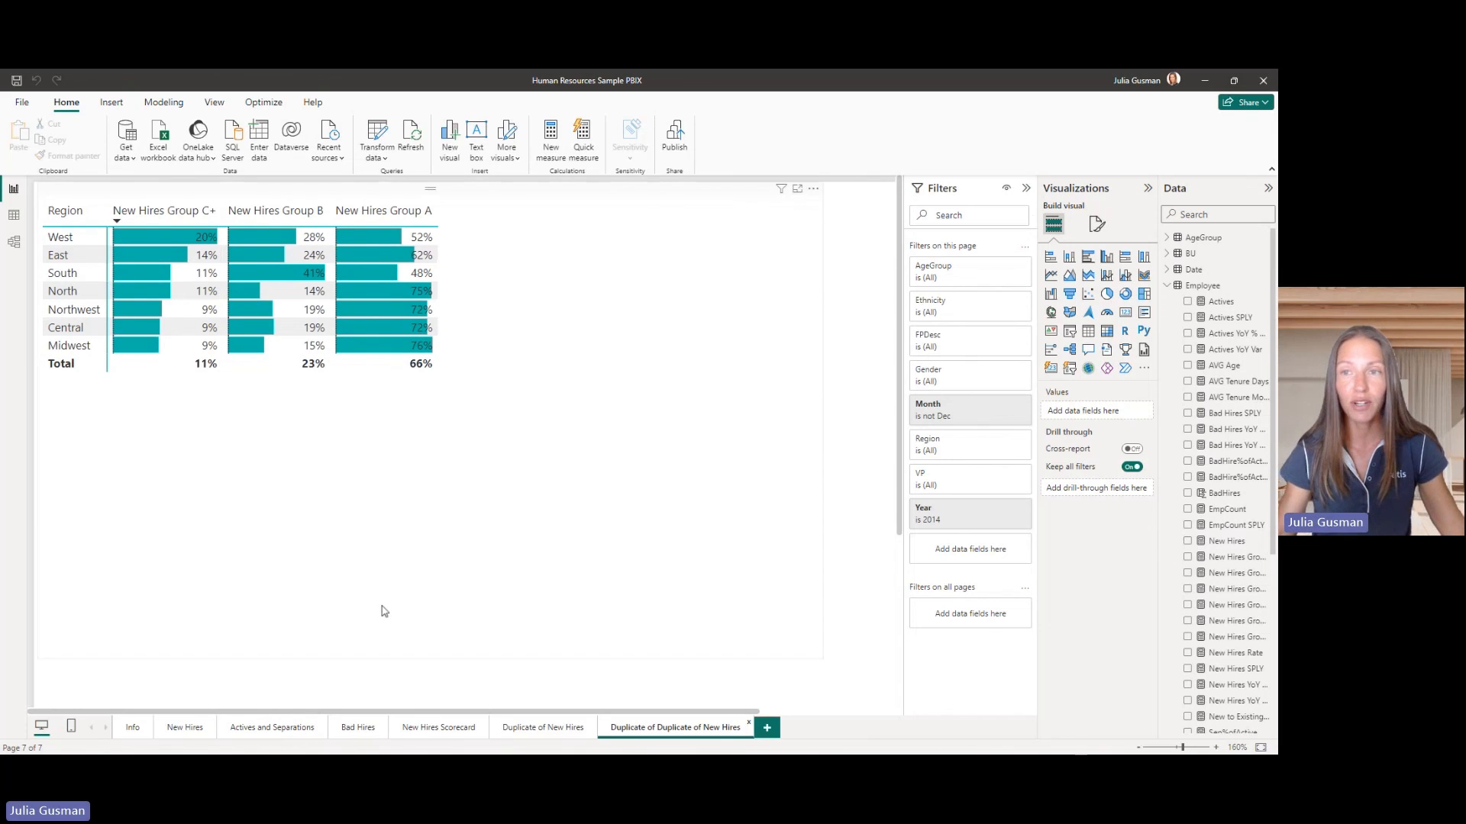
pyautogui.moveTo(192, 738)
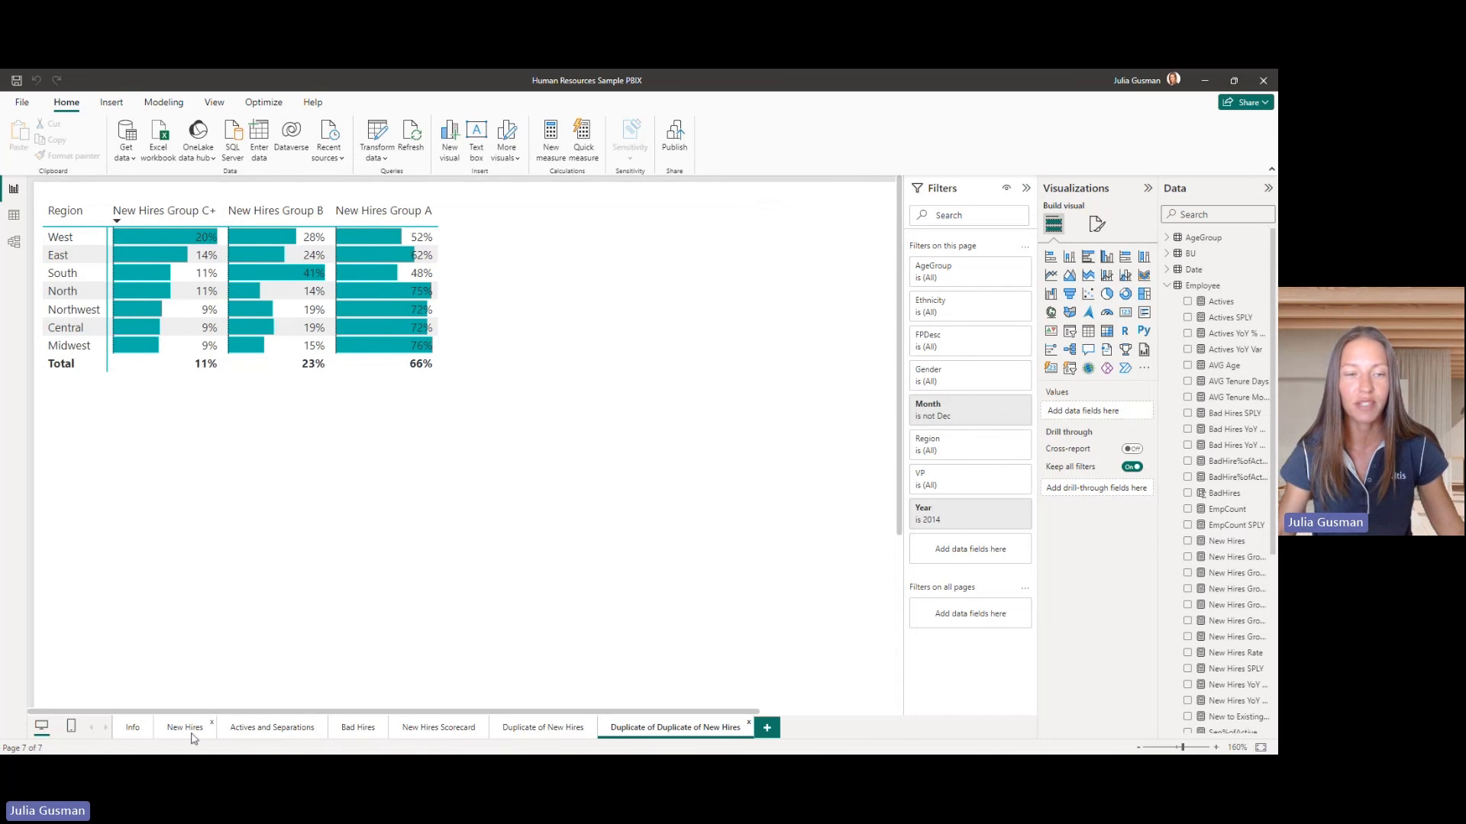
# Switch to the New Hires page showing monthly and region-by-ethnicity charts.
pyautogui.click(185, 727)
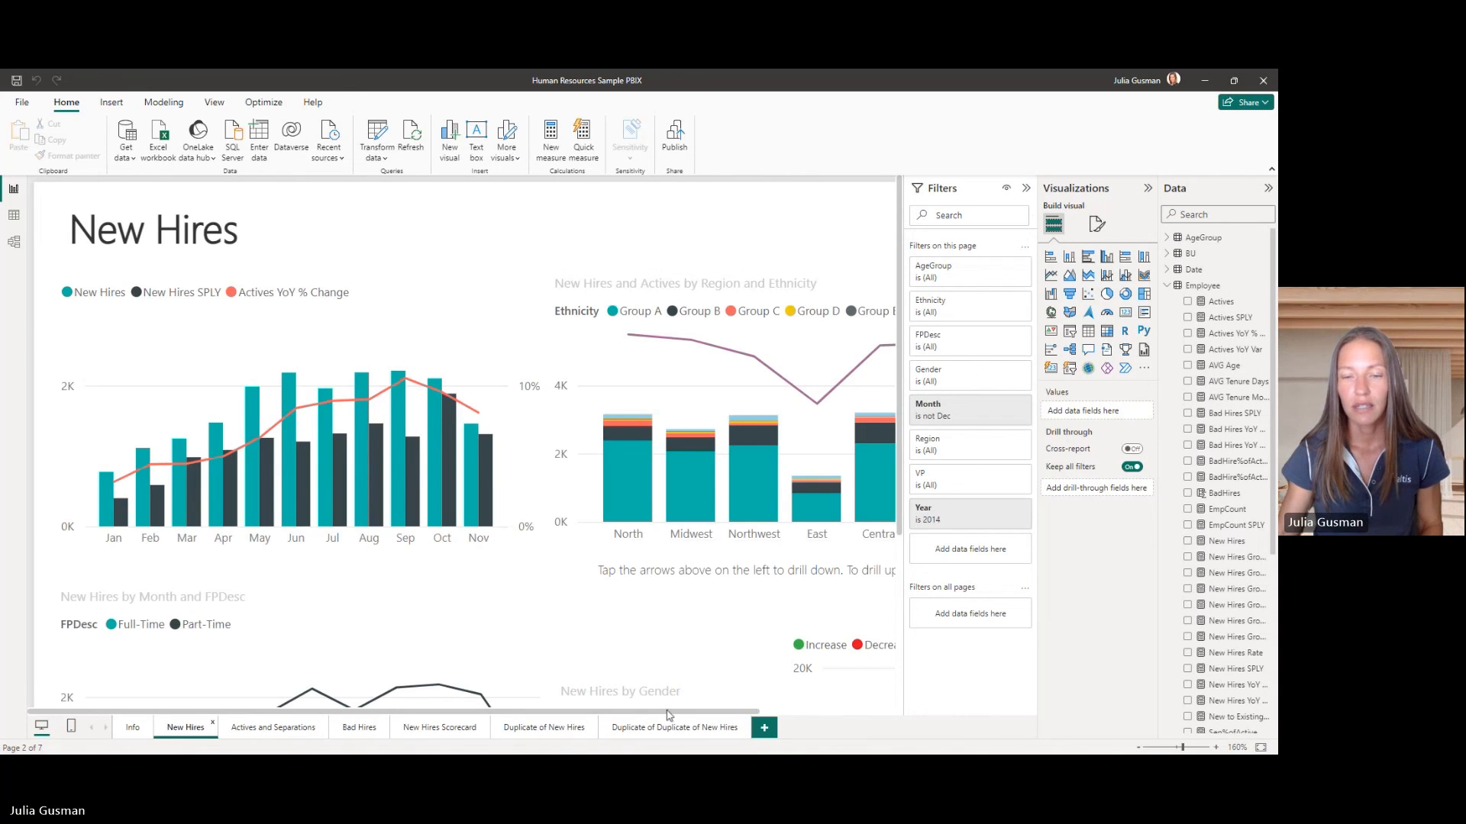
pyautogui.hscroll(3)
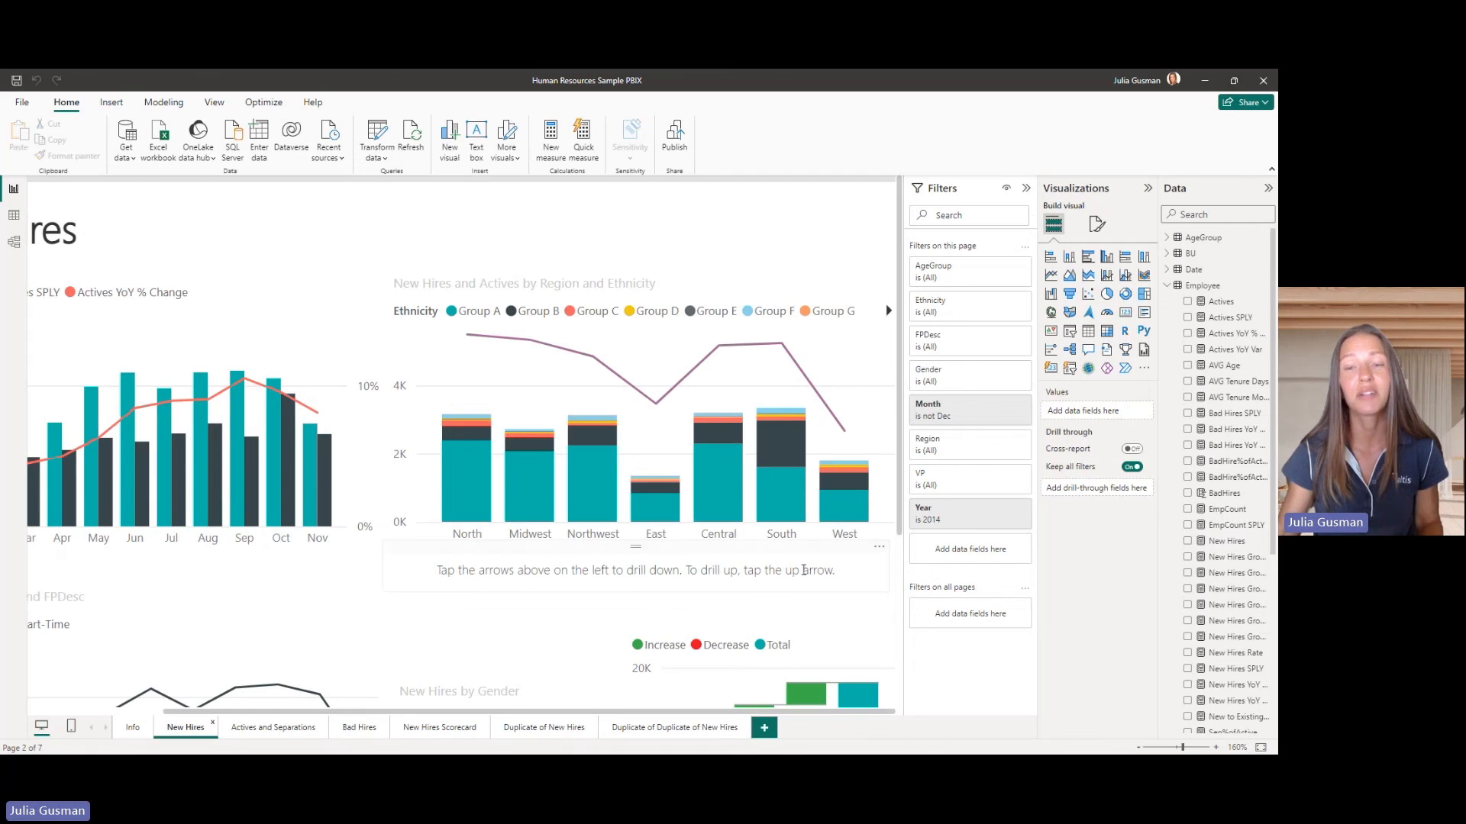